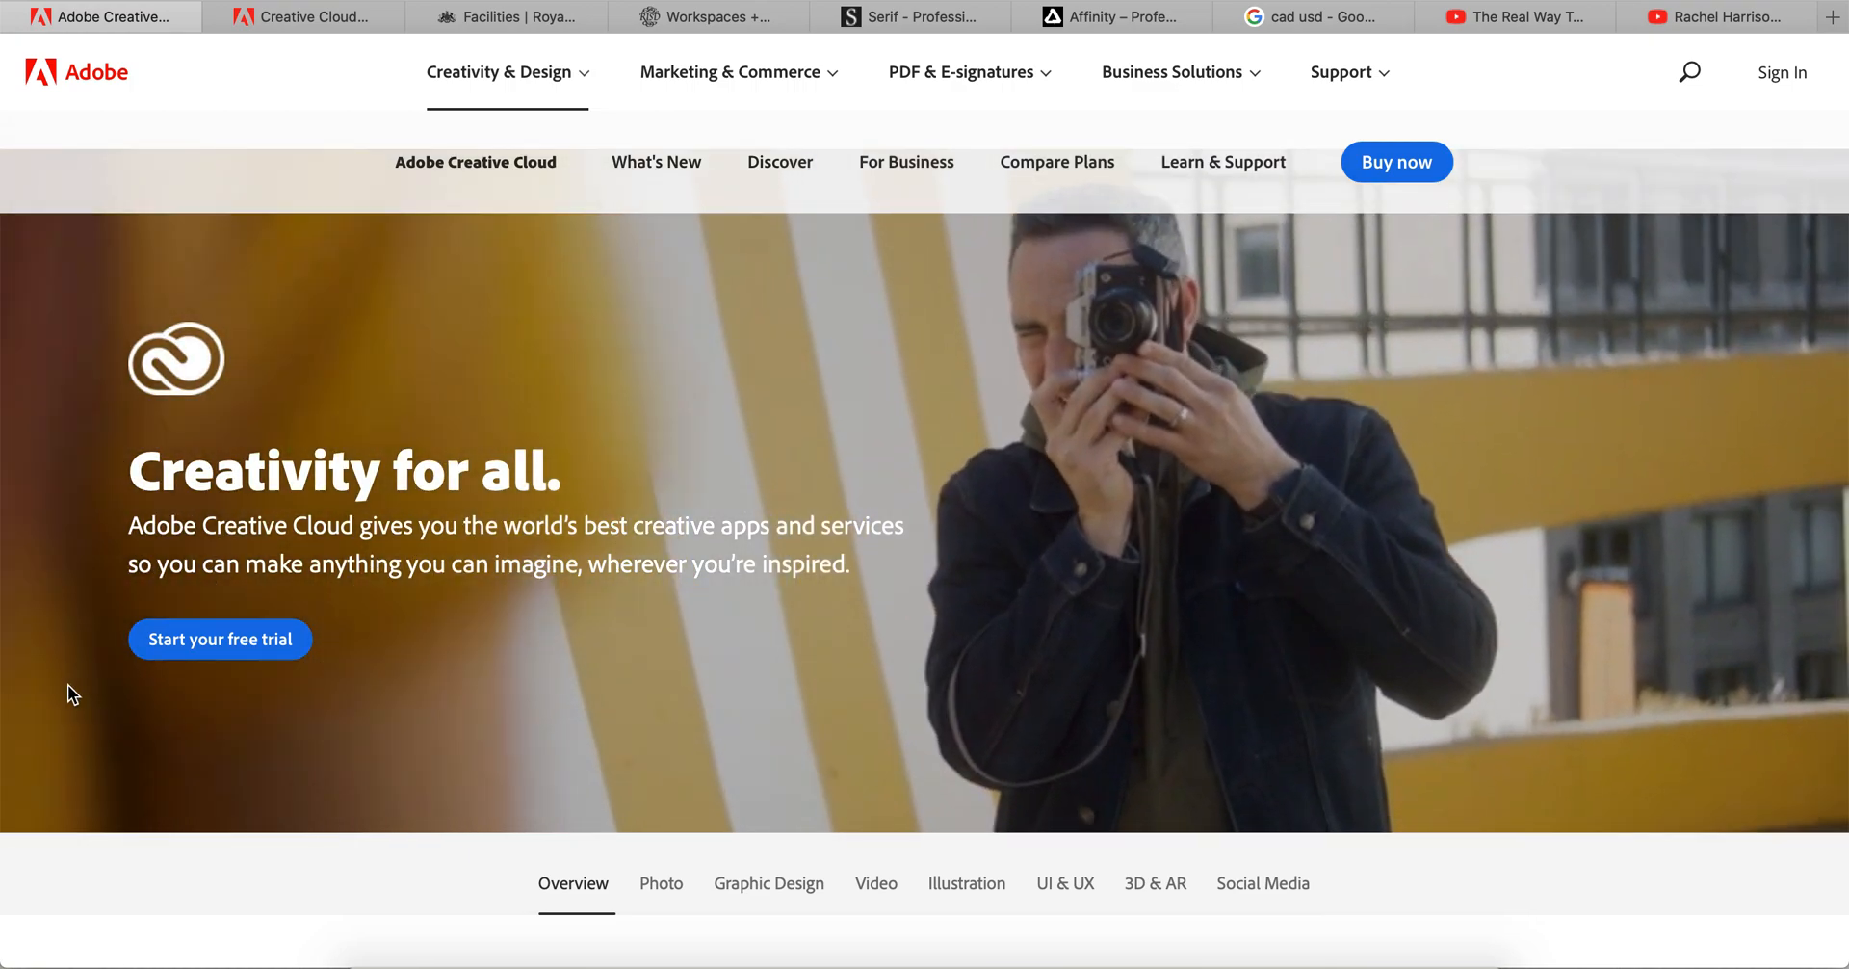
Scroll through the current page to review its content before moving on.
scroll("down", 3)
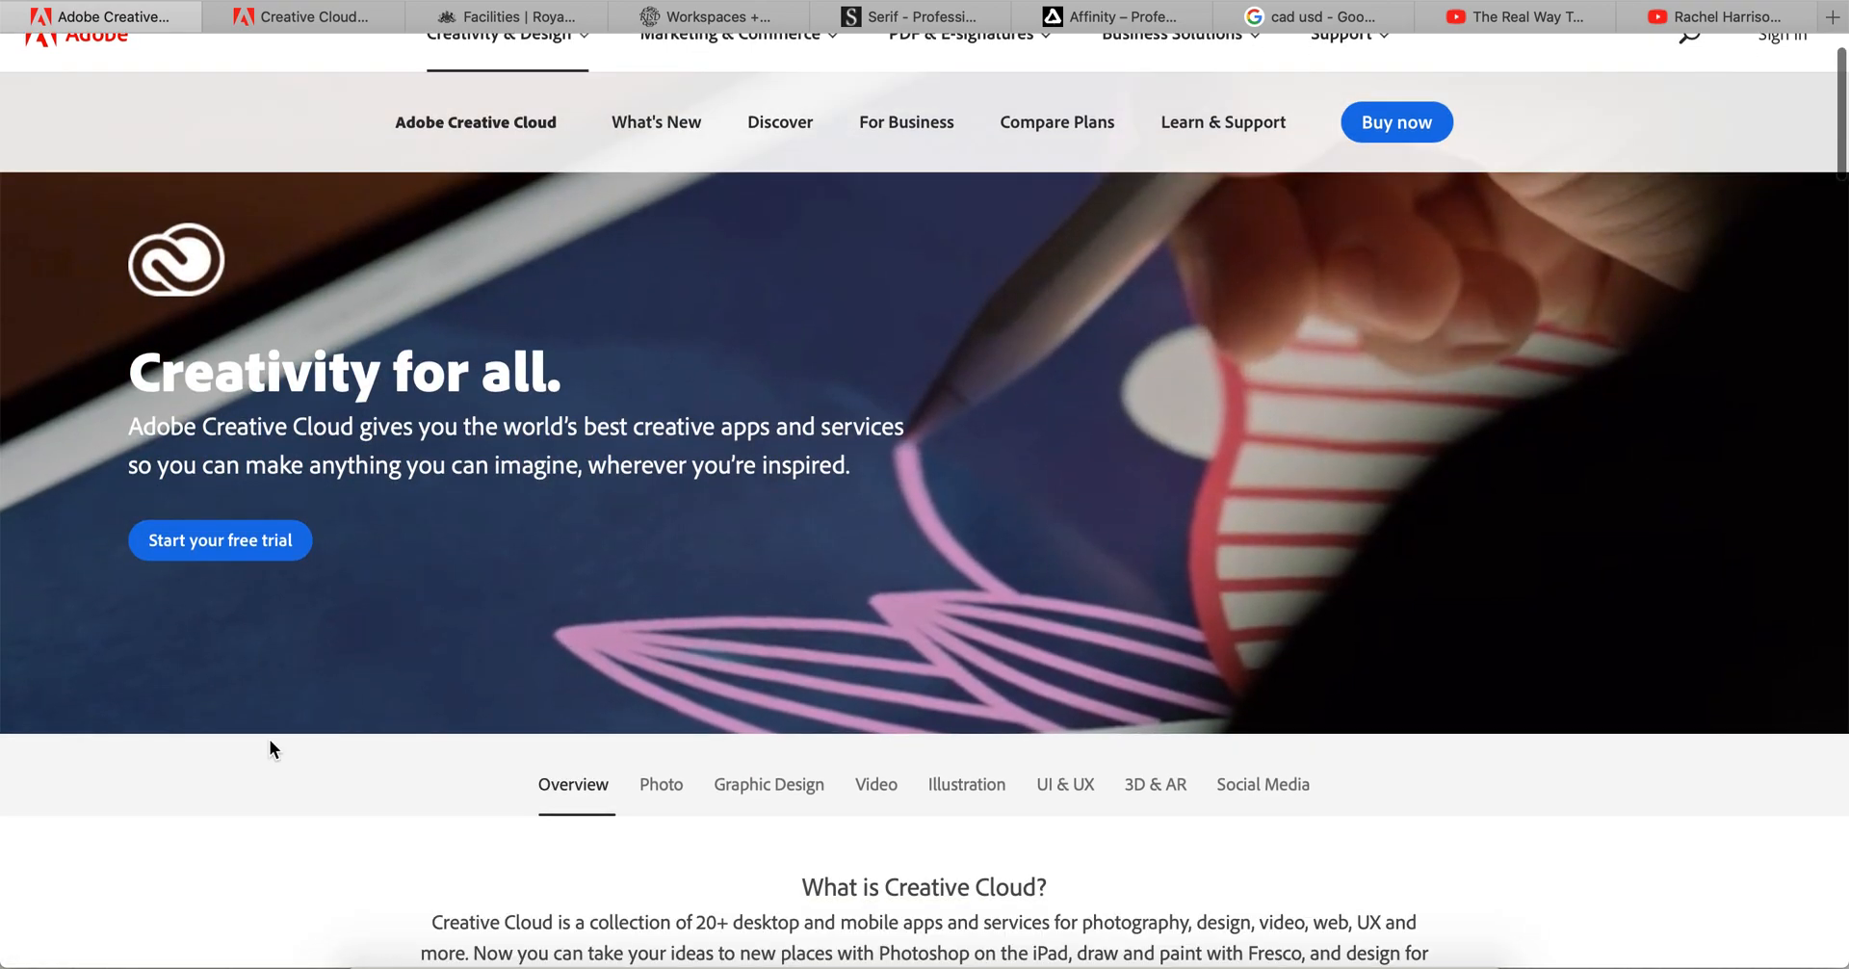
scroll("down", 3)
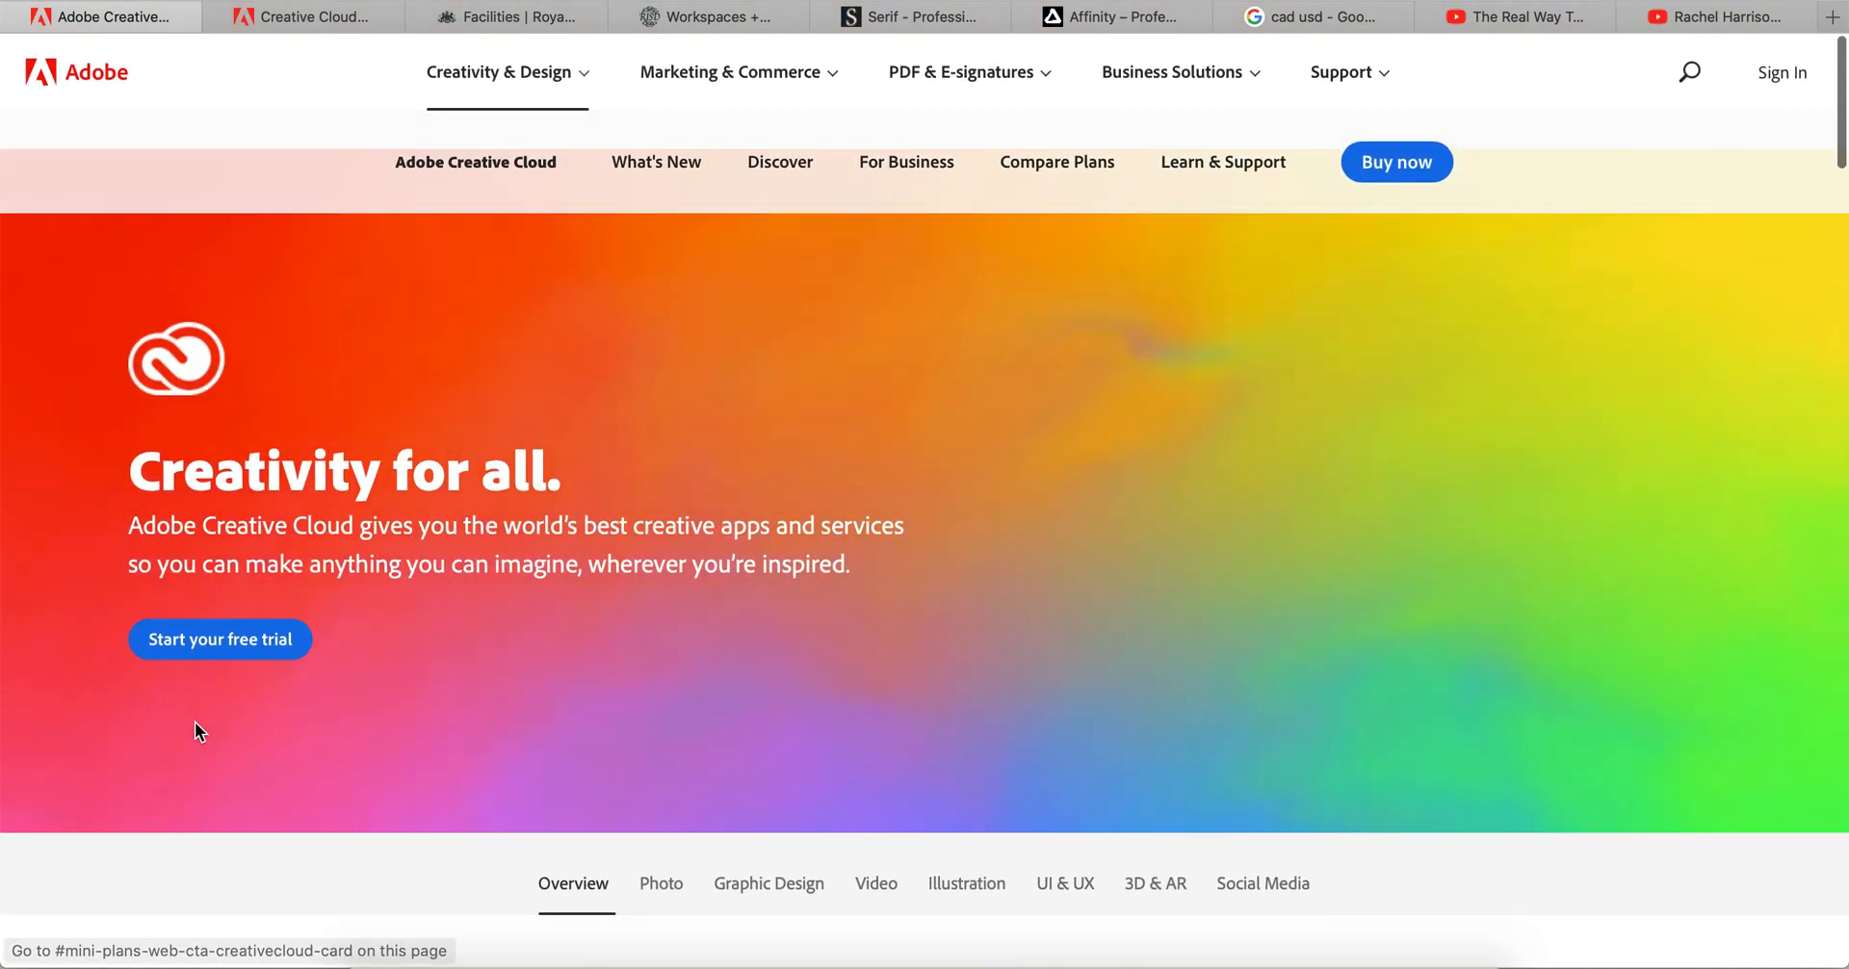
scroll("down", 3)
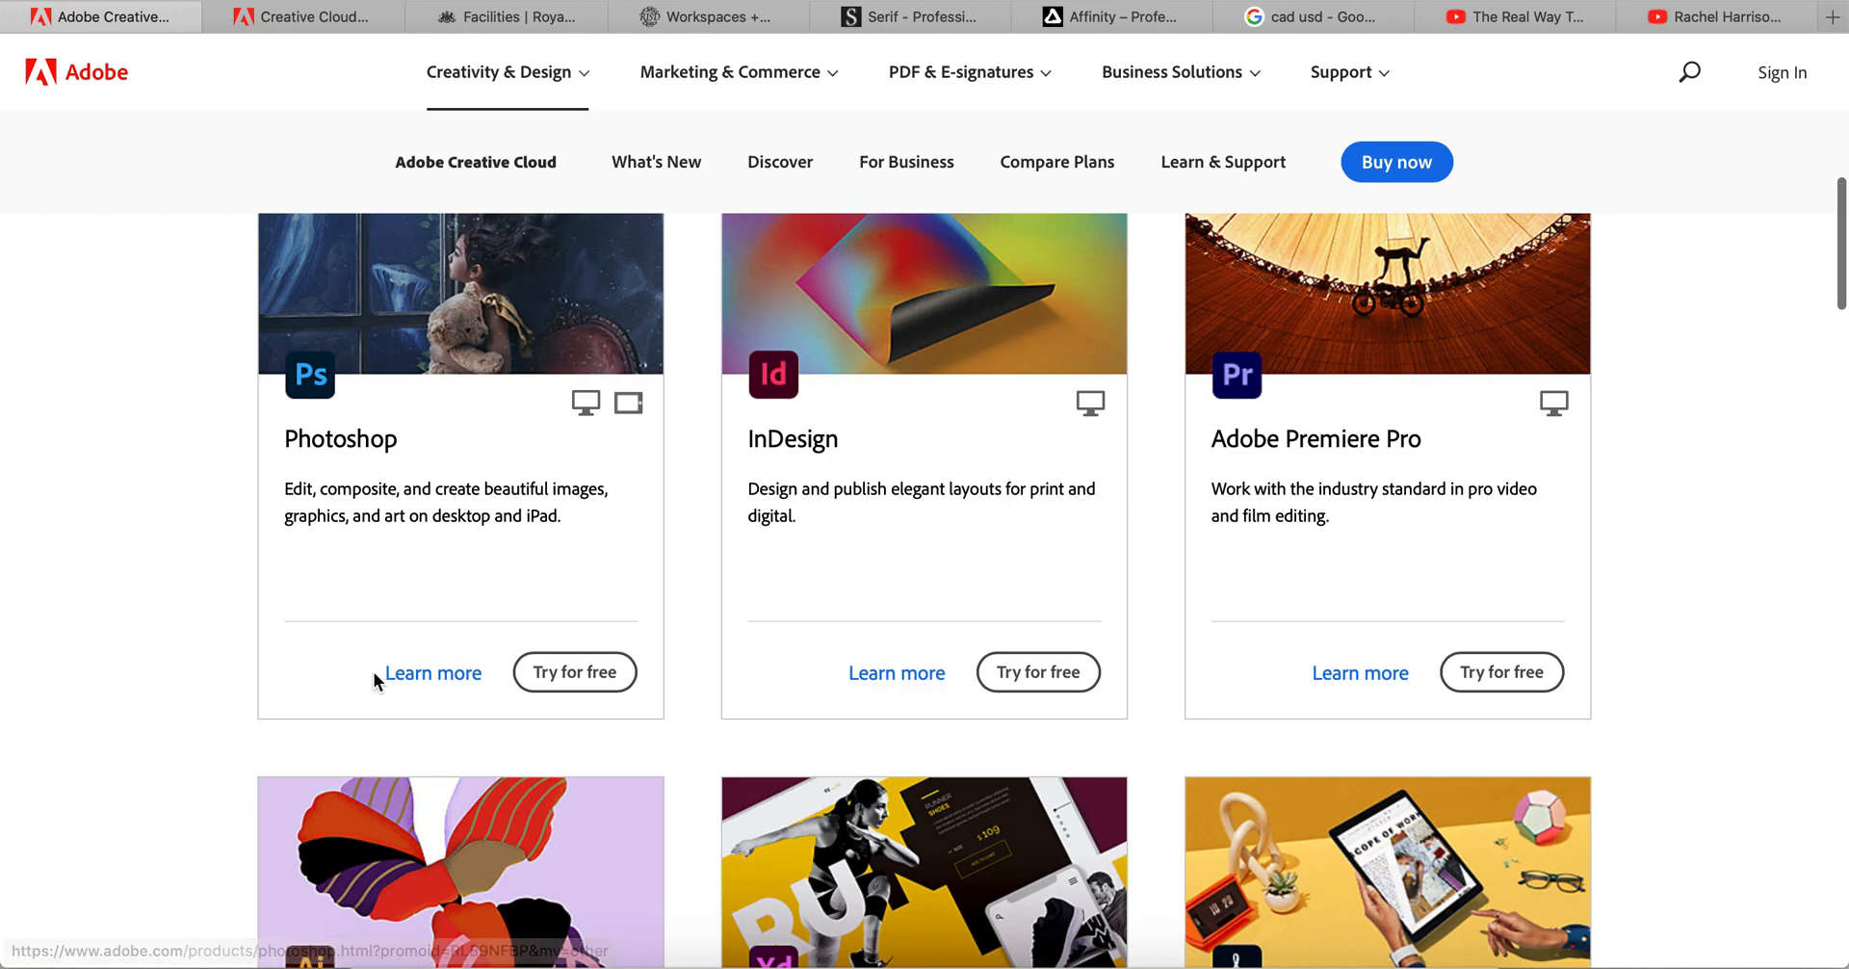
scroll("down", 3)
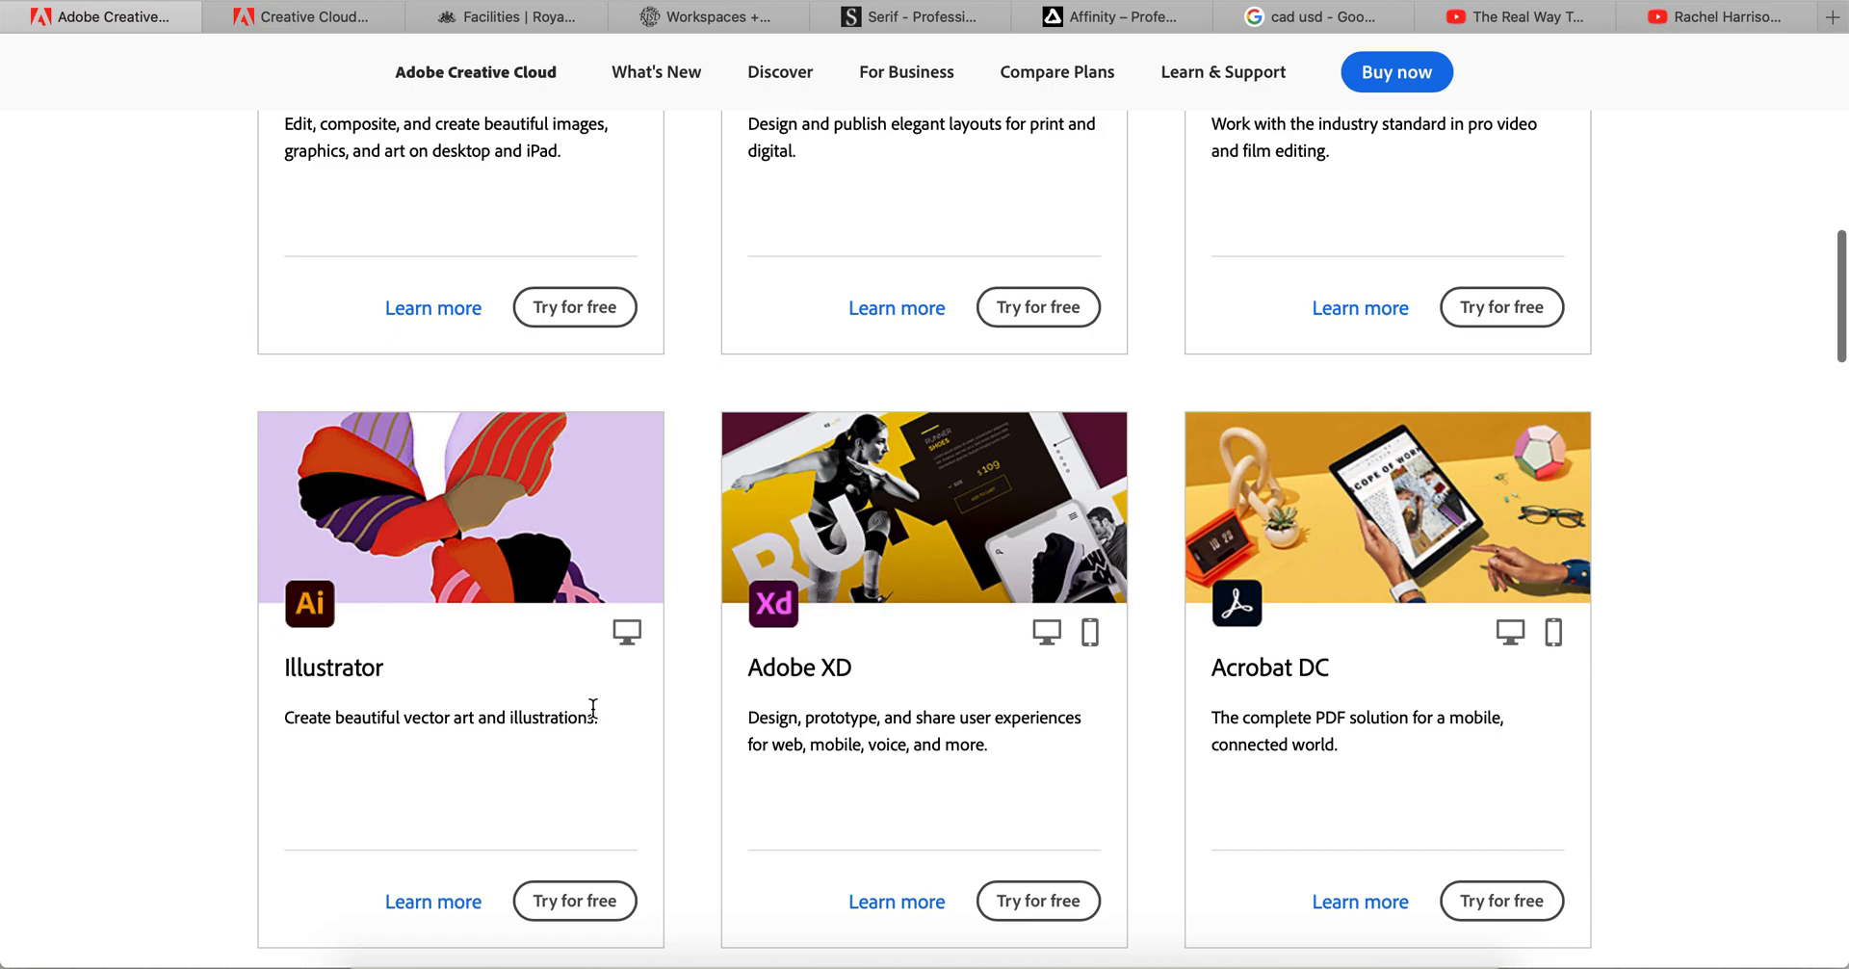
mouse_move(913, 728)
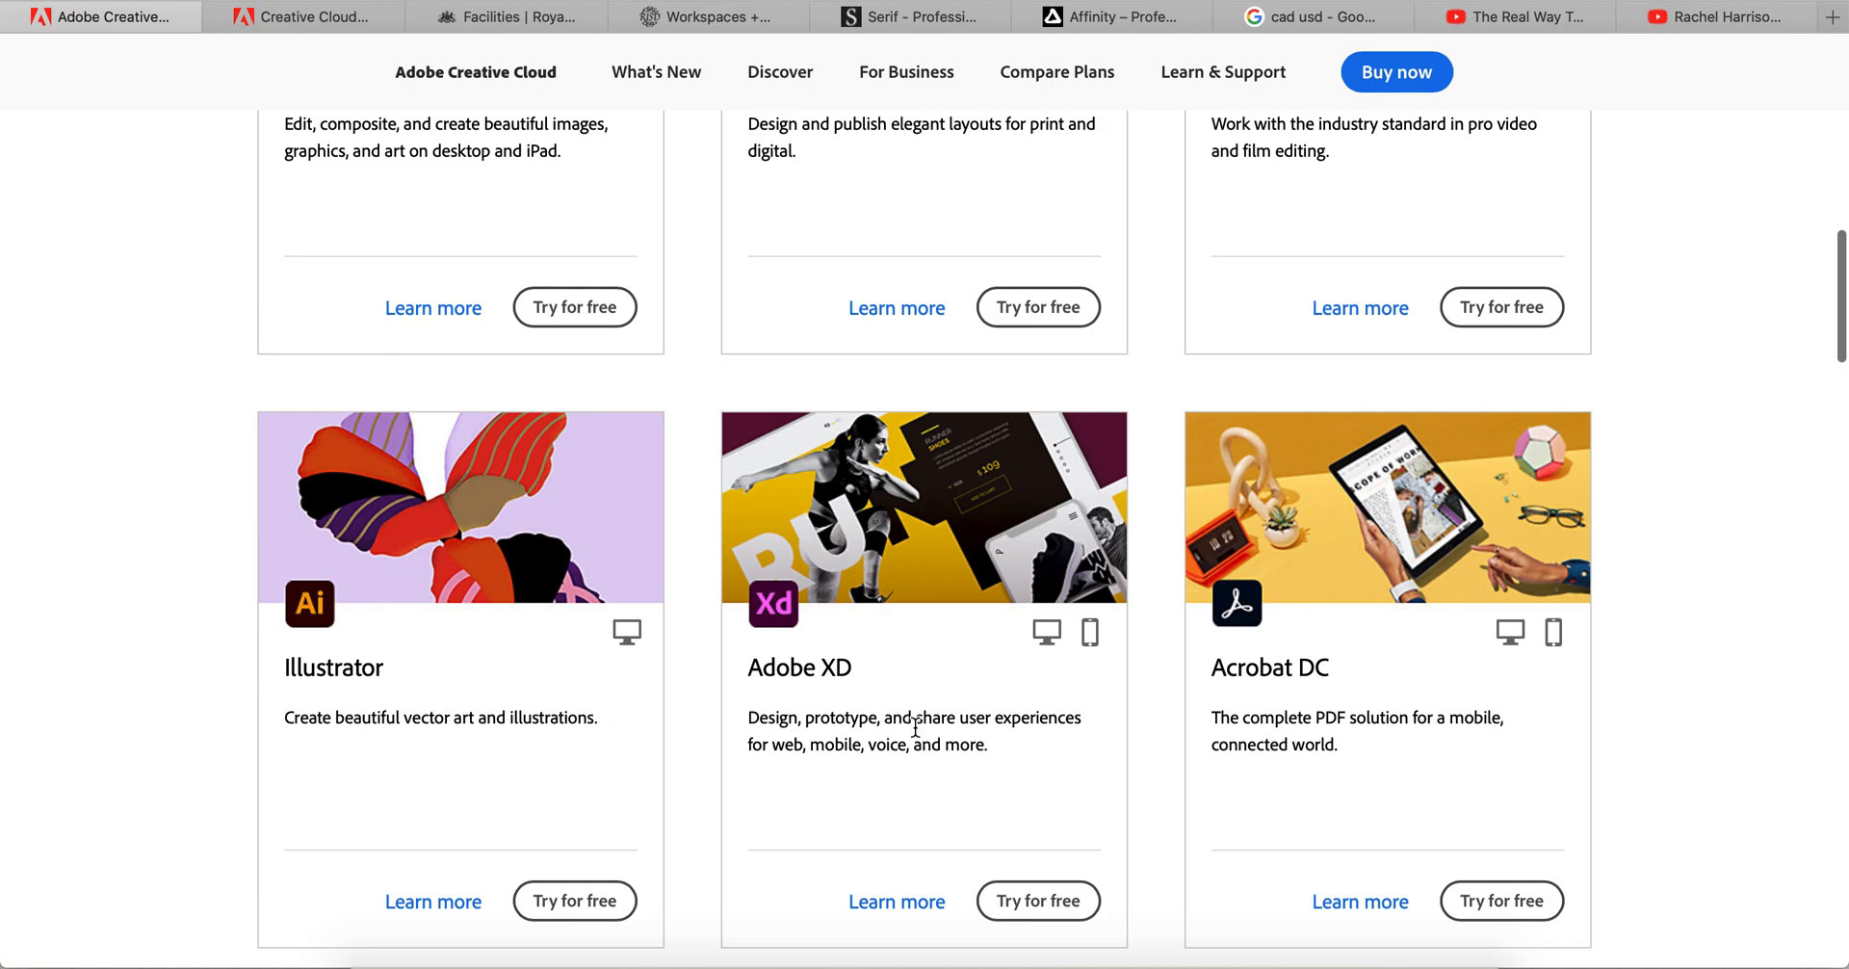
mouse_move(887, 778)
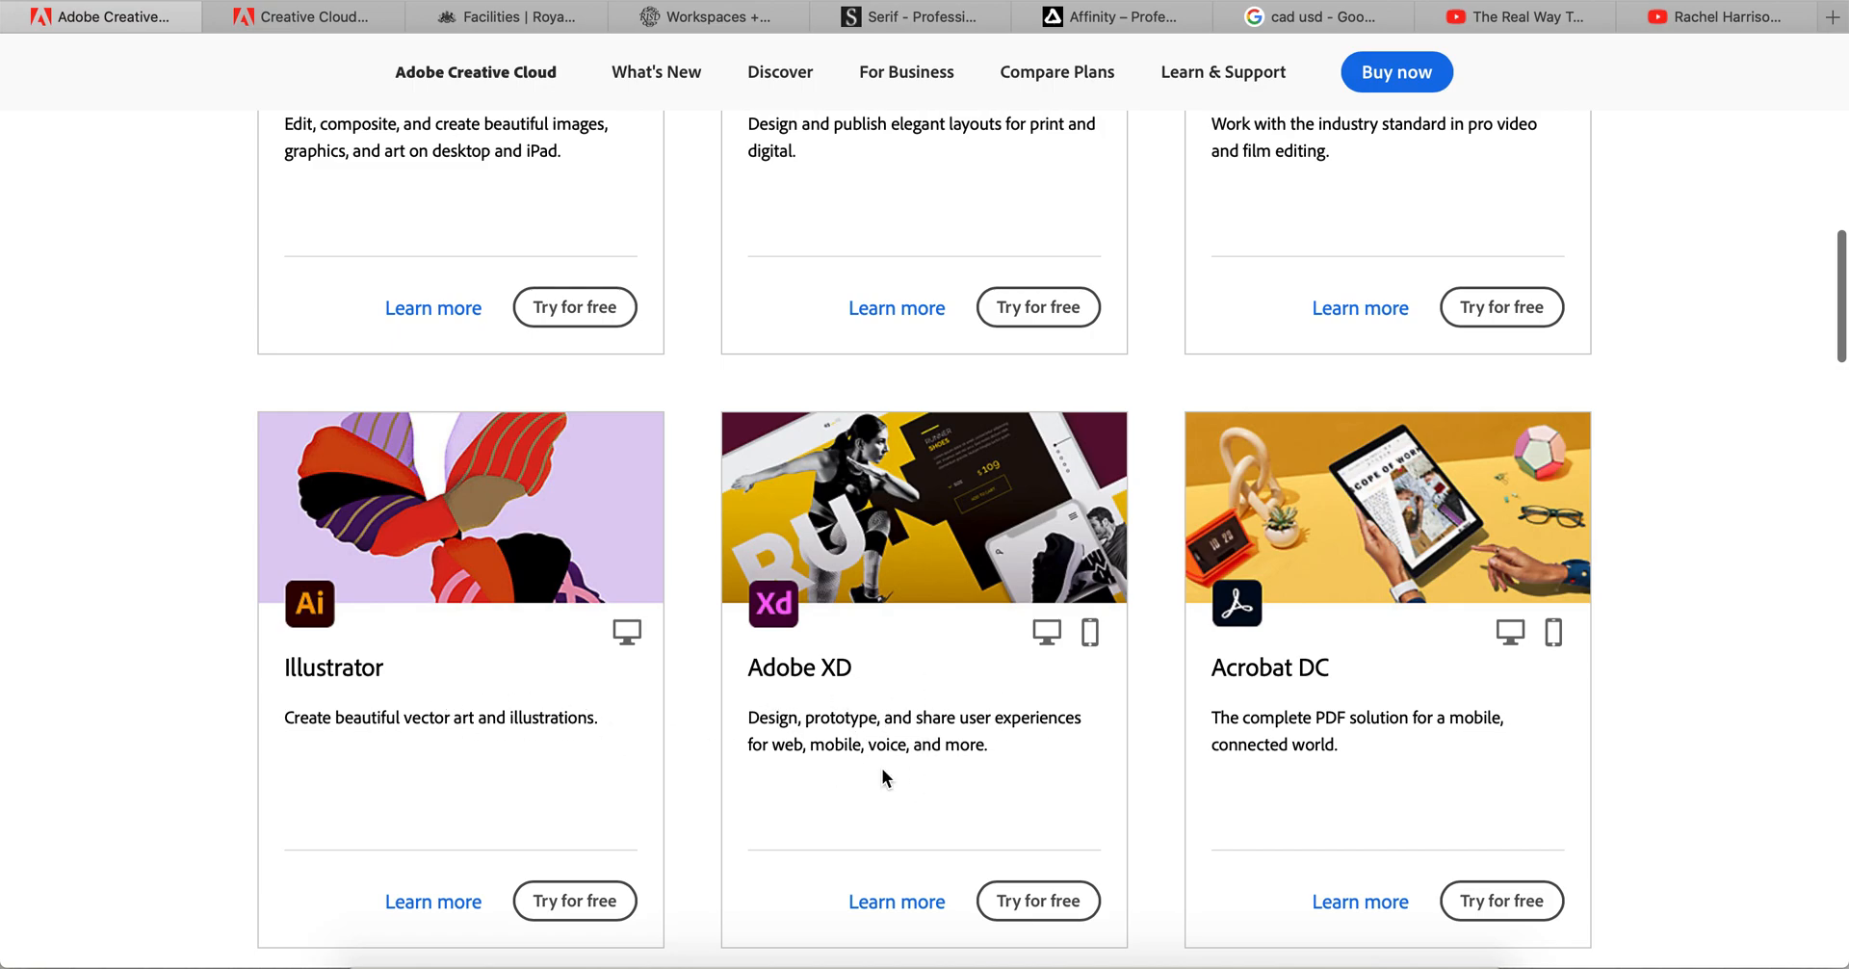
mouse_move(613, 689)
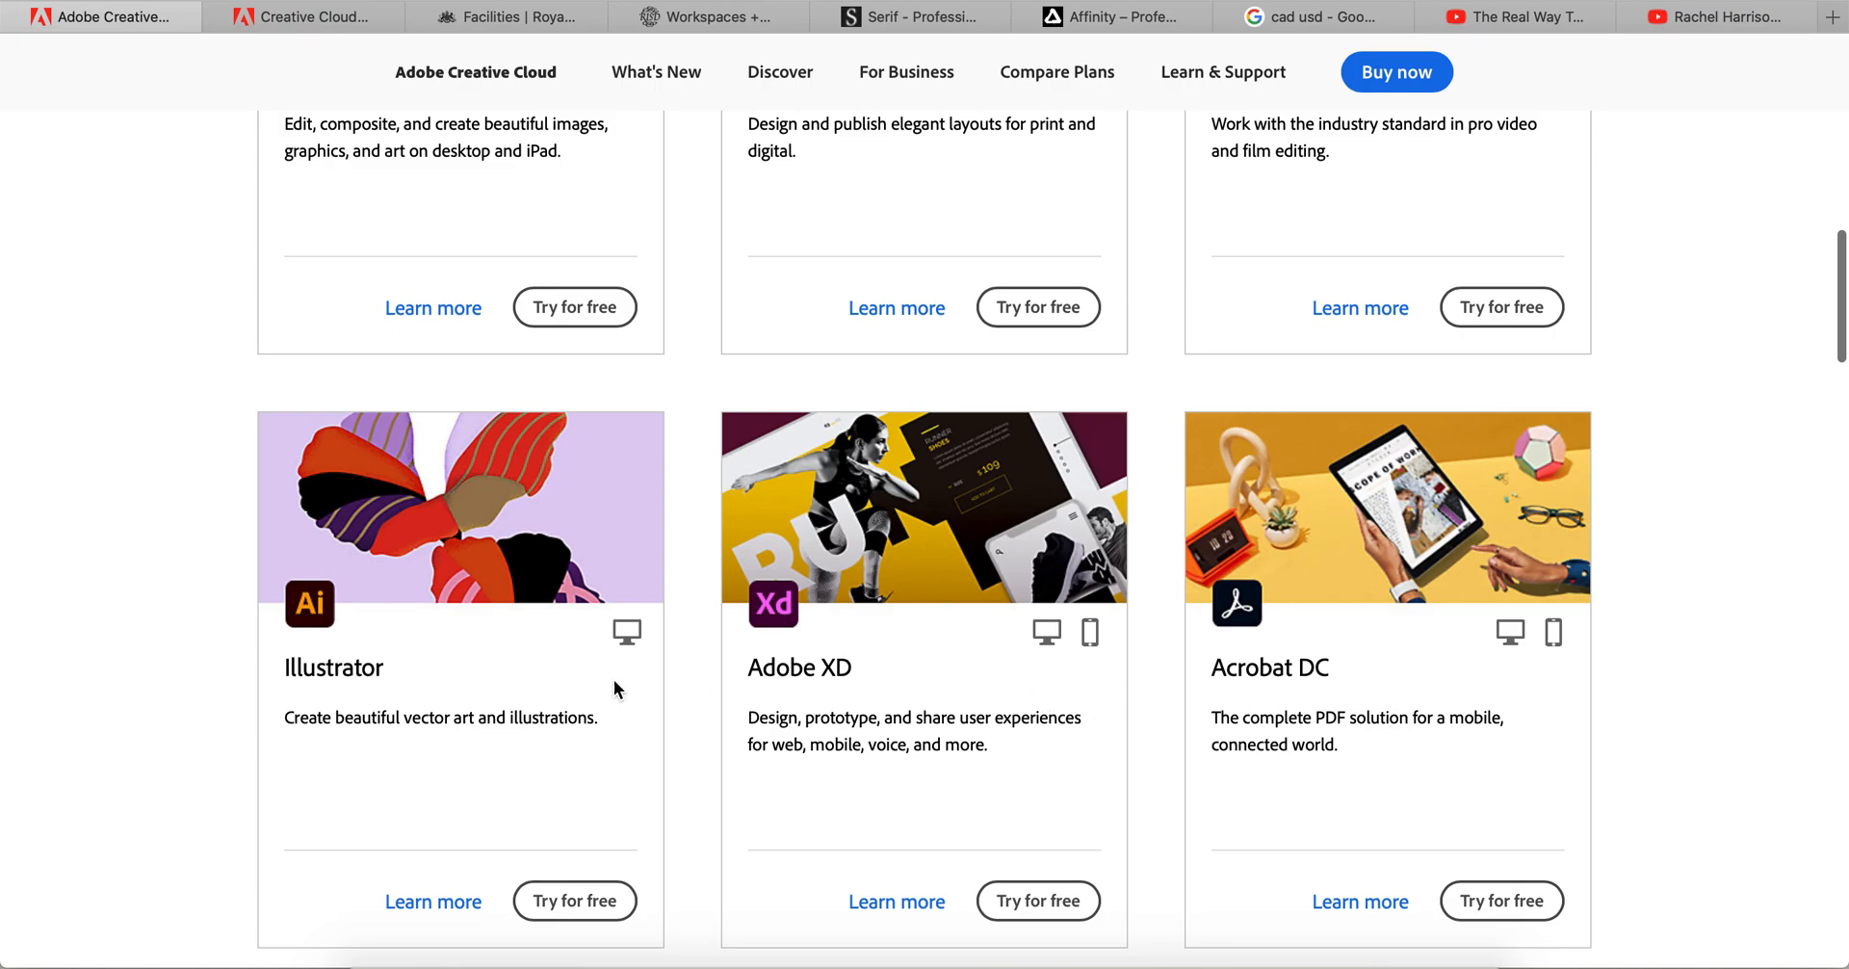
scroll("down", 3)
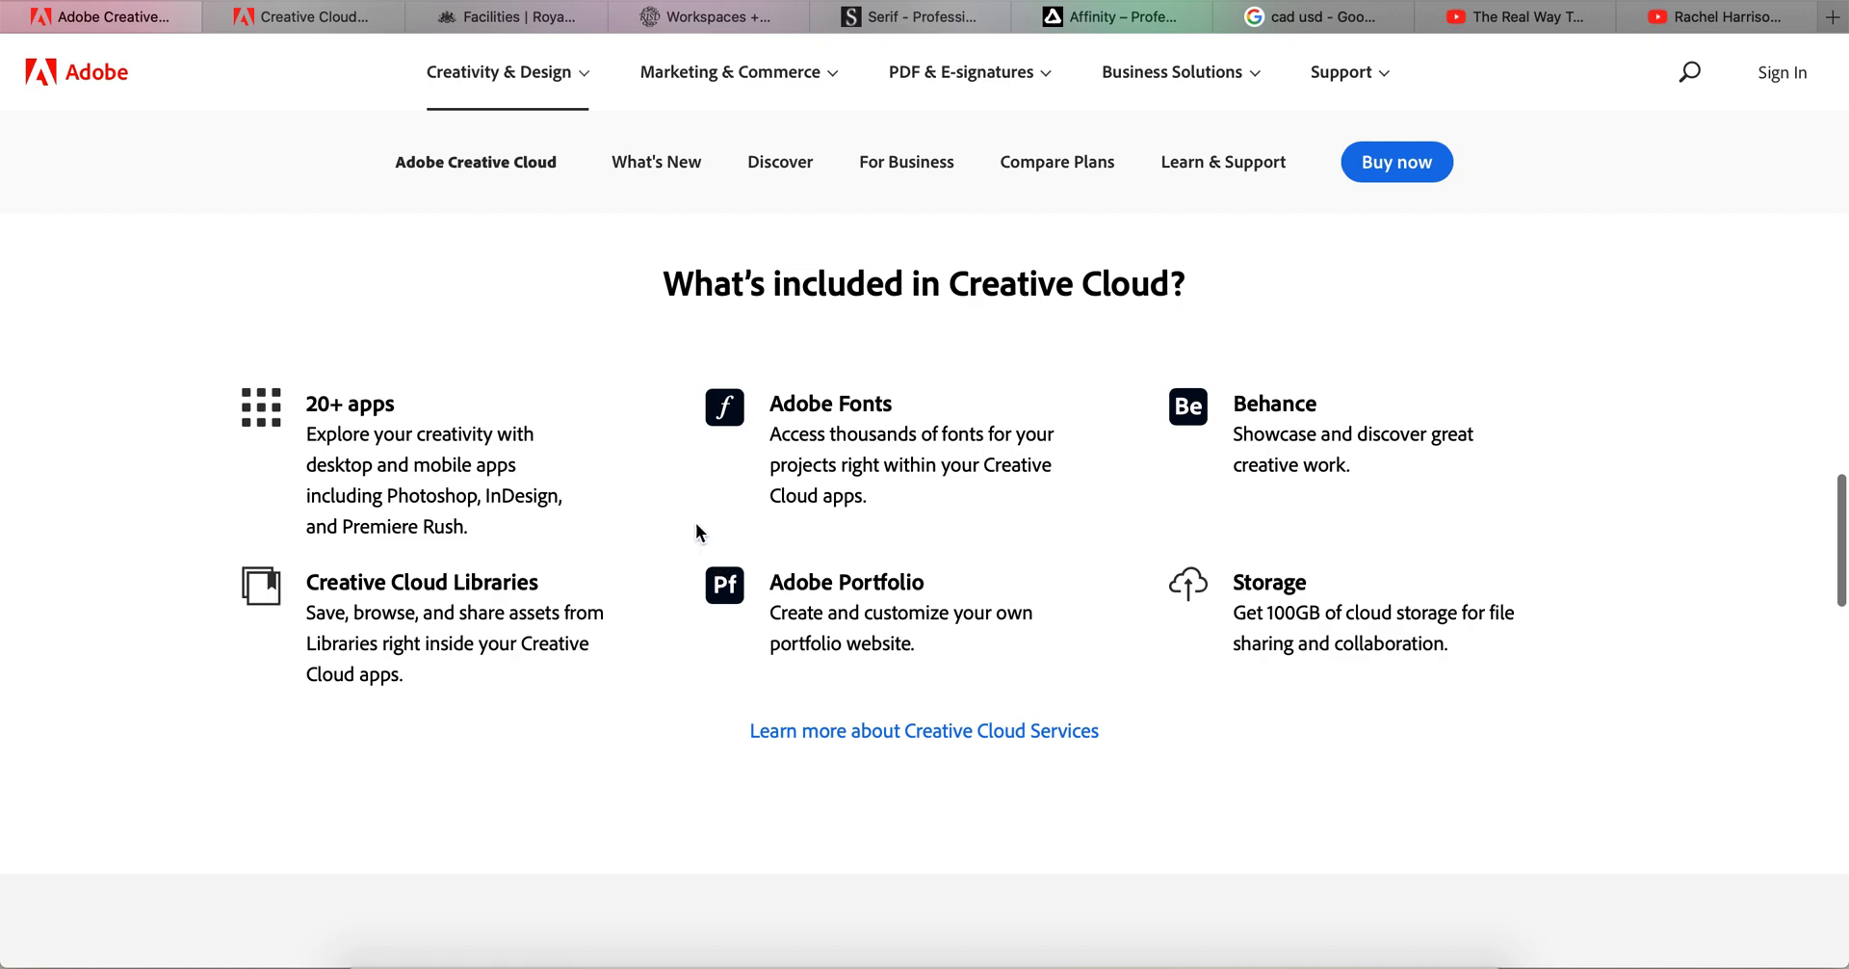
mouse_move(702, 454)
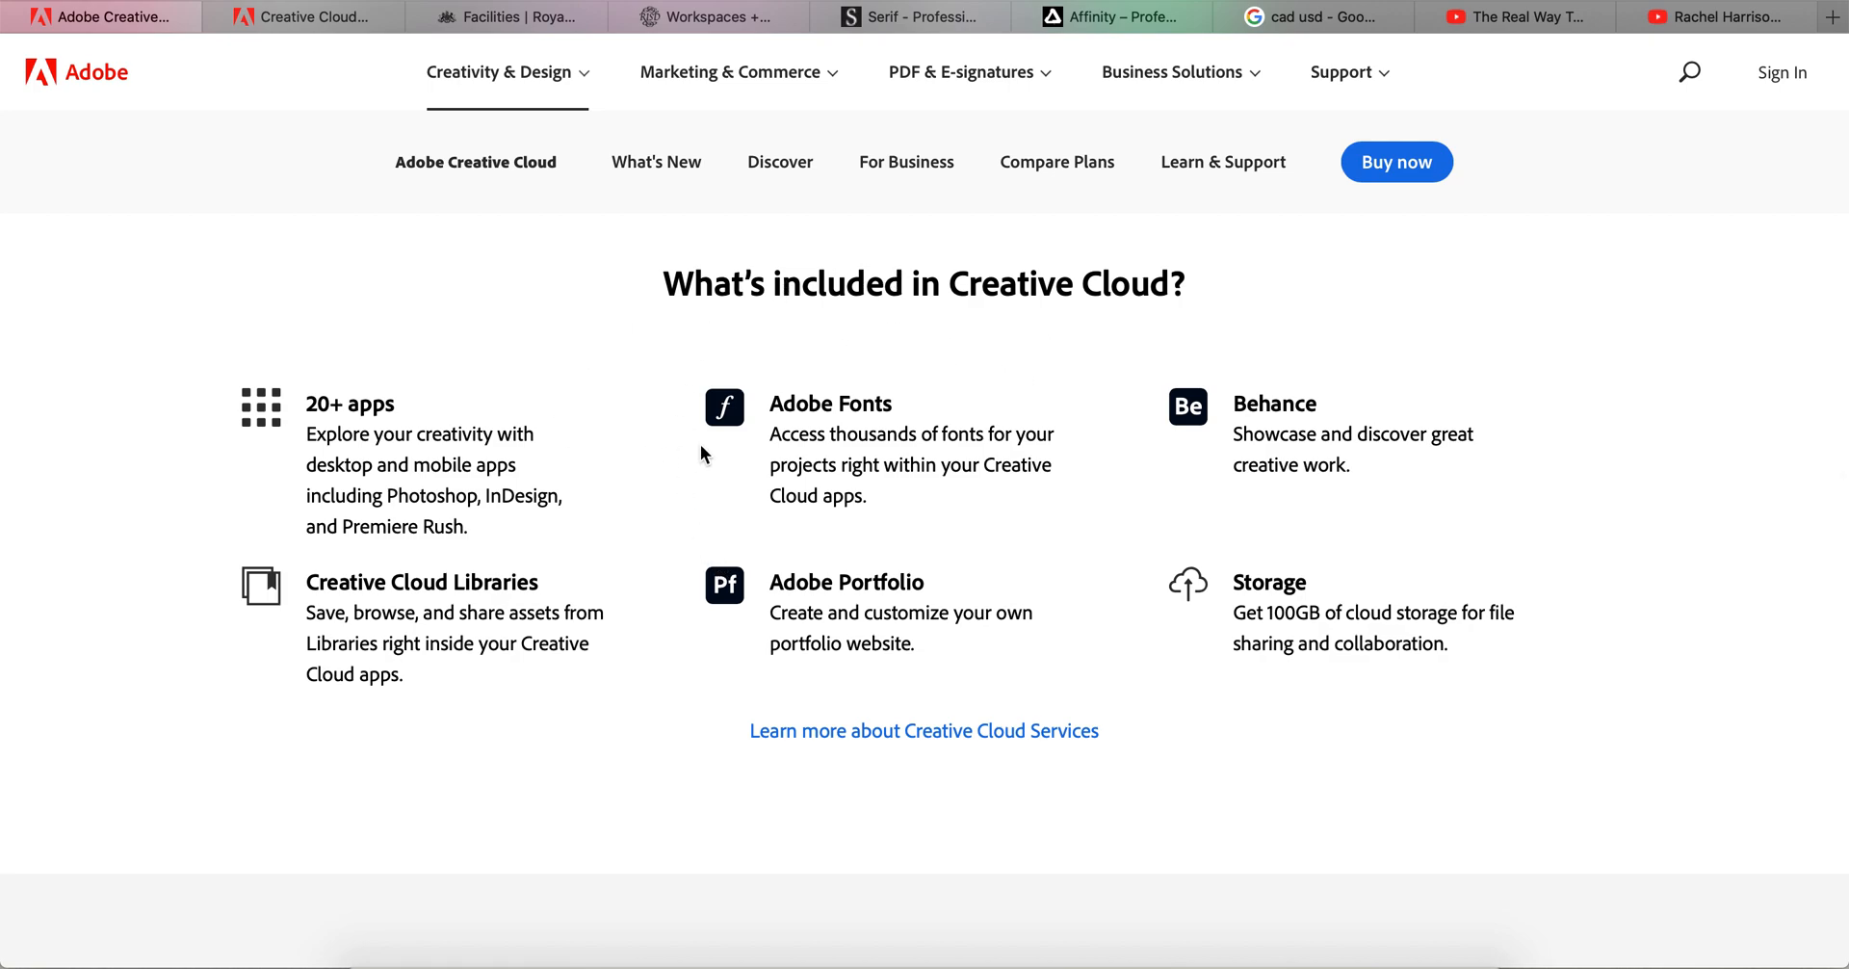
scroll("down", 3)
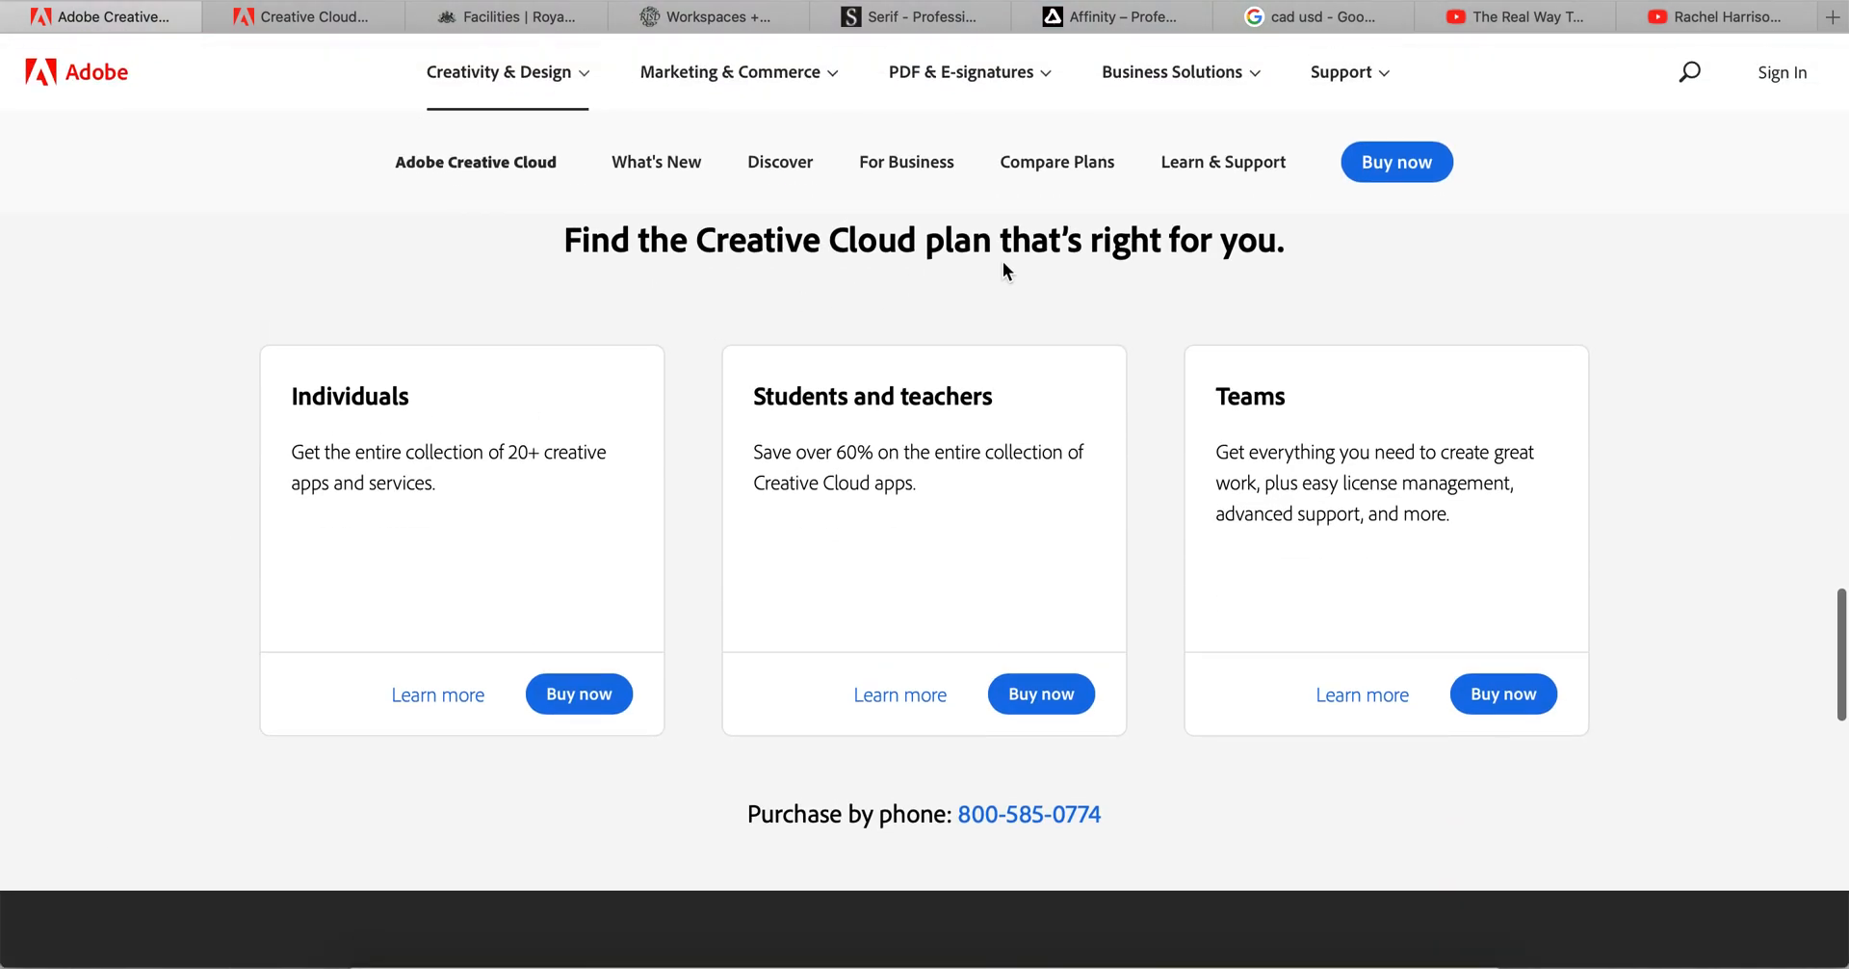
scroll("down", 3)
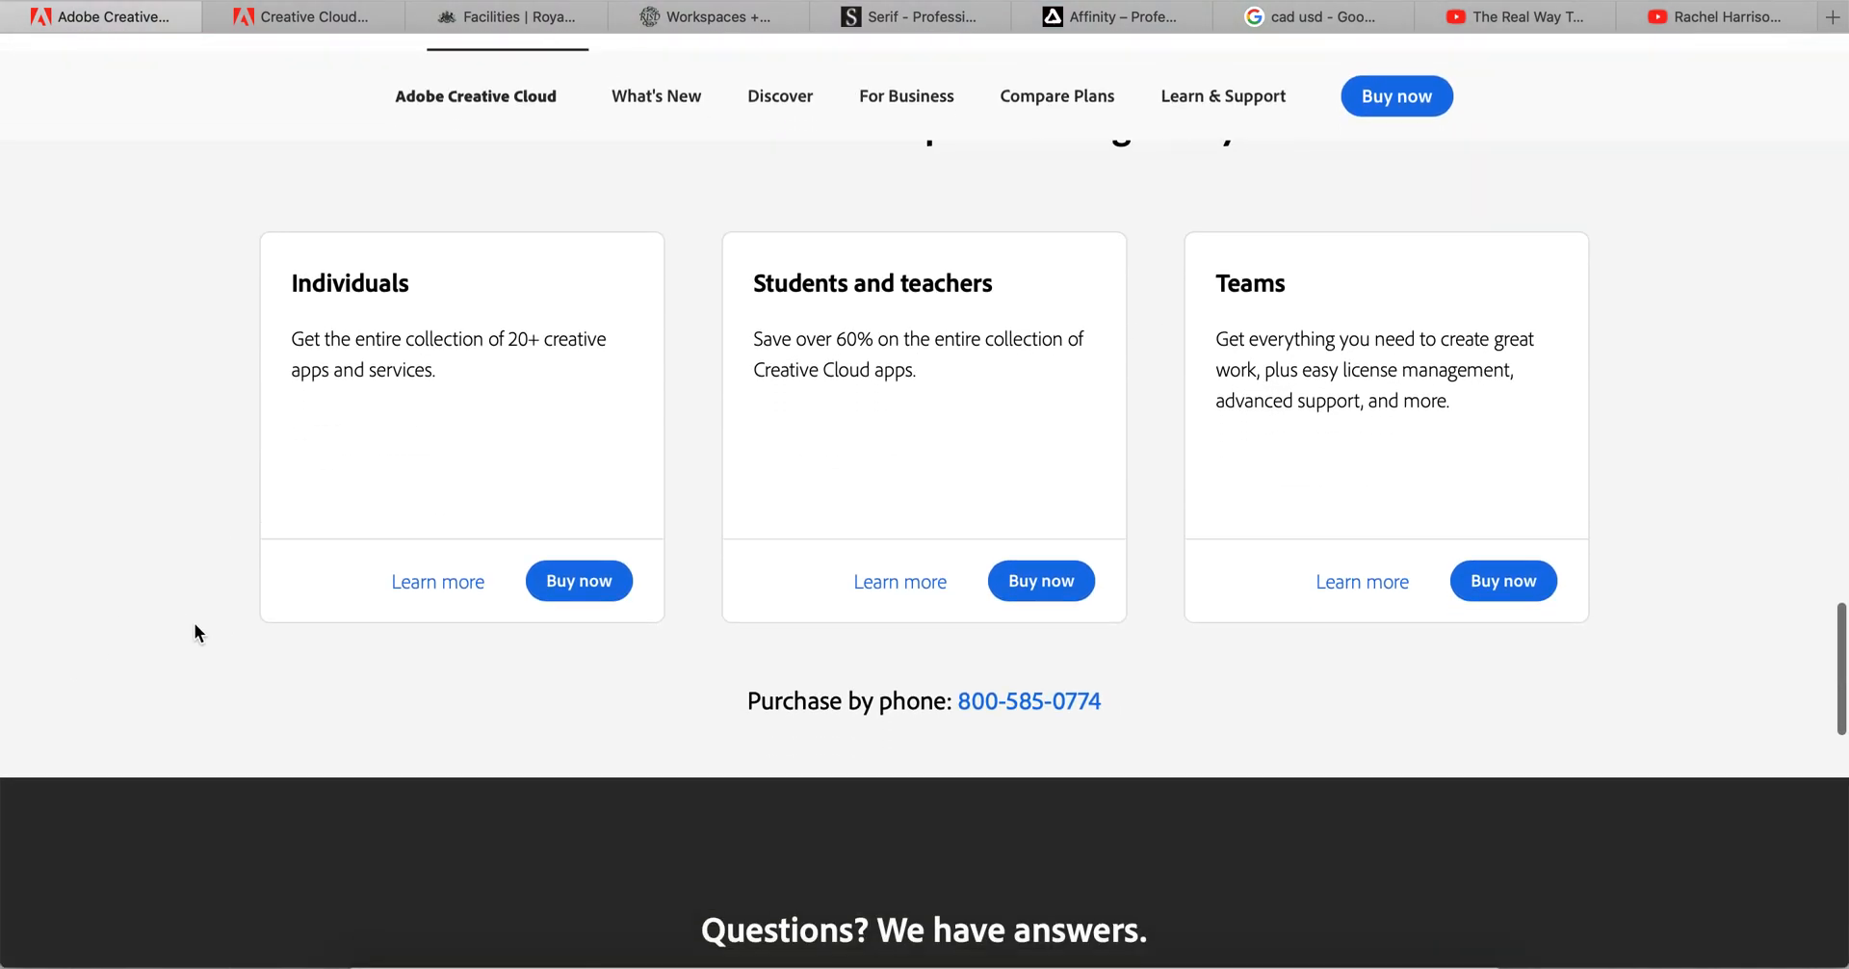
scroll("down", 3)
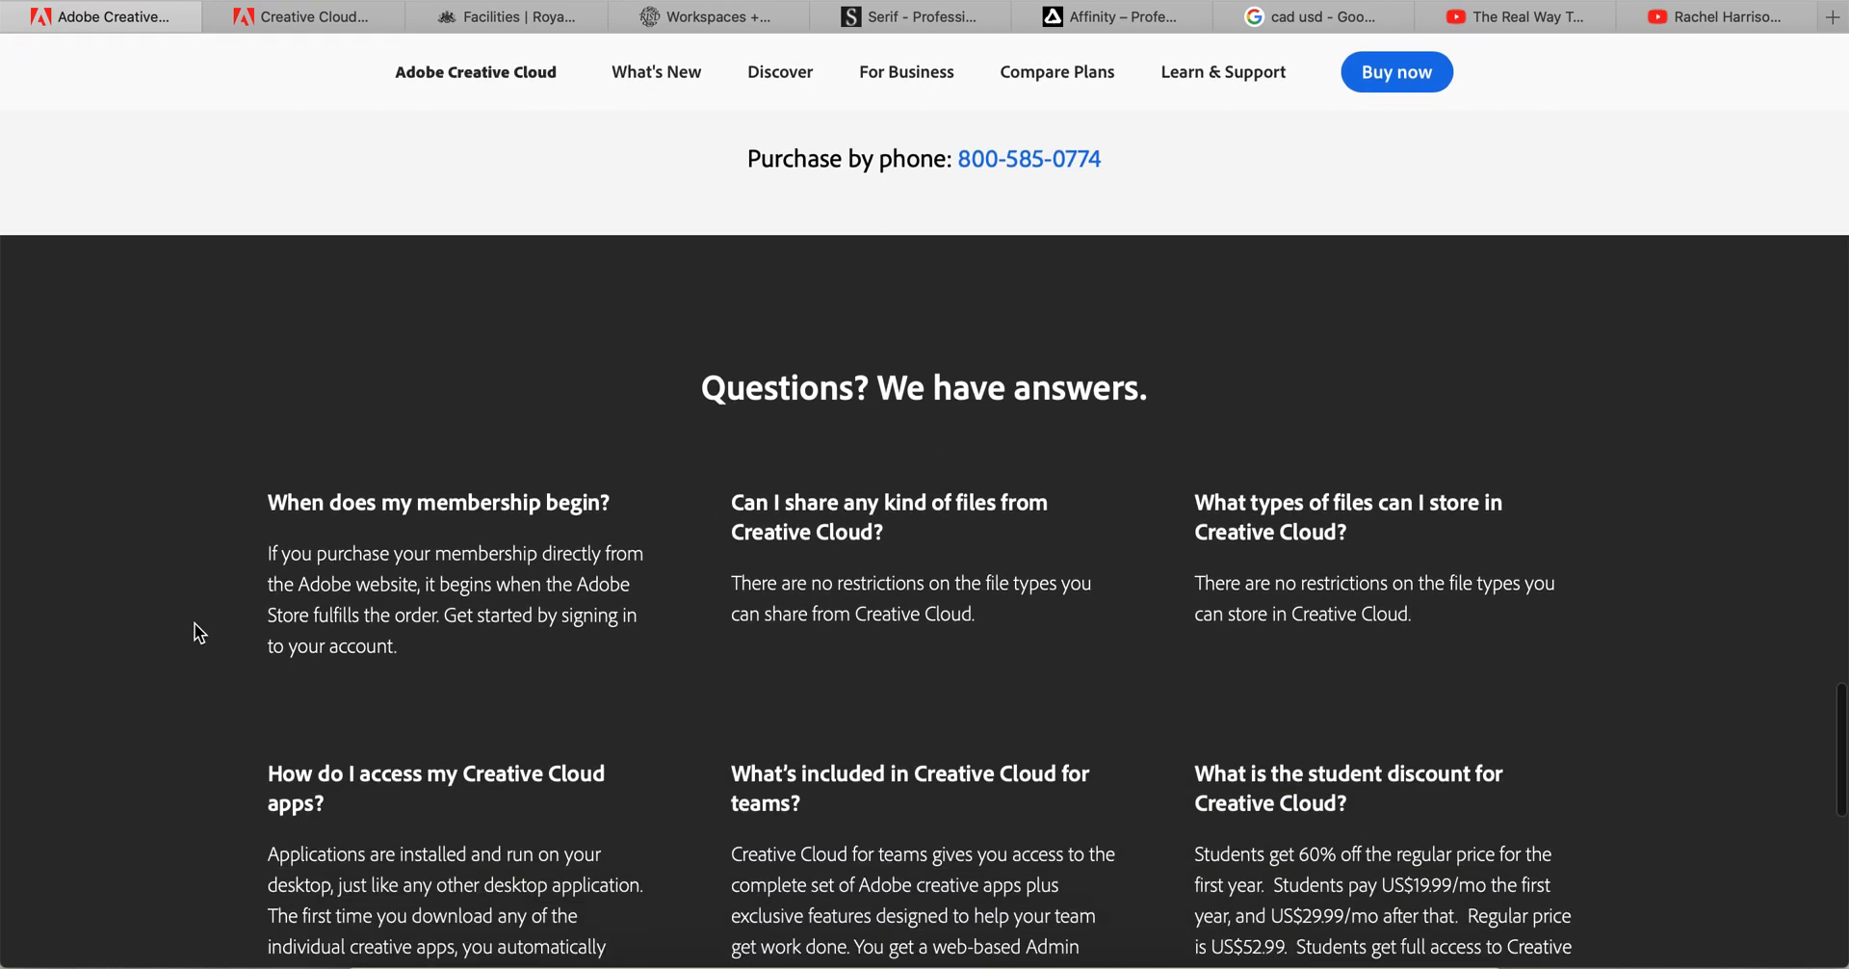
scroll("up", 3)
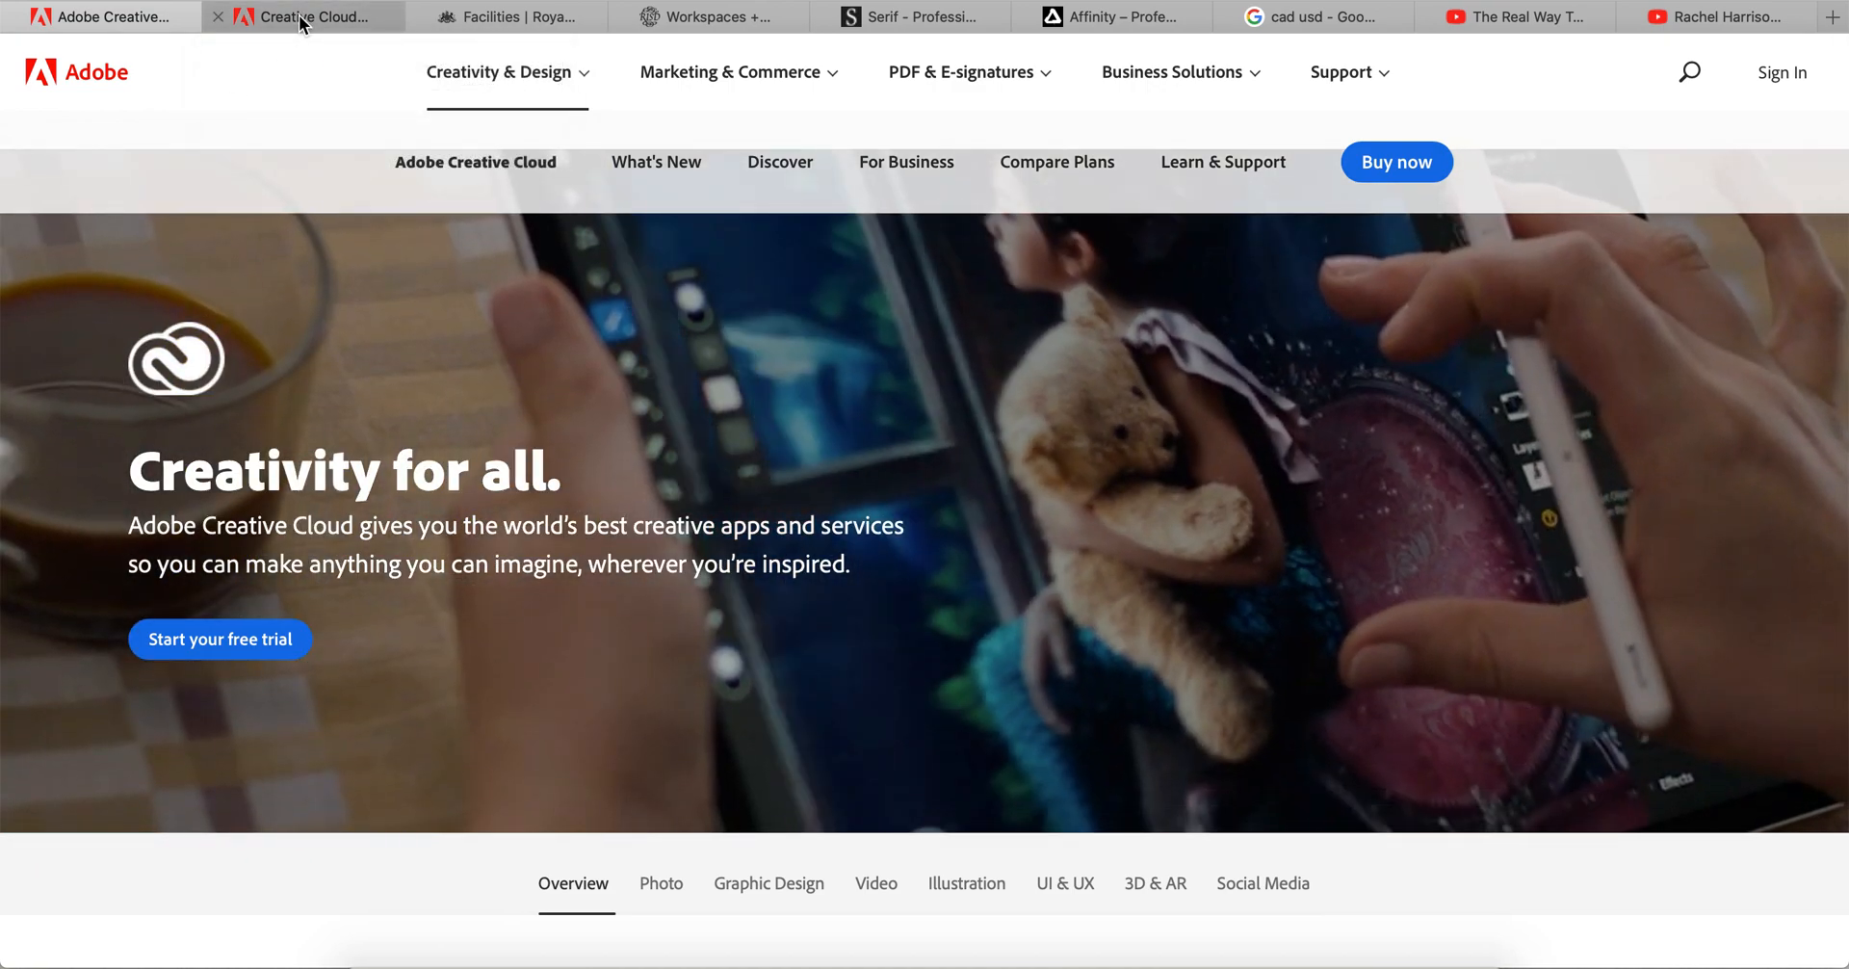
On the Creative Cloud Plans & Pricing page, compare the Business, Schools and Individuals plan views.
left_click(1395, 162)
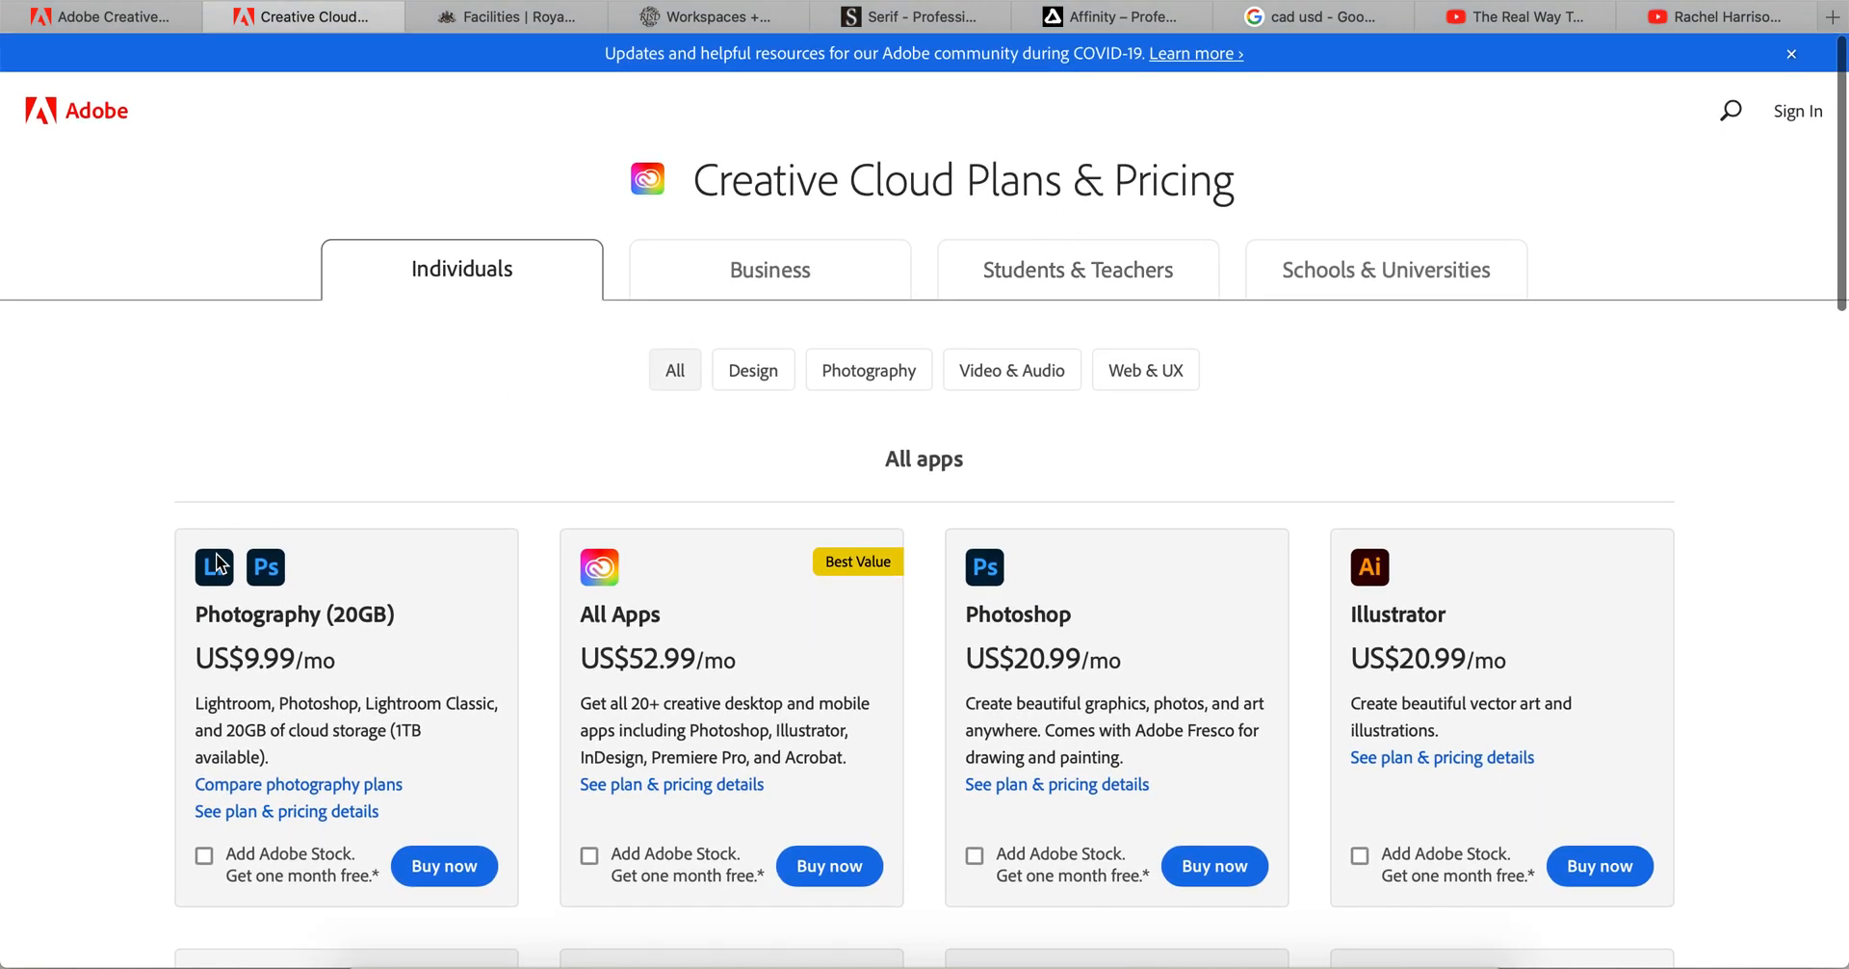
scroll("down", 3)
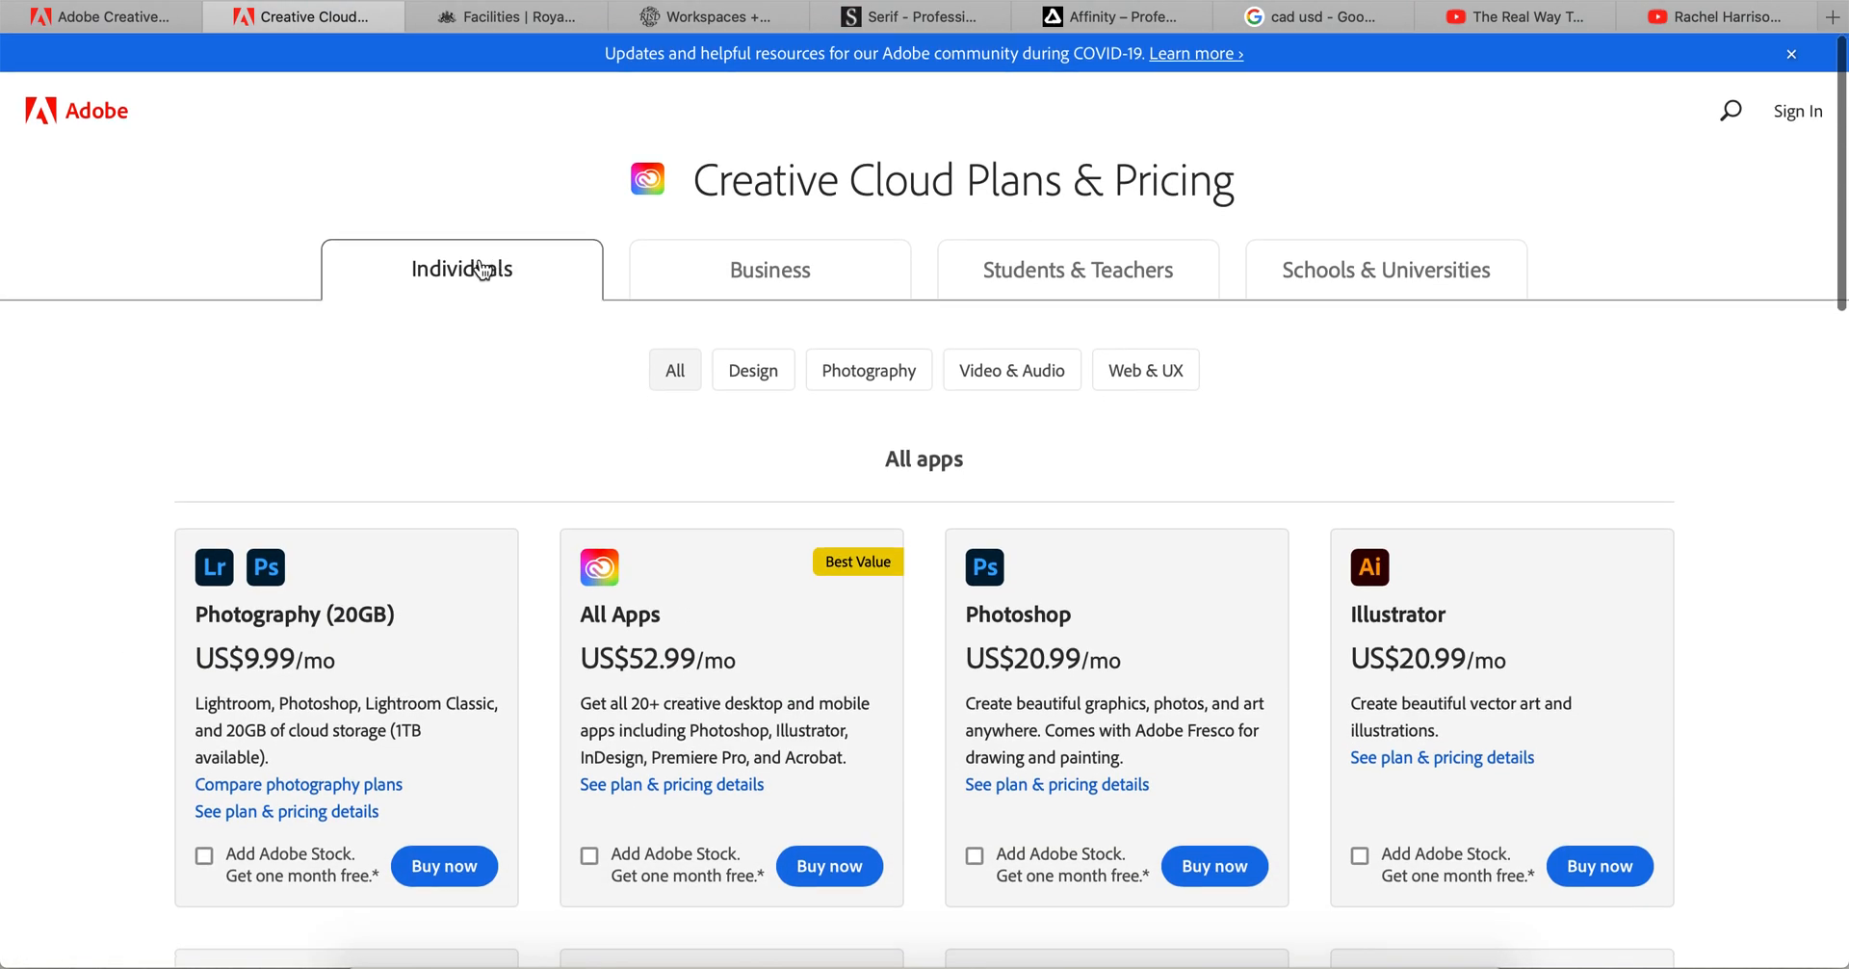
left_click(768, 269)
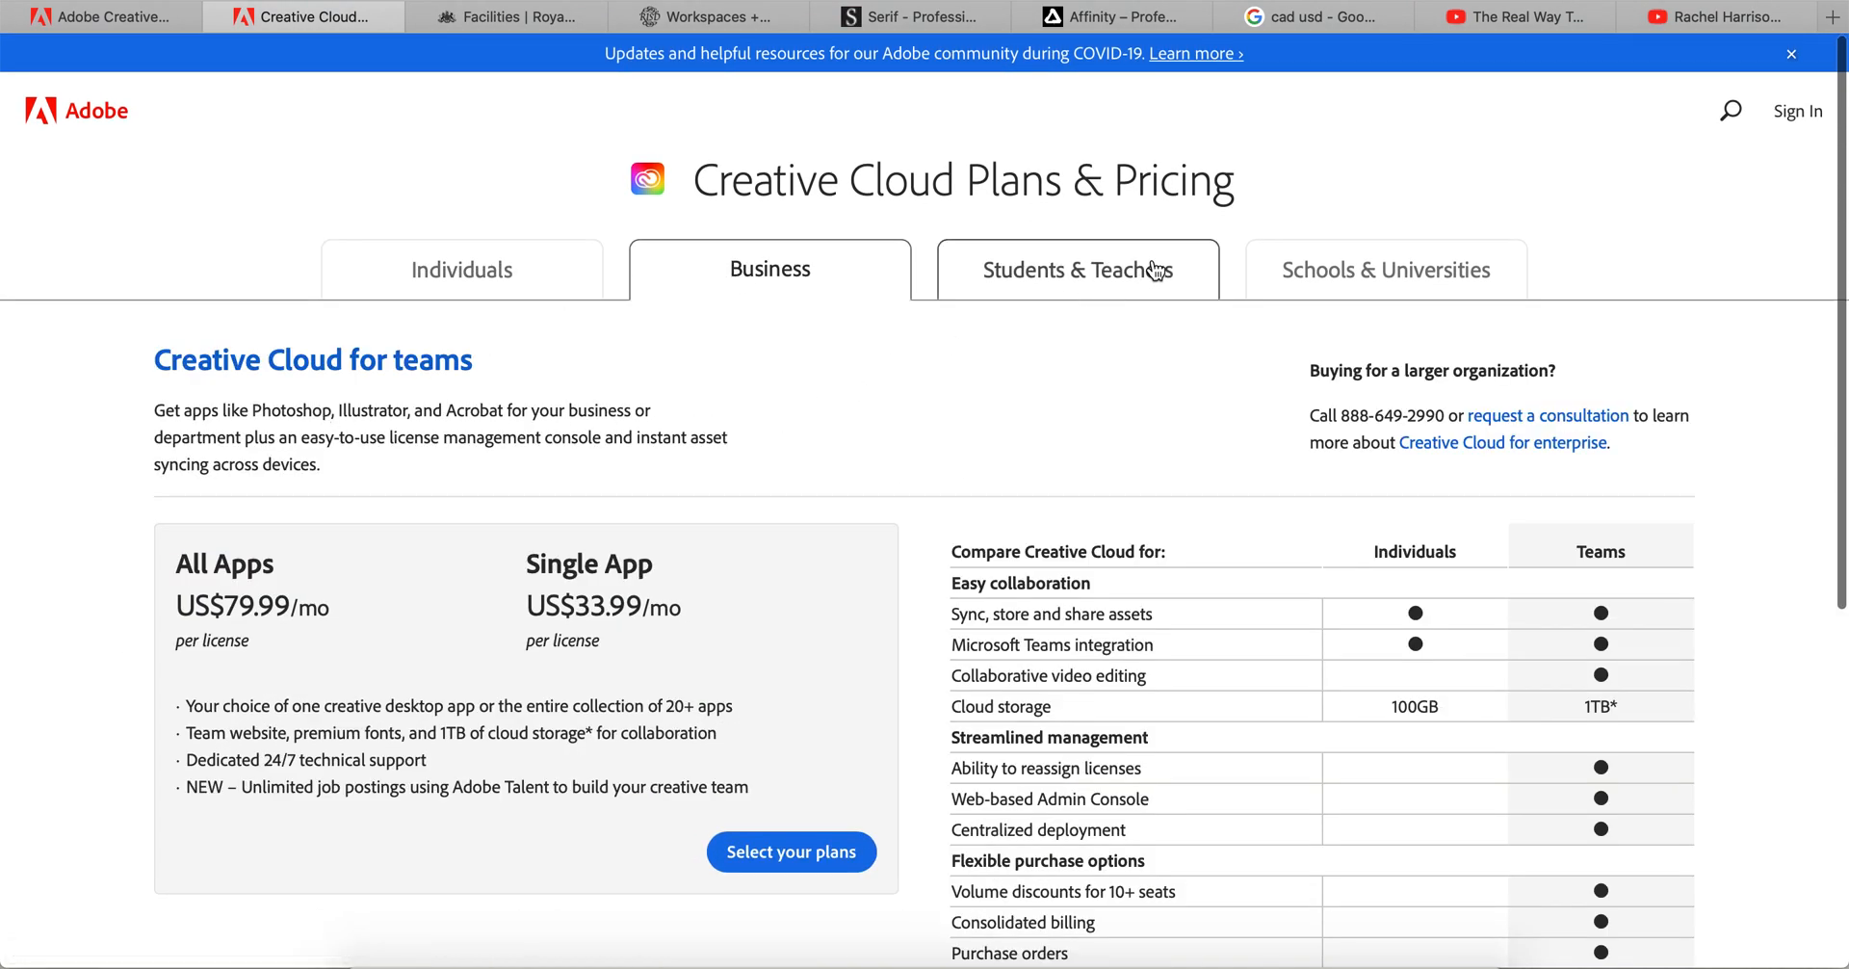
left_click(1385, 269)
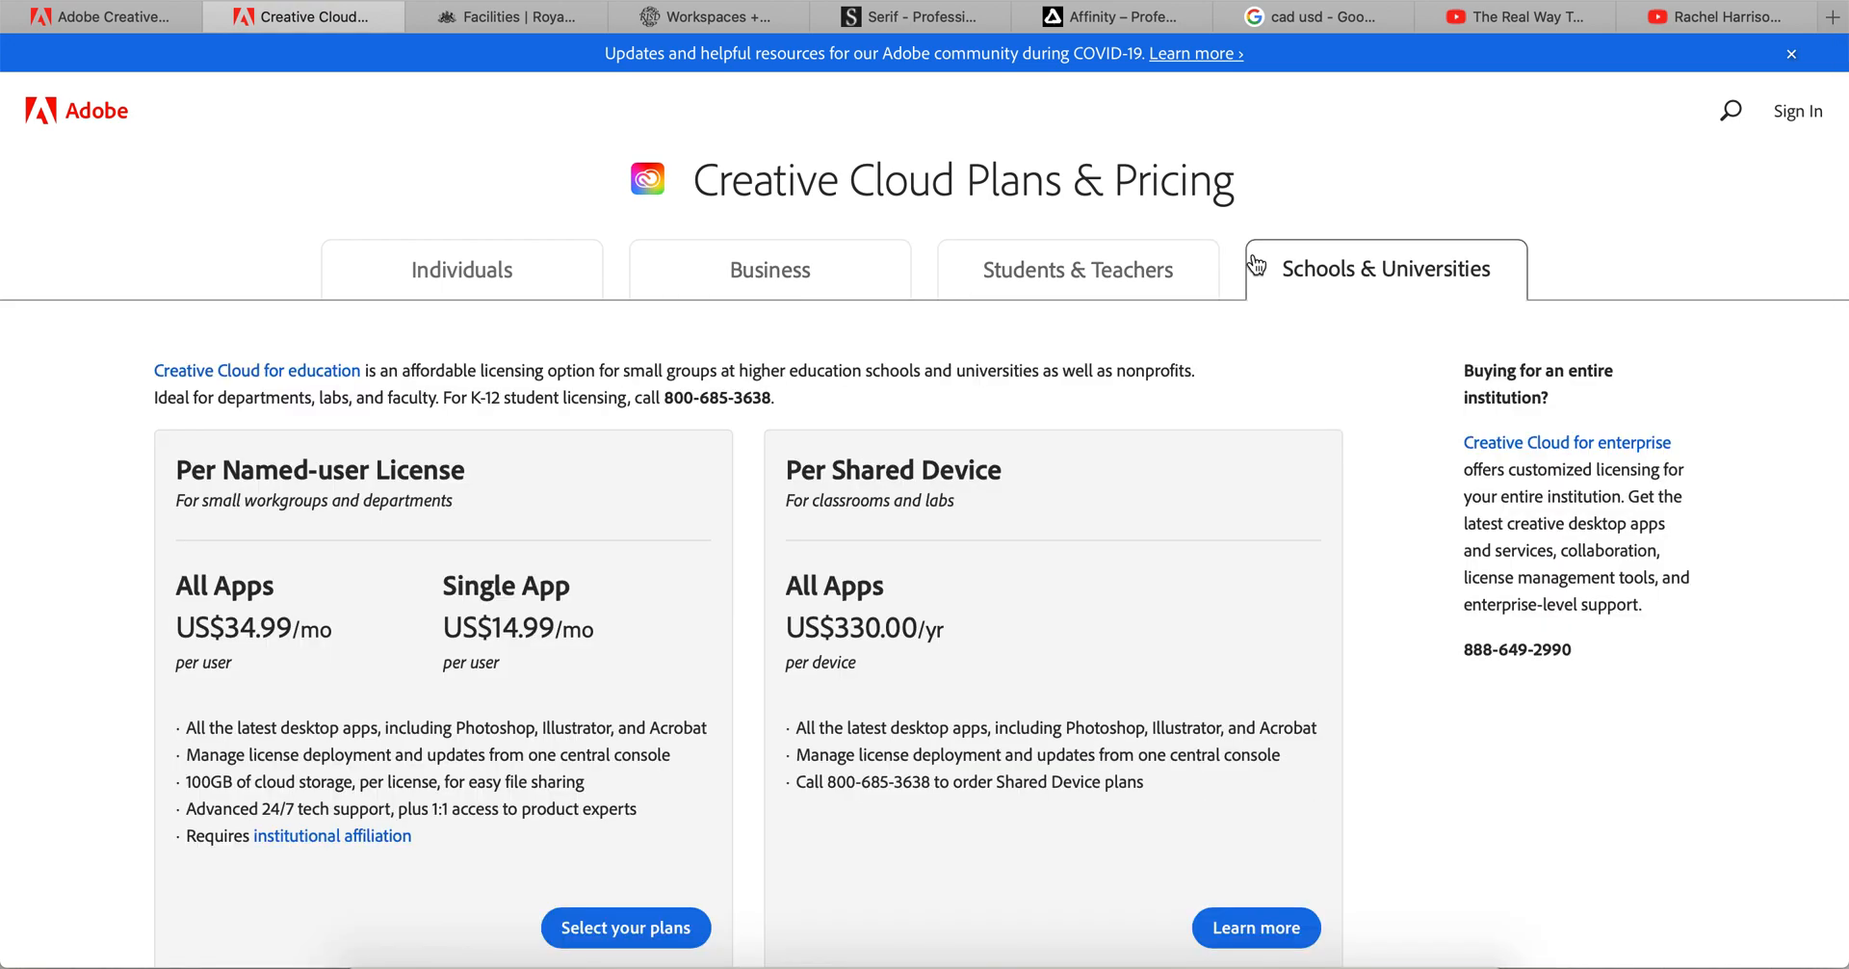
left_click(462, 269)
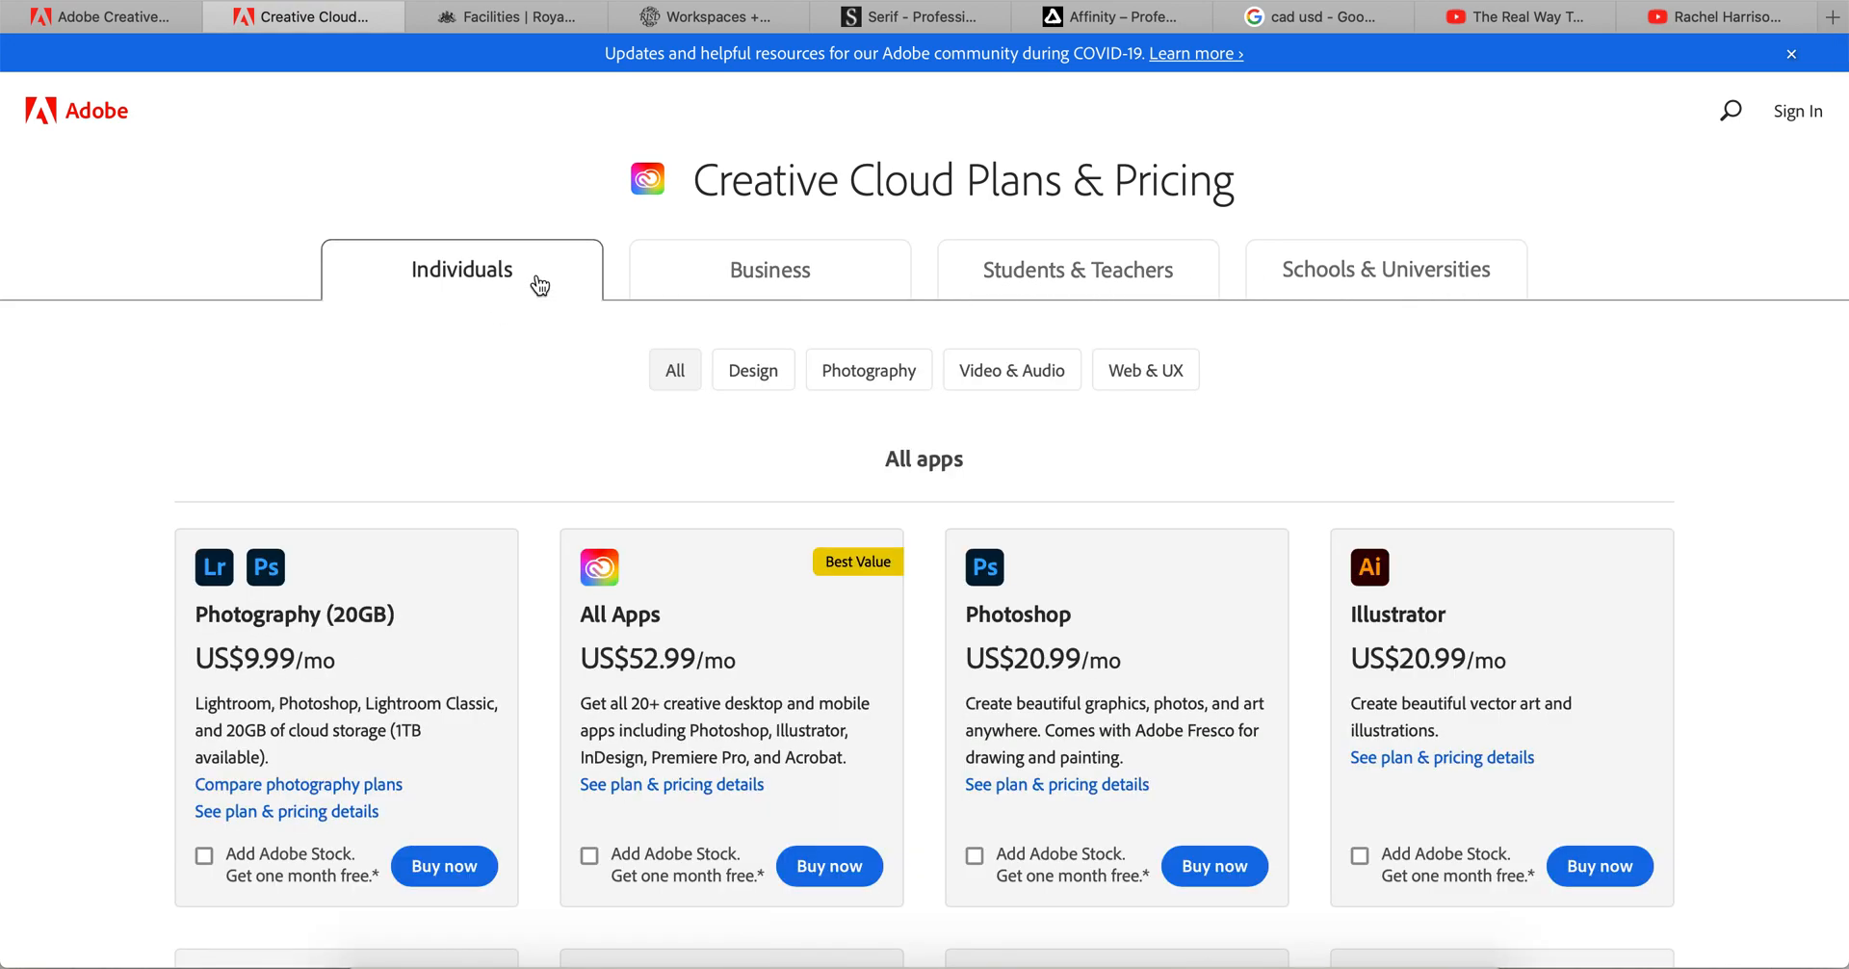
Browse the Individuals plans grid for single-app prices like InDesign US$20.99/mo and Acrobat Pro US$14.99/mo.
scroll("down", 3)
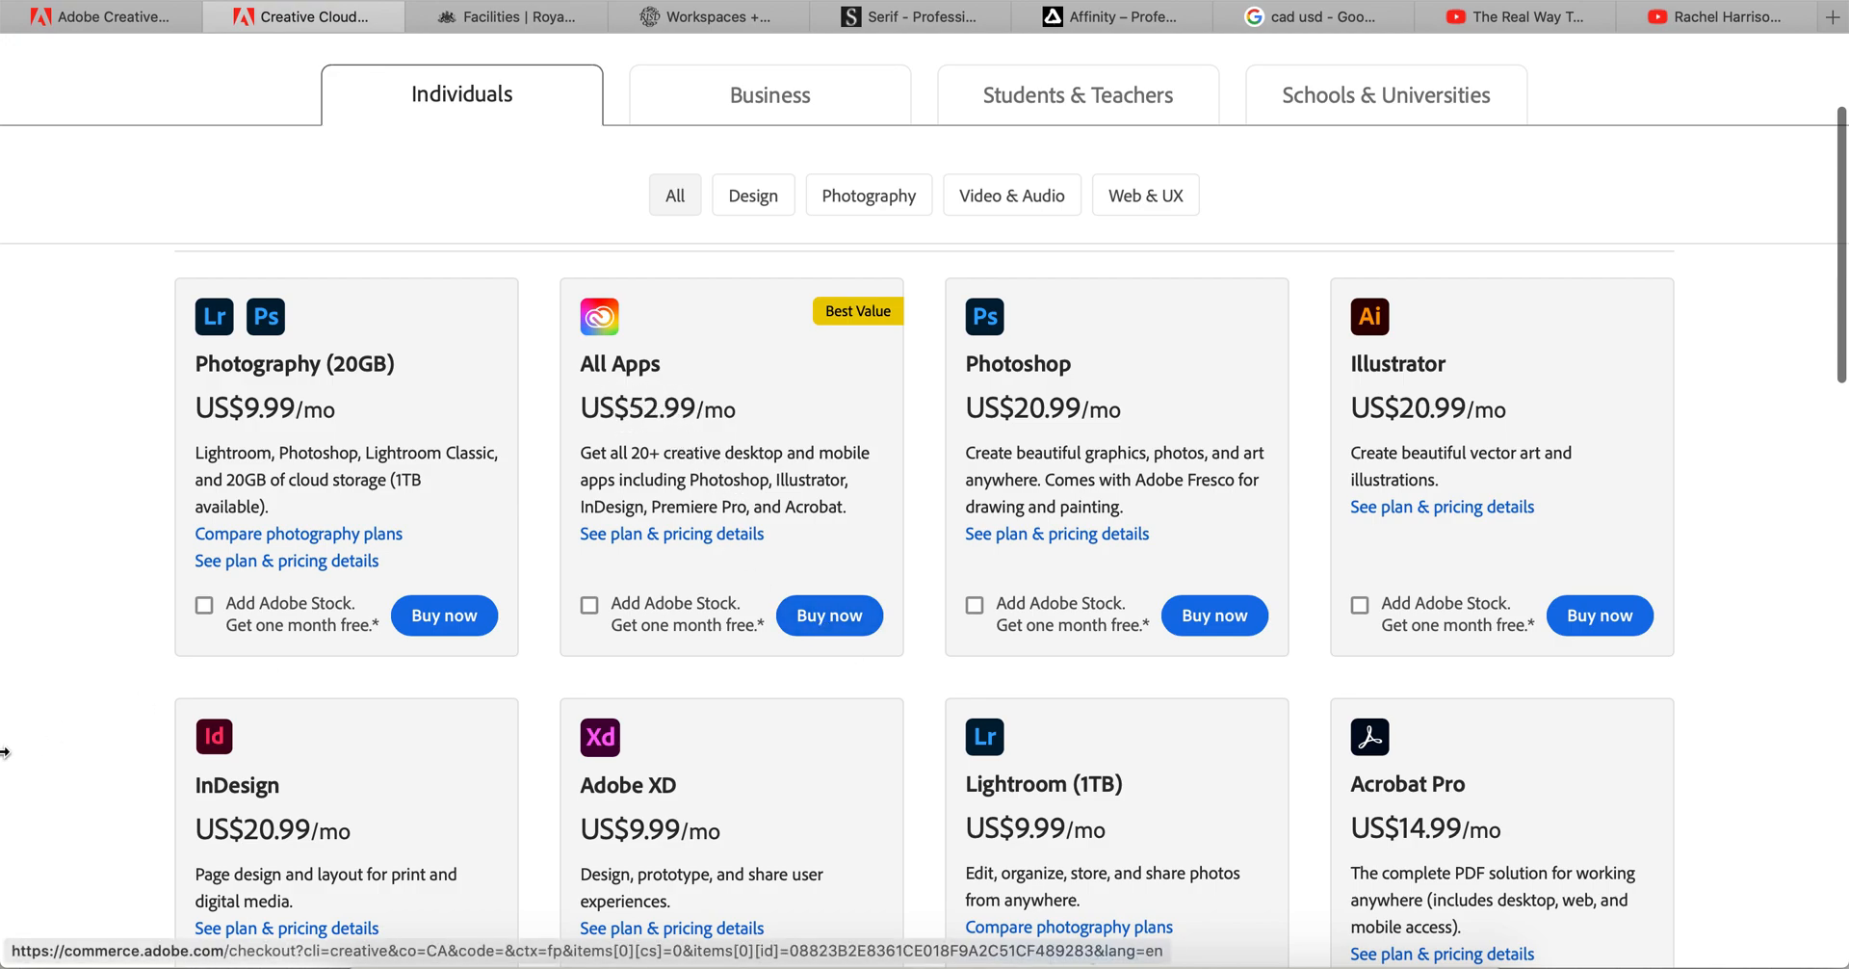
scroll("down", 3)
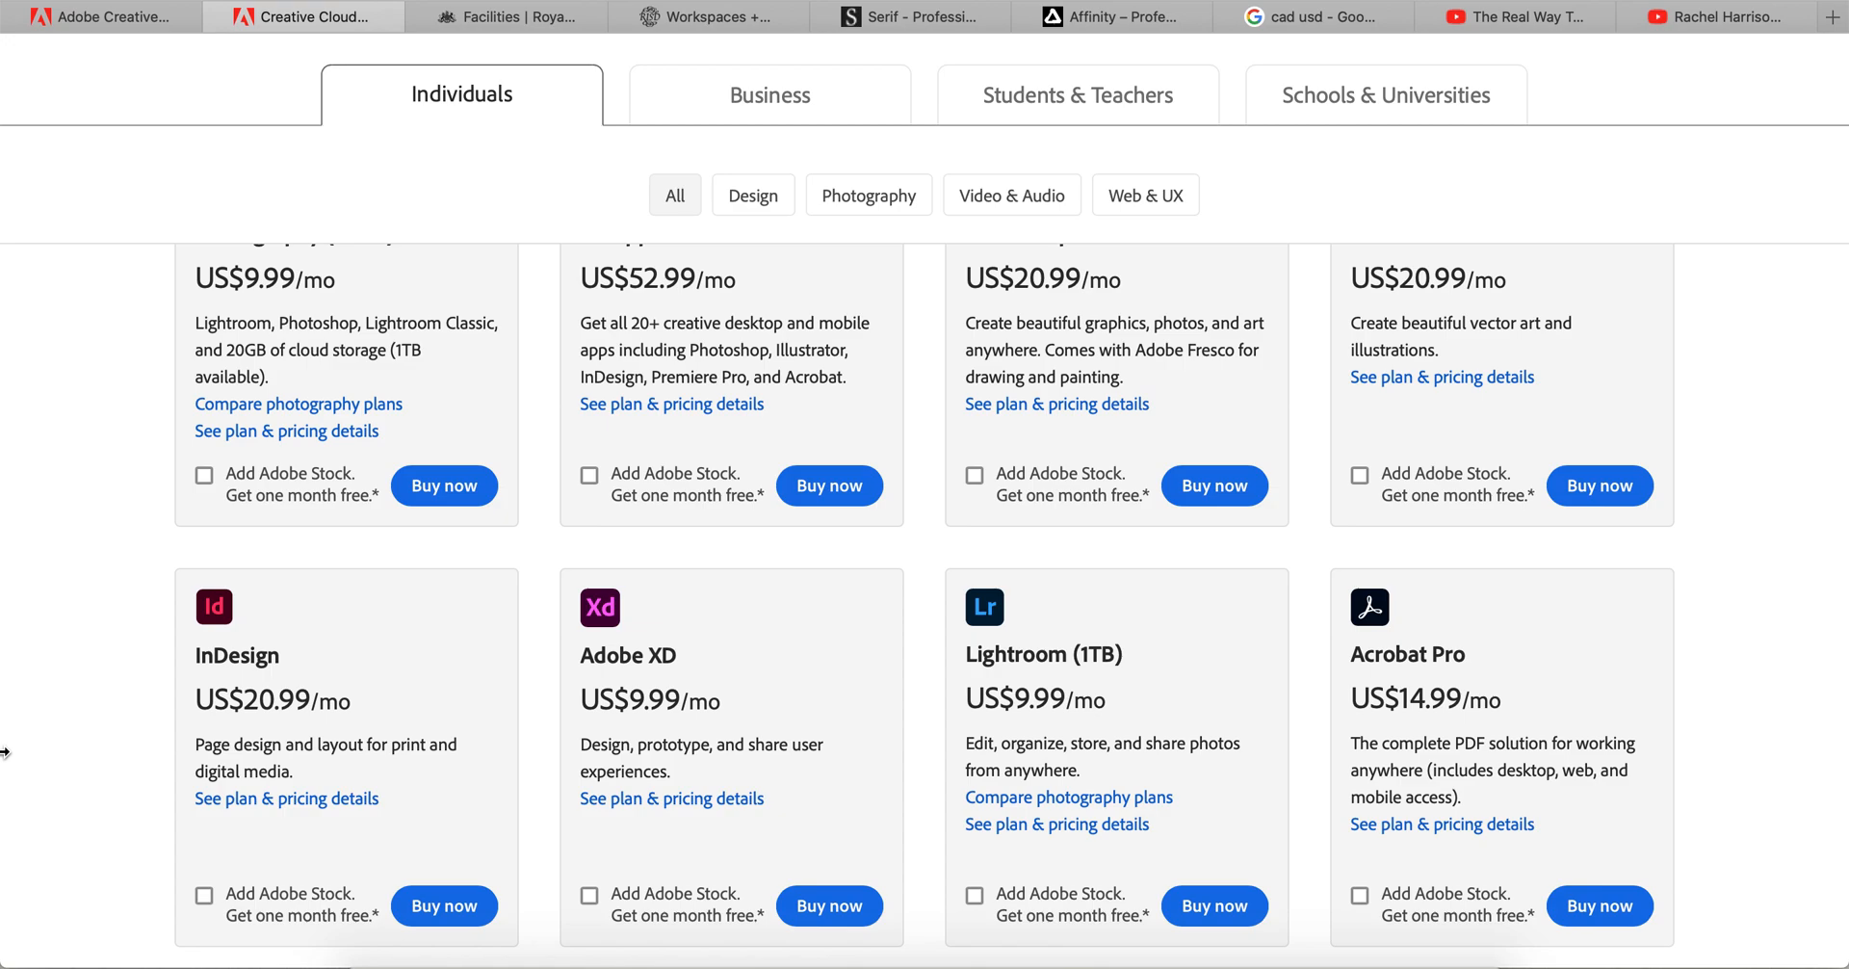
scroll("down", 3)
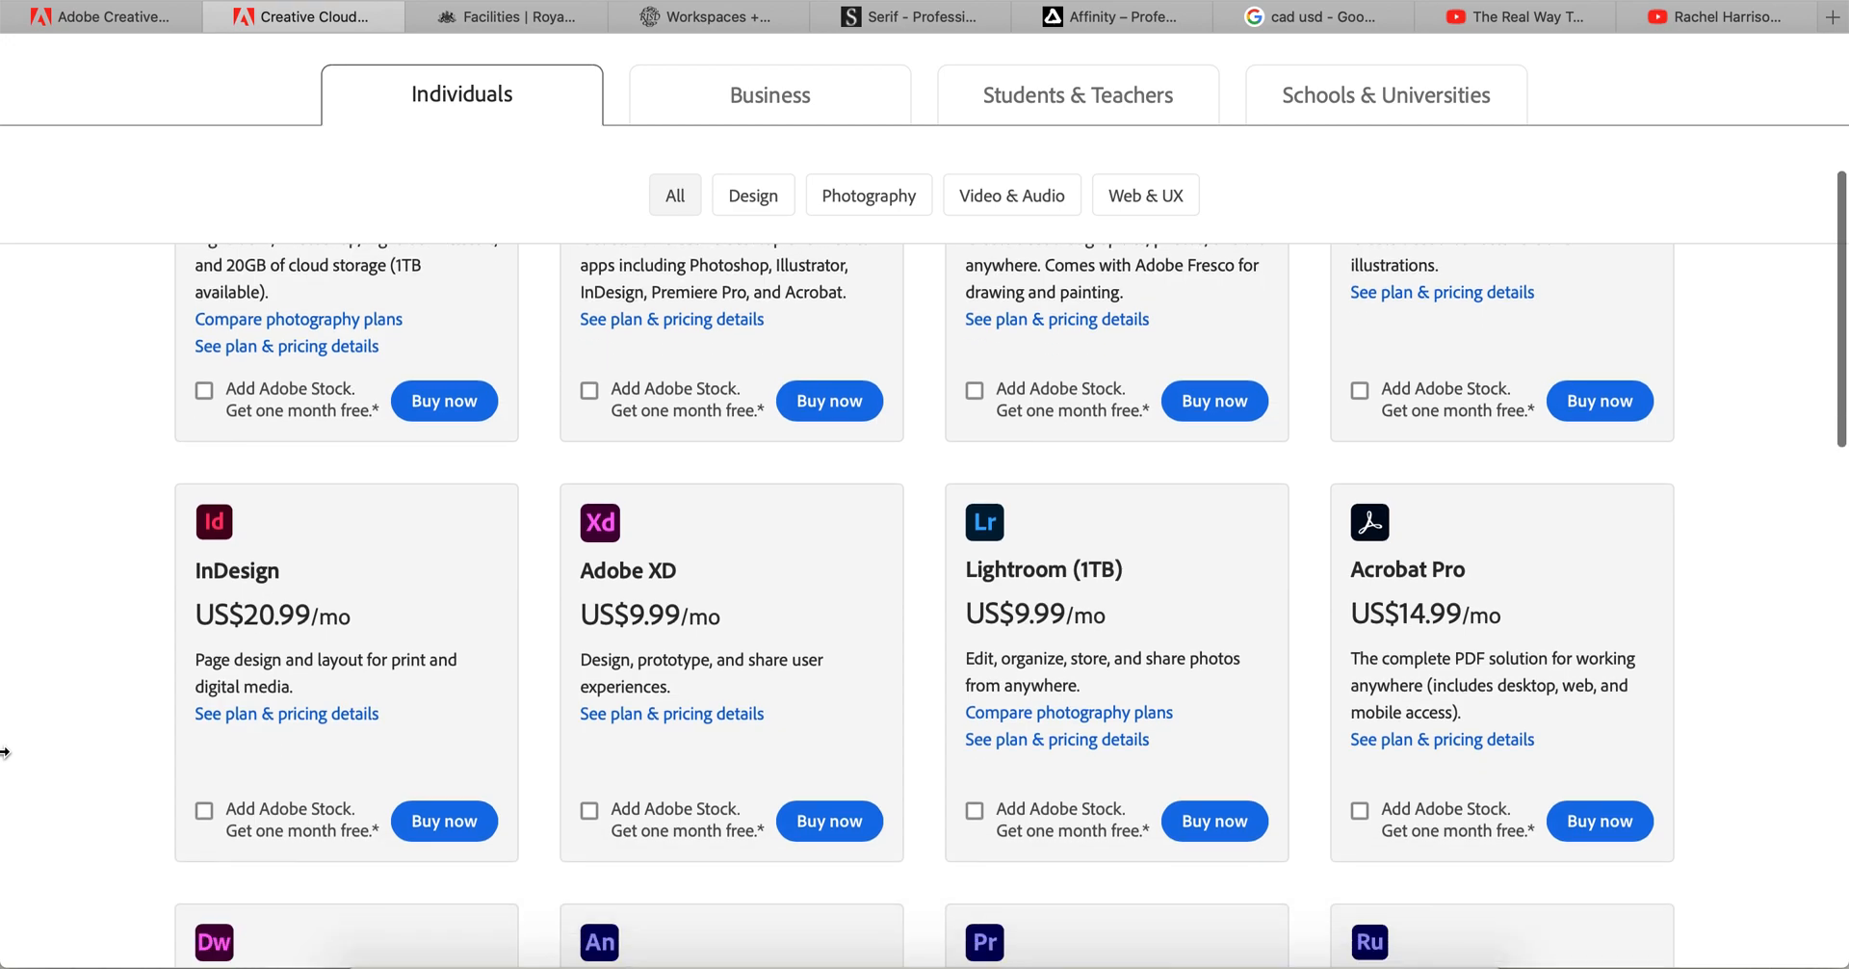
scroll("down", 3)
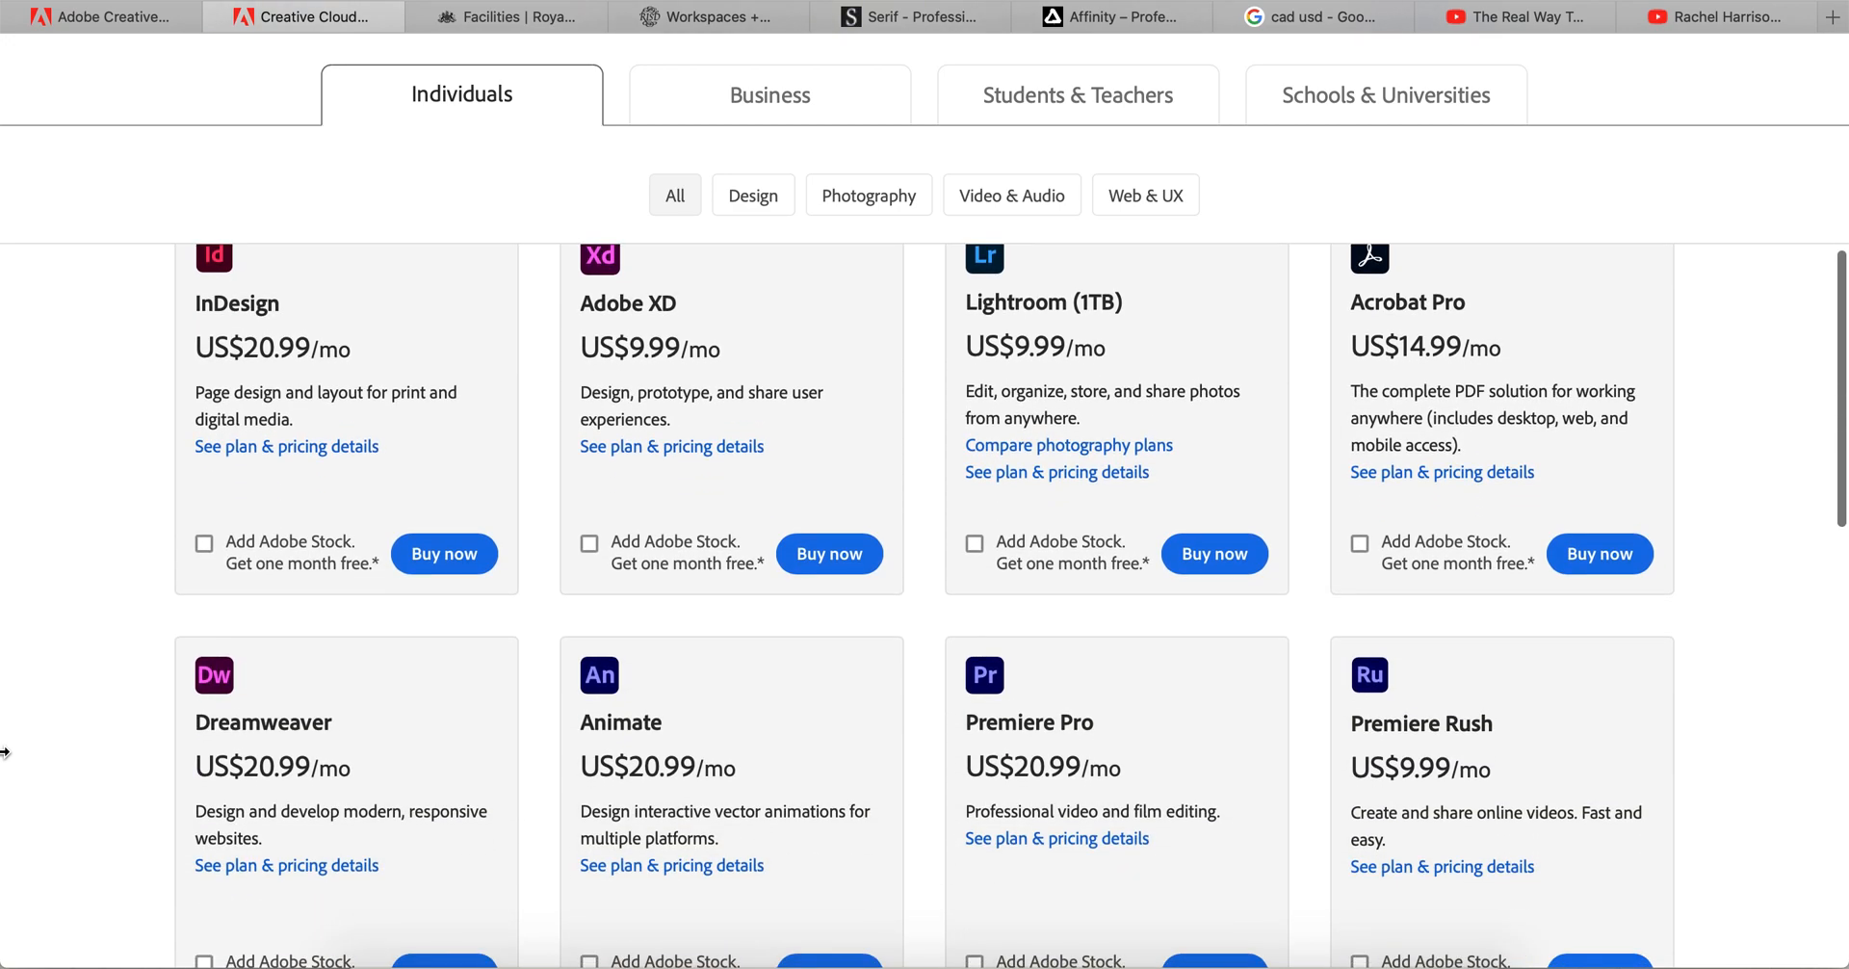
scroll("down", 3)
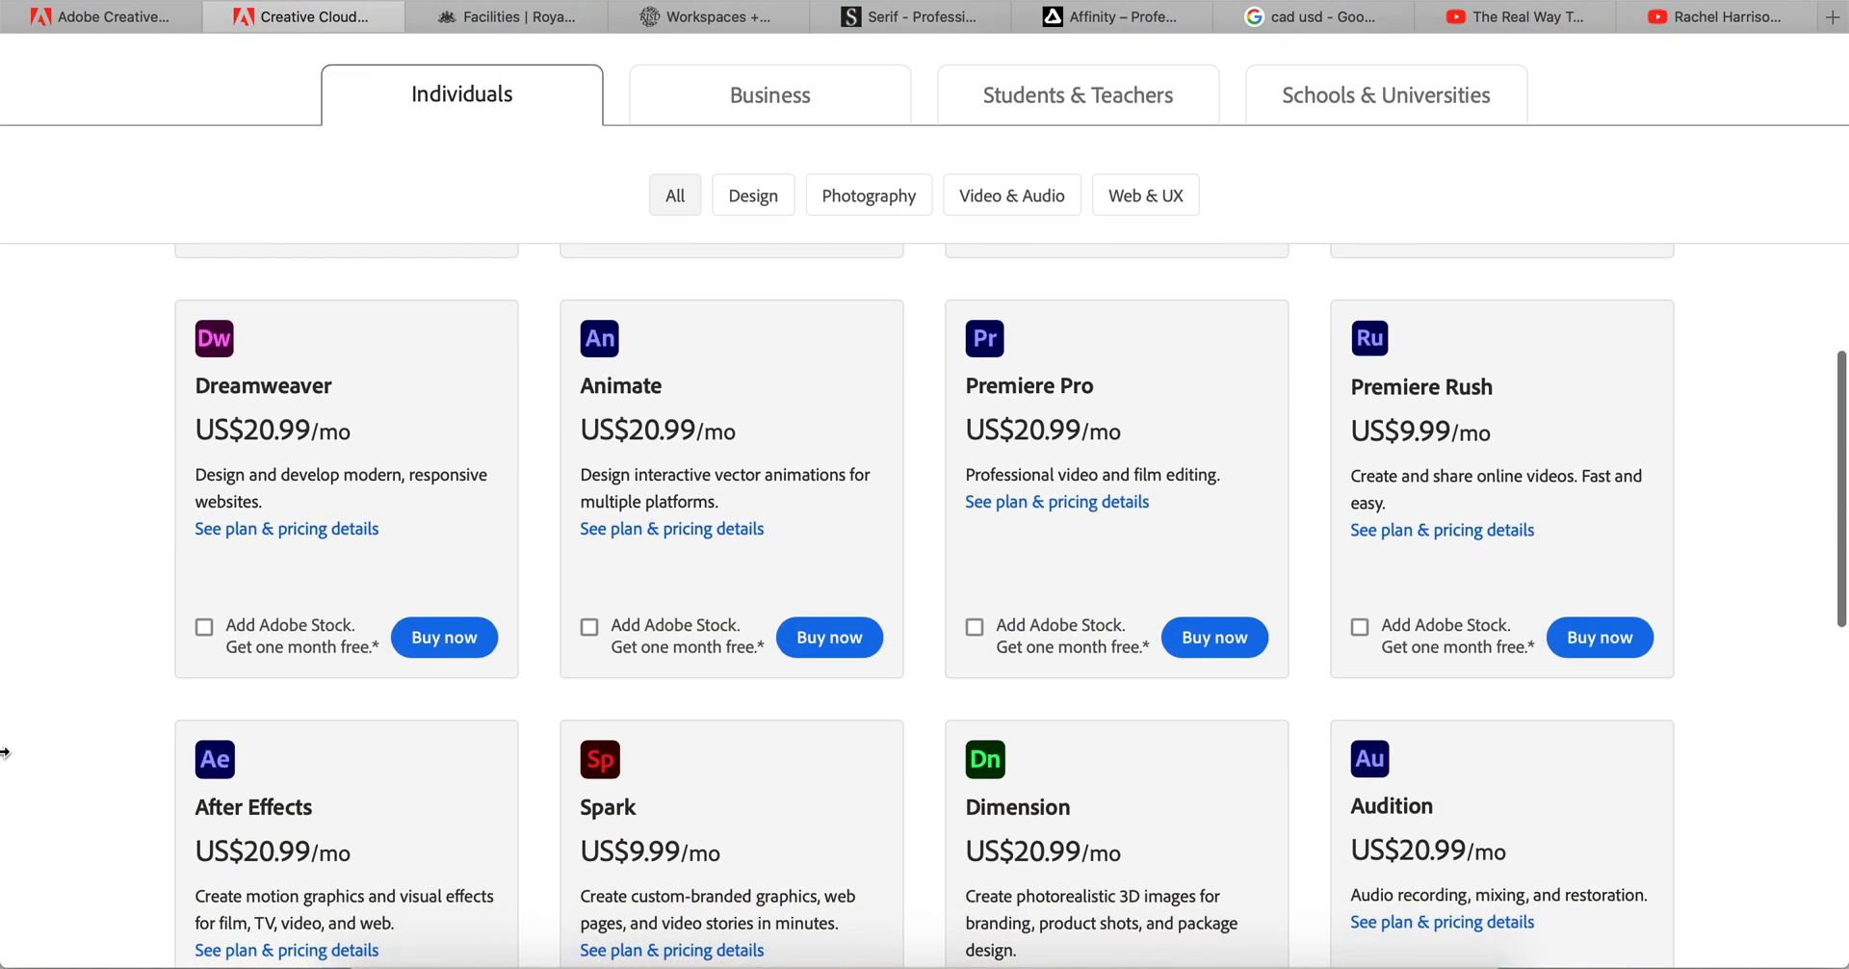
scroll("down", 3)
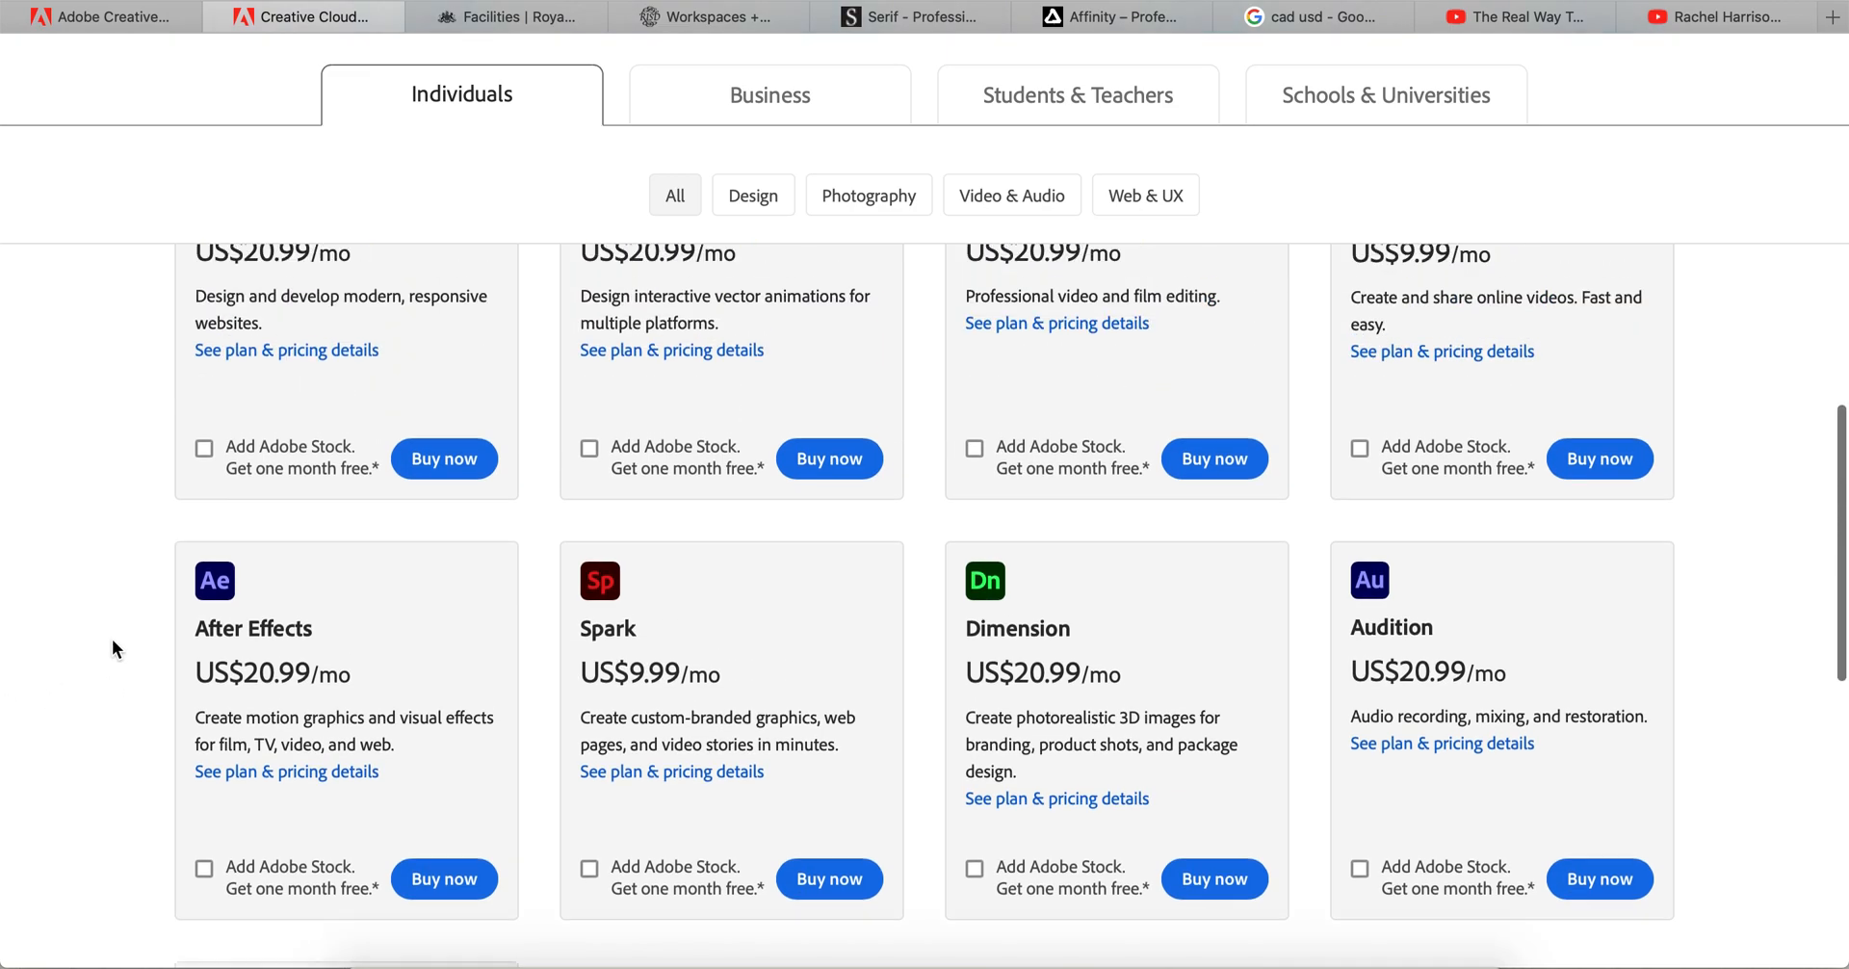
scroll("down", 3)
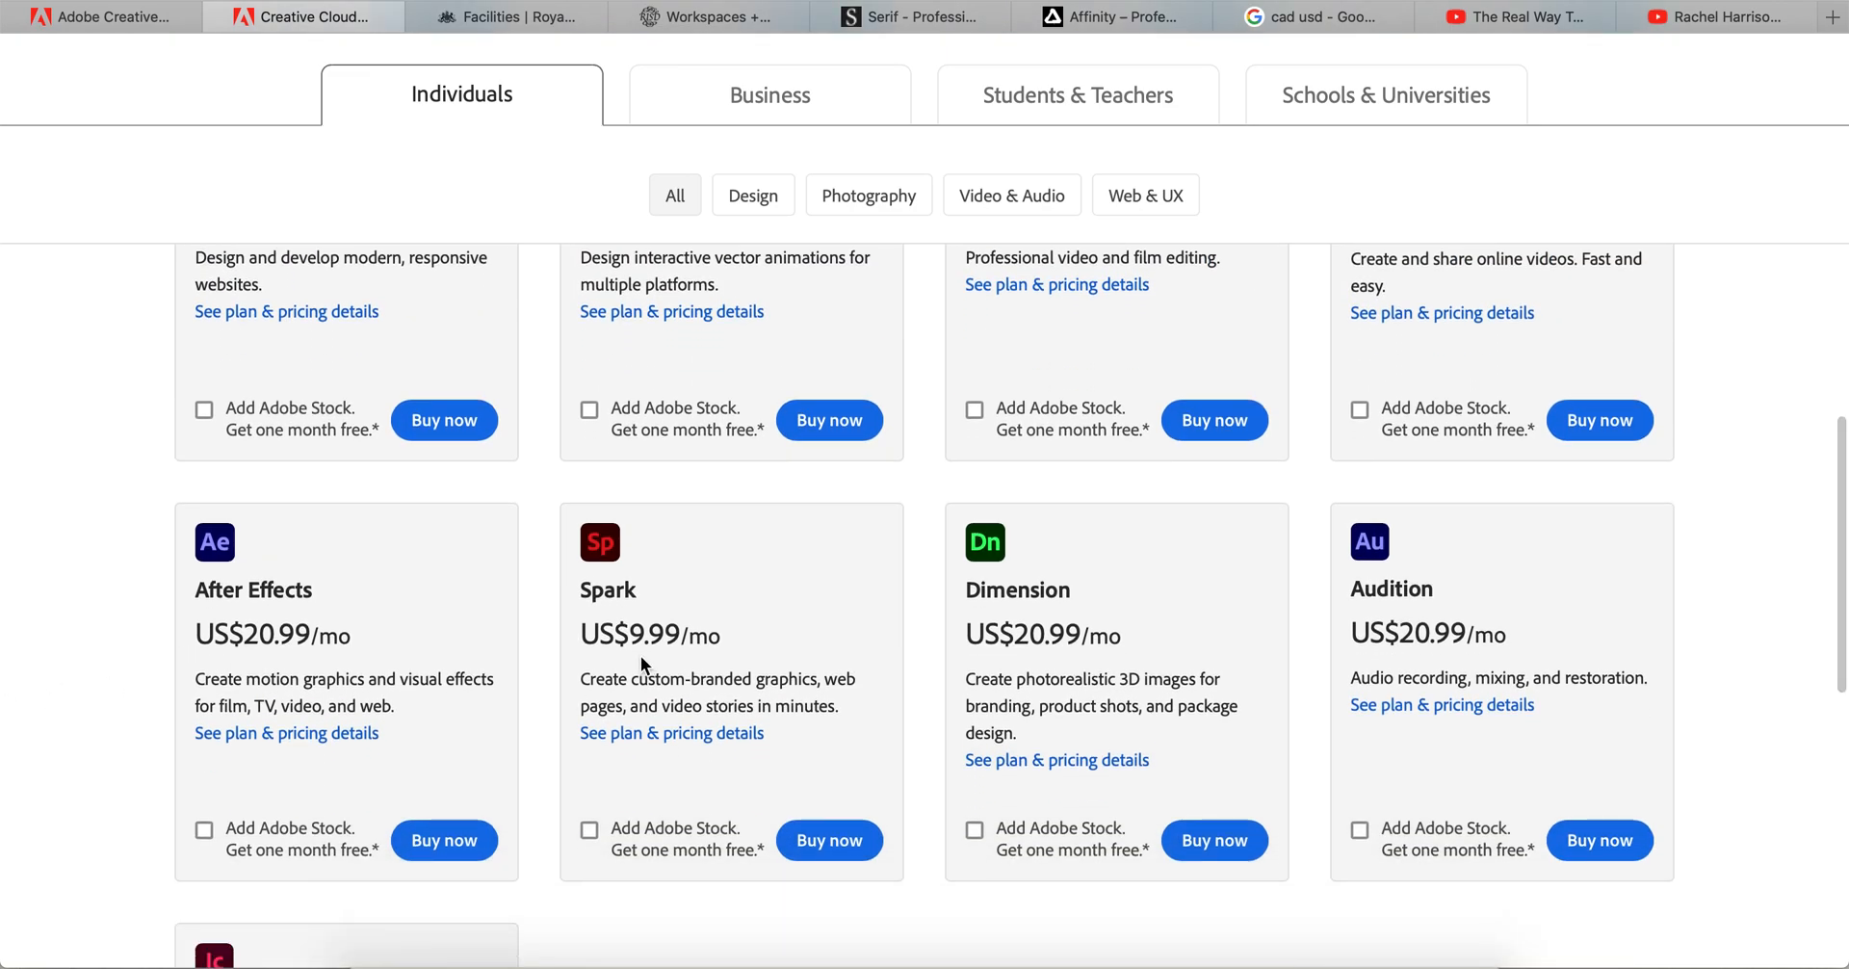
scroll("down", 3)
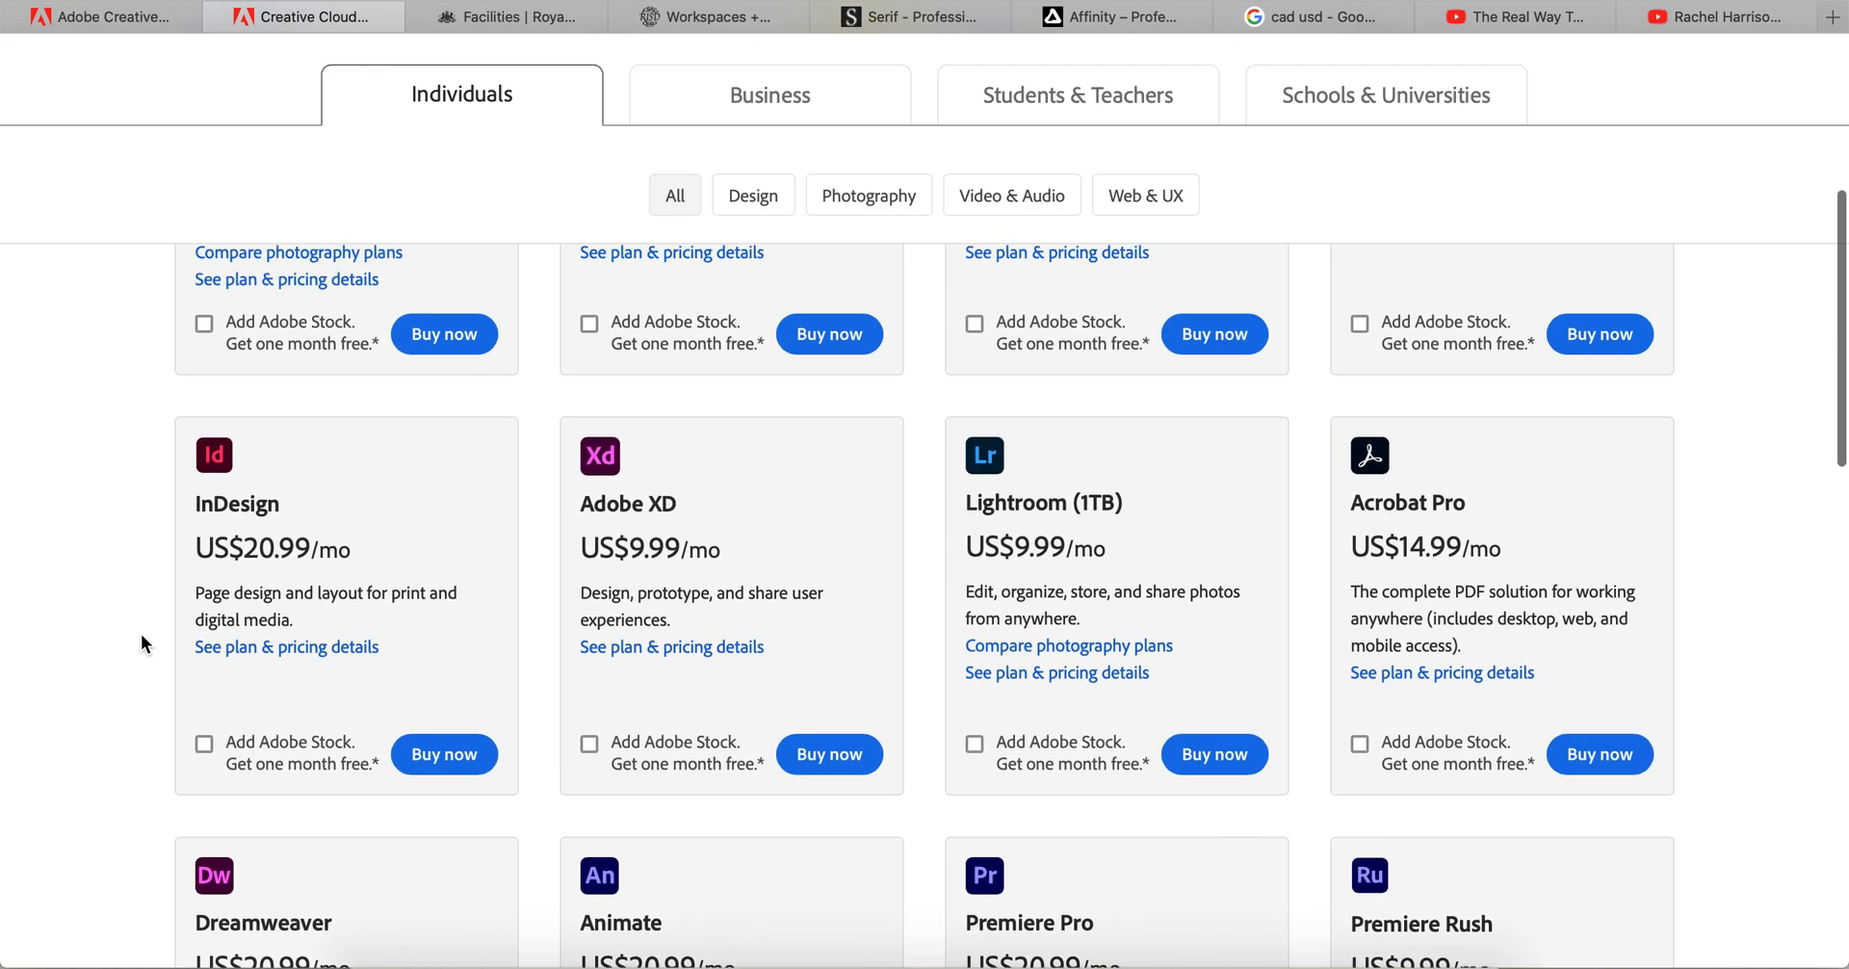
scroll("down", 3)
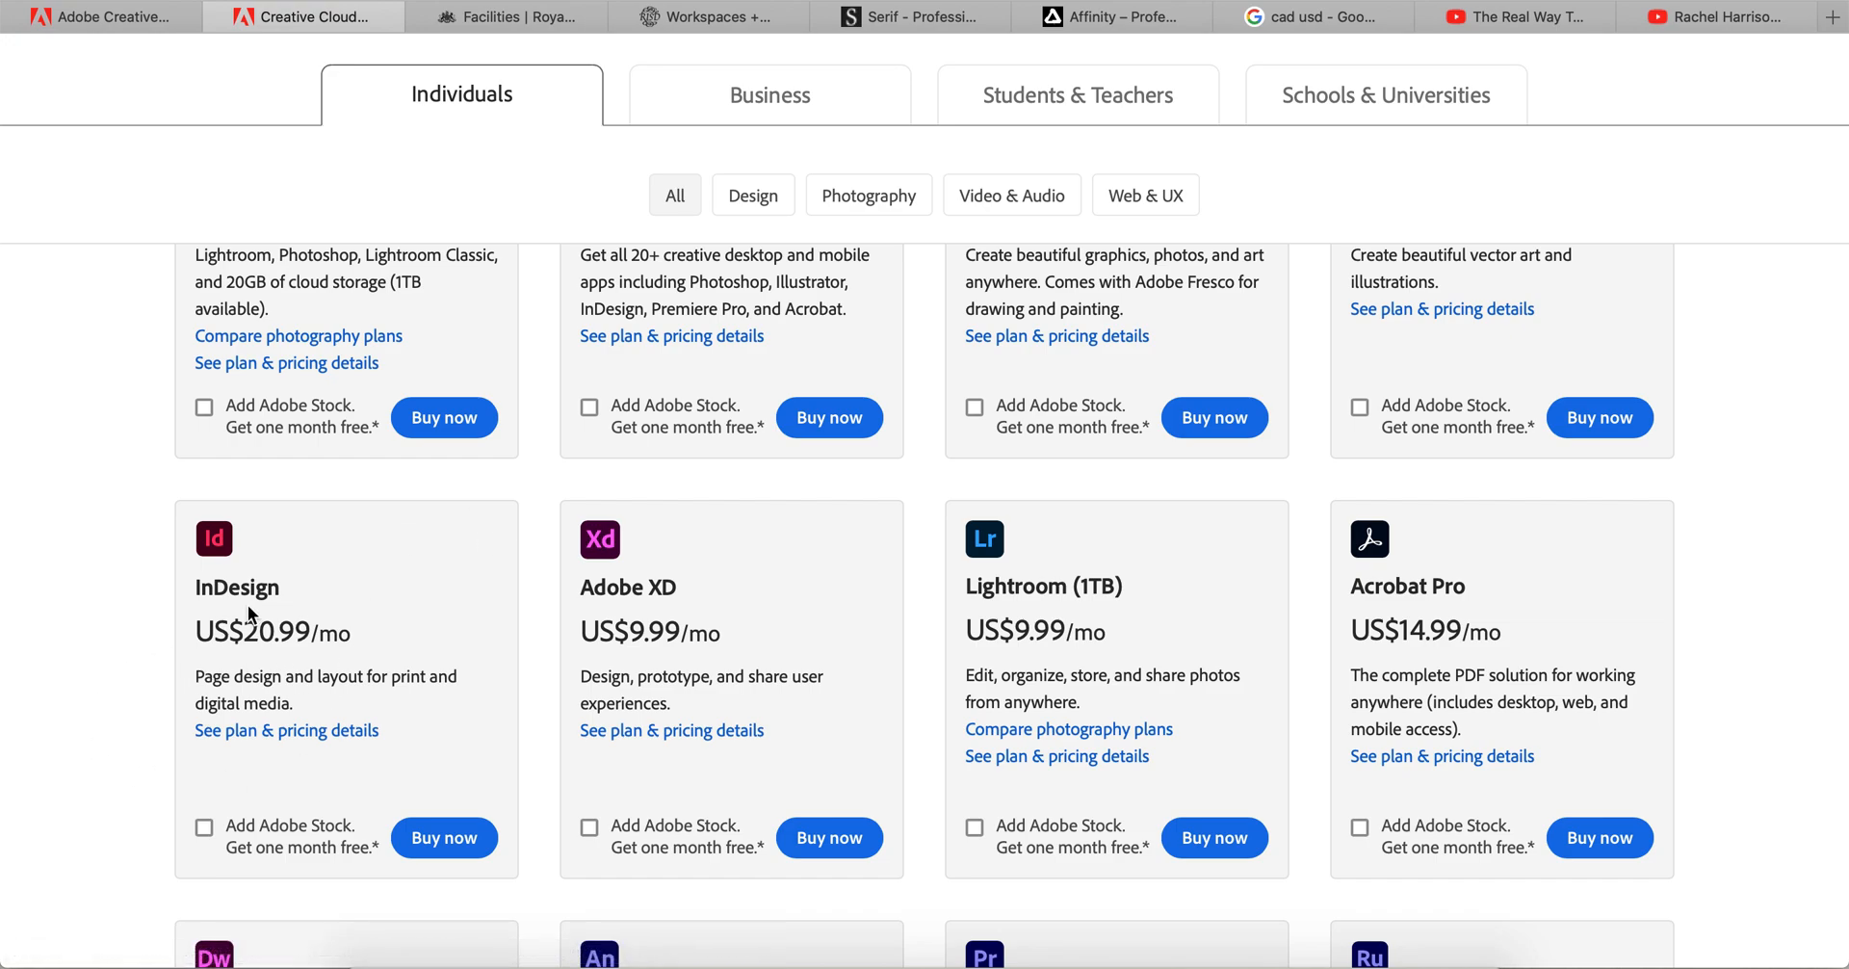
mouse_move(195, 701)
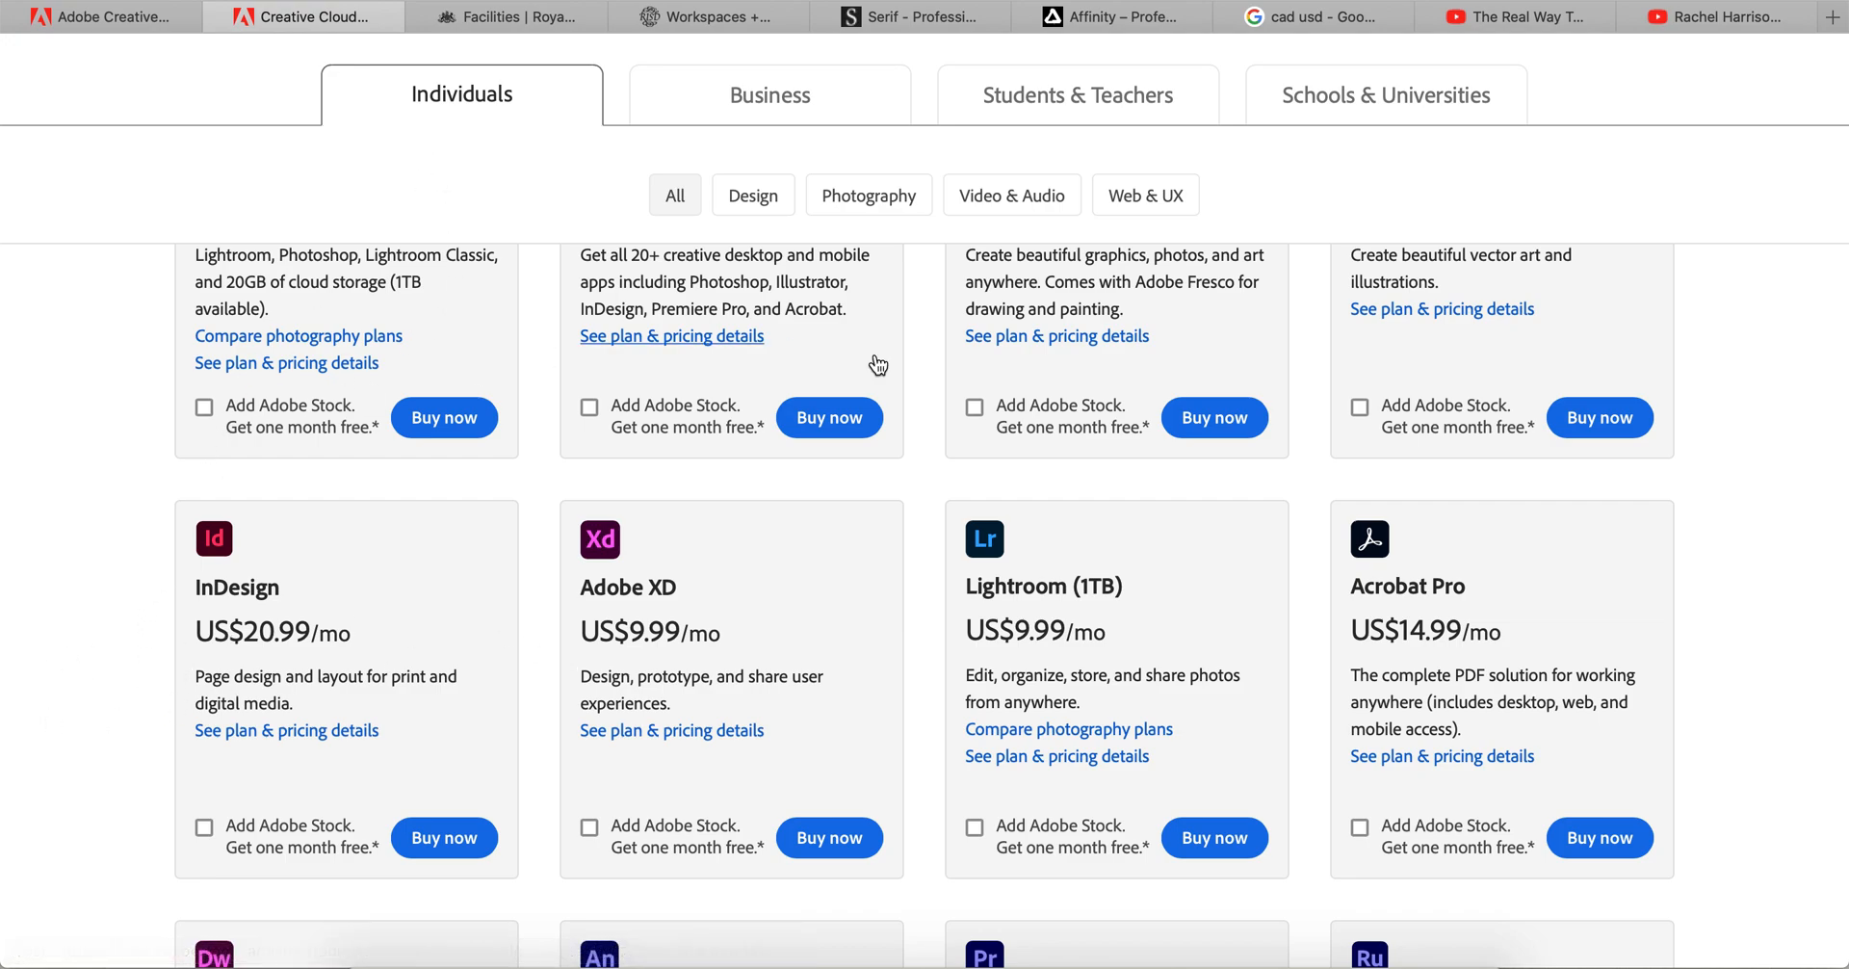
mouse_move(53, 716)
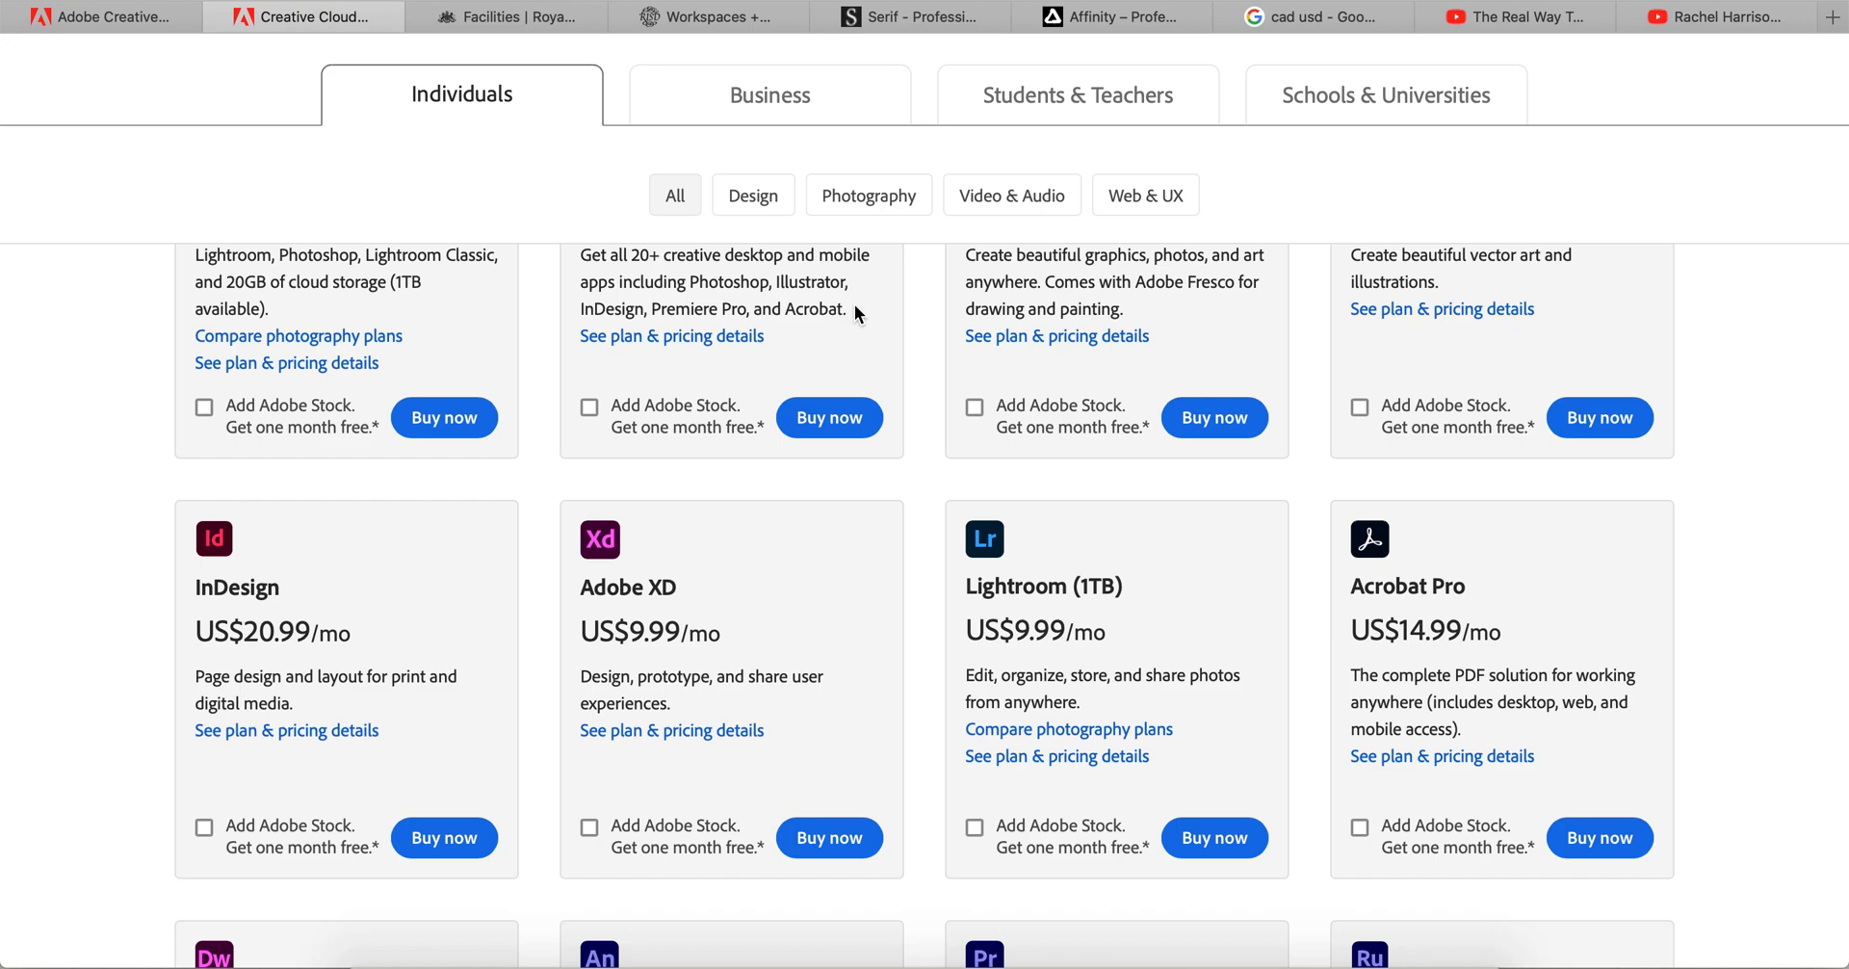
mouse_move(115, 454)
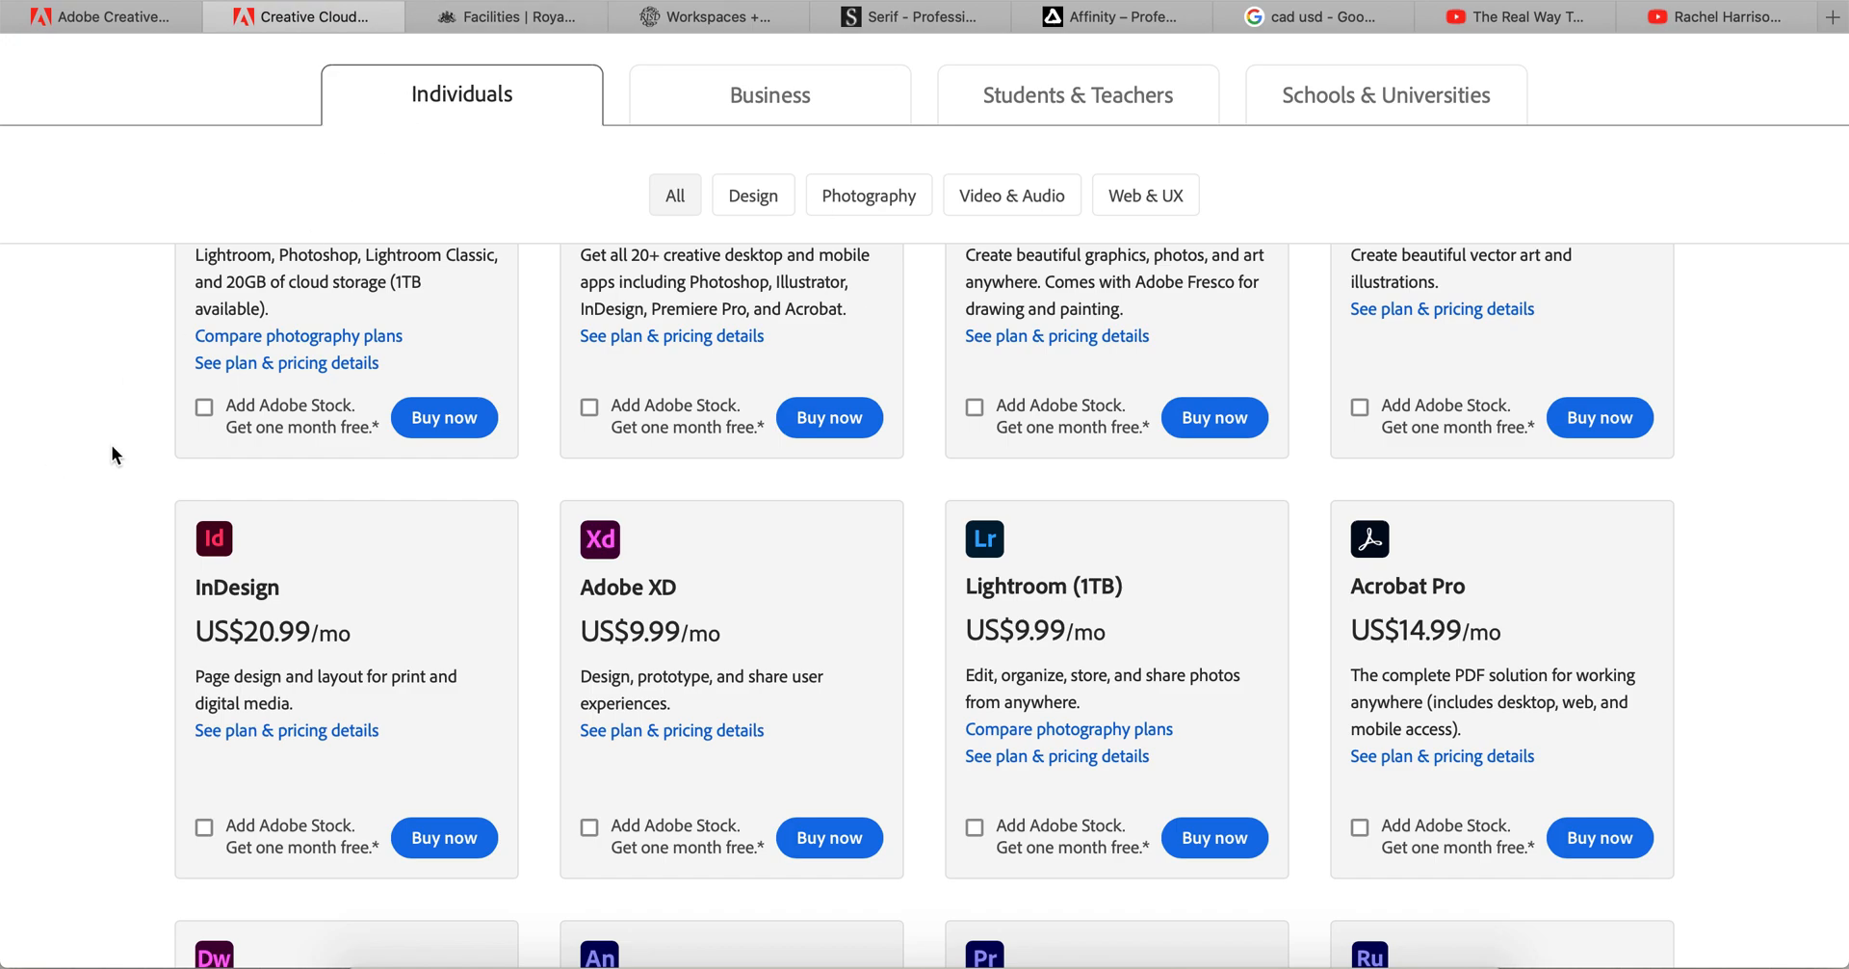
Glance at the RCA Technical Facilities page, then read through the RISD Workspaces + Tools facilities list.
left_click(501, 16)
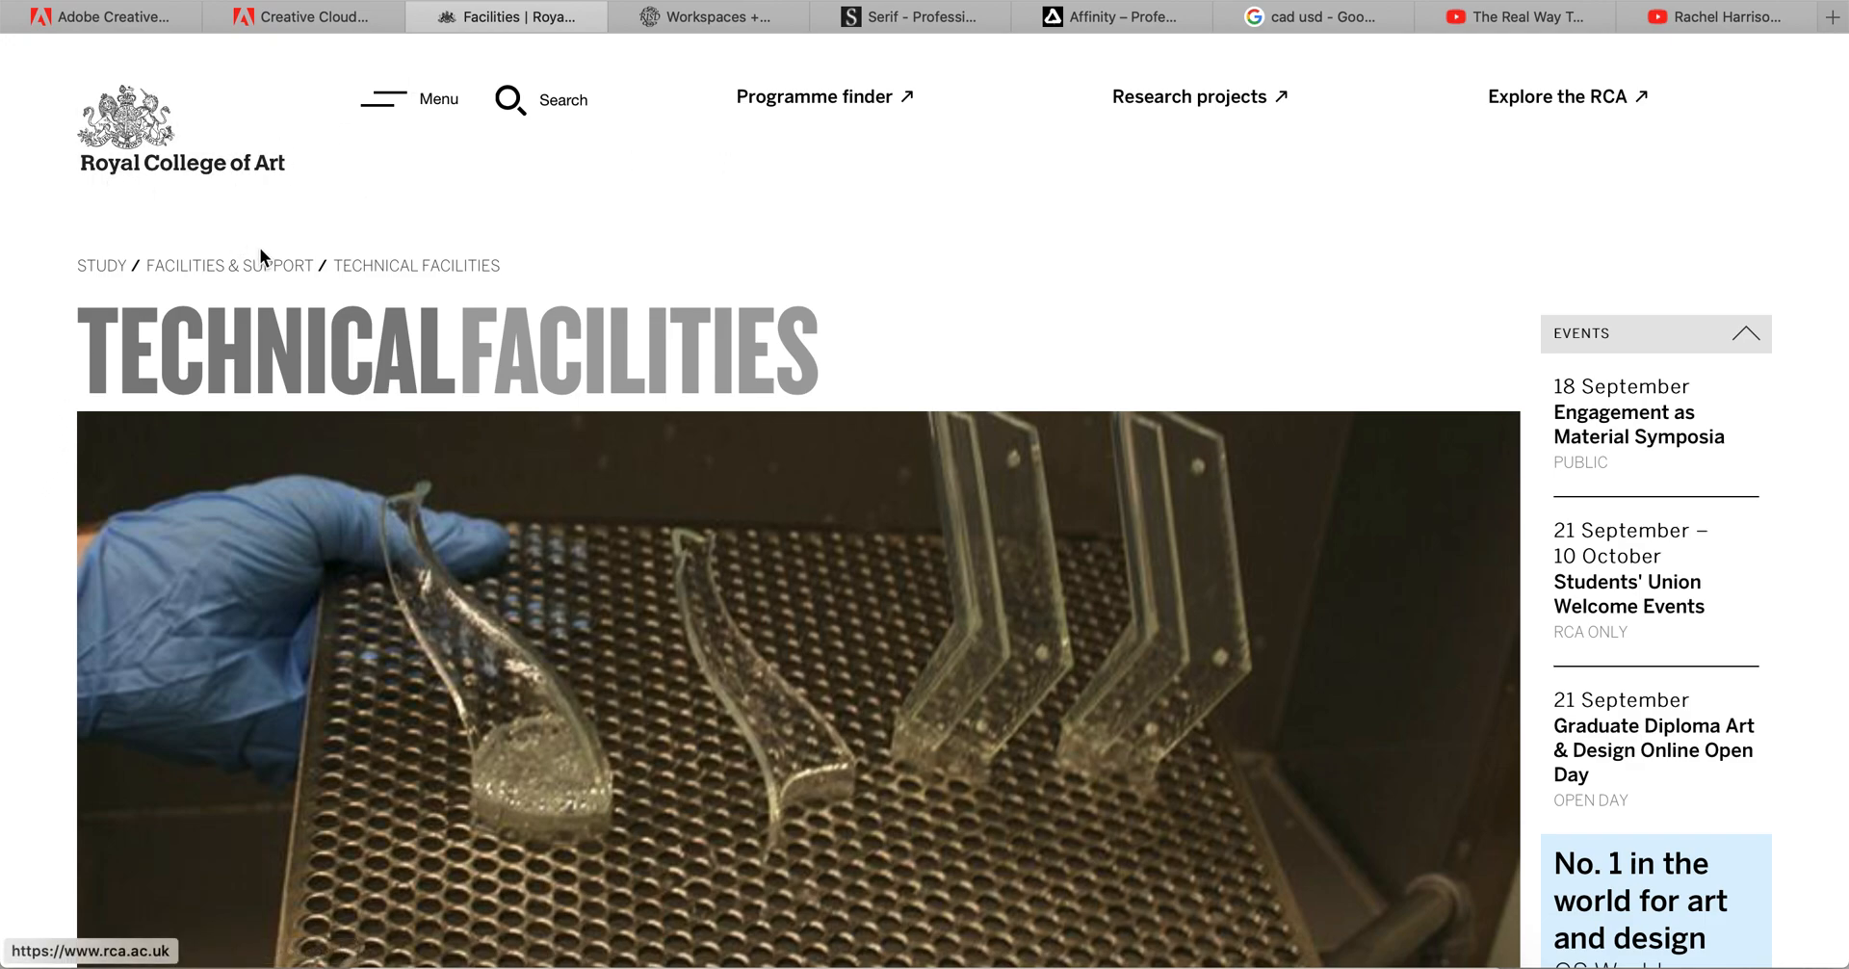
left_click(709, 17)
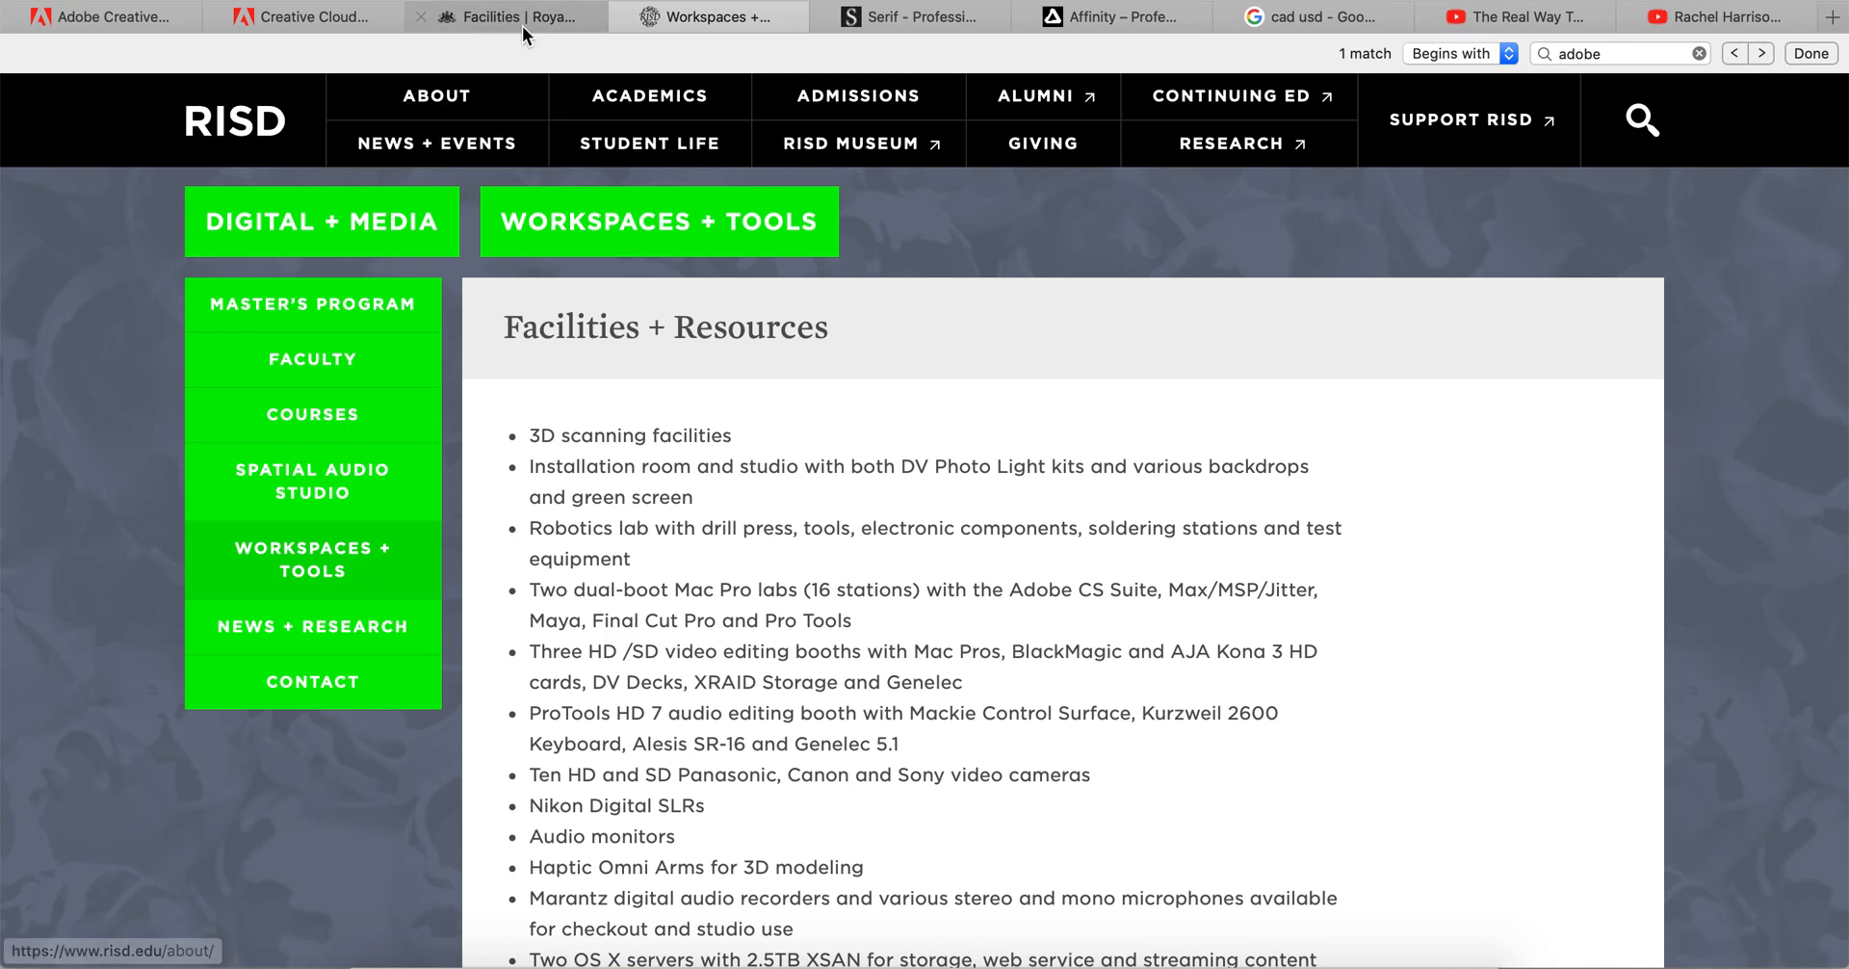
scroll("down", 3)
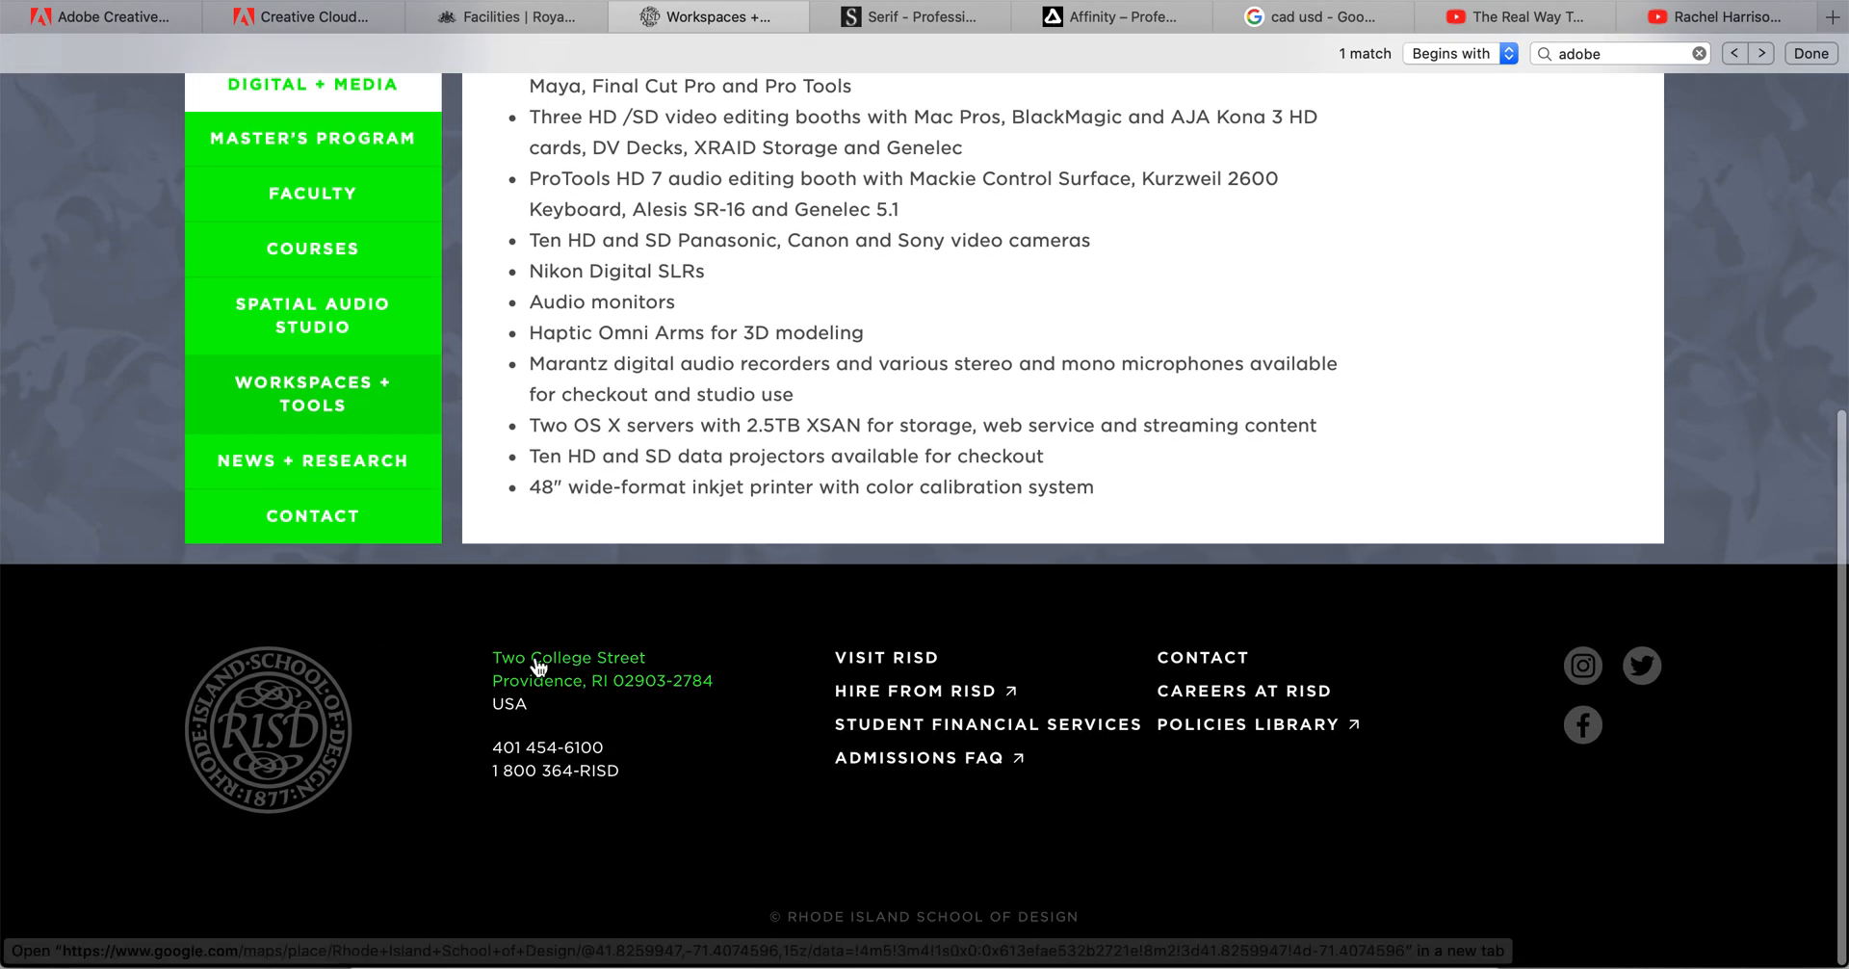
mouse_move(347, 725)
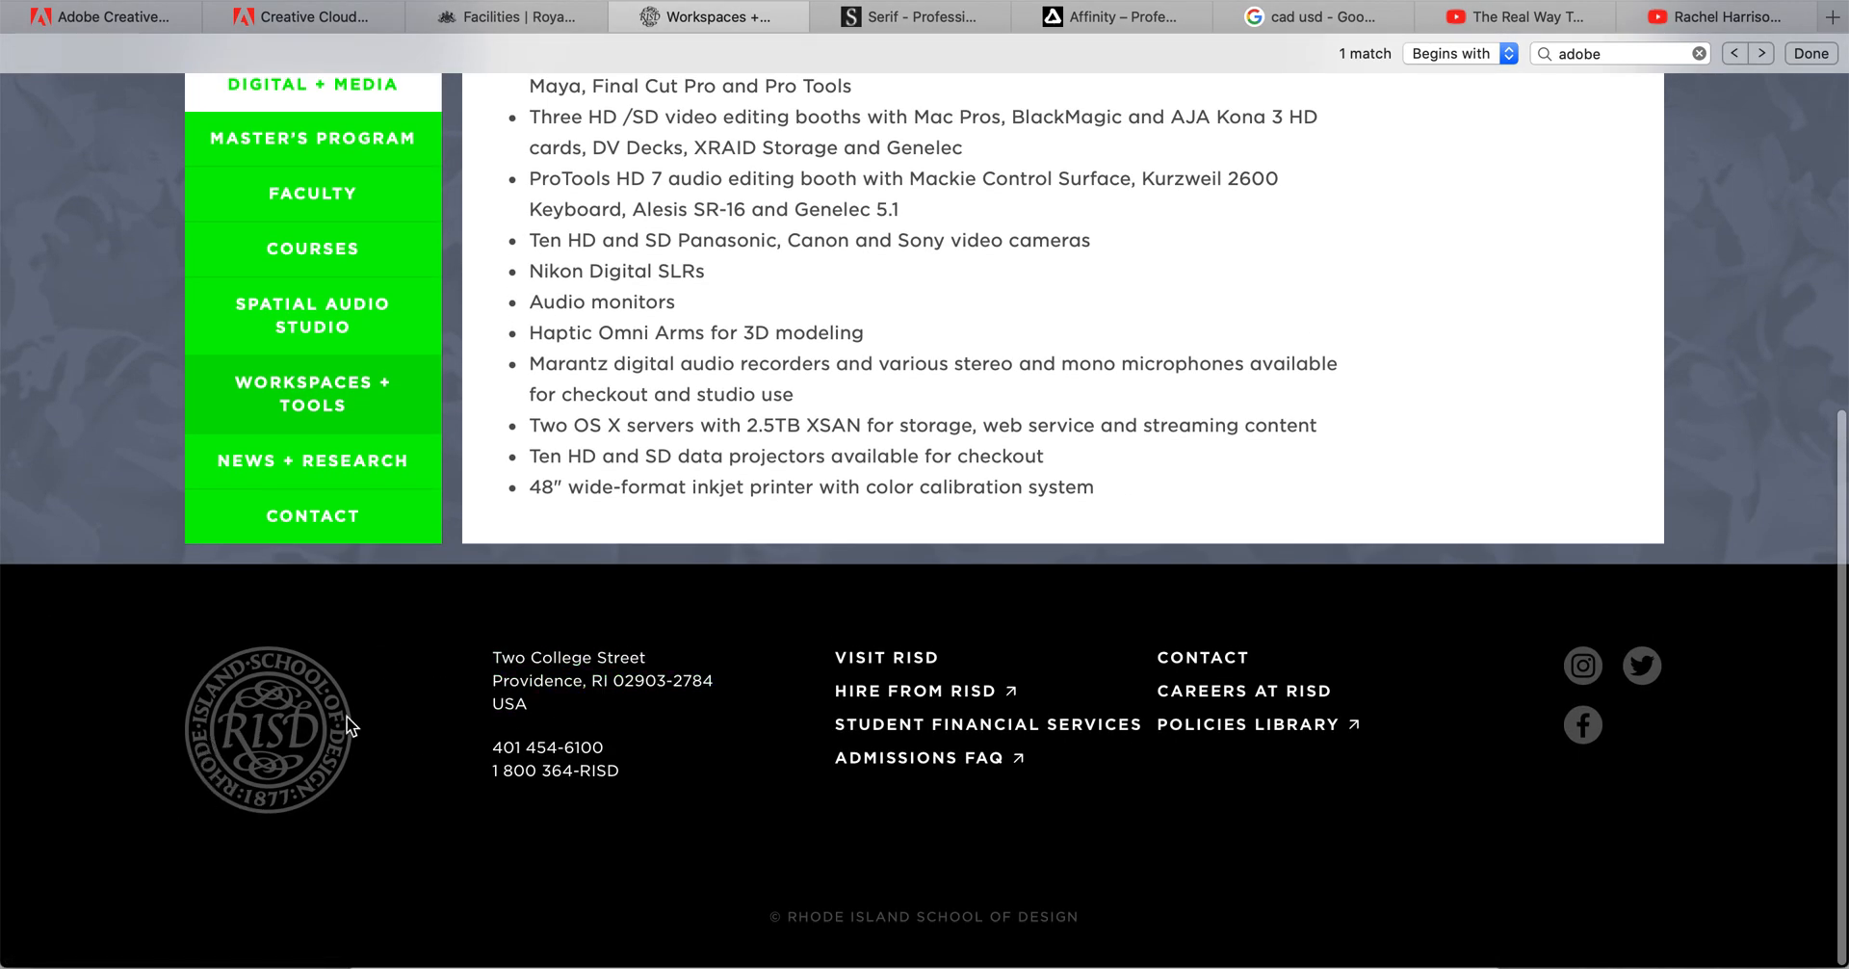
mouse_move(482, 17)
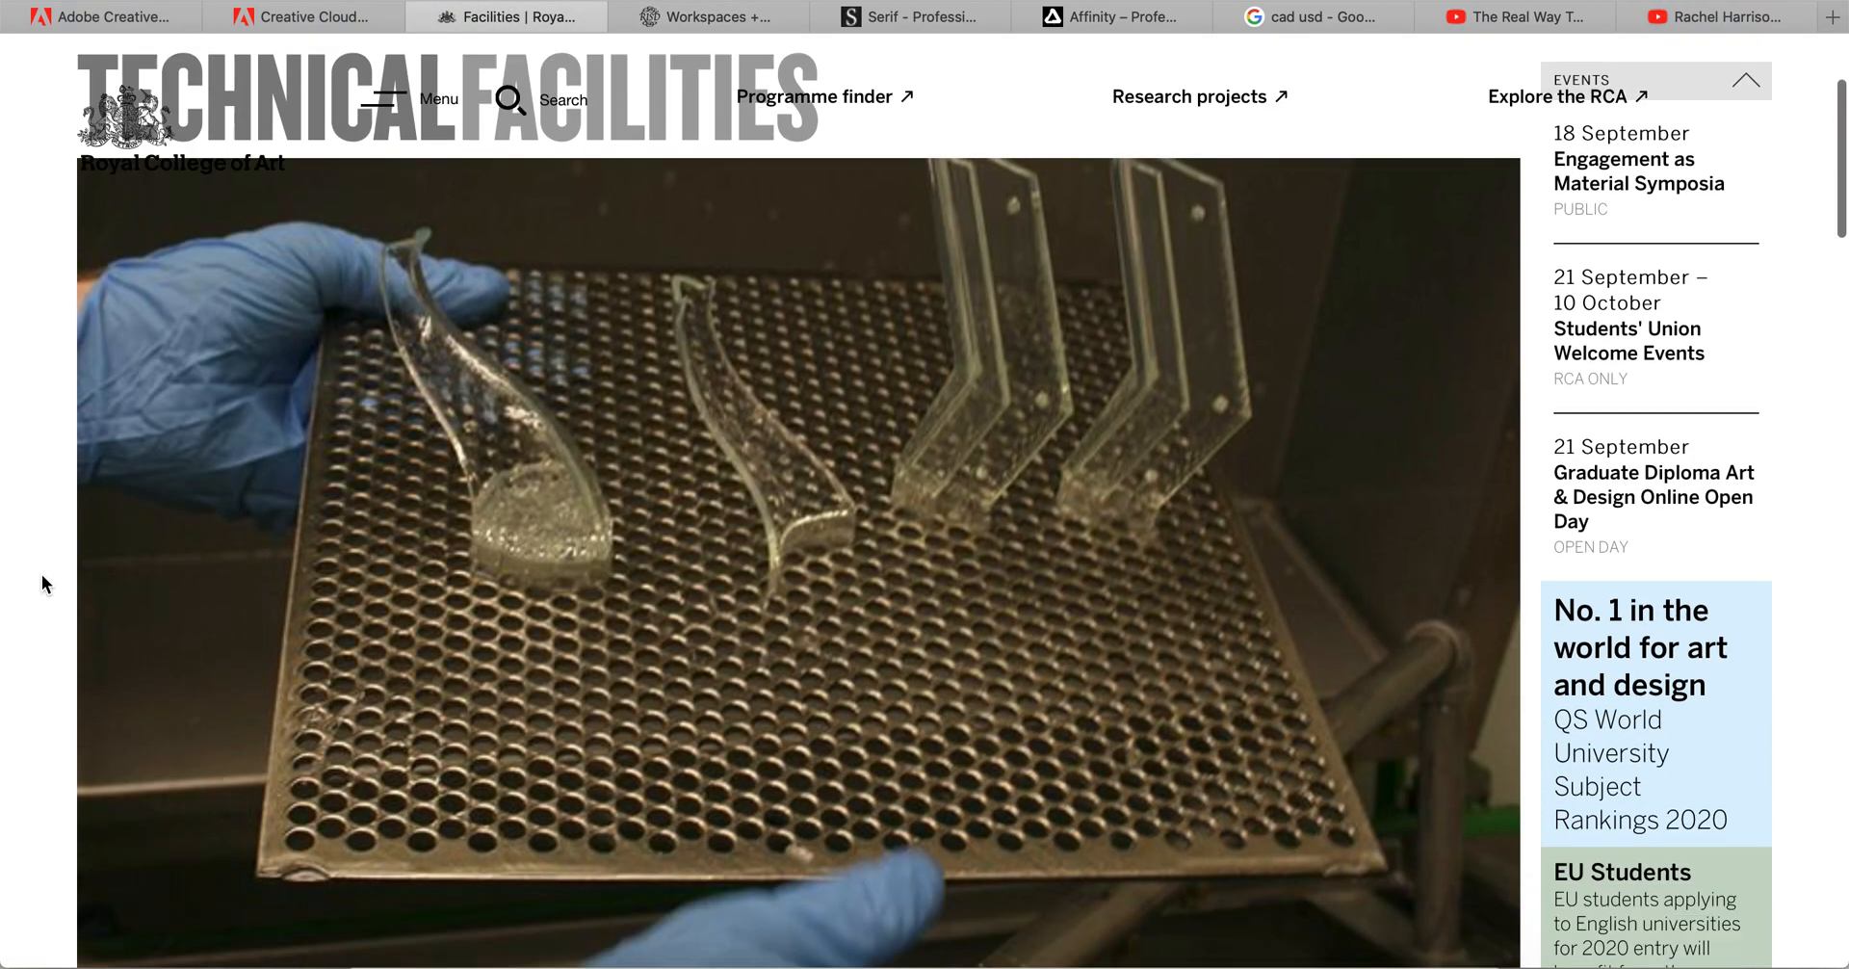
scroll("down", 3)
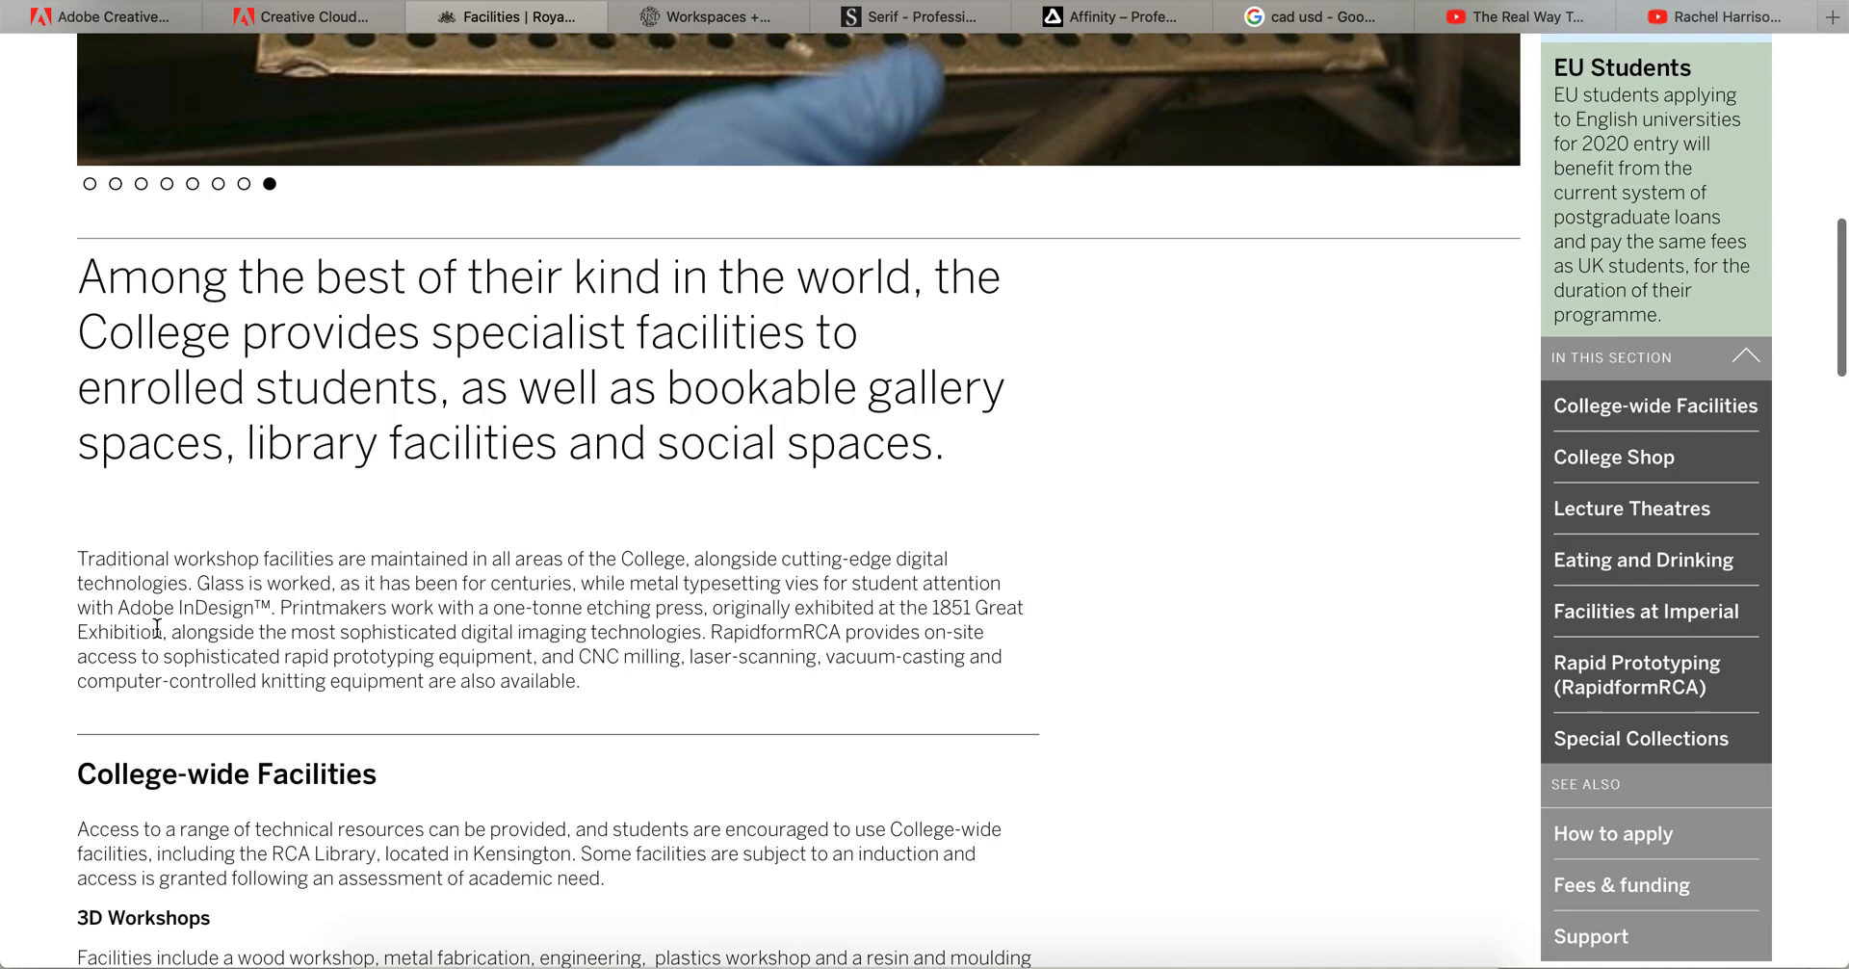
double_click(143, 607)
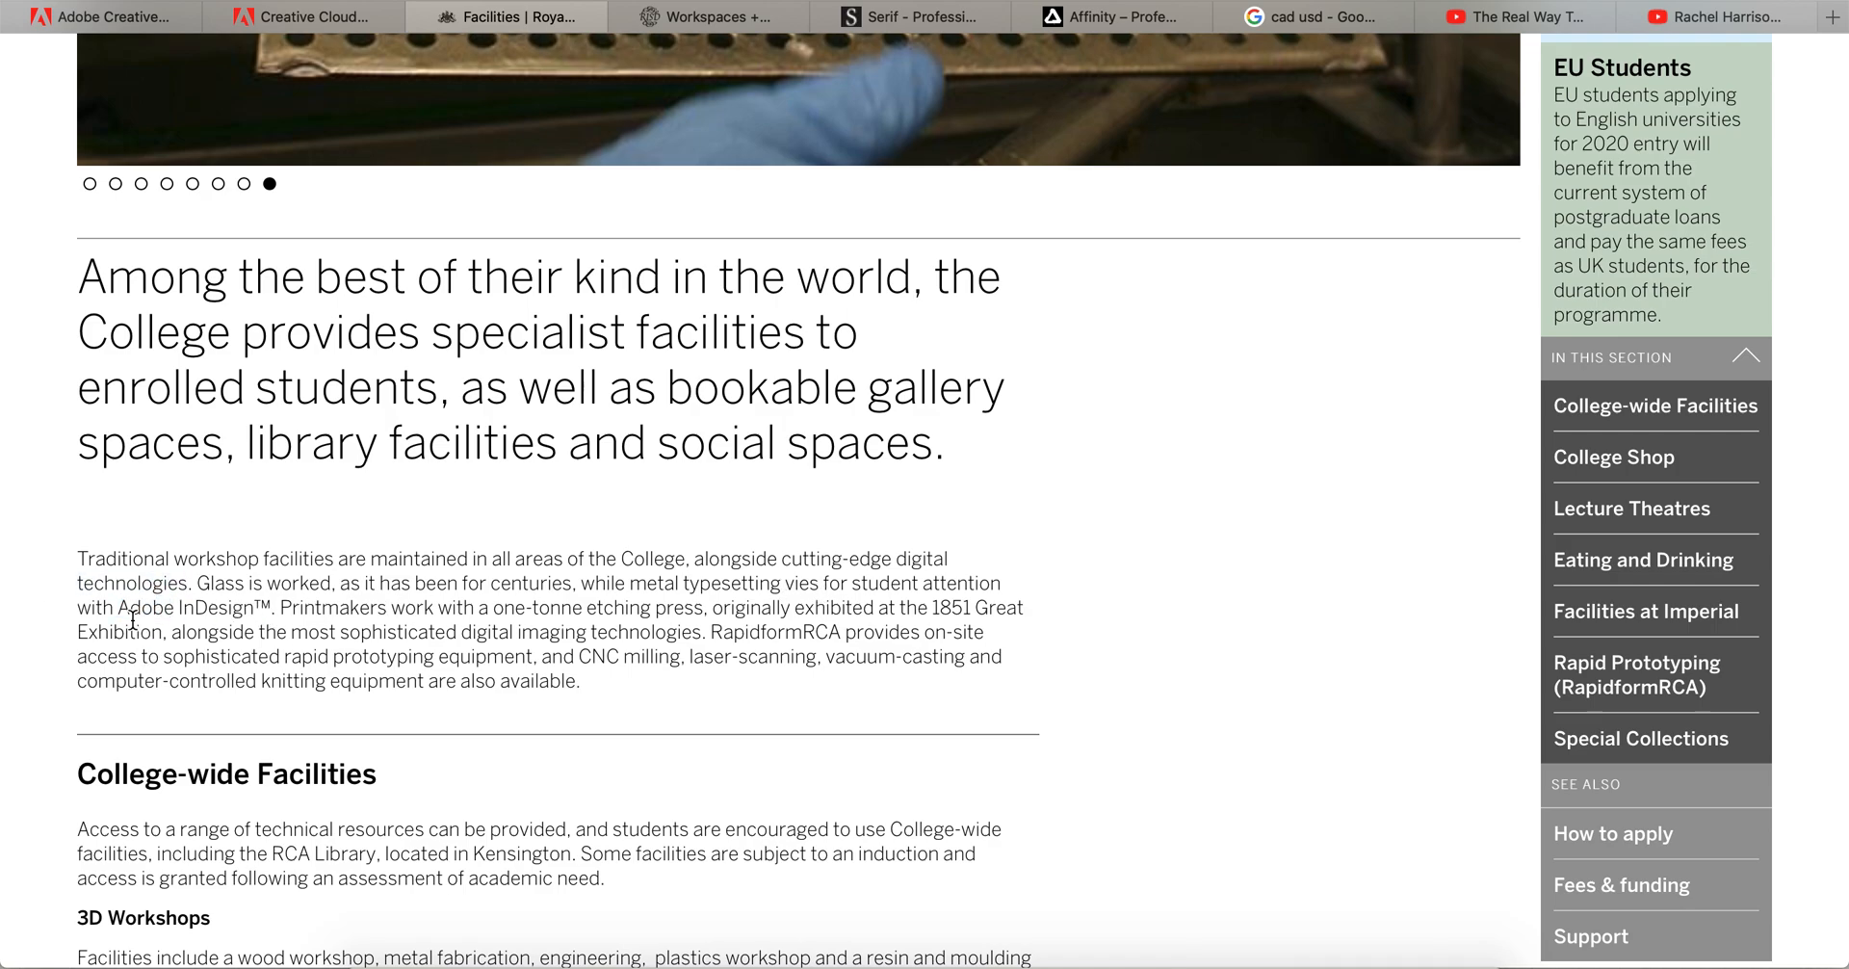
mouse_move(122, 618)
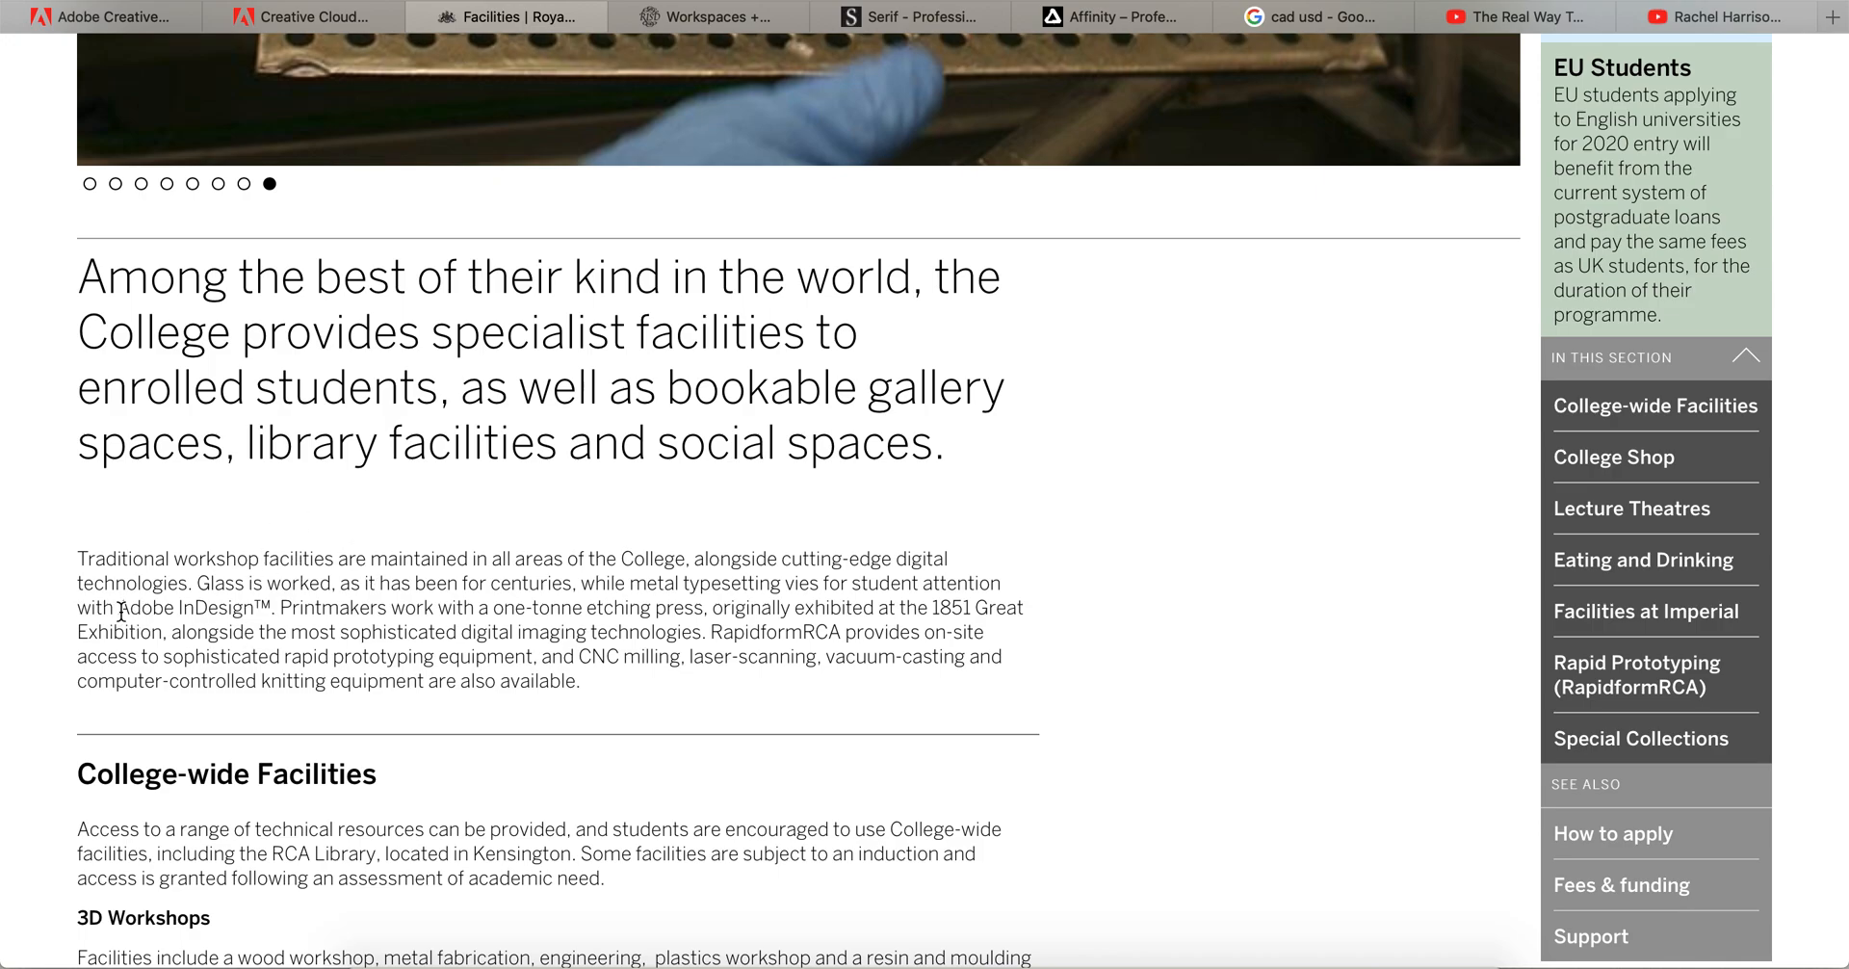
scroll("up", 3)
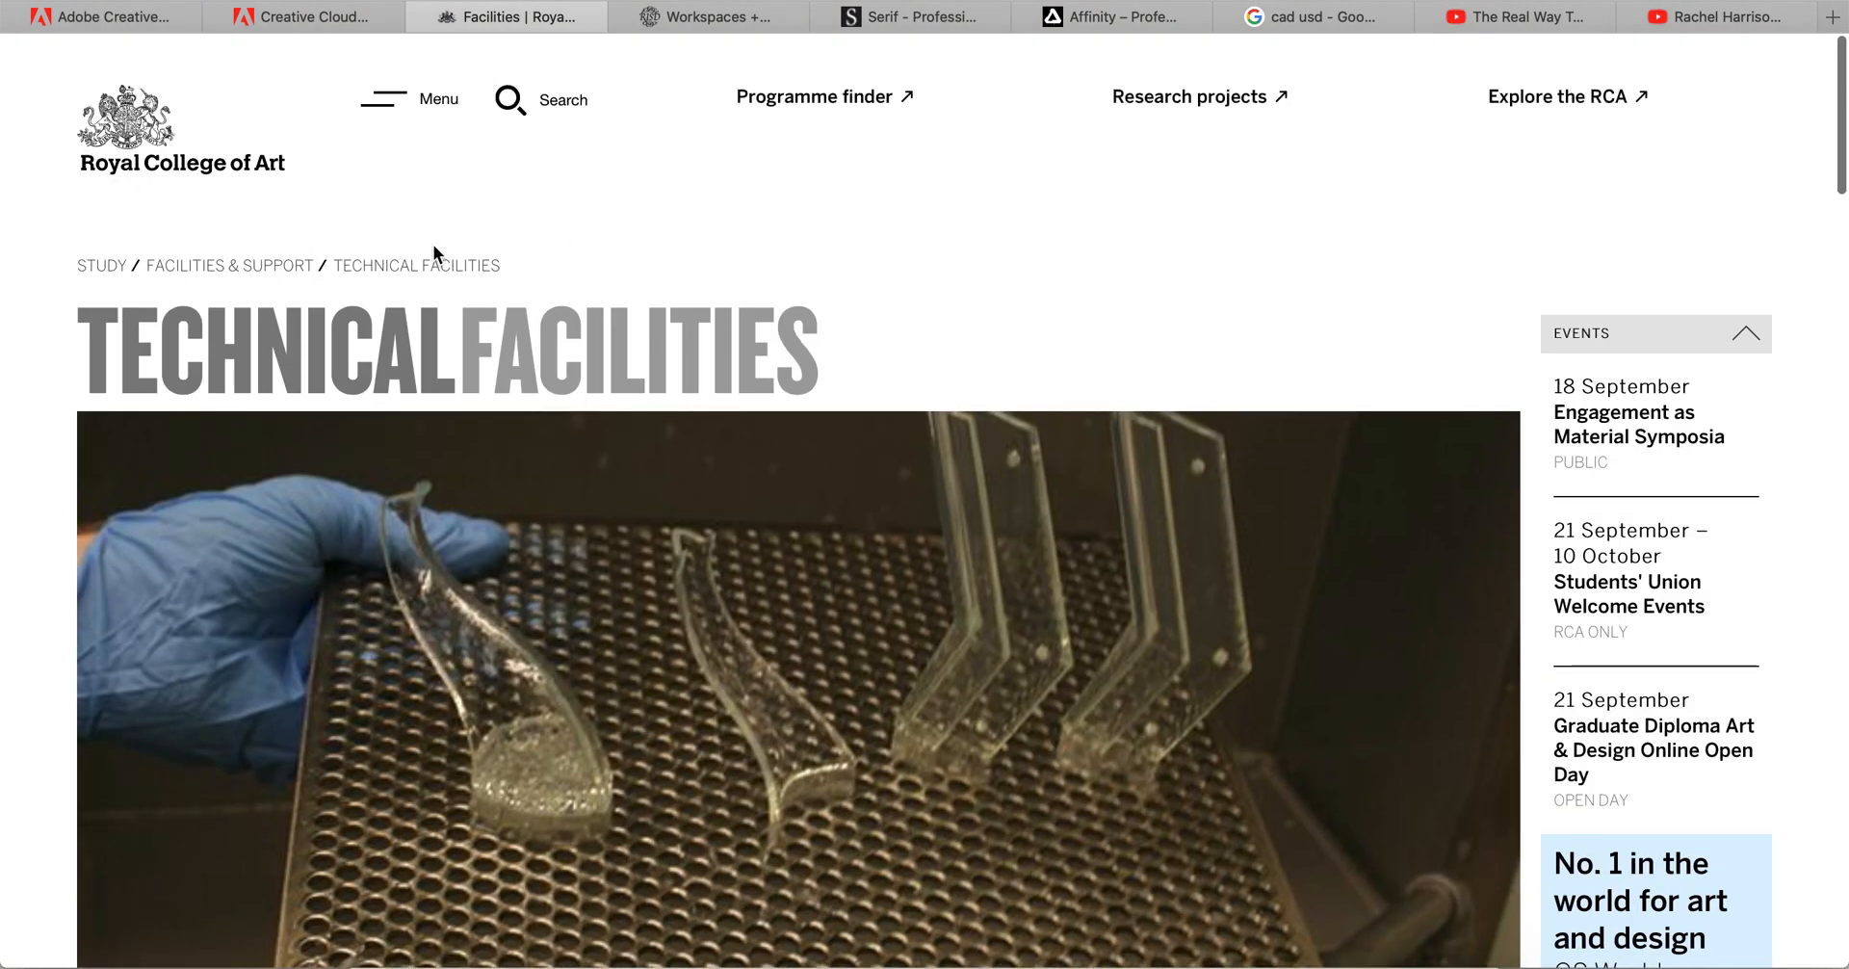
mouse_move(180, 192)
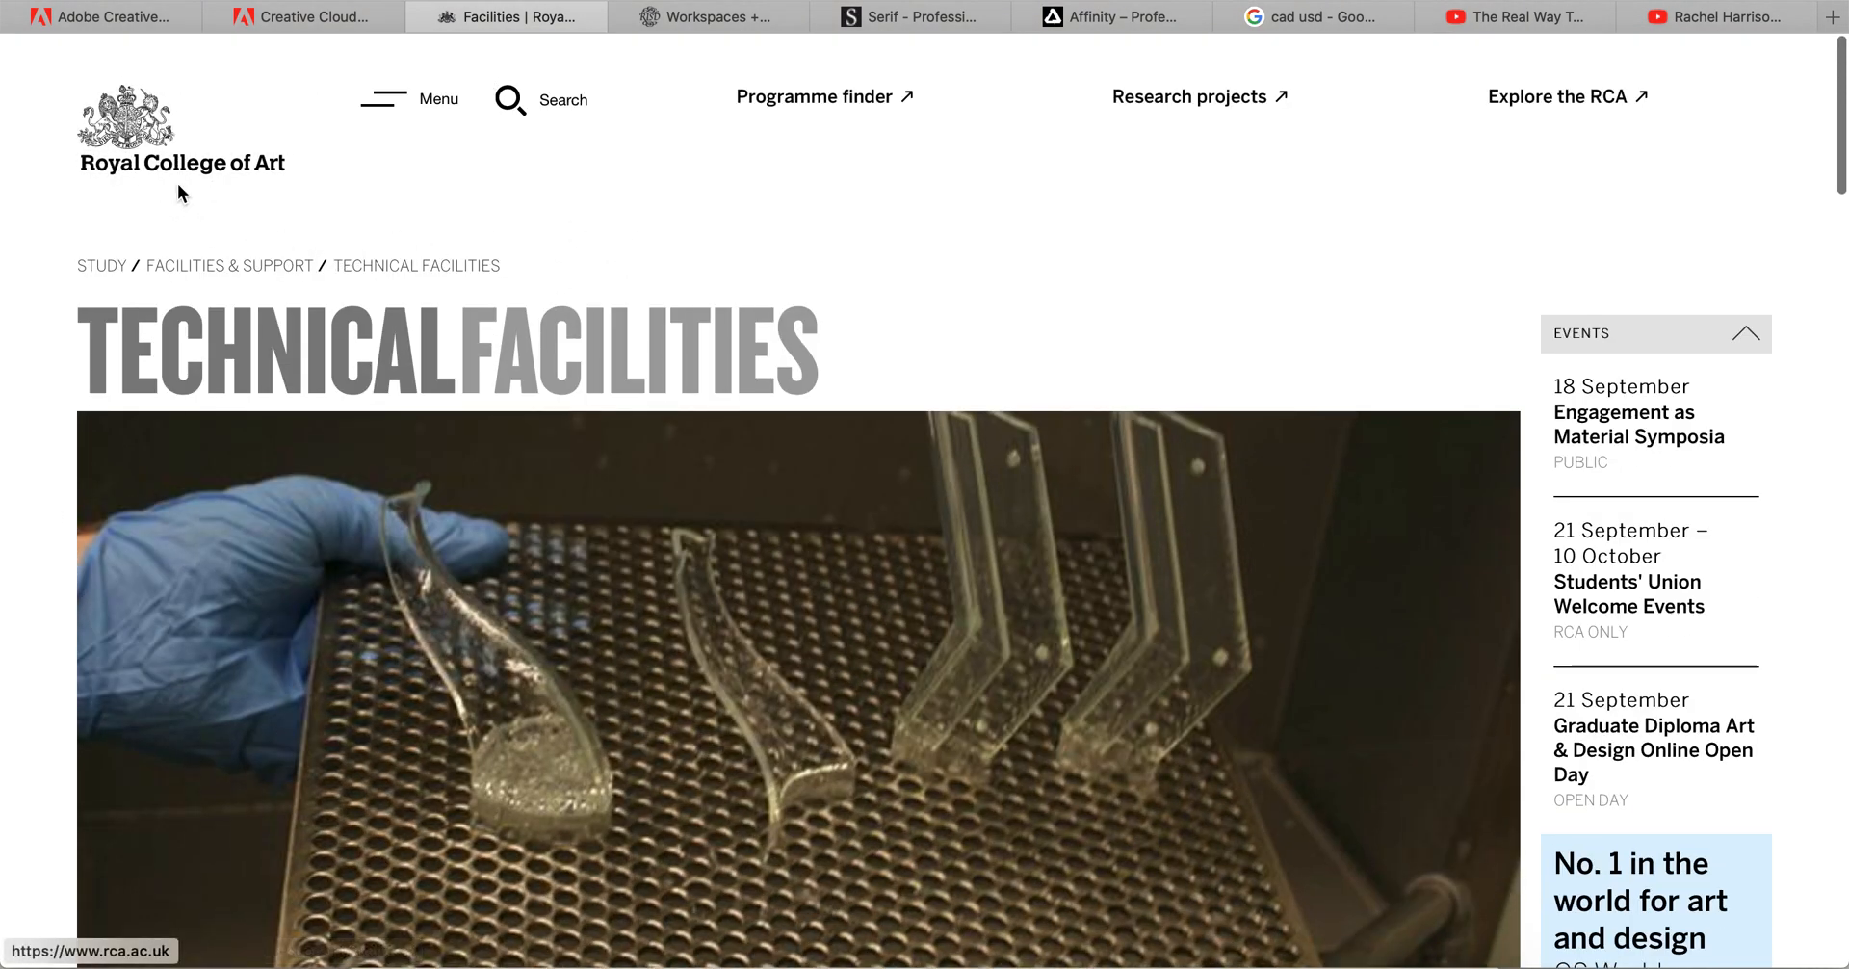
Show the RISD Facilities + Resources list and highlight the Mac Pro labs with Adobe CS Suite entry.
left_click(707, 17)
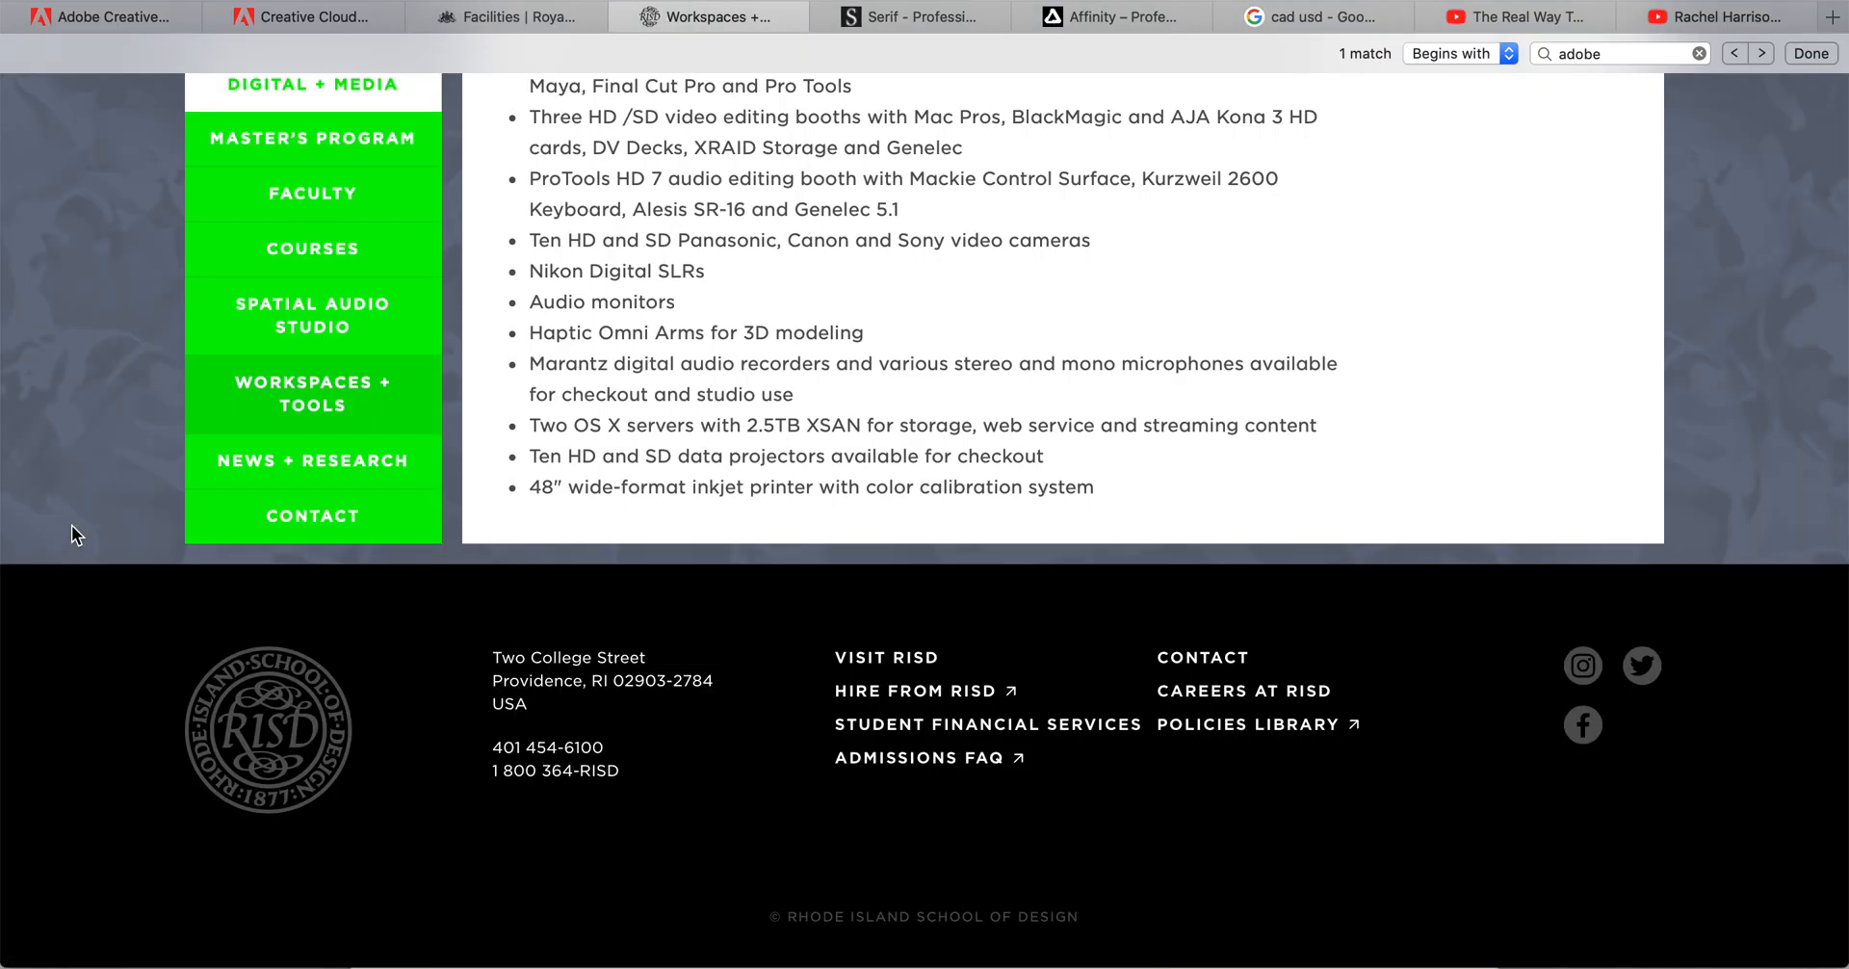
scroll("up", 3)
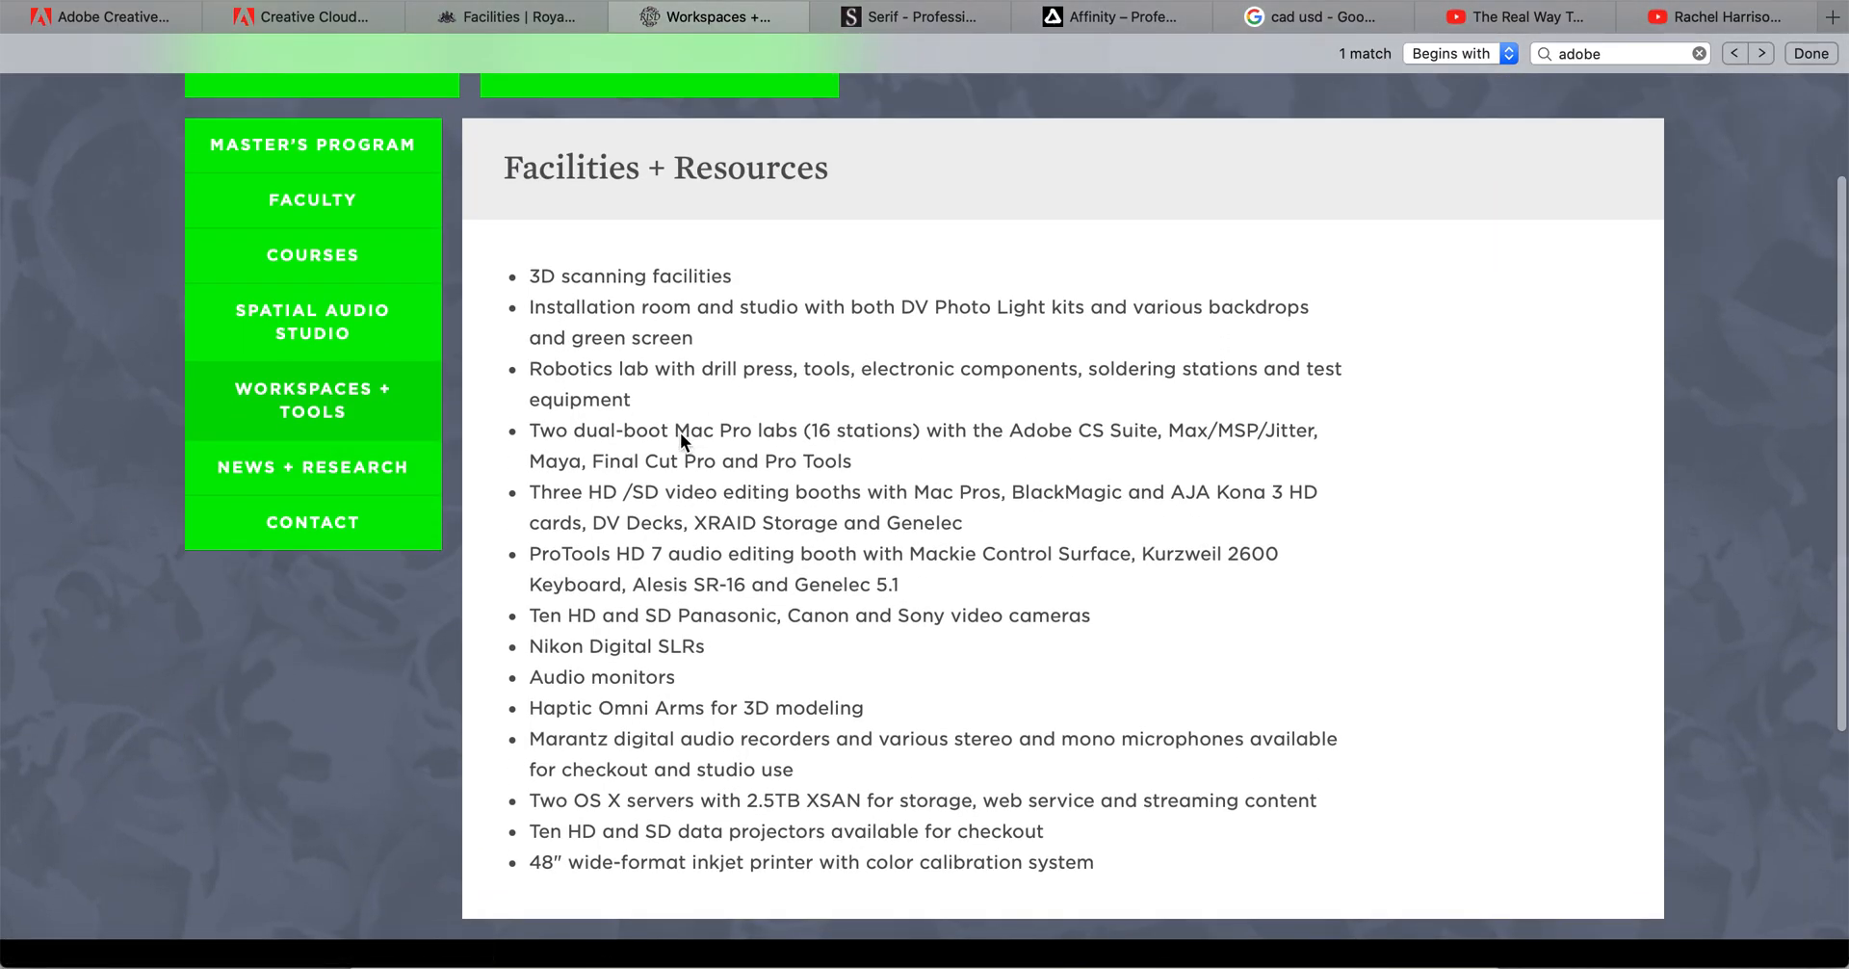
mouse_move(1119, 439)
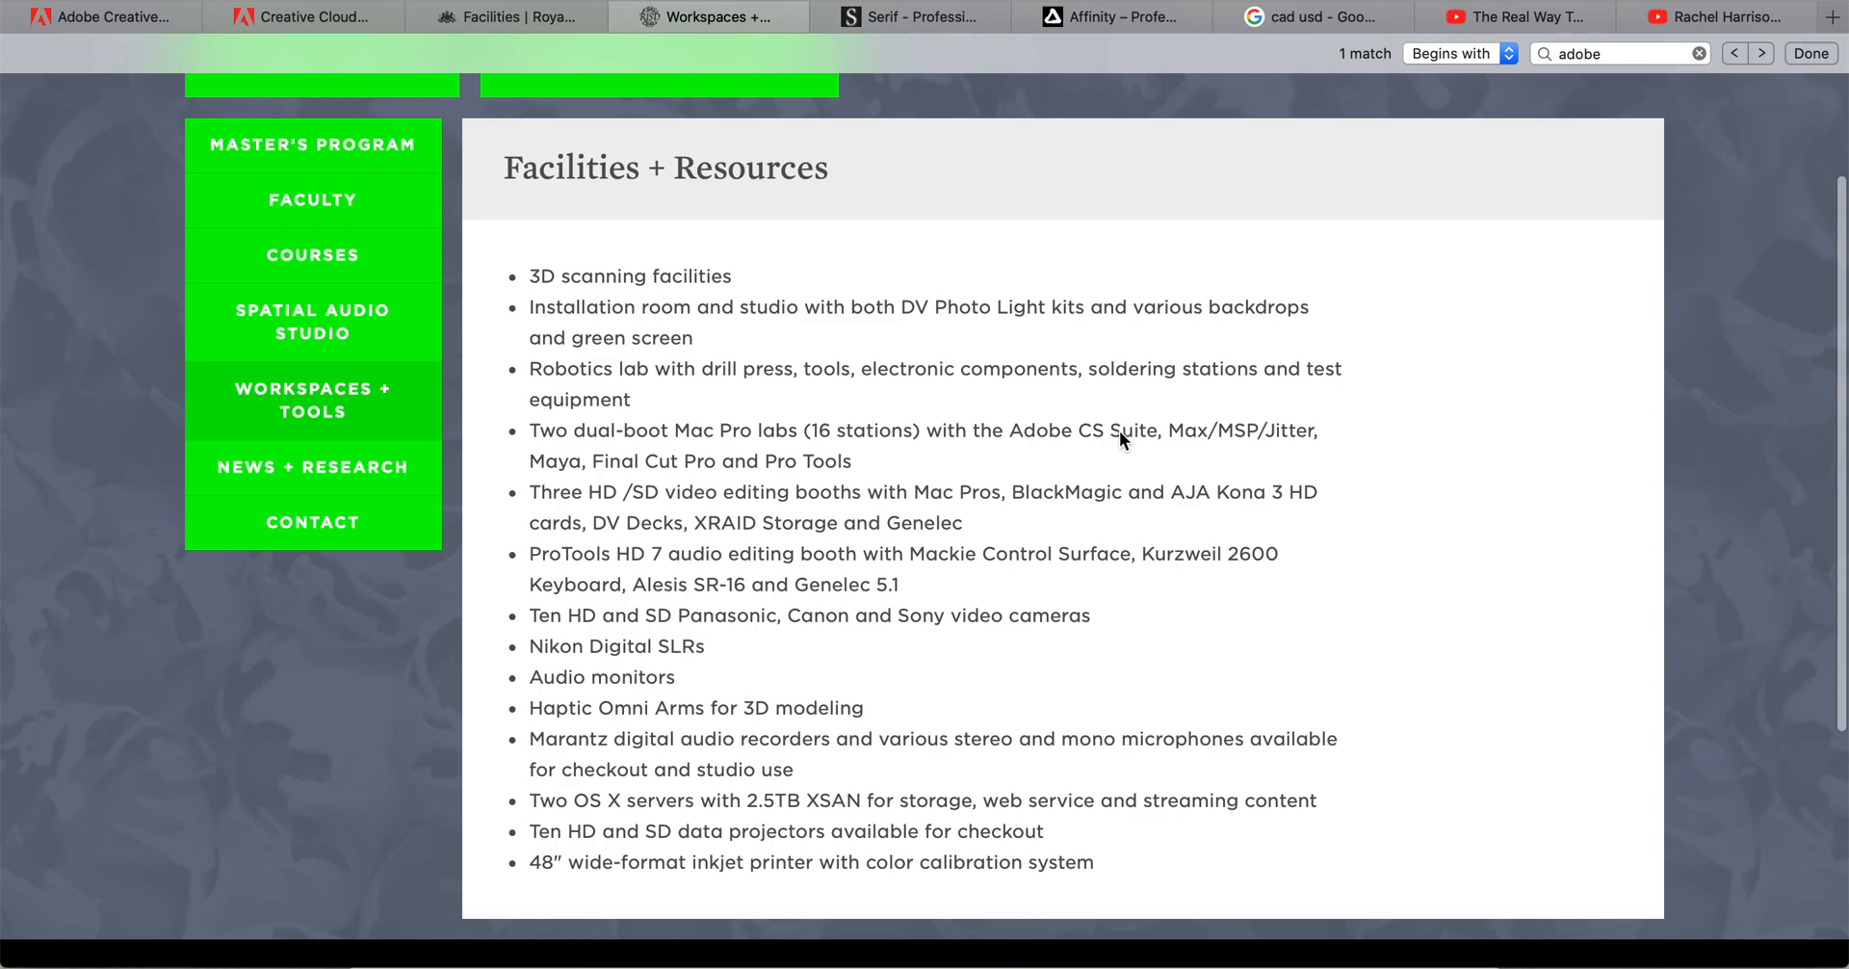
left_click_drag(1009, 430, 851, 459)
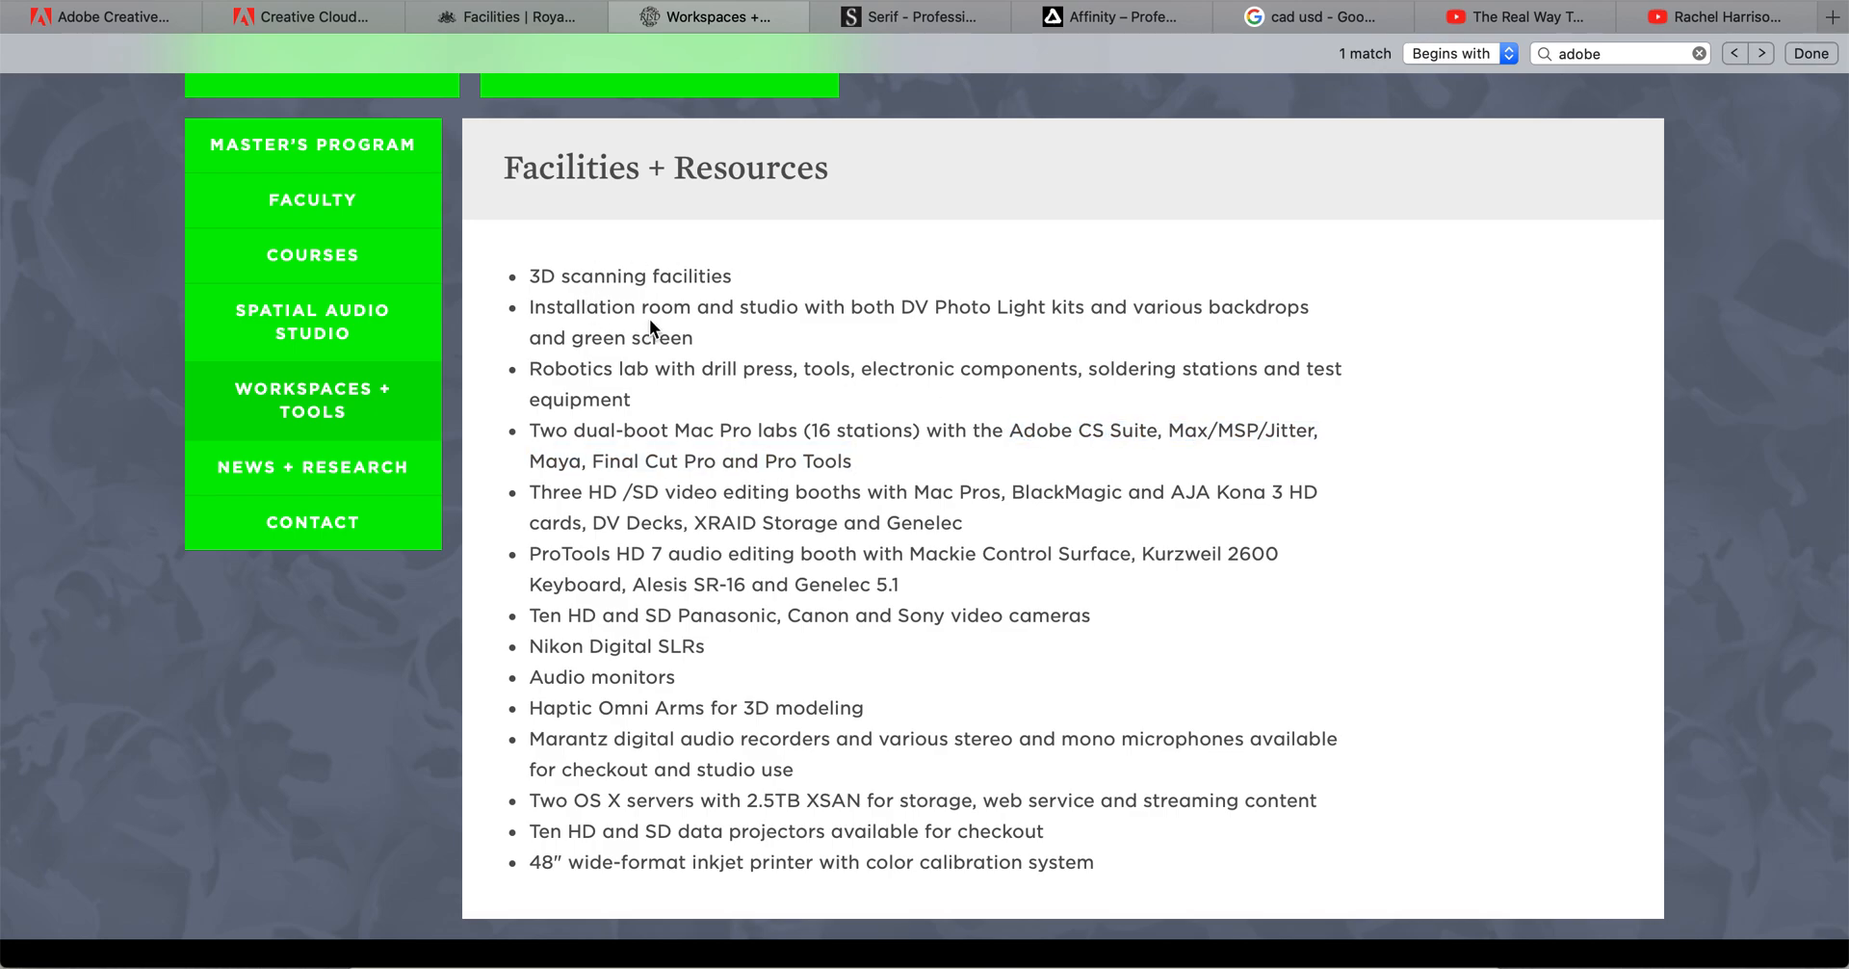
mouse_move(823, 358)
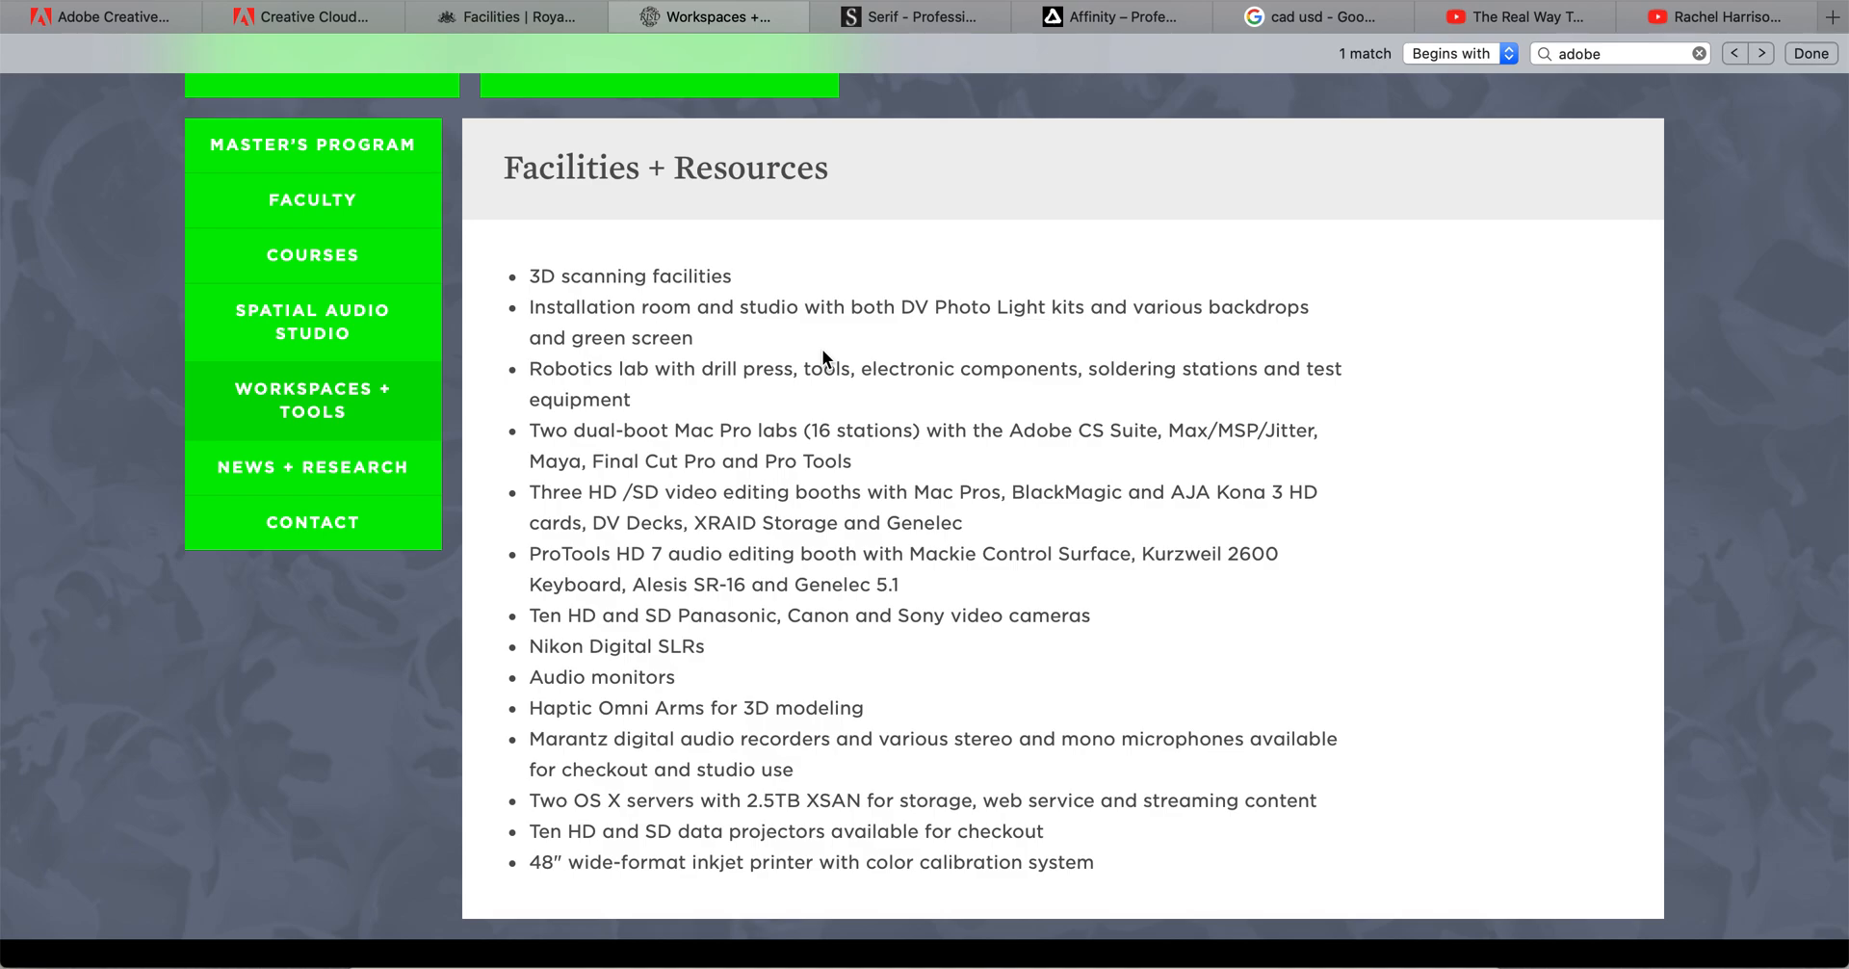
mouse_move(980, 133)
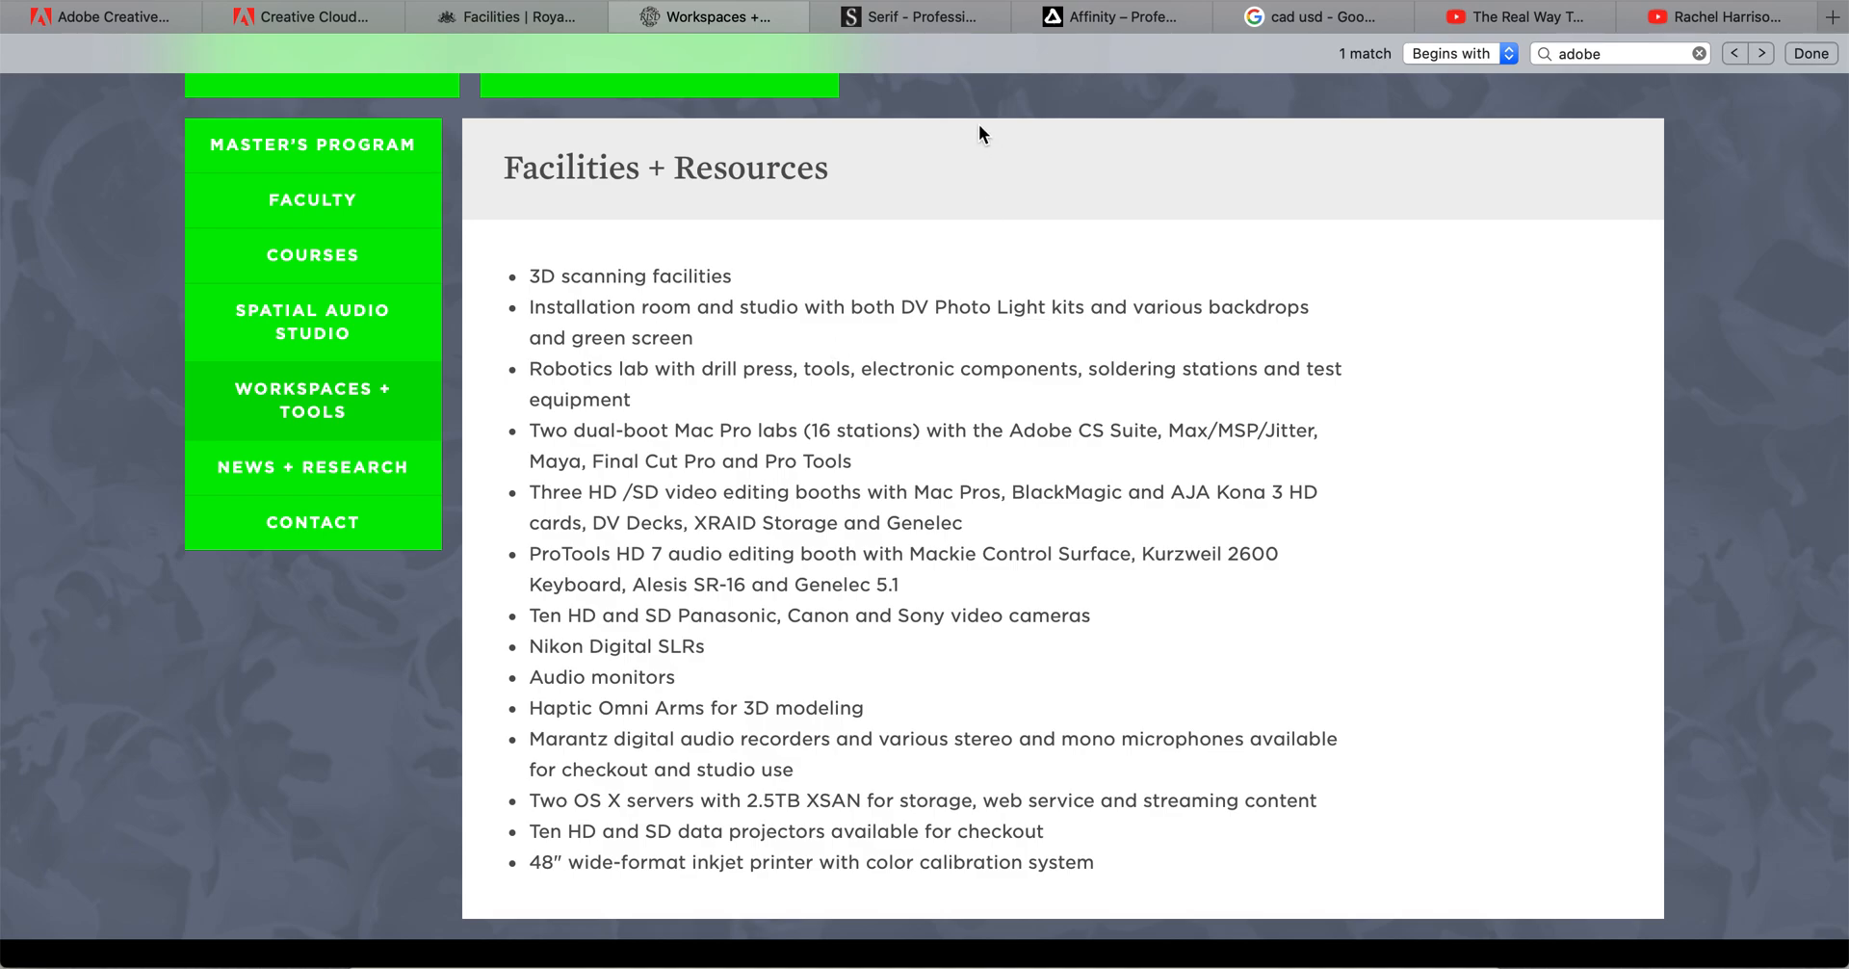
mouse_move(788, 584)
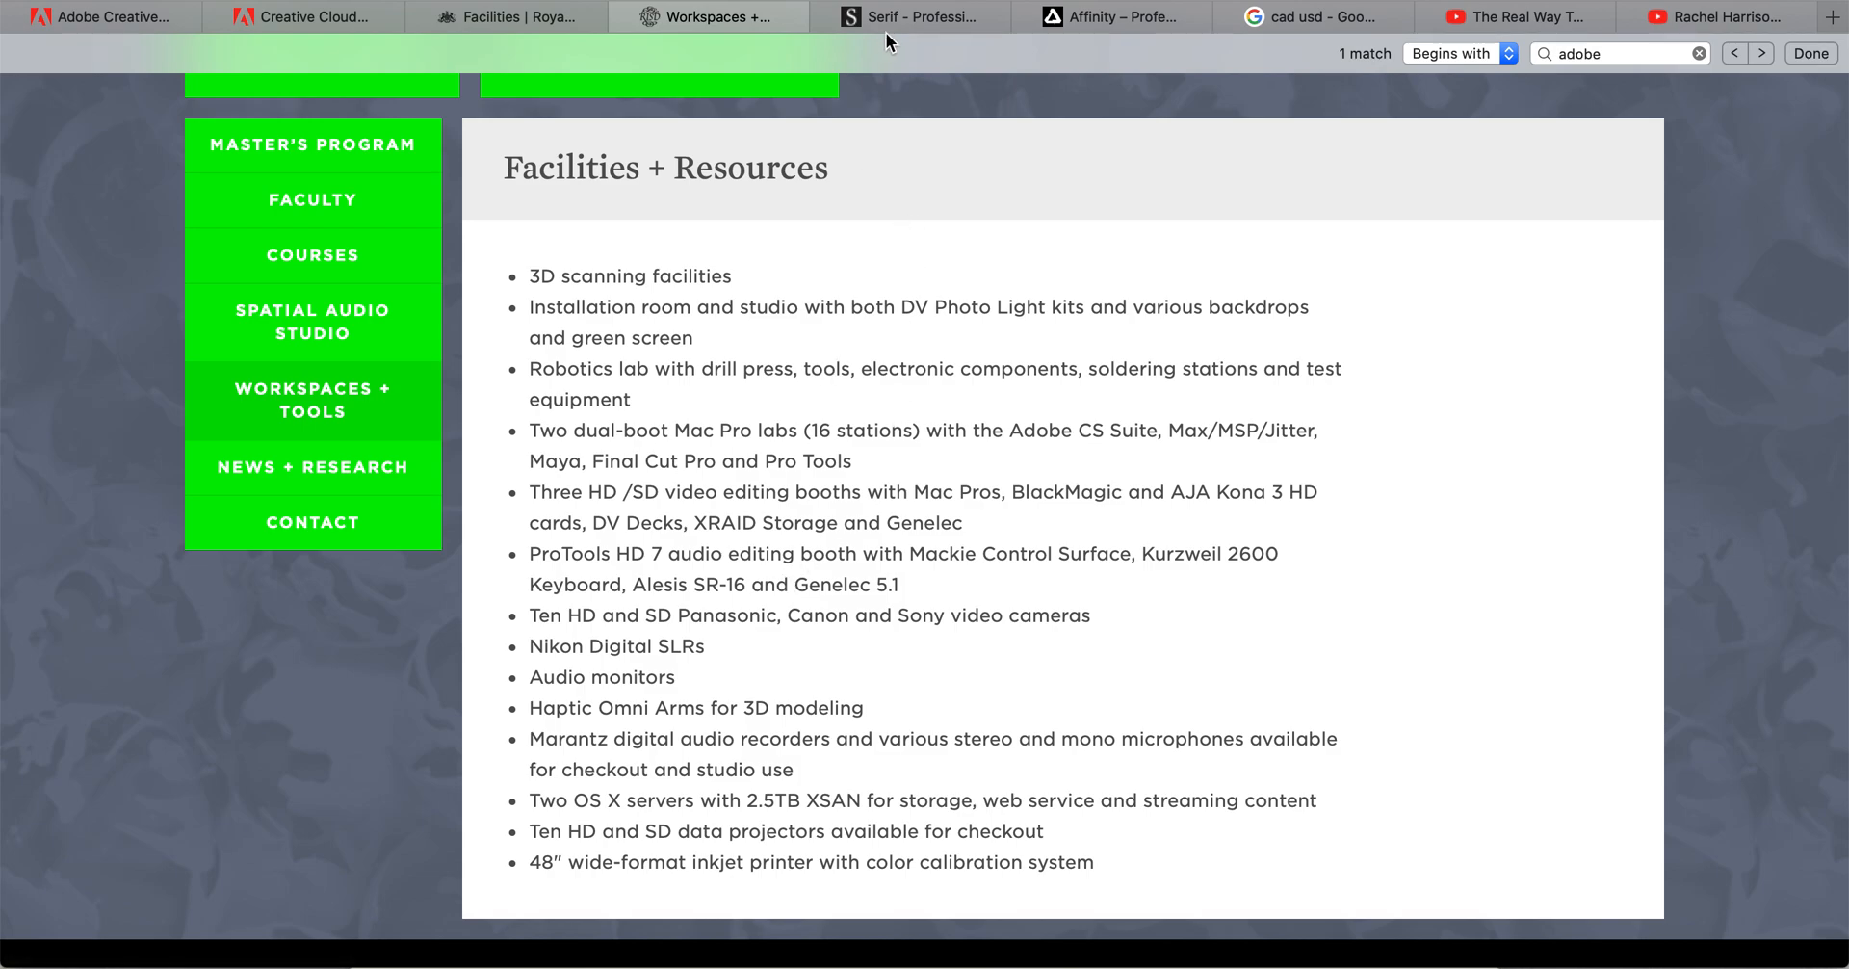
Browse the Serif homepage down past the artwork to the Affinity 'Graphics Software Redefined' section and footer.
left_click(908, 16)
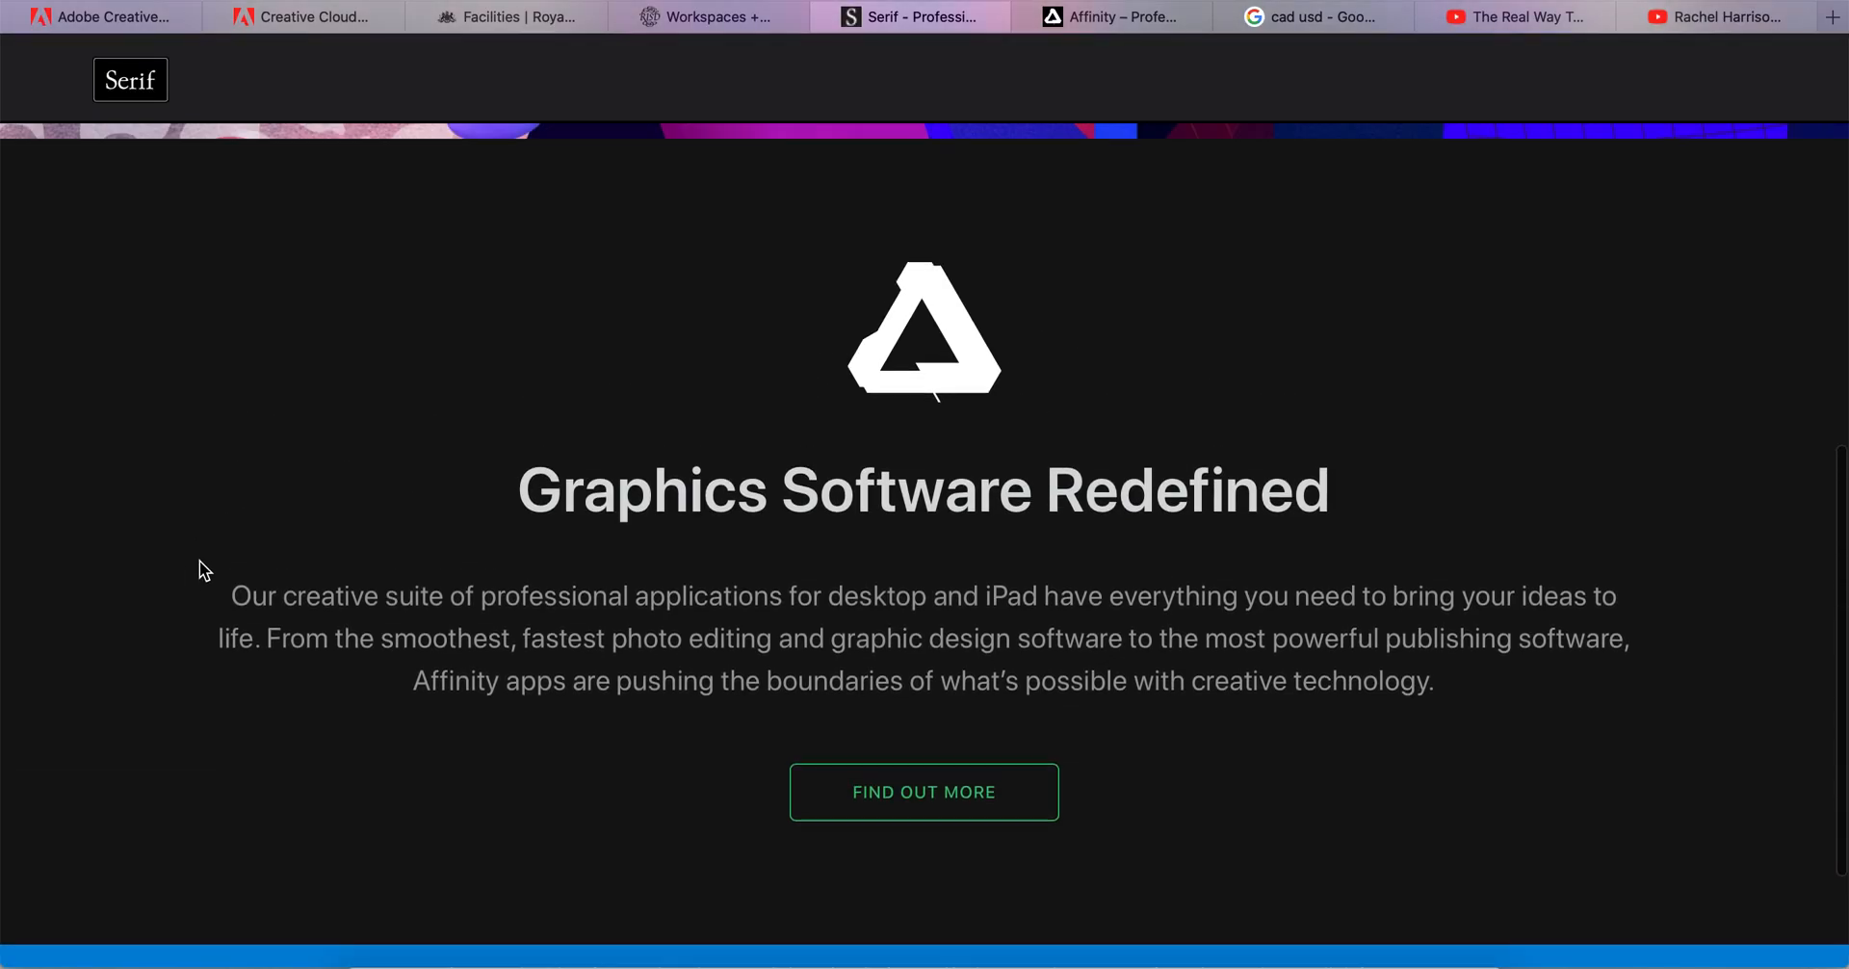
scroll("down", 3)
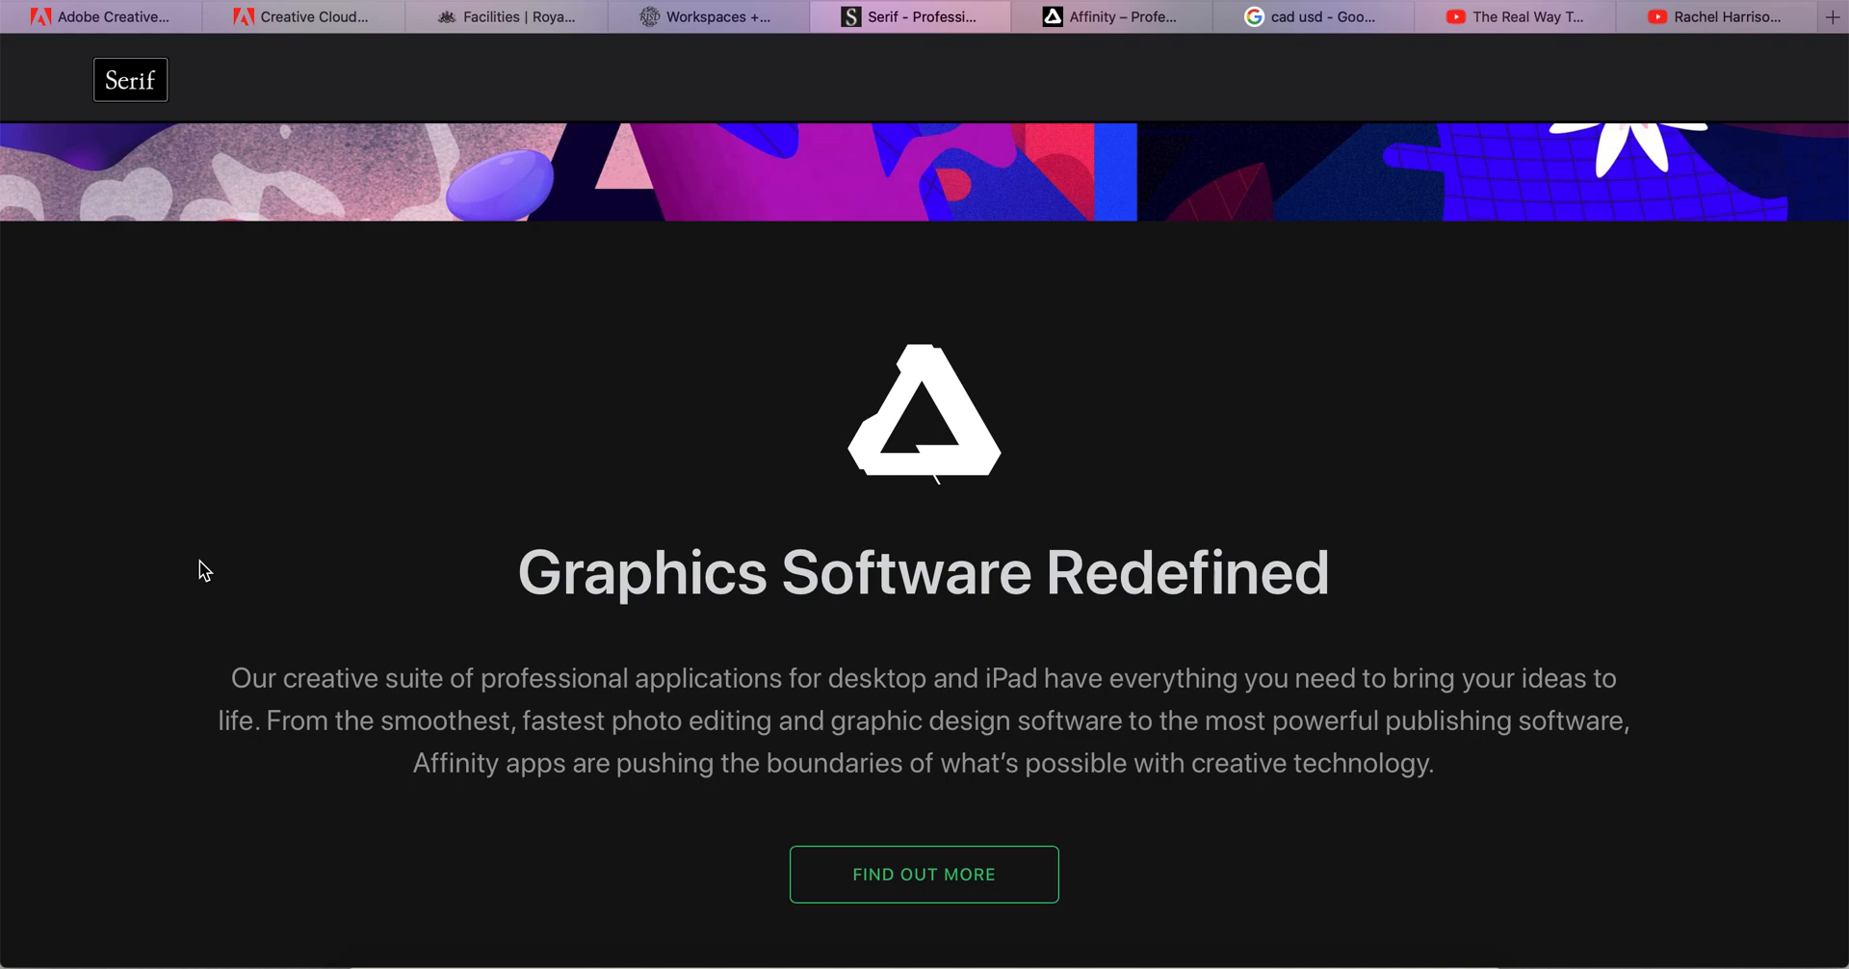
mouse_move(468, 617)
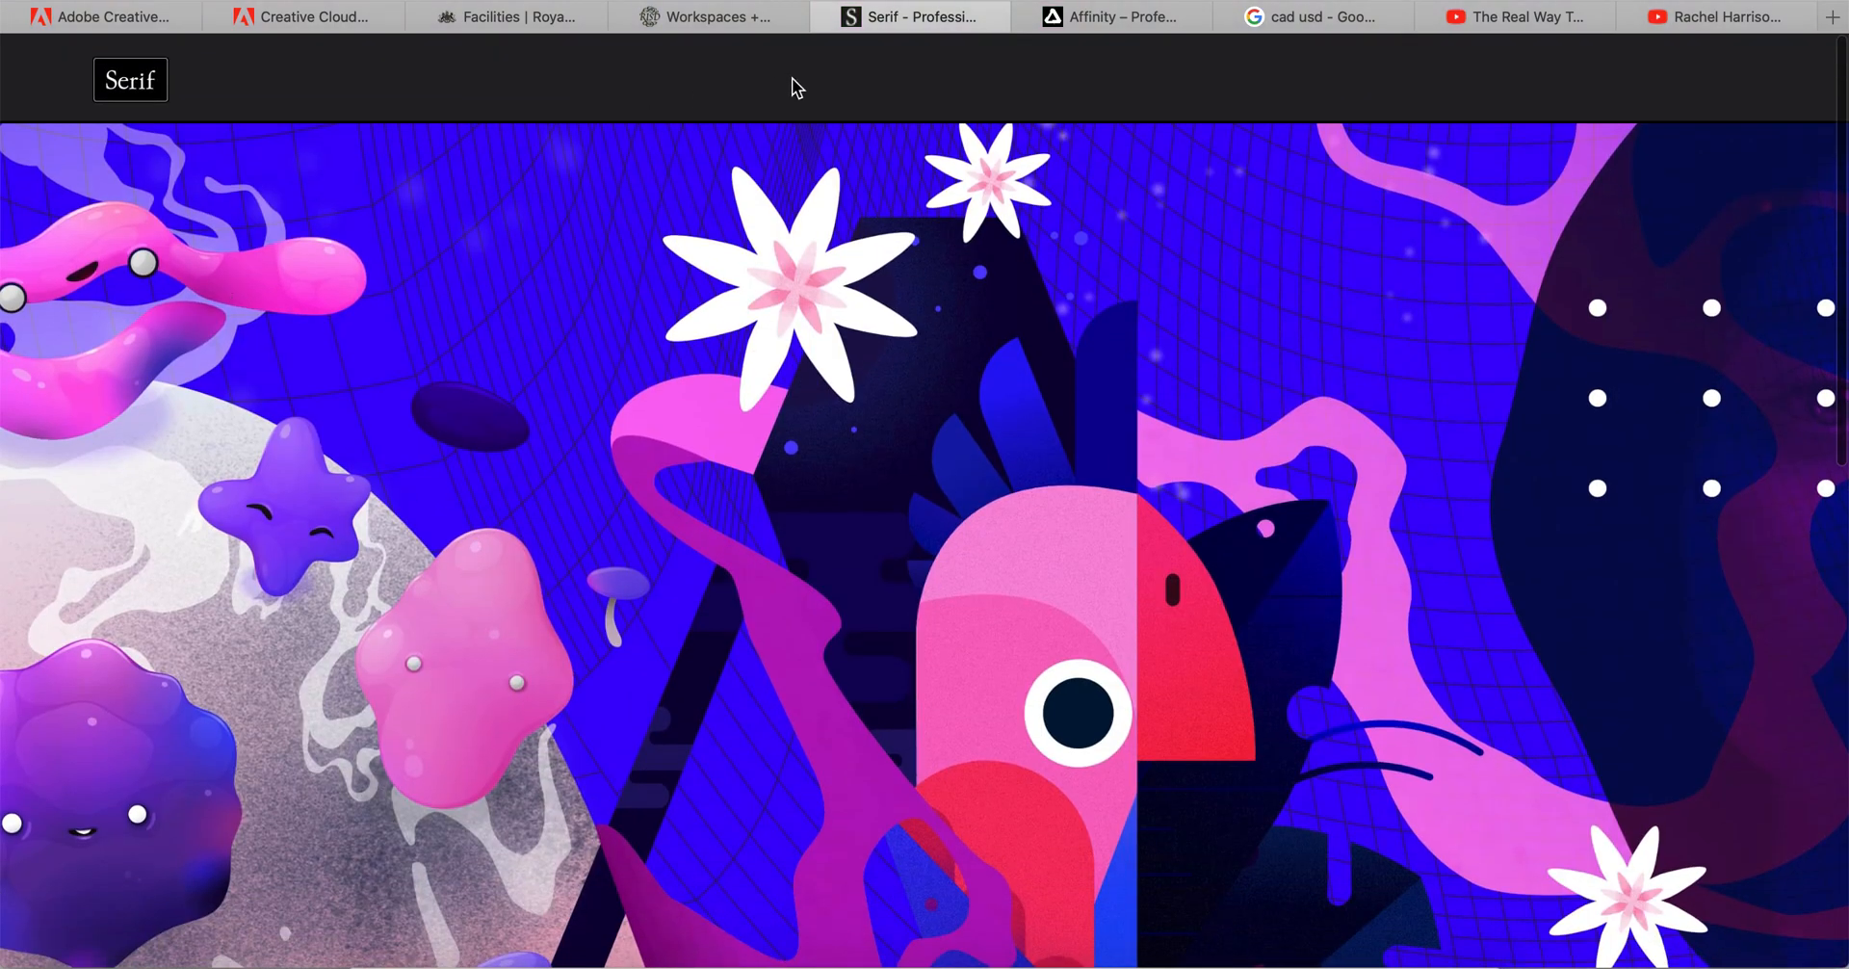
mouse_move(143, 100)
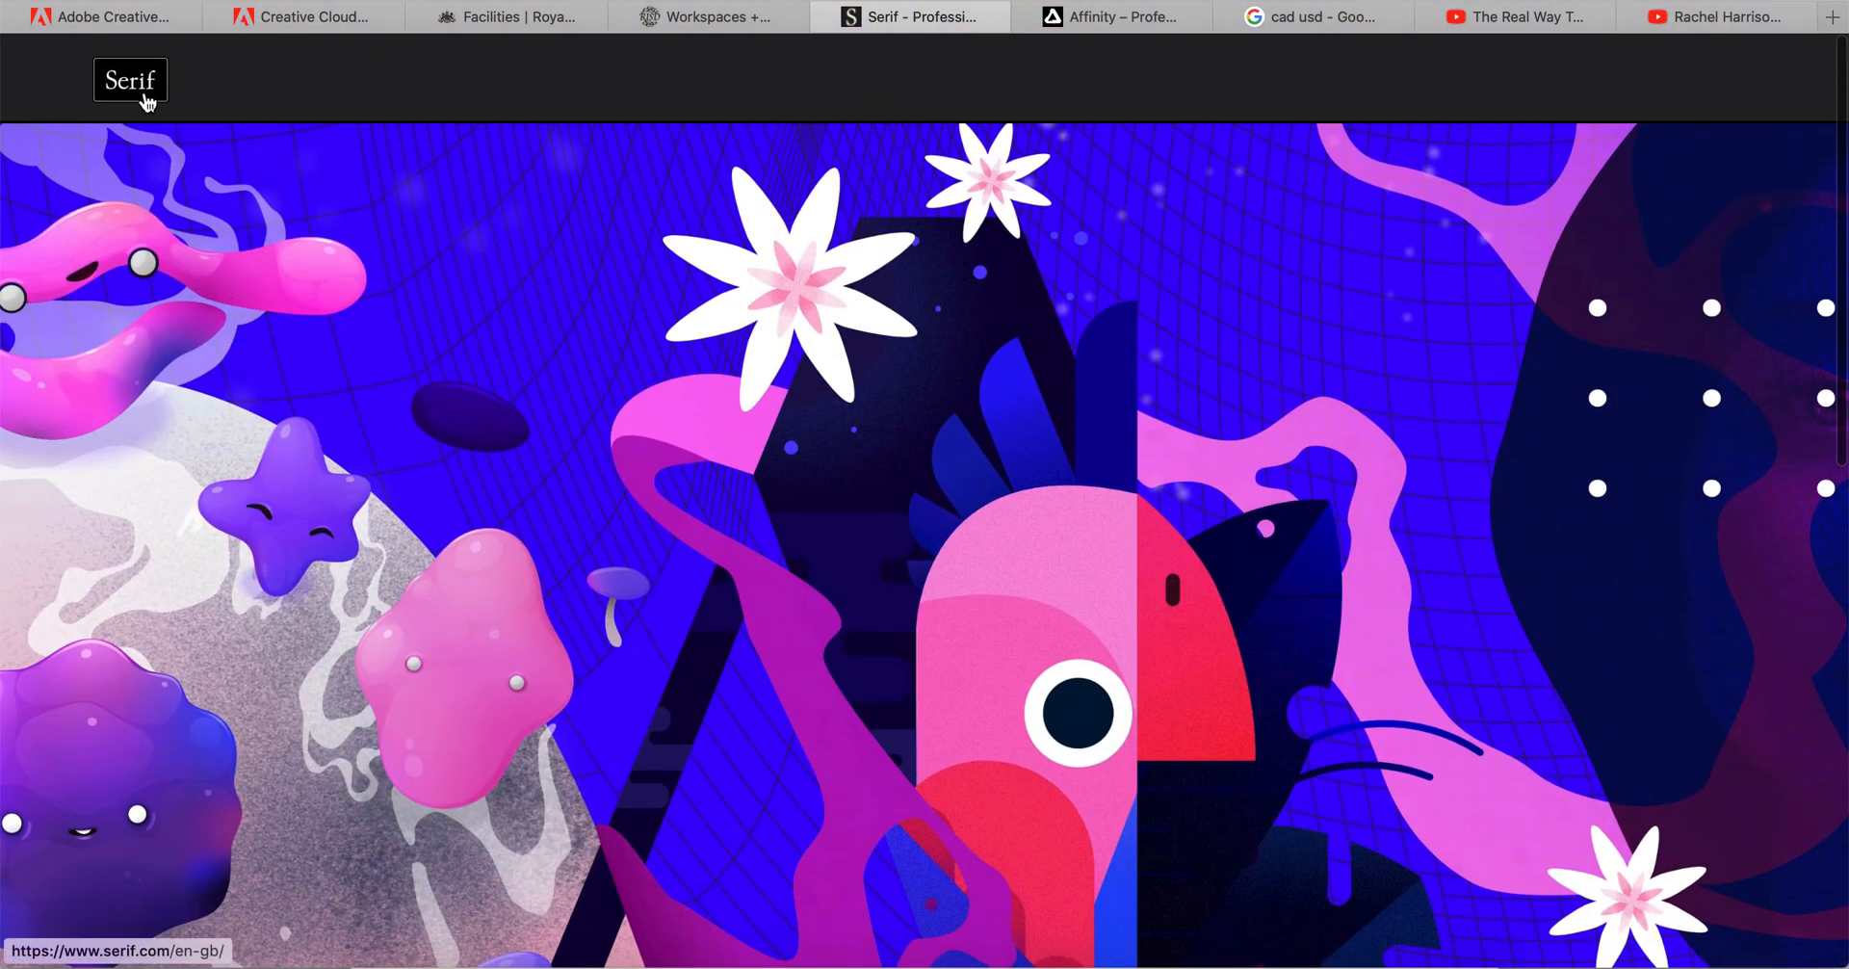
scroll("down", 3)
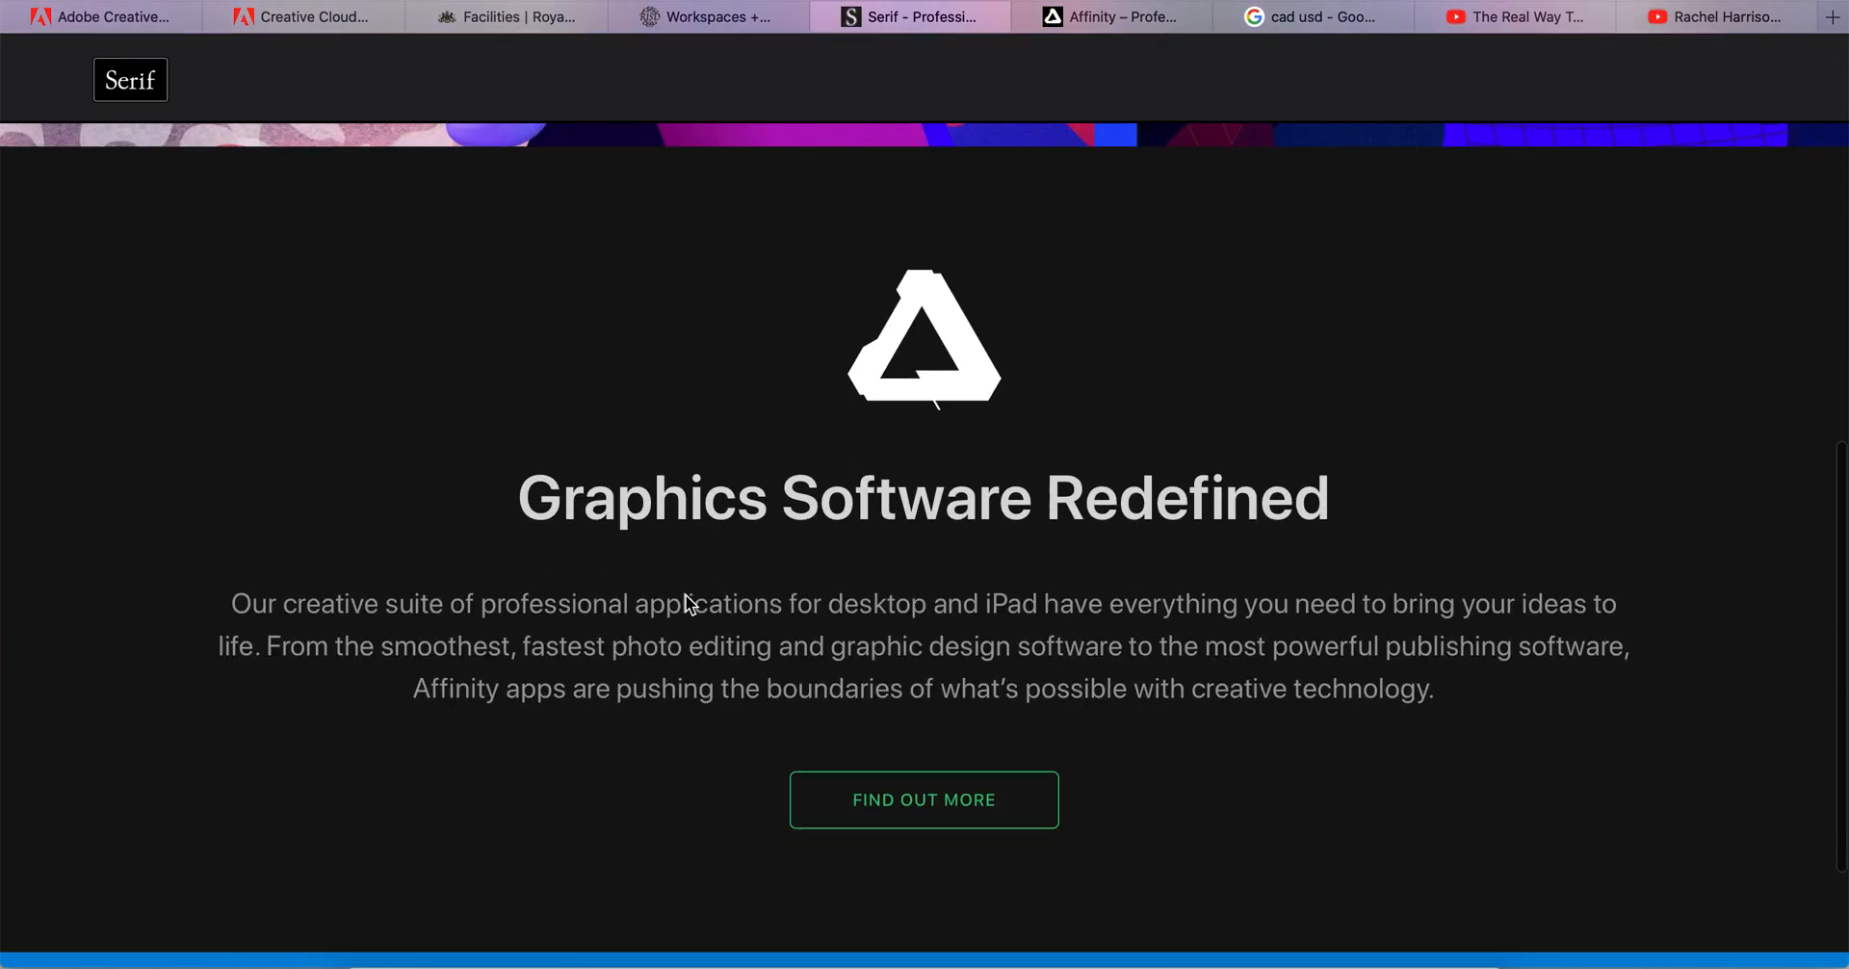
scroll("down", 3)
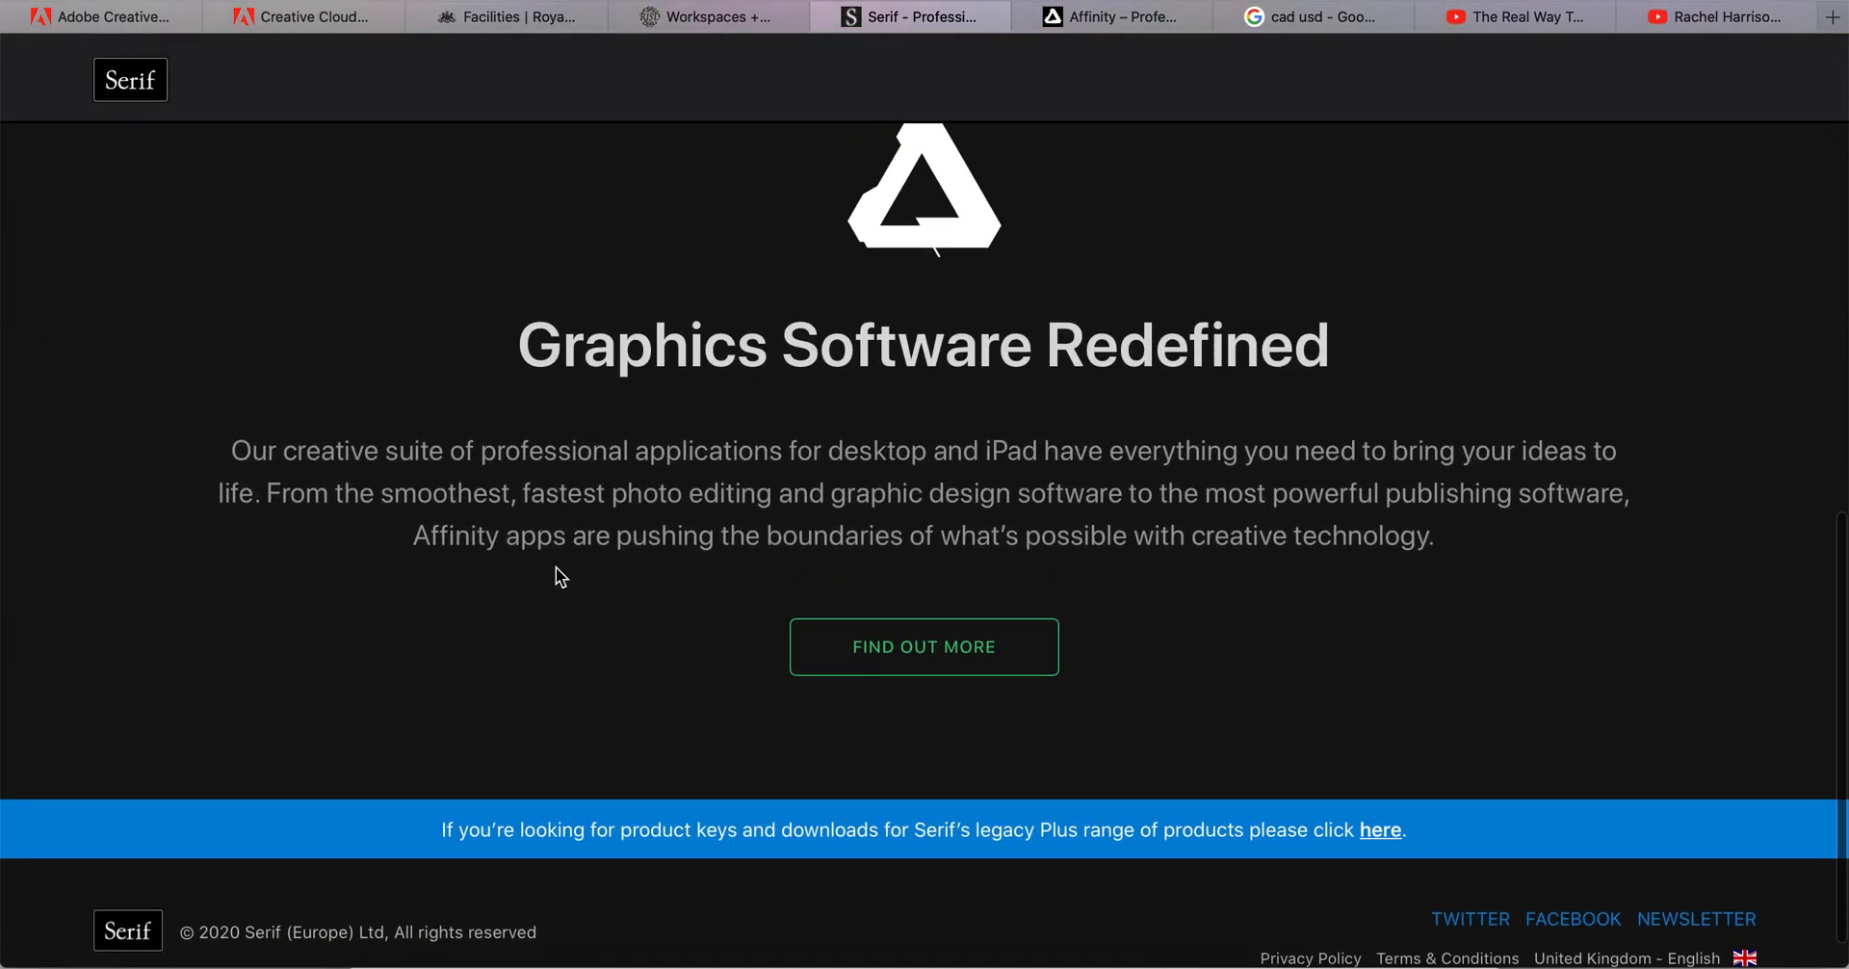
Browse the Affinity homepage's awards, Publisher, Photo and Designer sections, landing on Publisher at CA$69.99.
left_click(1108, 16)
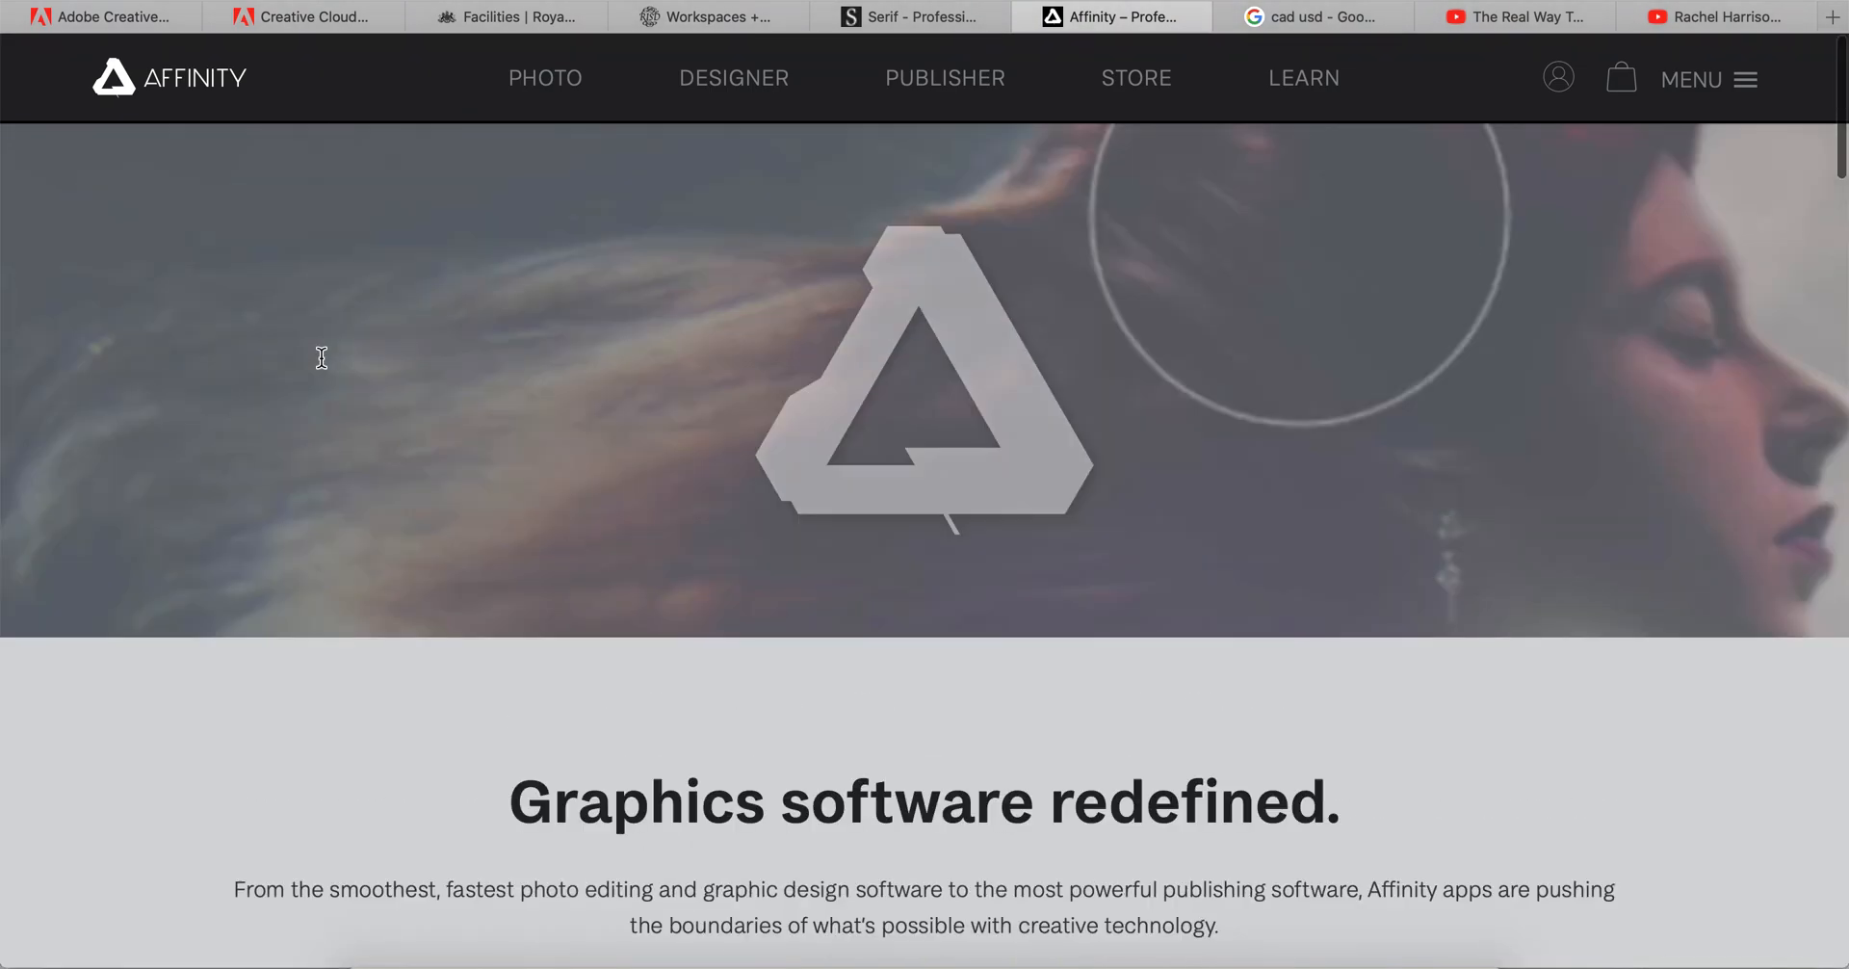
mouse_move(336, 197)
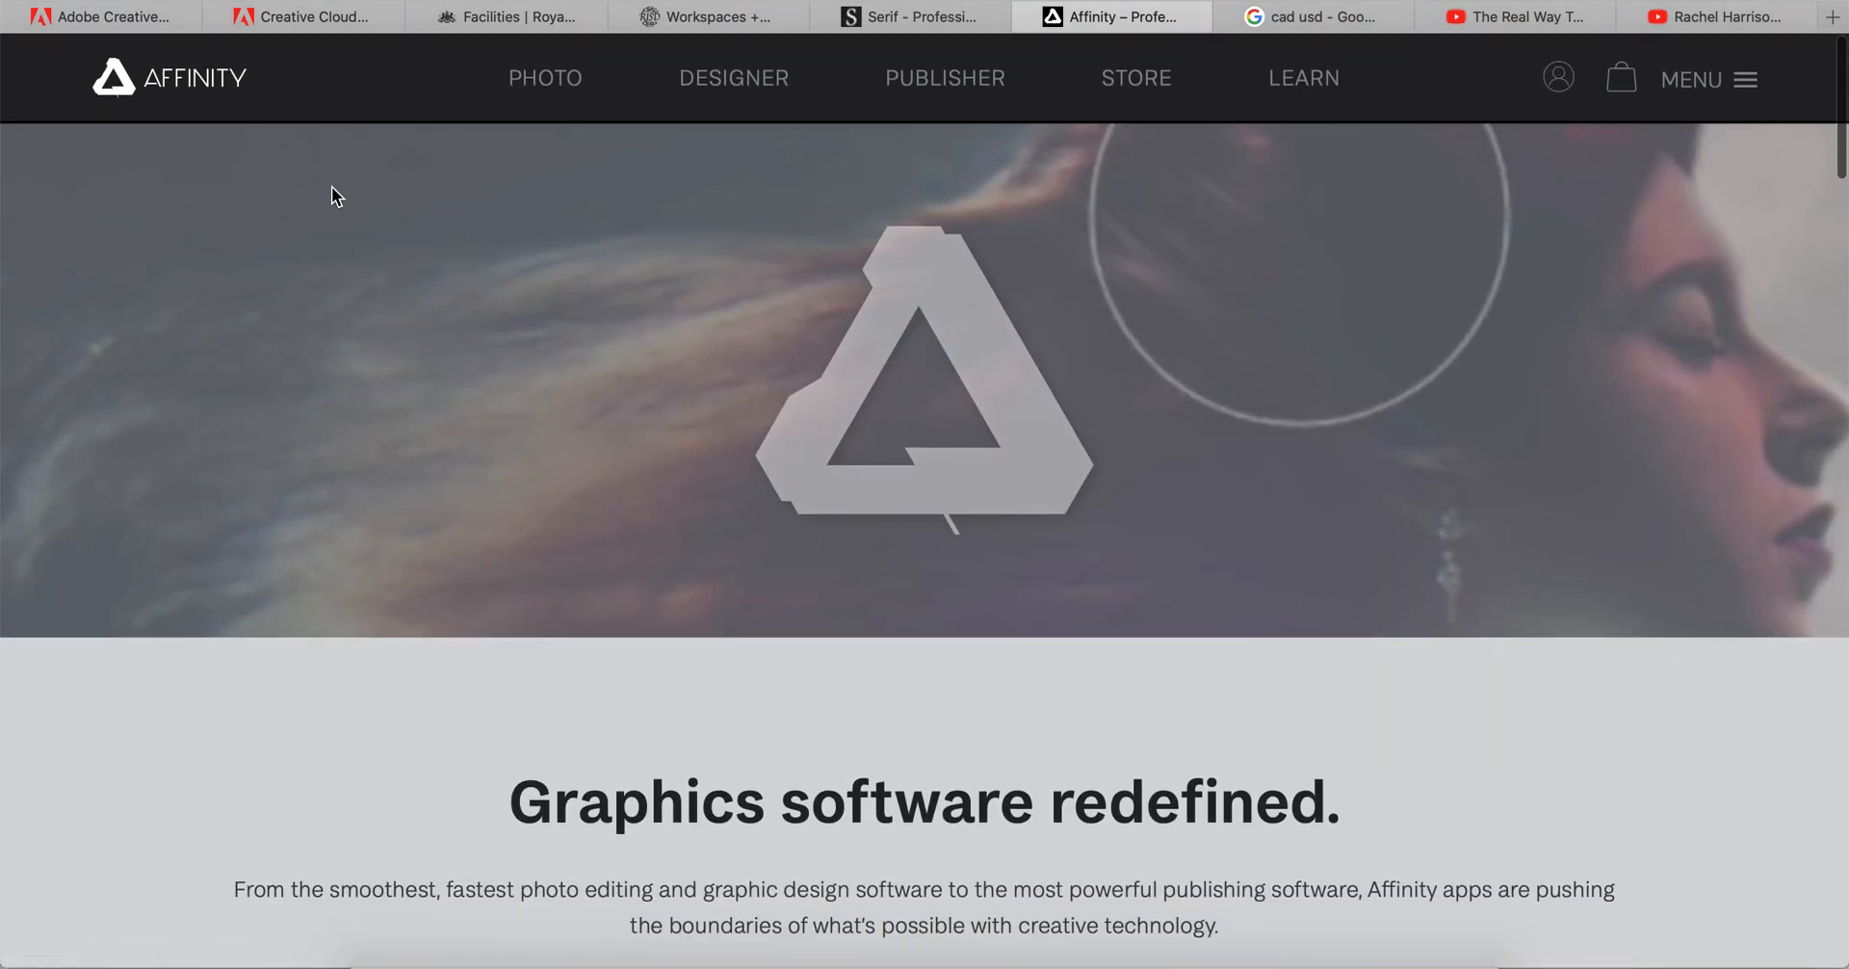
mouse_move(645, 416)
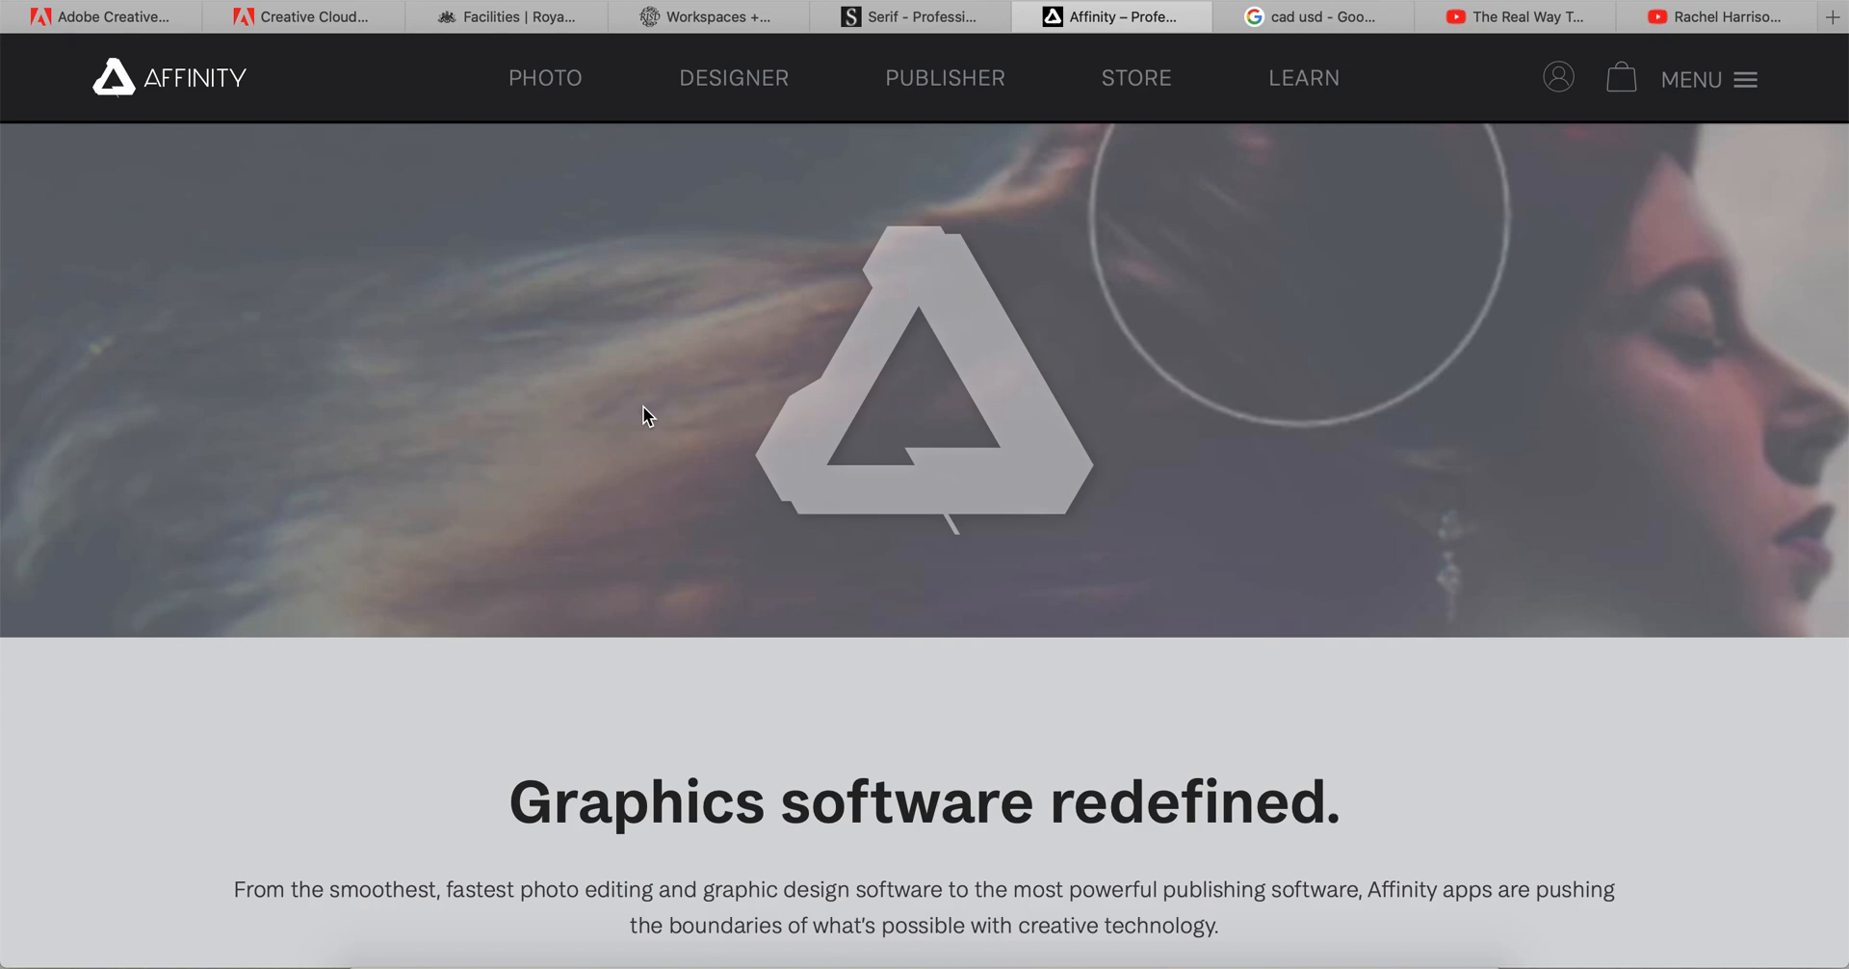
mouse_move(572, 426)
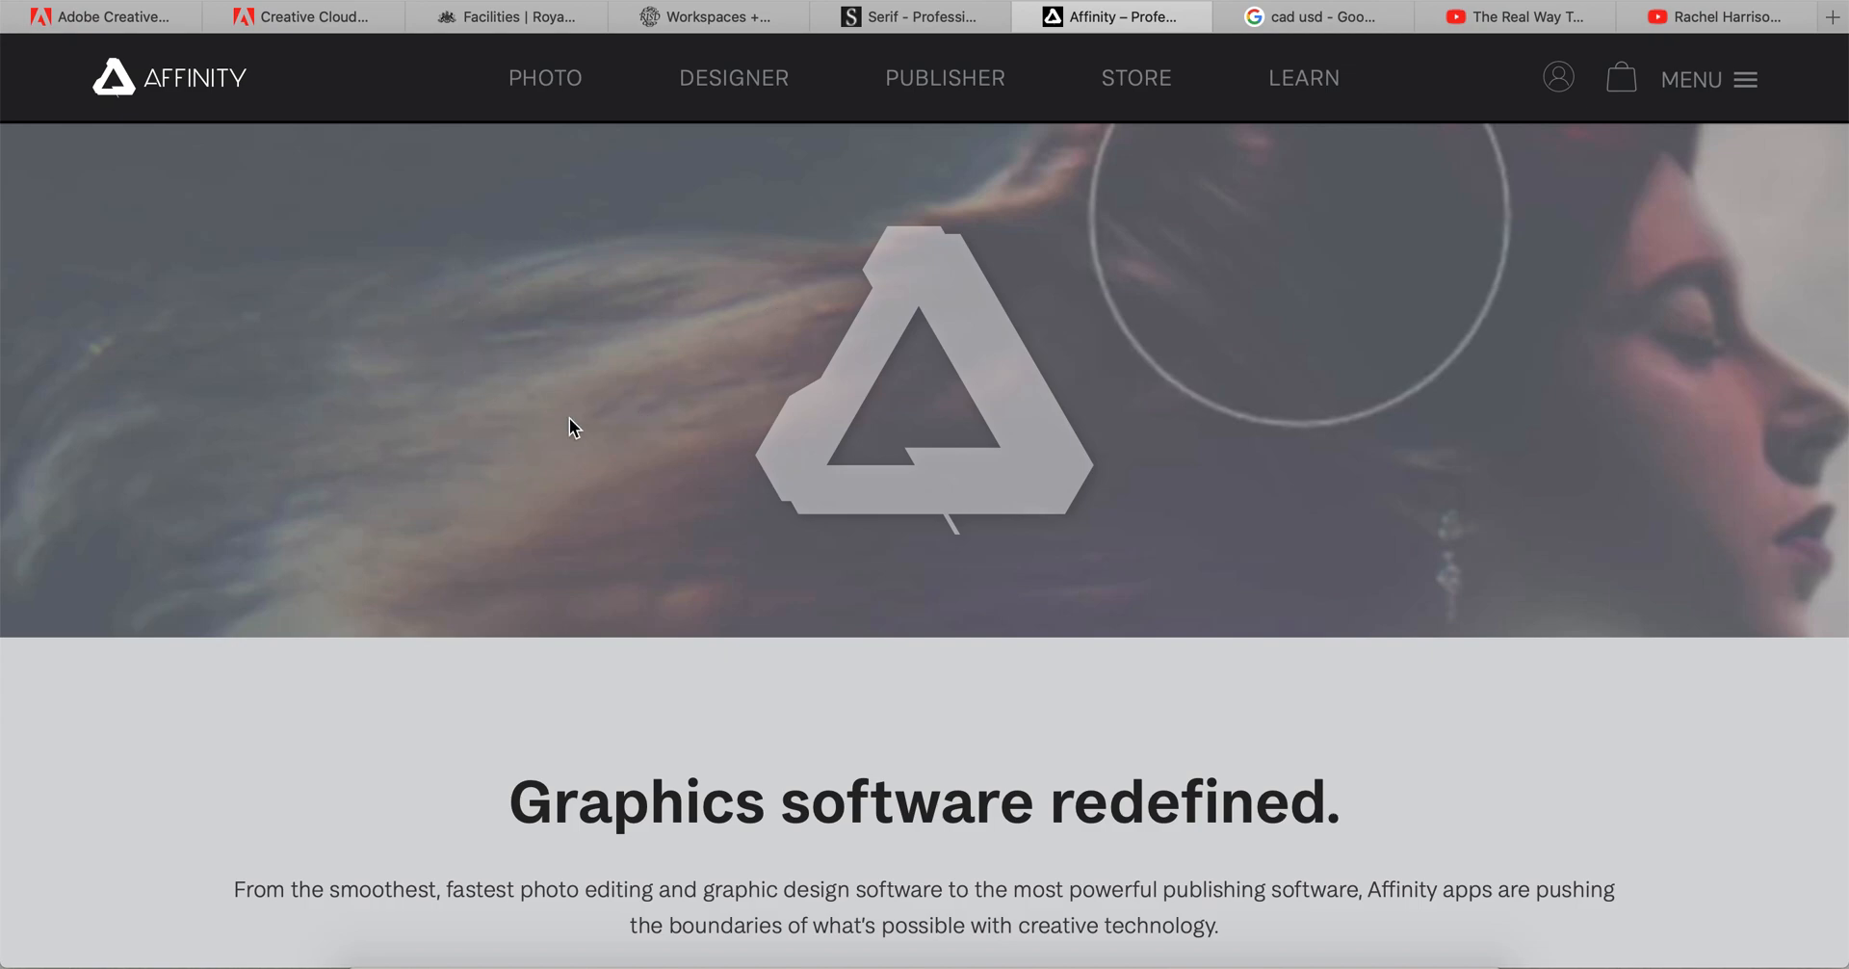
mouse_move(212, 154)
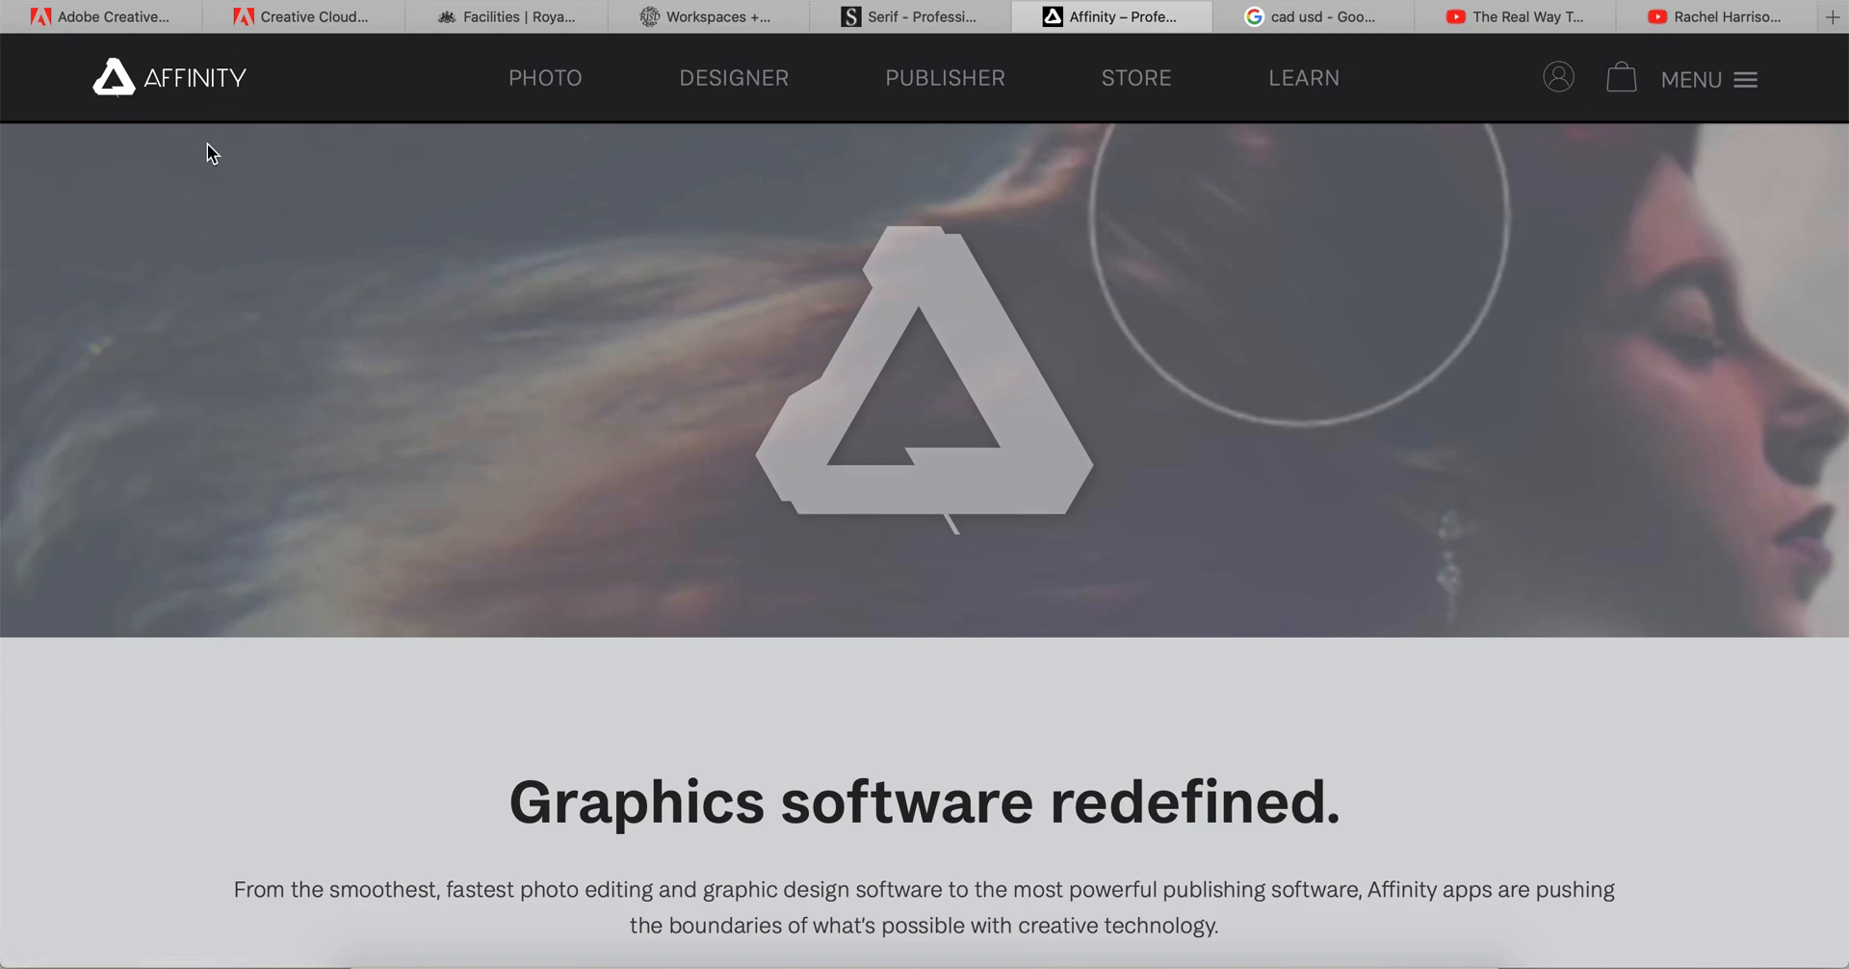
mouse_move(272, 533)
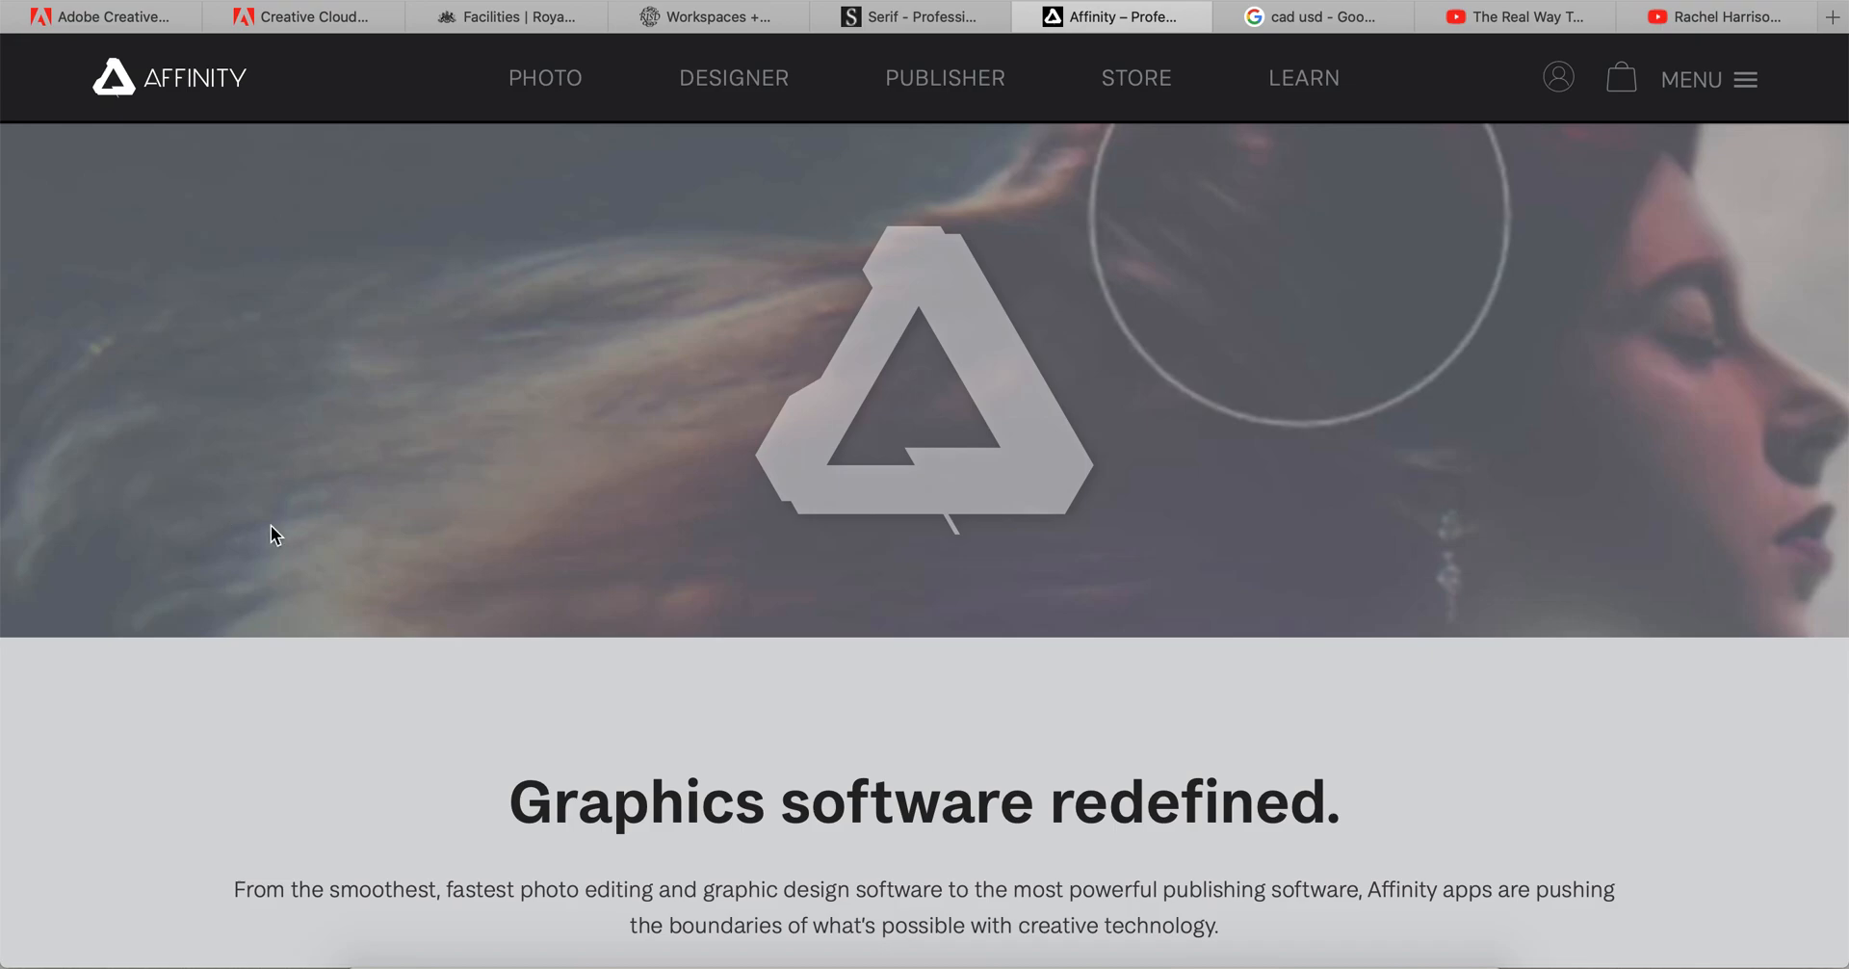
scroll("down", 3)
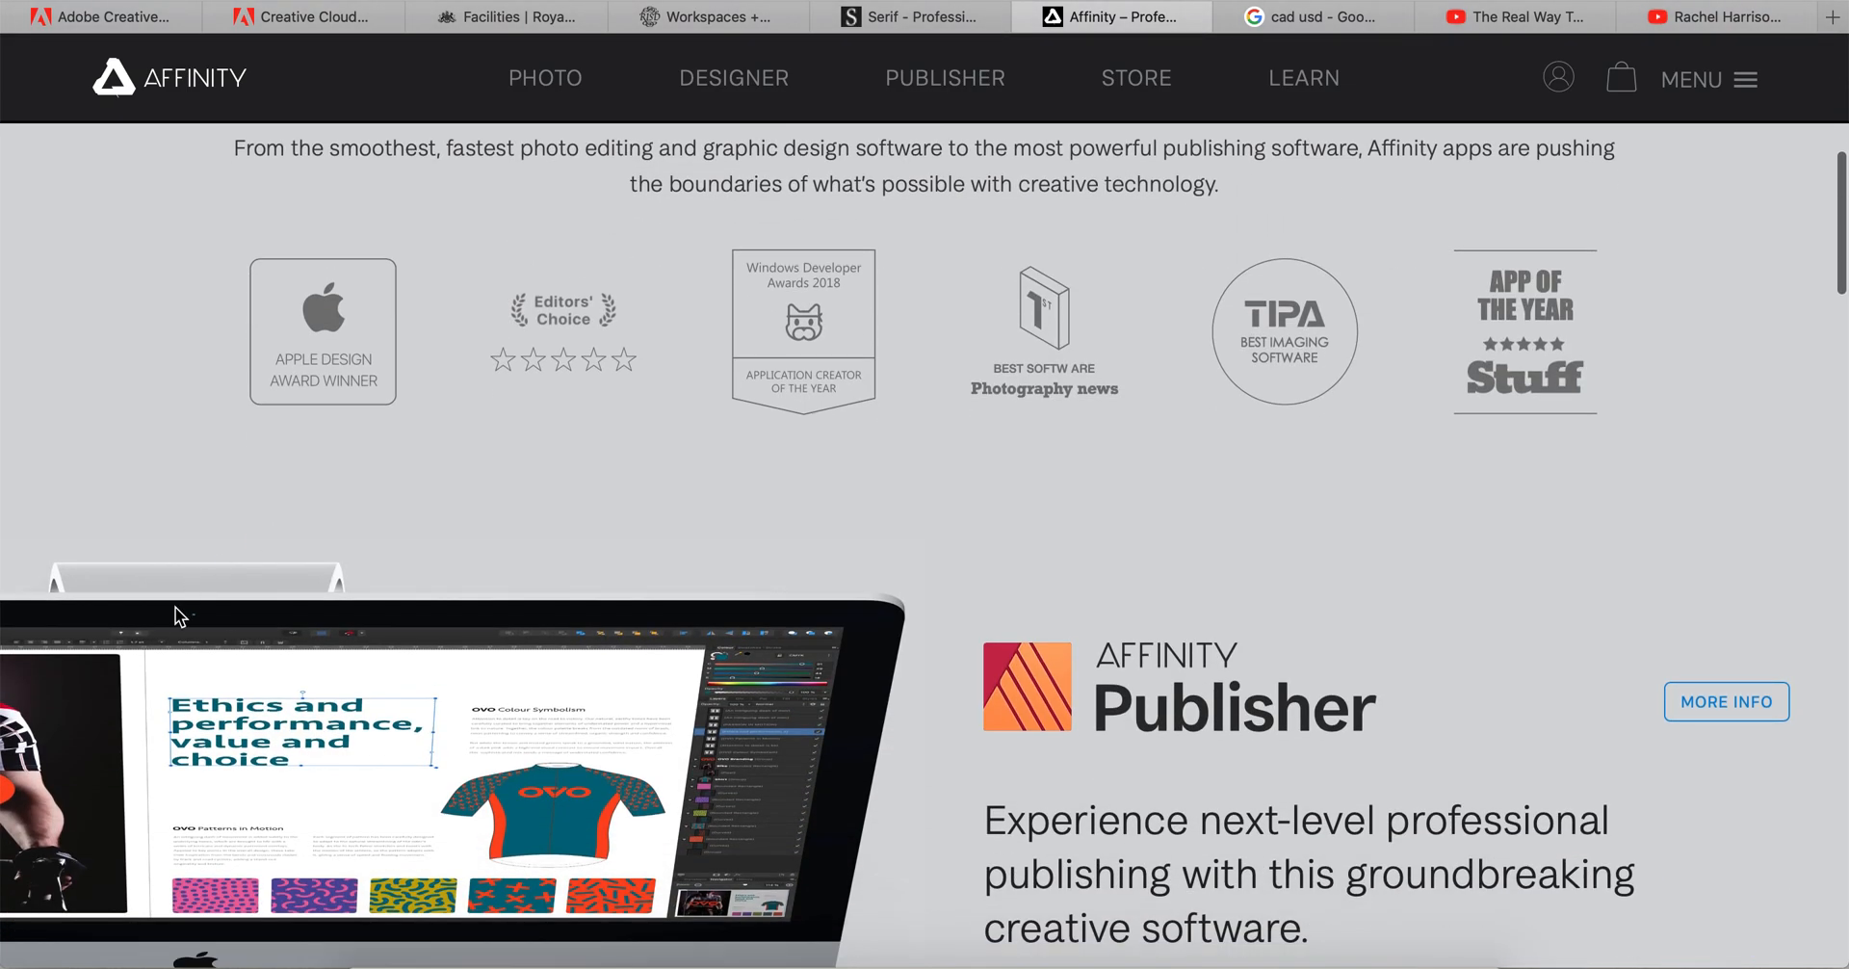
scroll("down", 3)
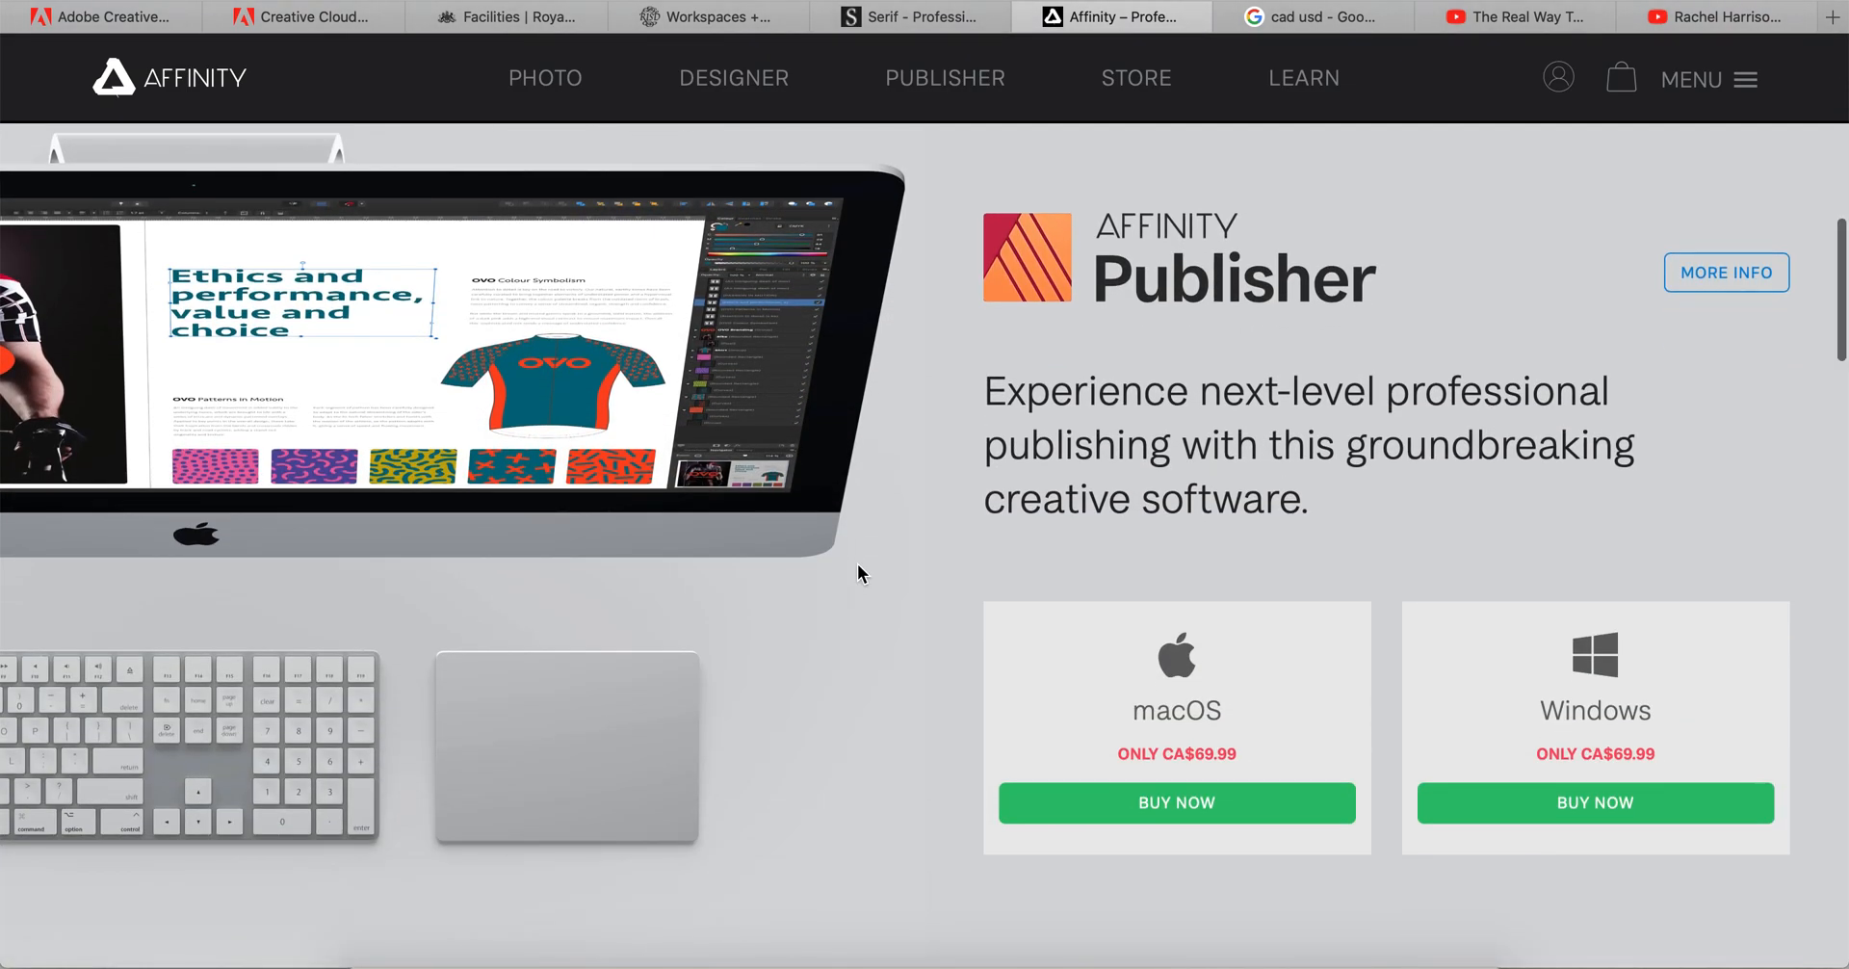
scroll("down", 3)
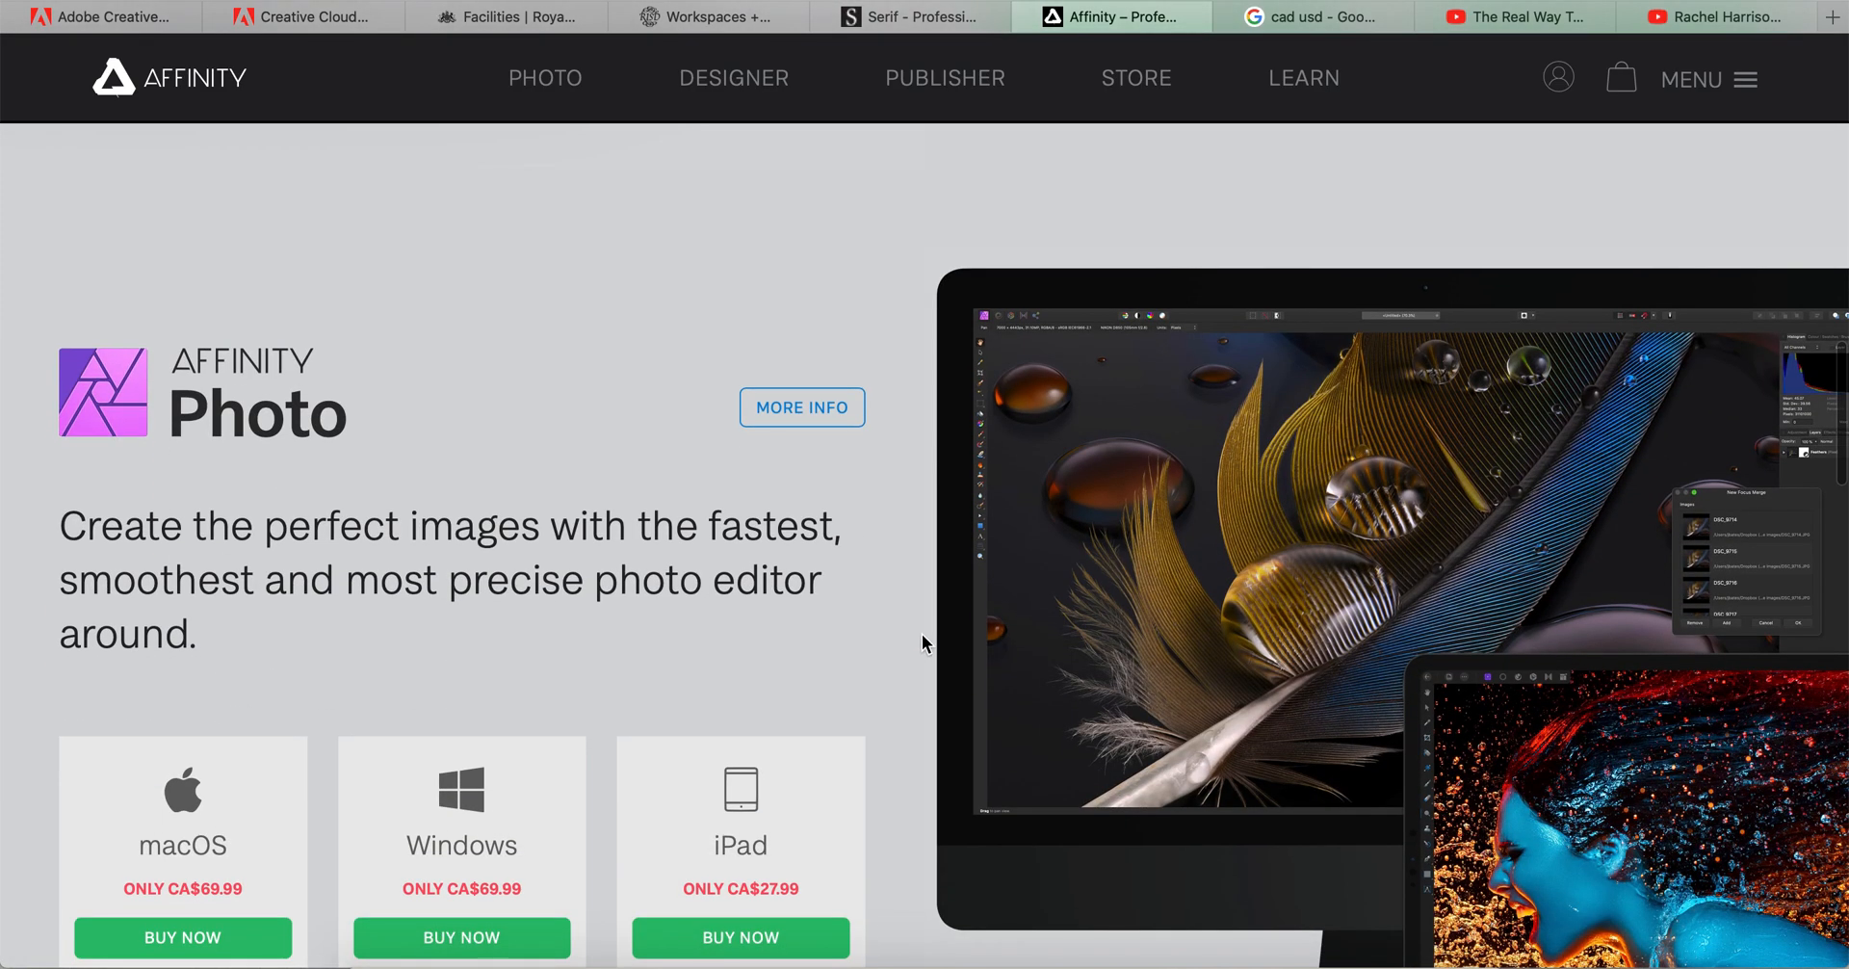
scroll("down", 3)
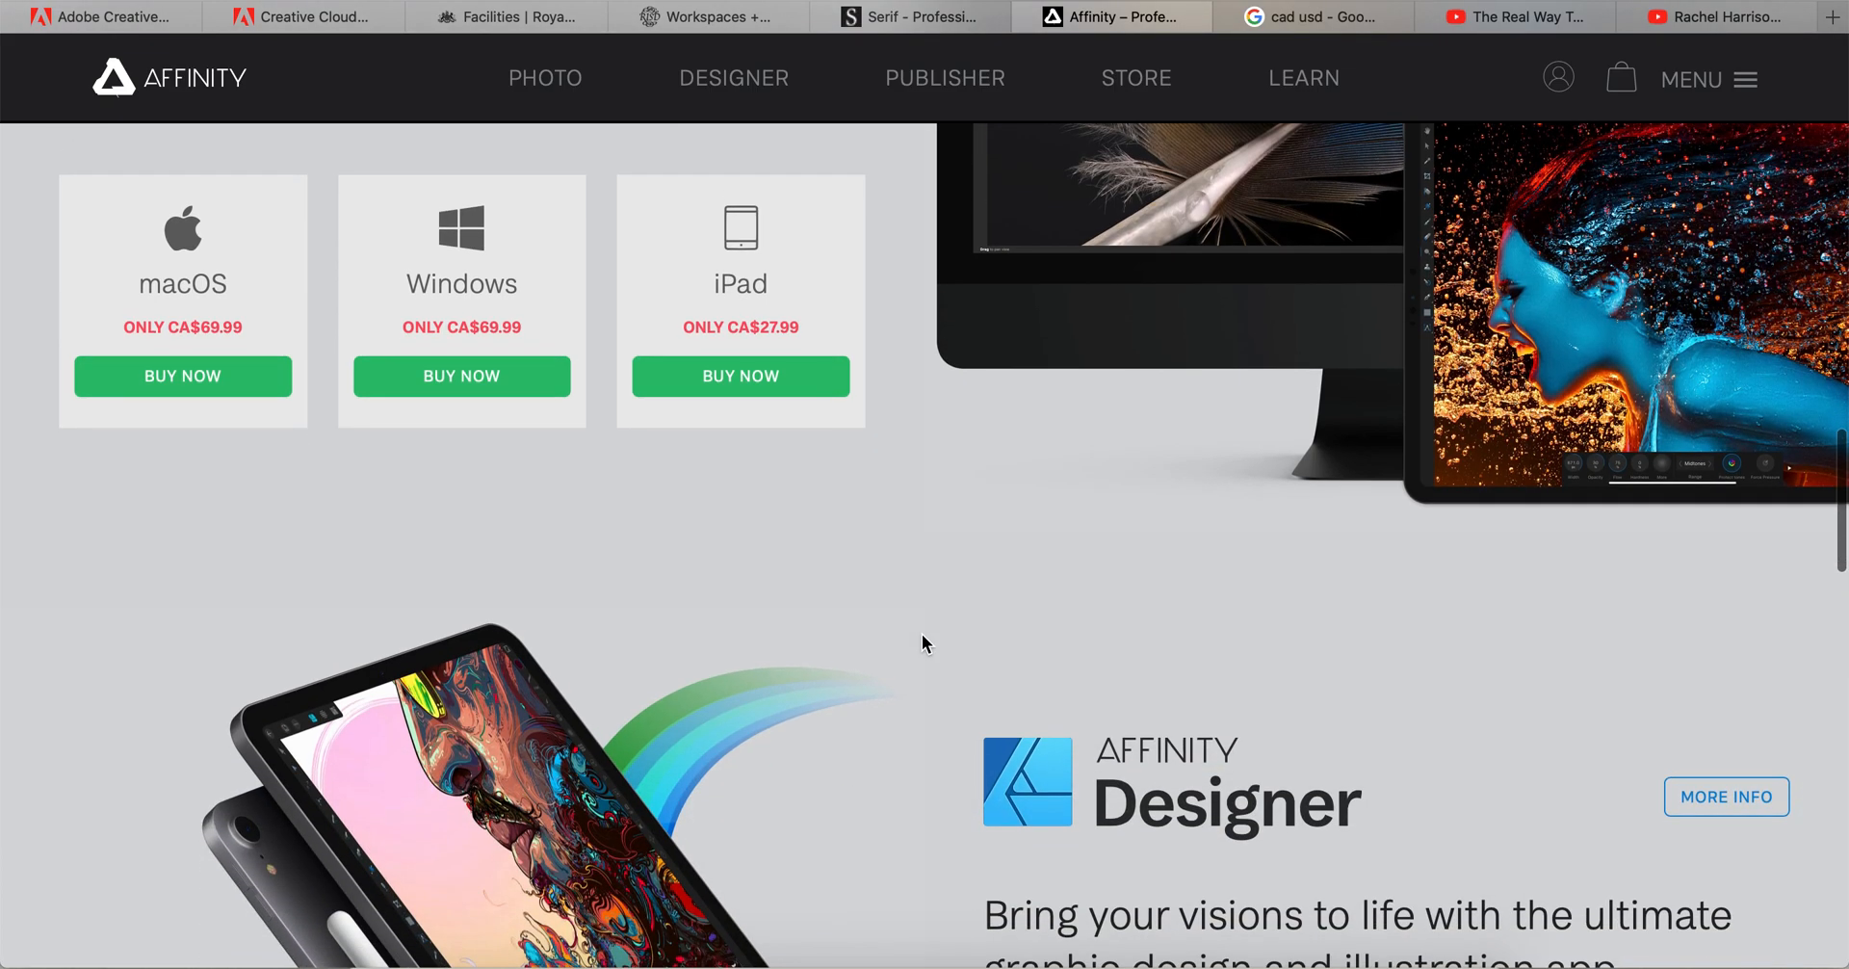
scroll("down", 3)
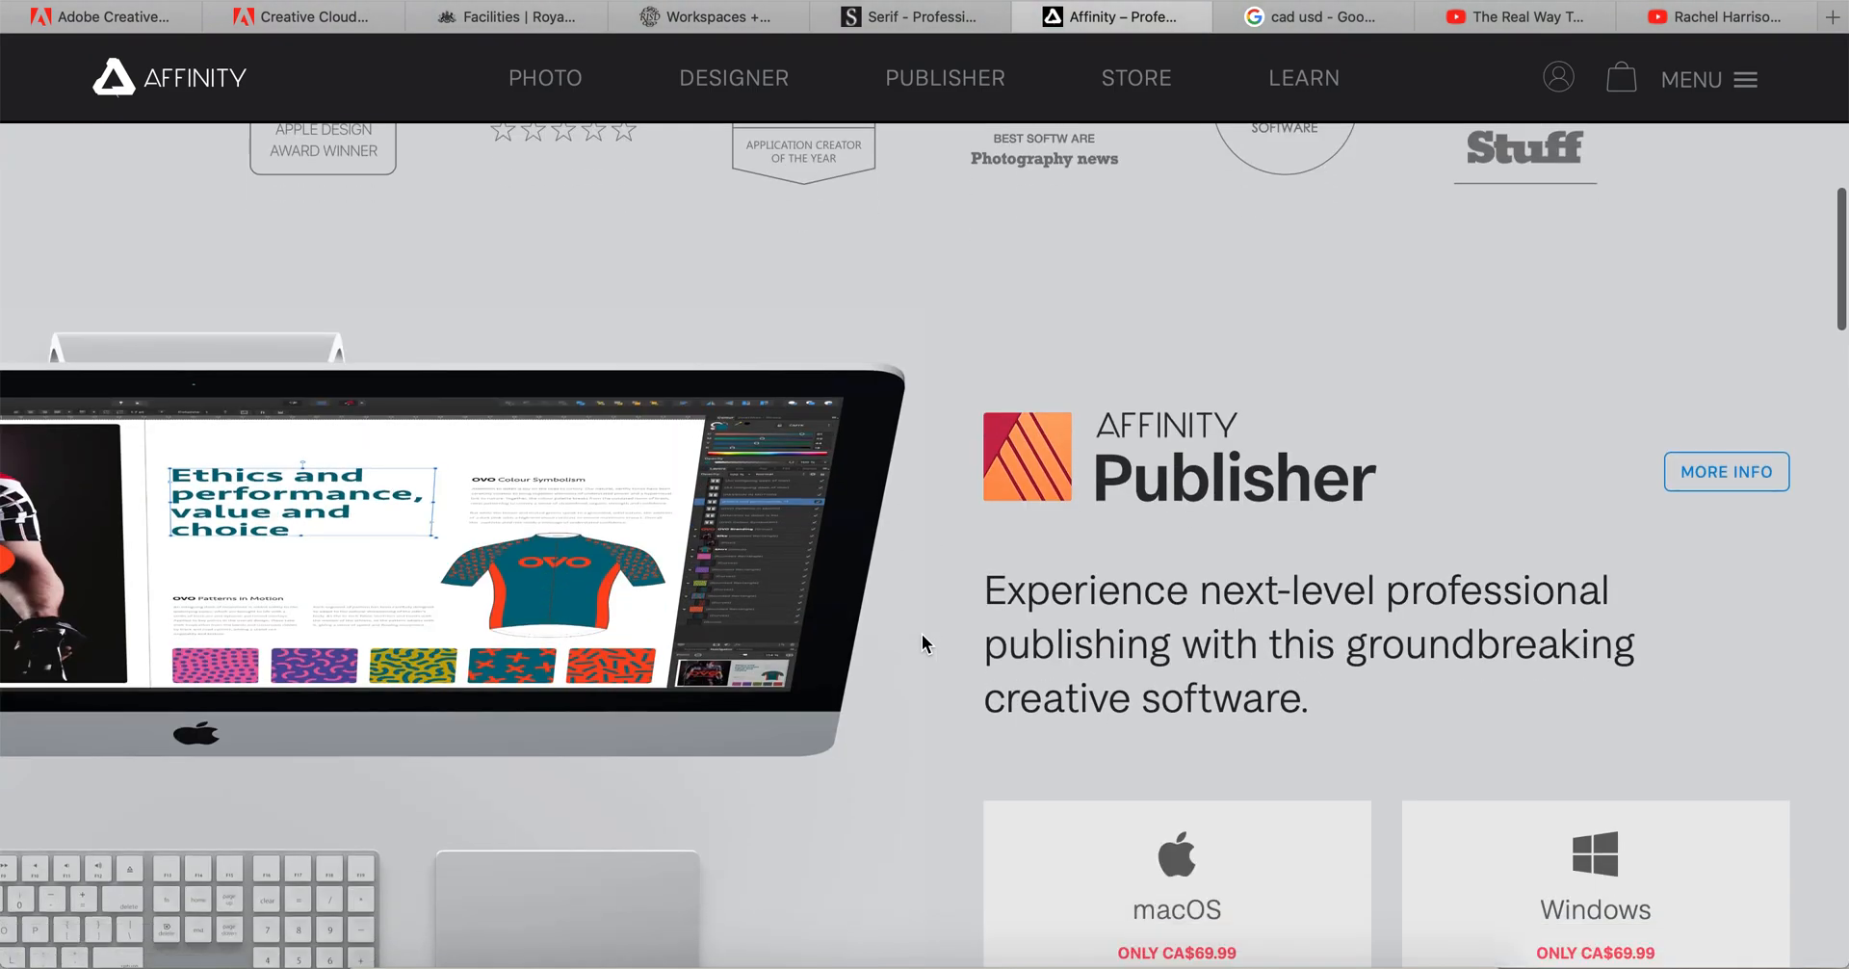
scroll("down", 3)
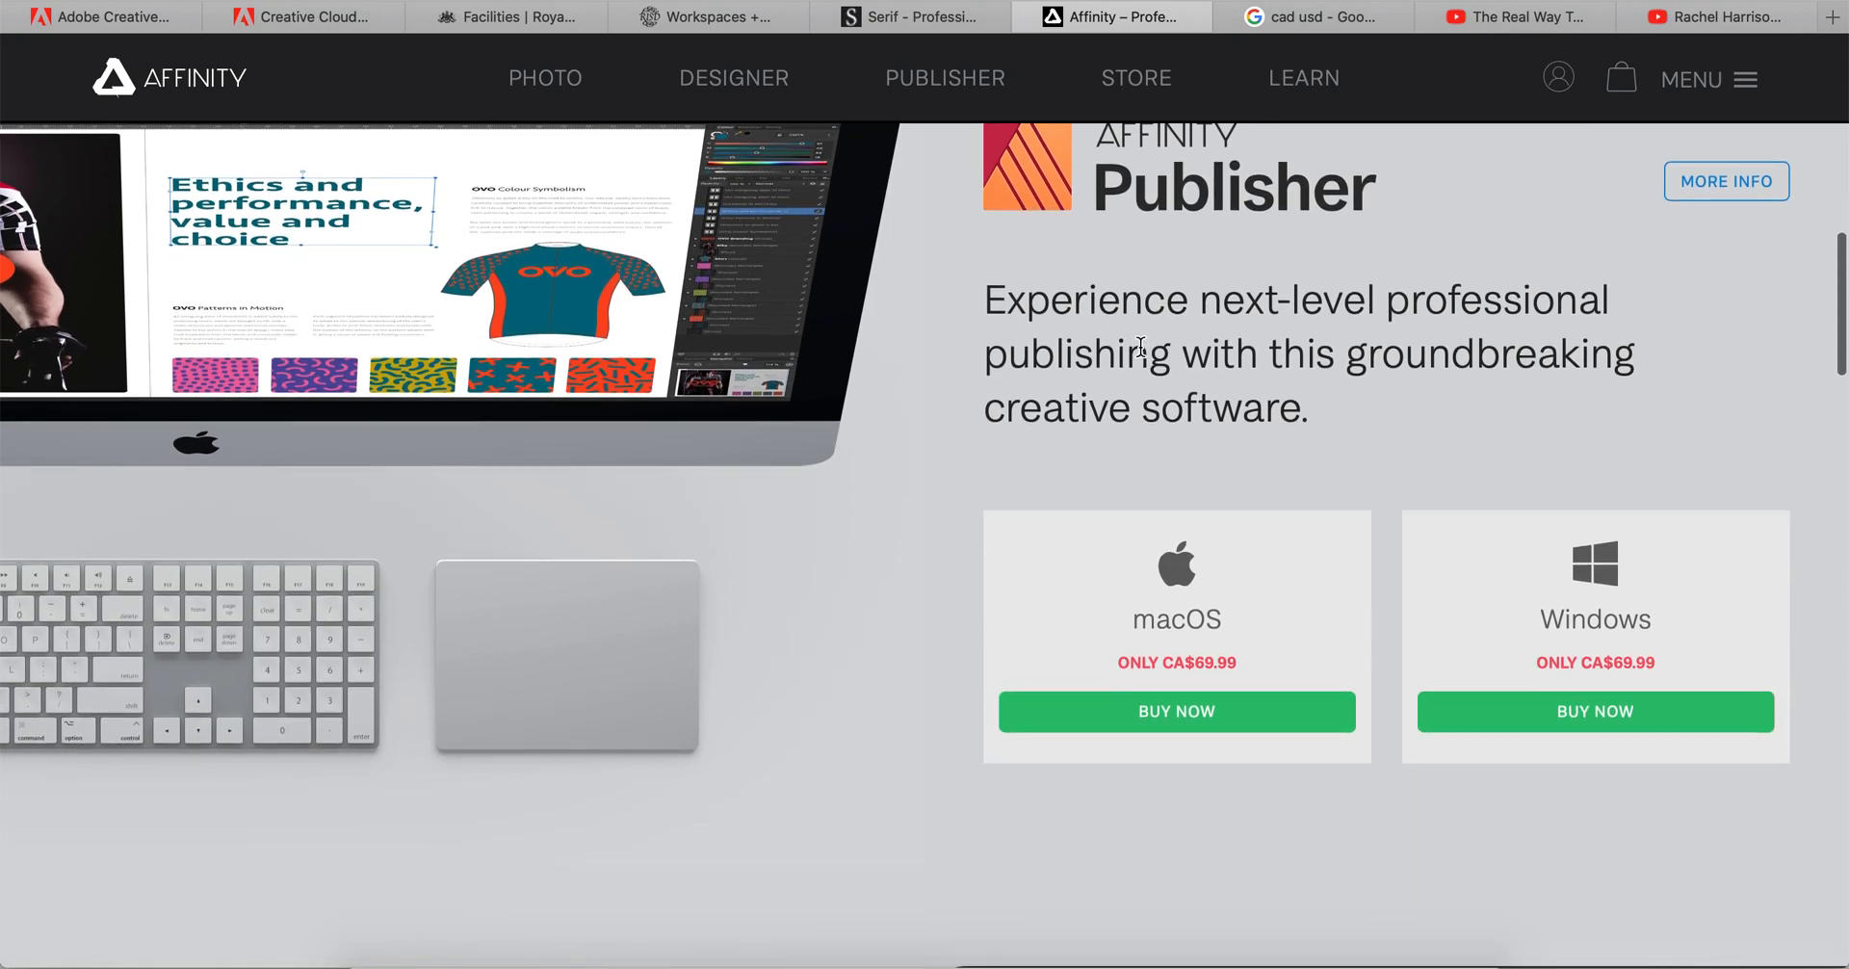
left_click(304, 17)
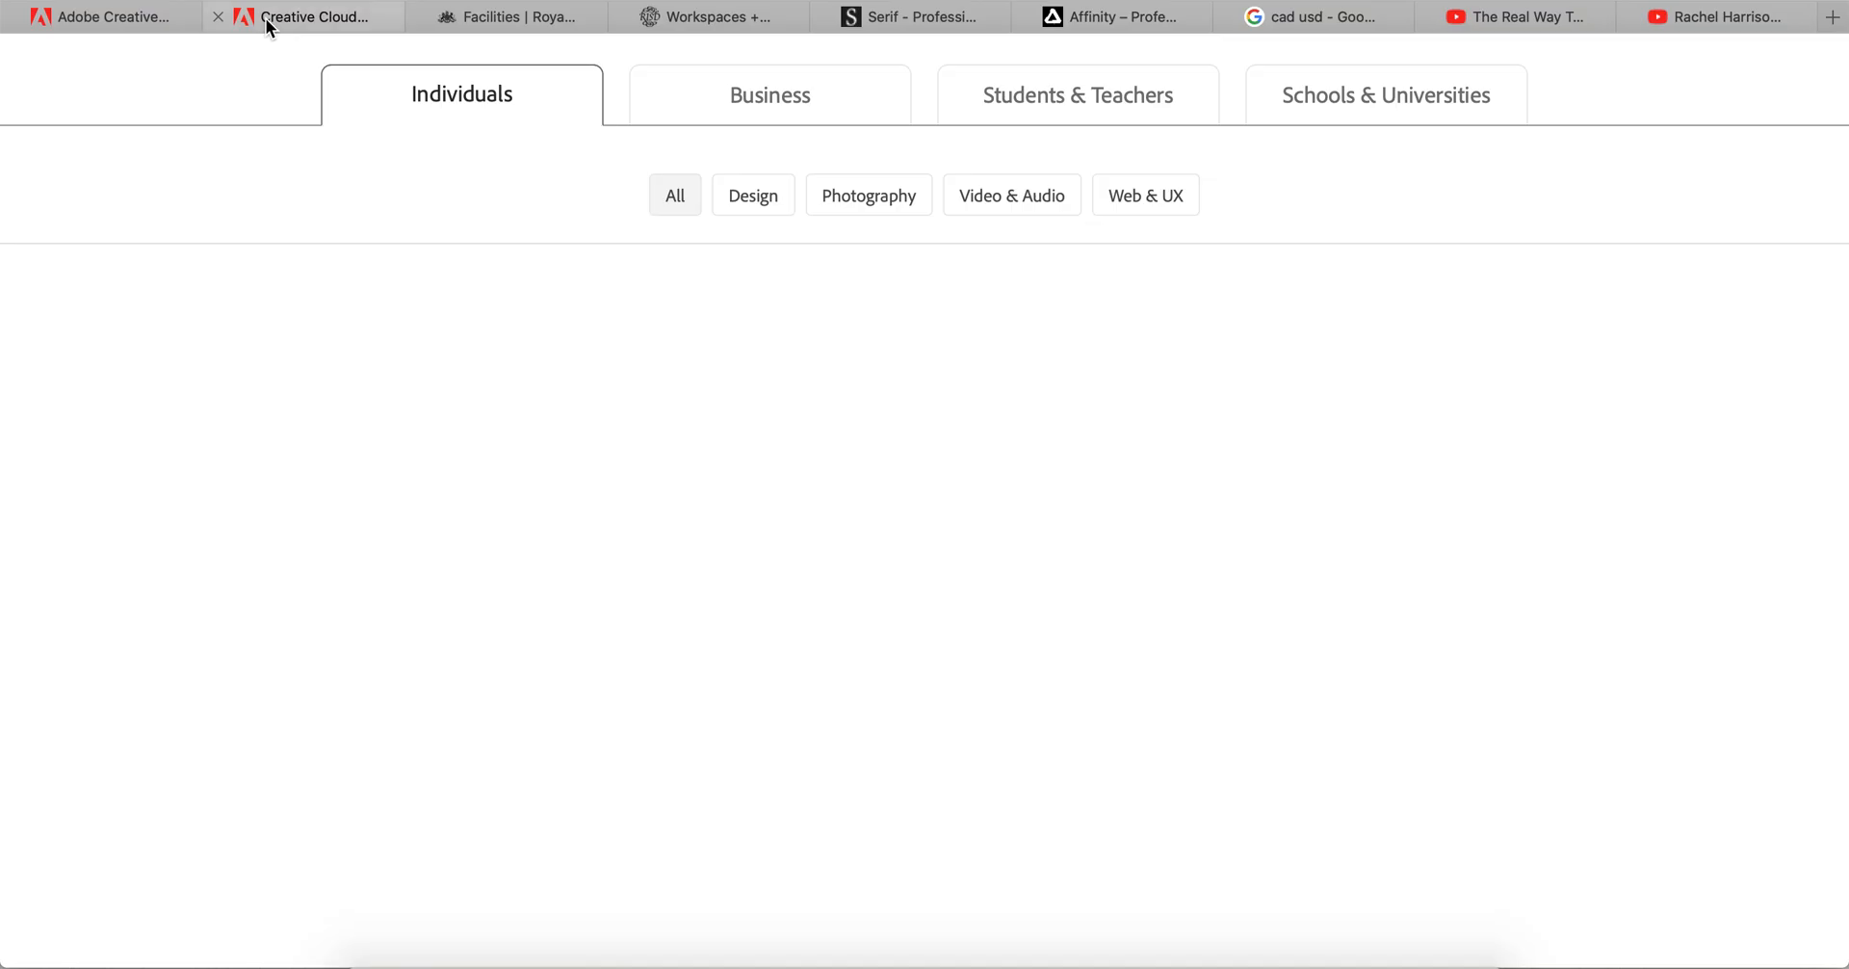
scroll("down", 3)
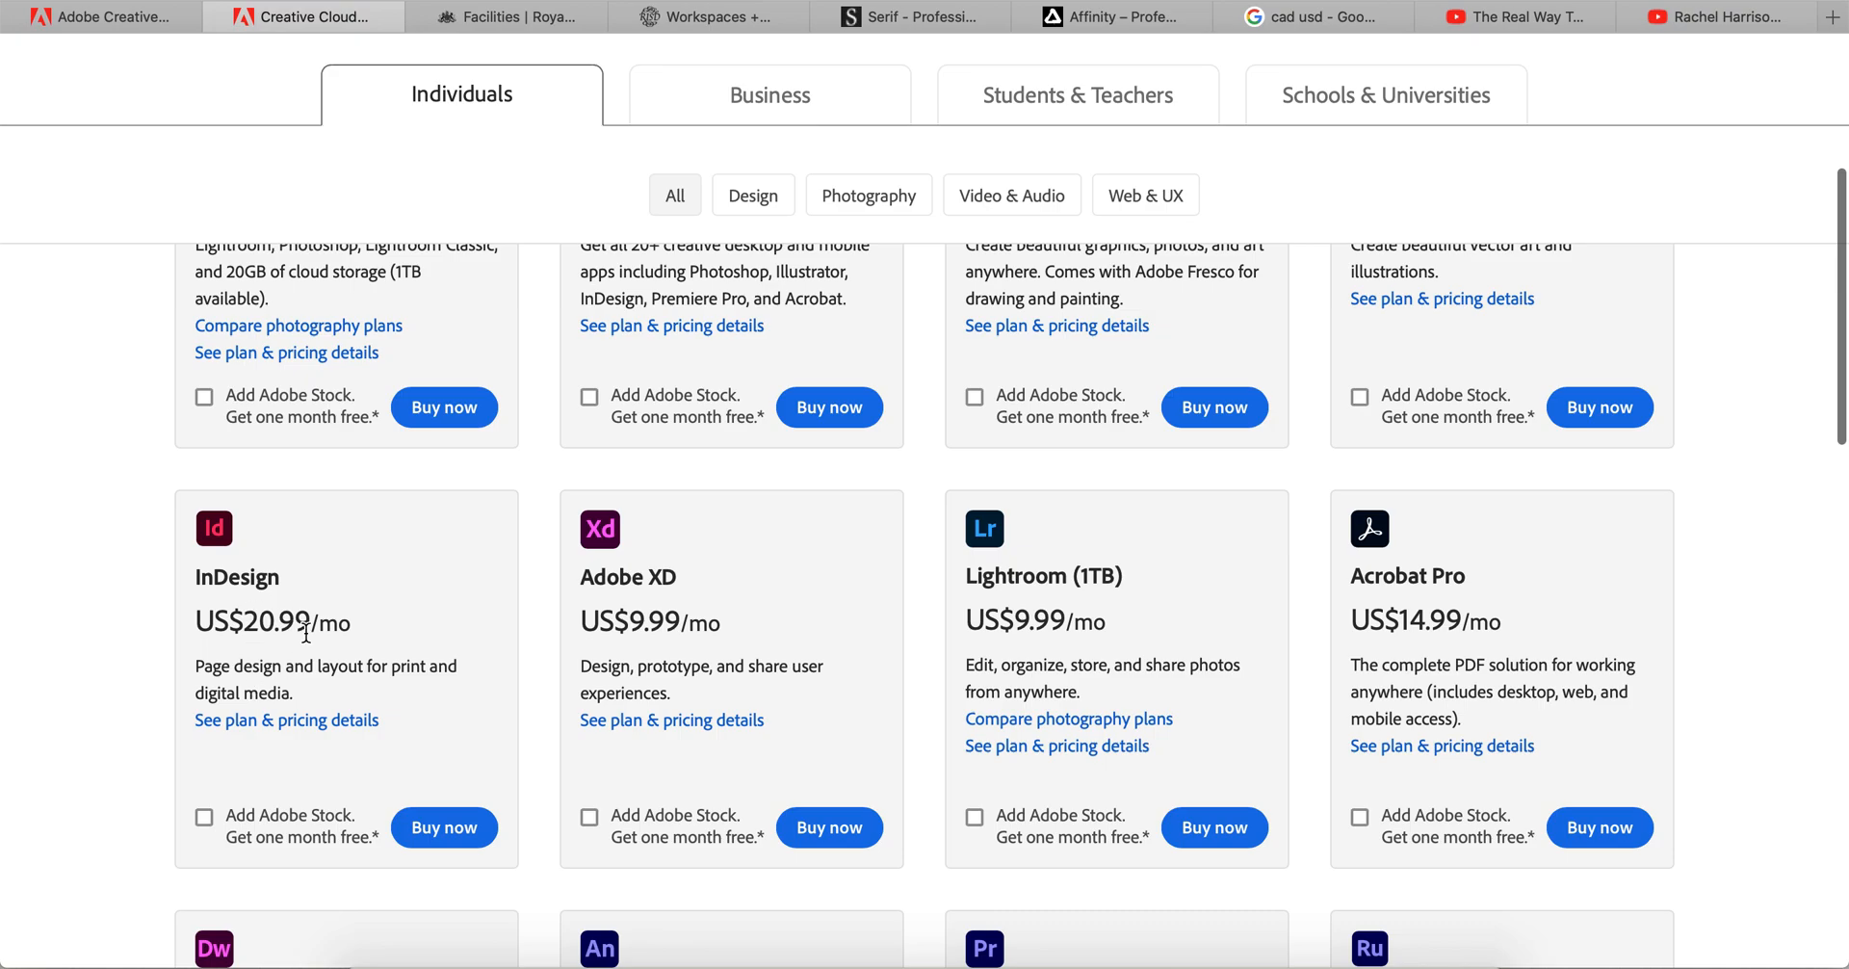
left_click(1108, 16)
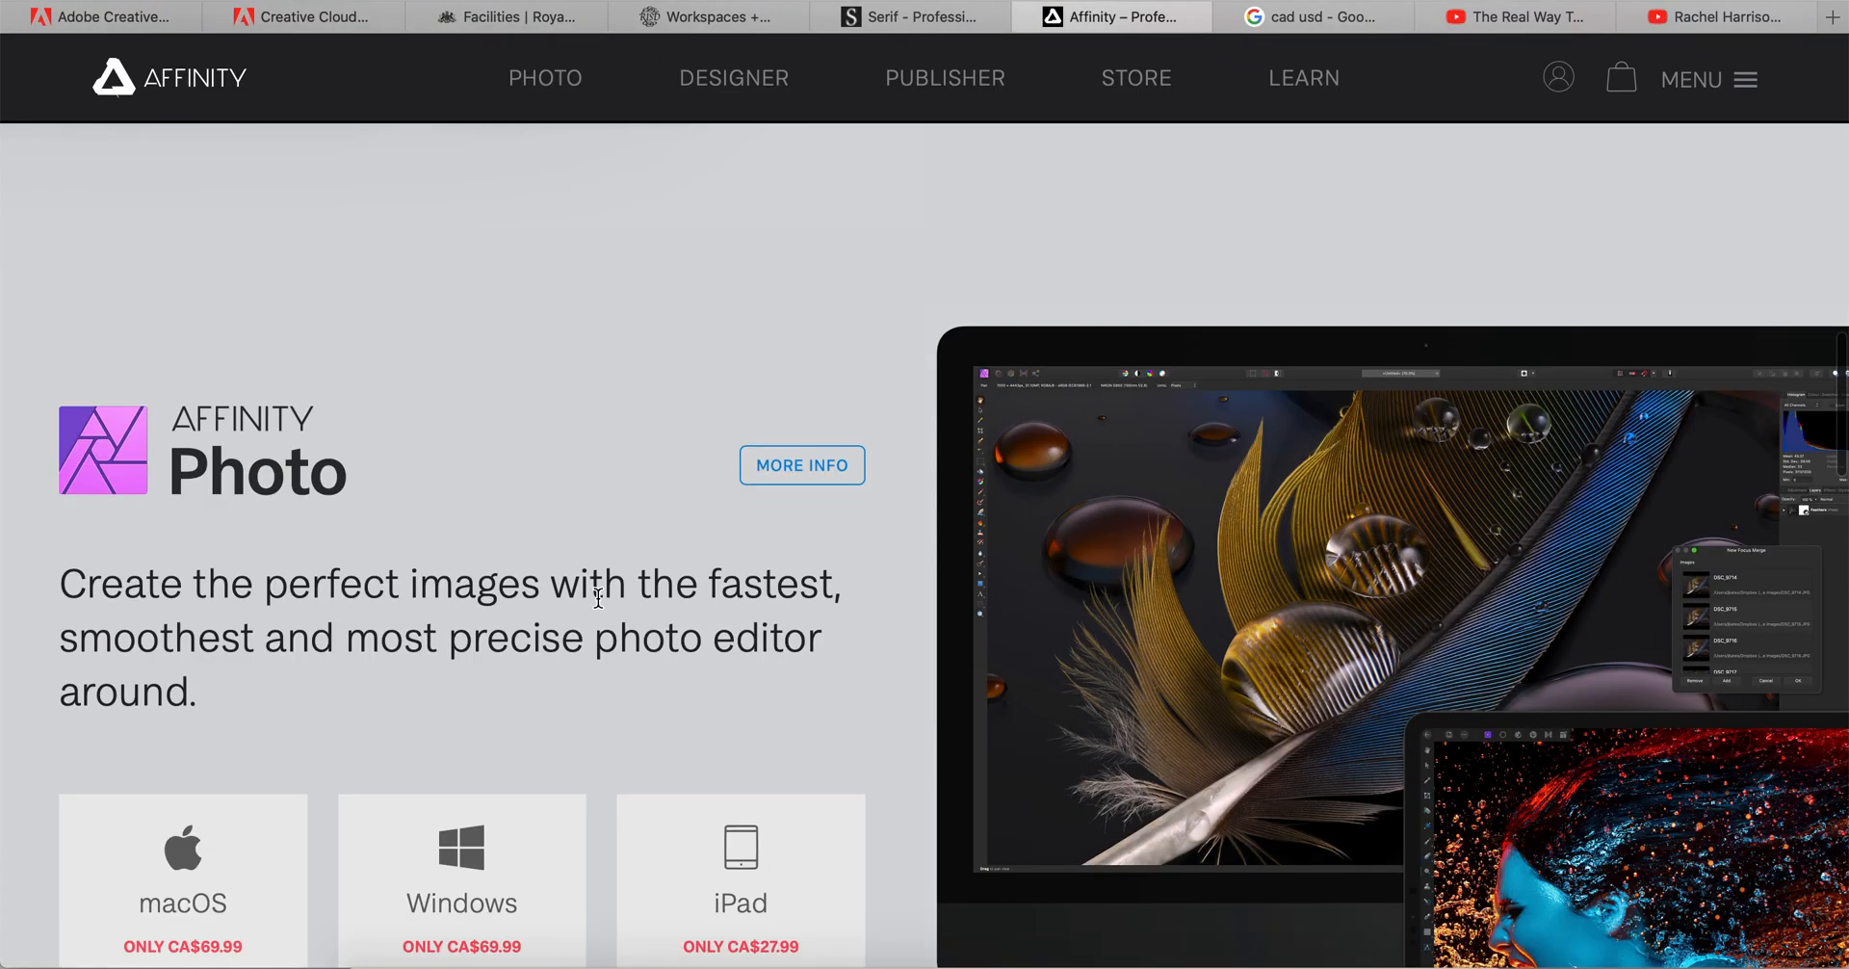
left_click(301, 17)
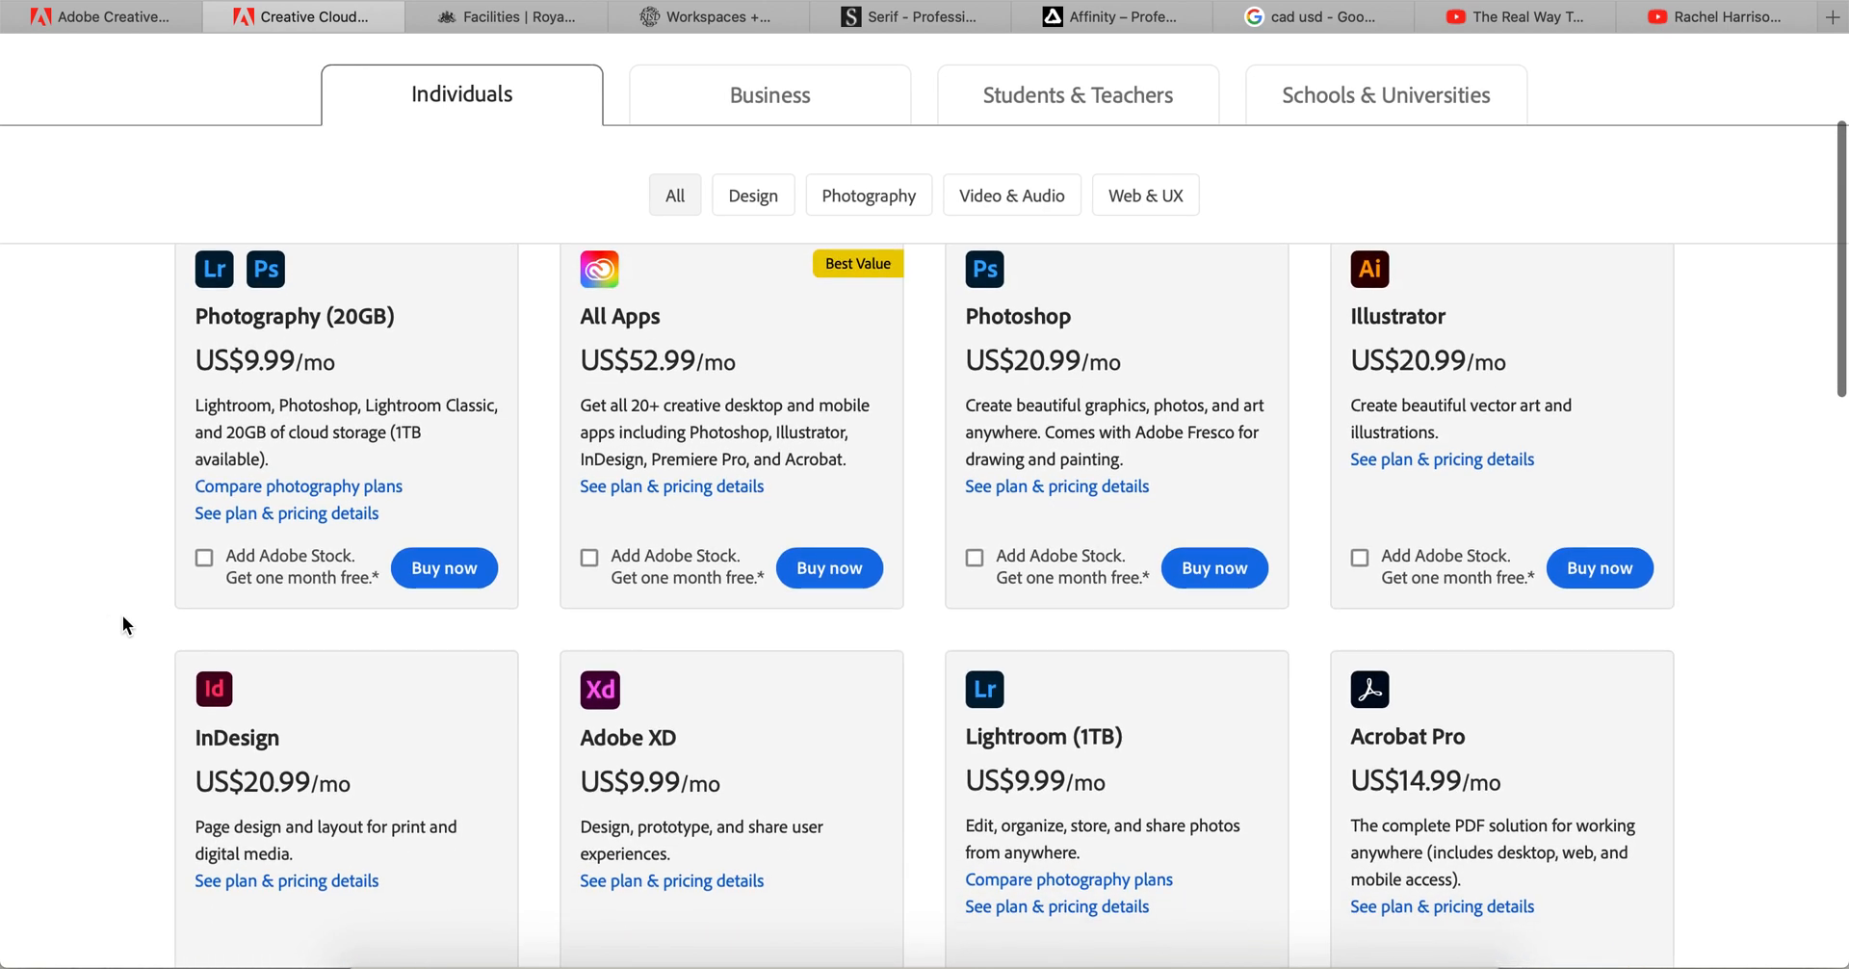
left_click(1108, 16)
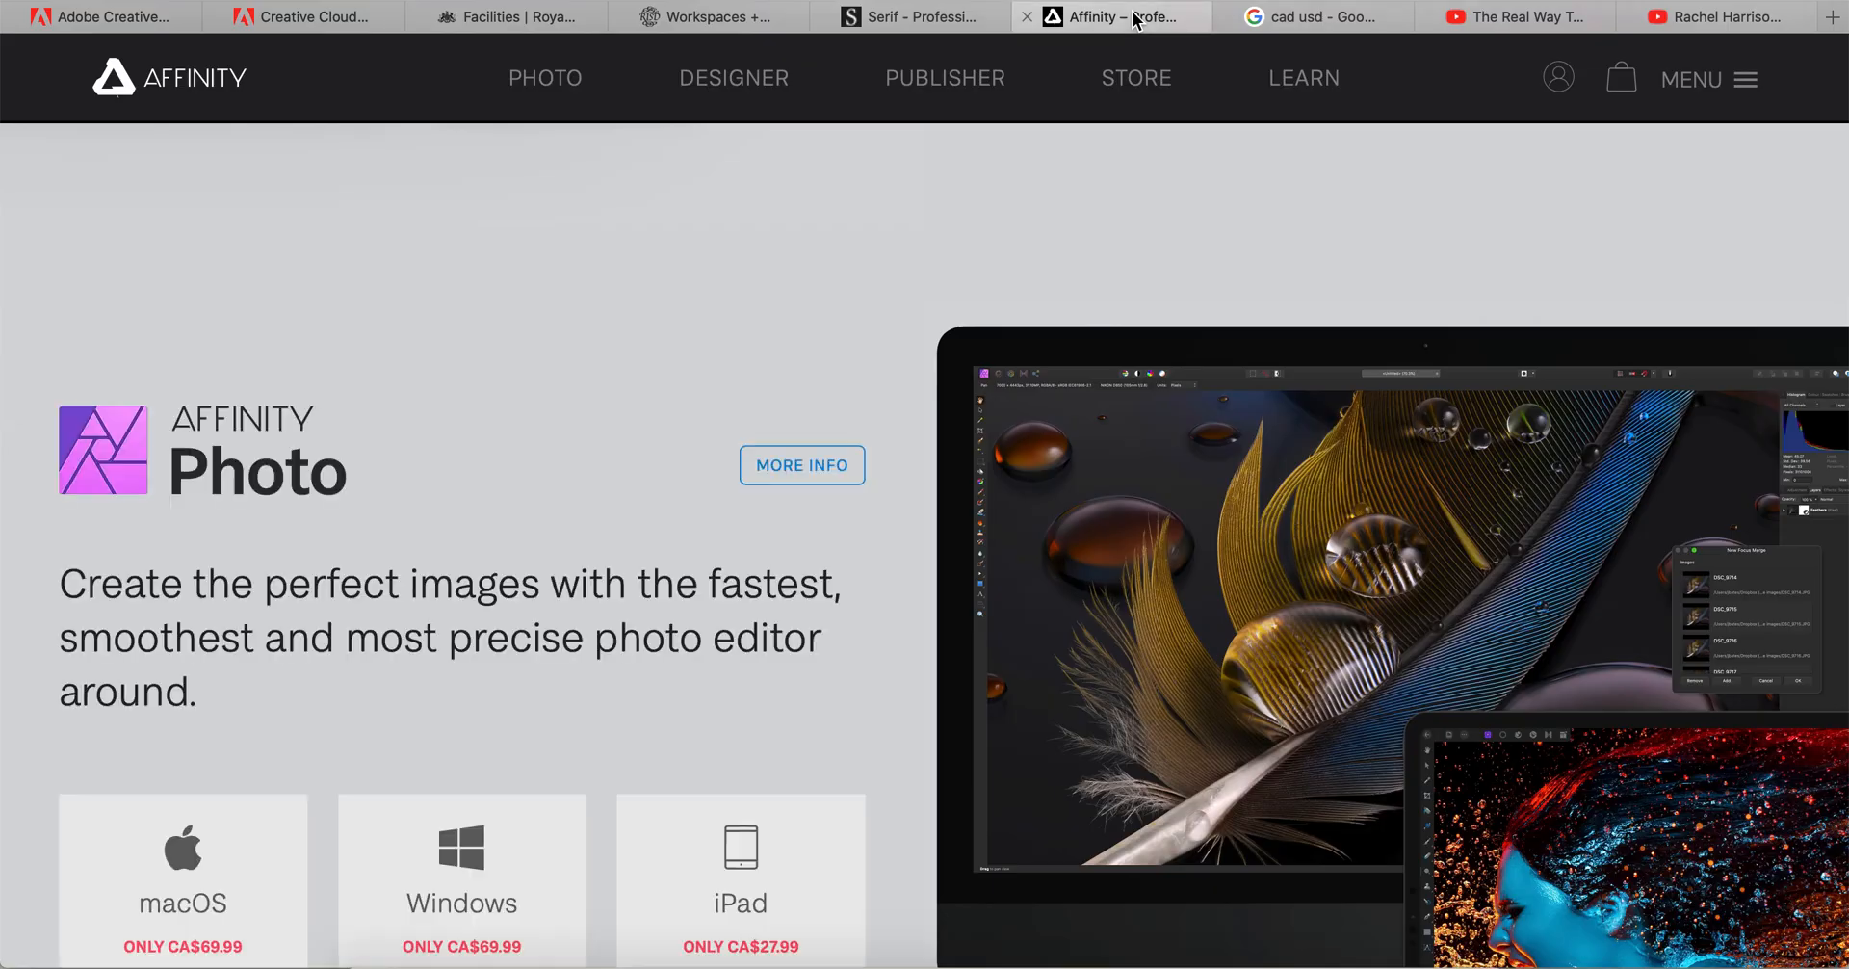
scroll("down", 3)
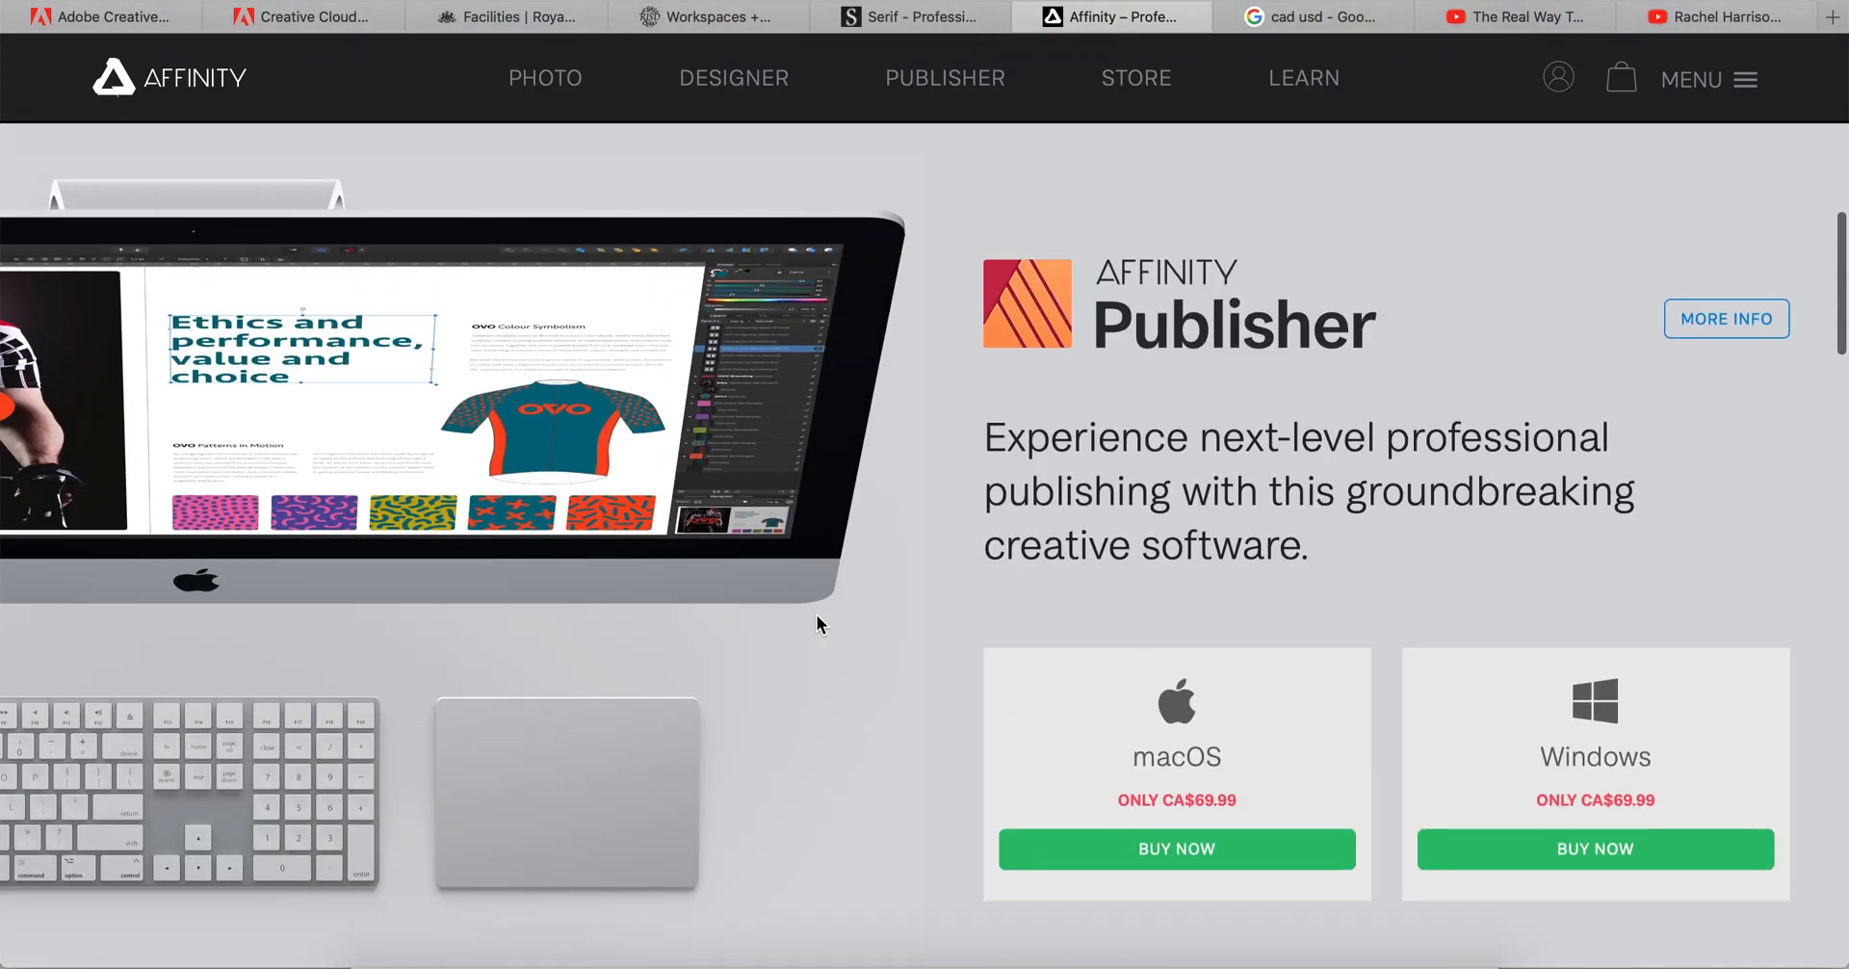
scroll("down", 3)
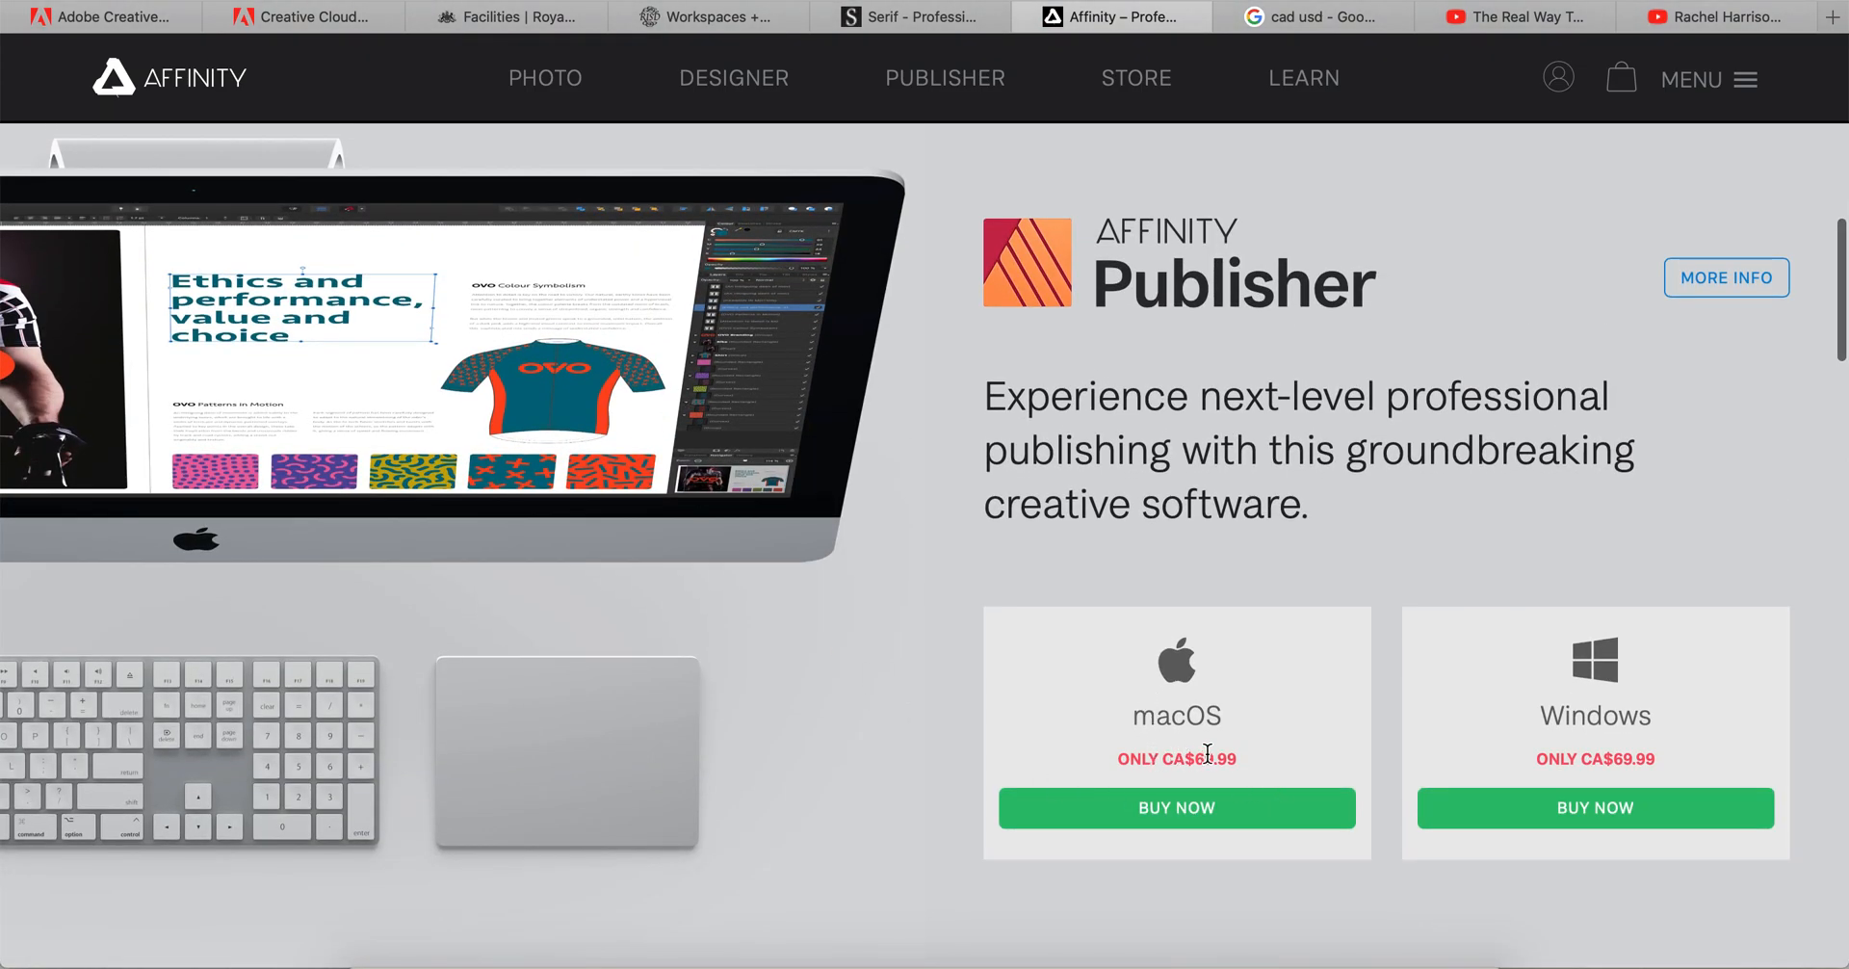
scroll("down", 3)
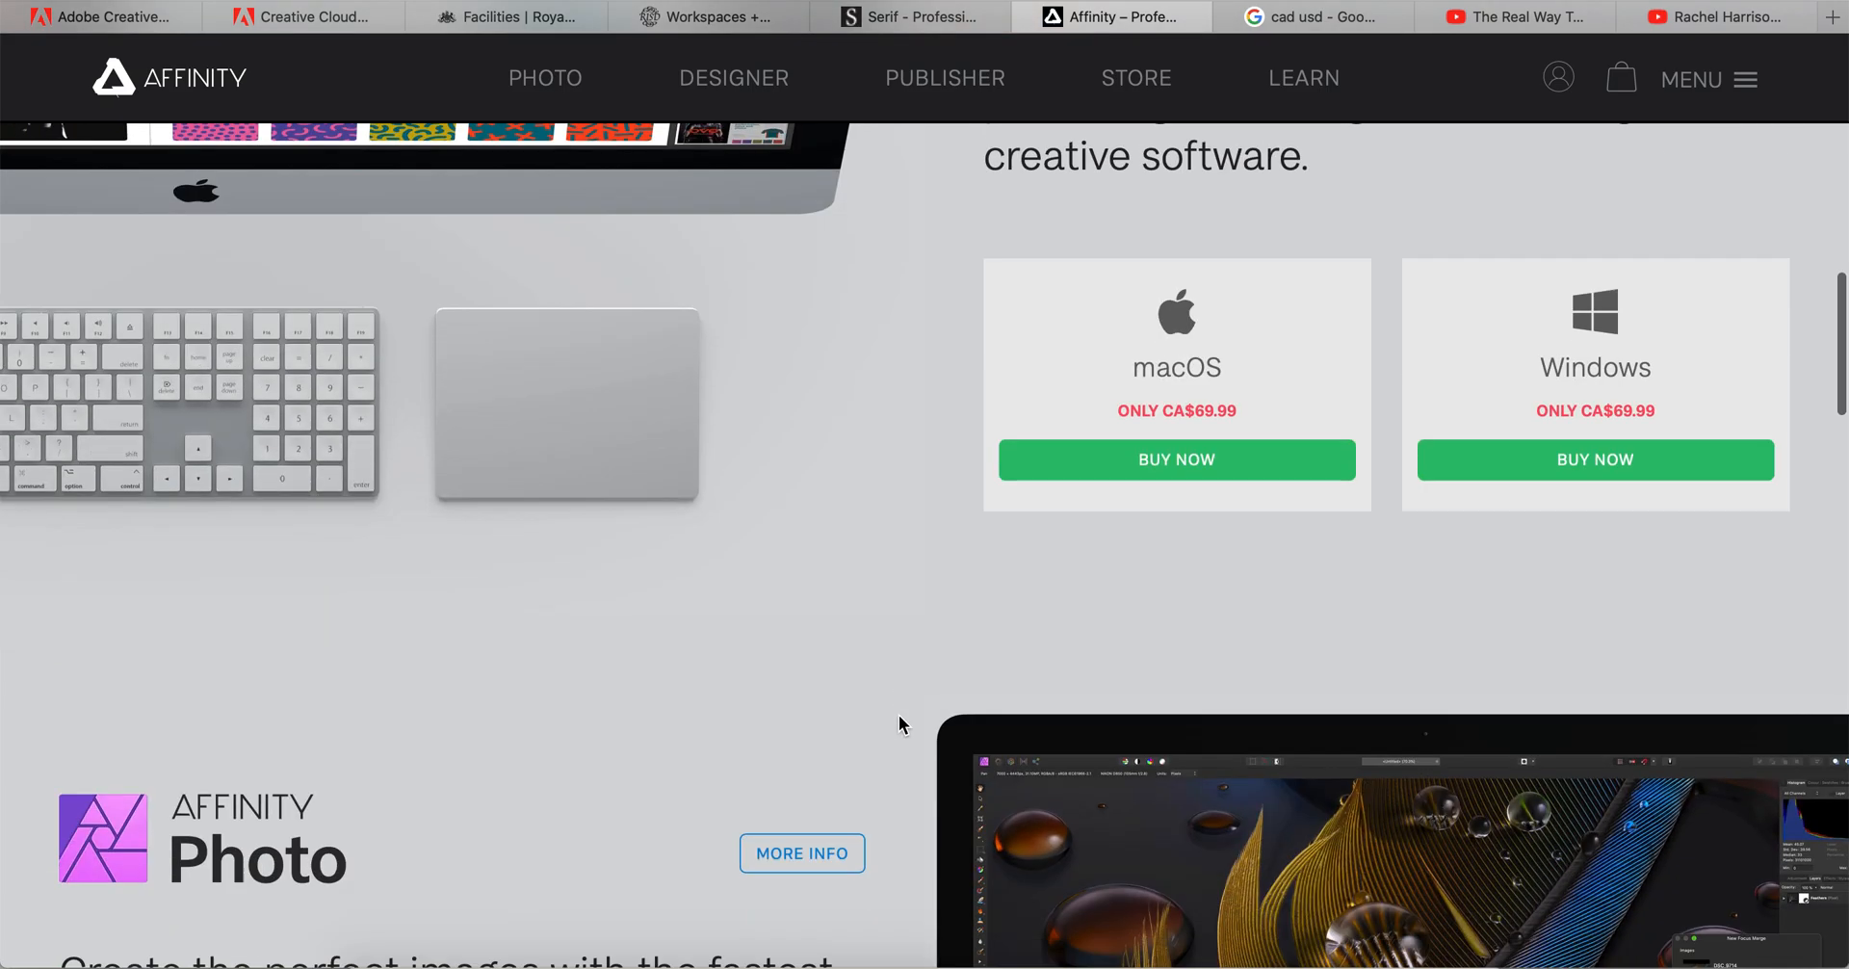
scroll("down", 3)
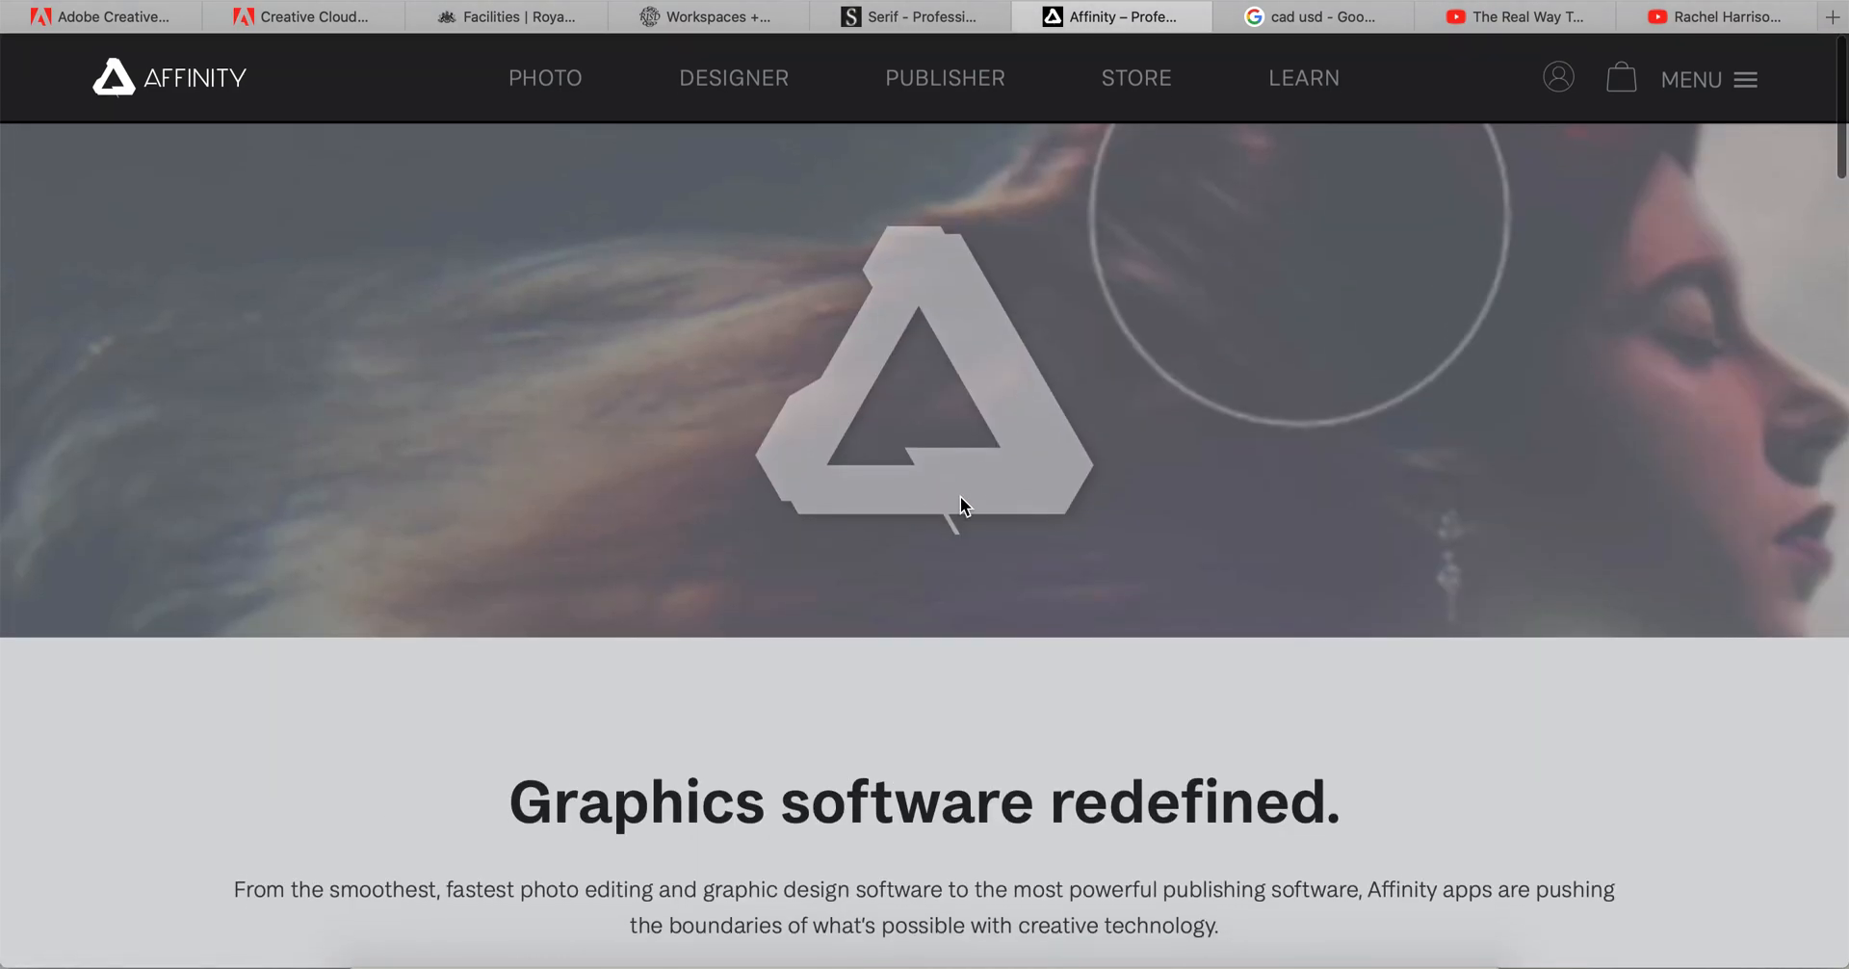
scroll("down", 3)
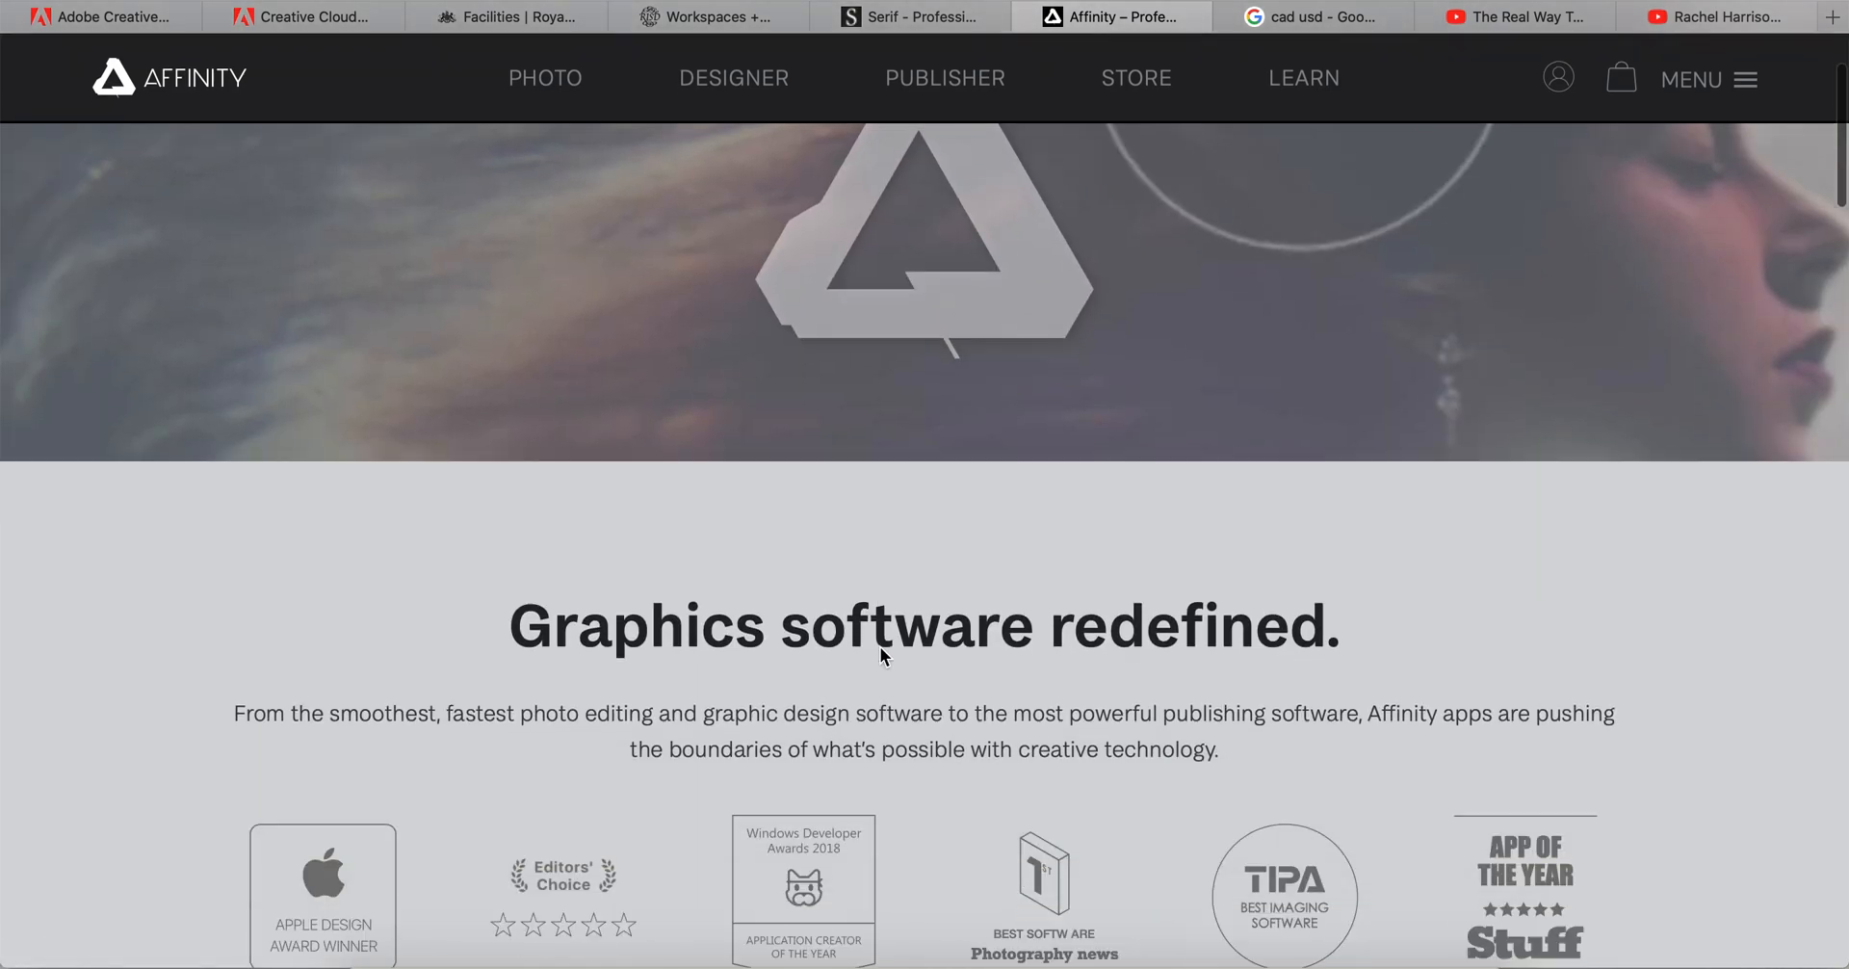
scroll("down", 3)
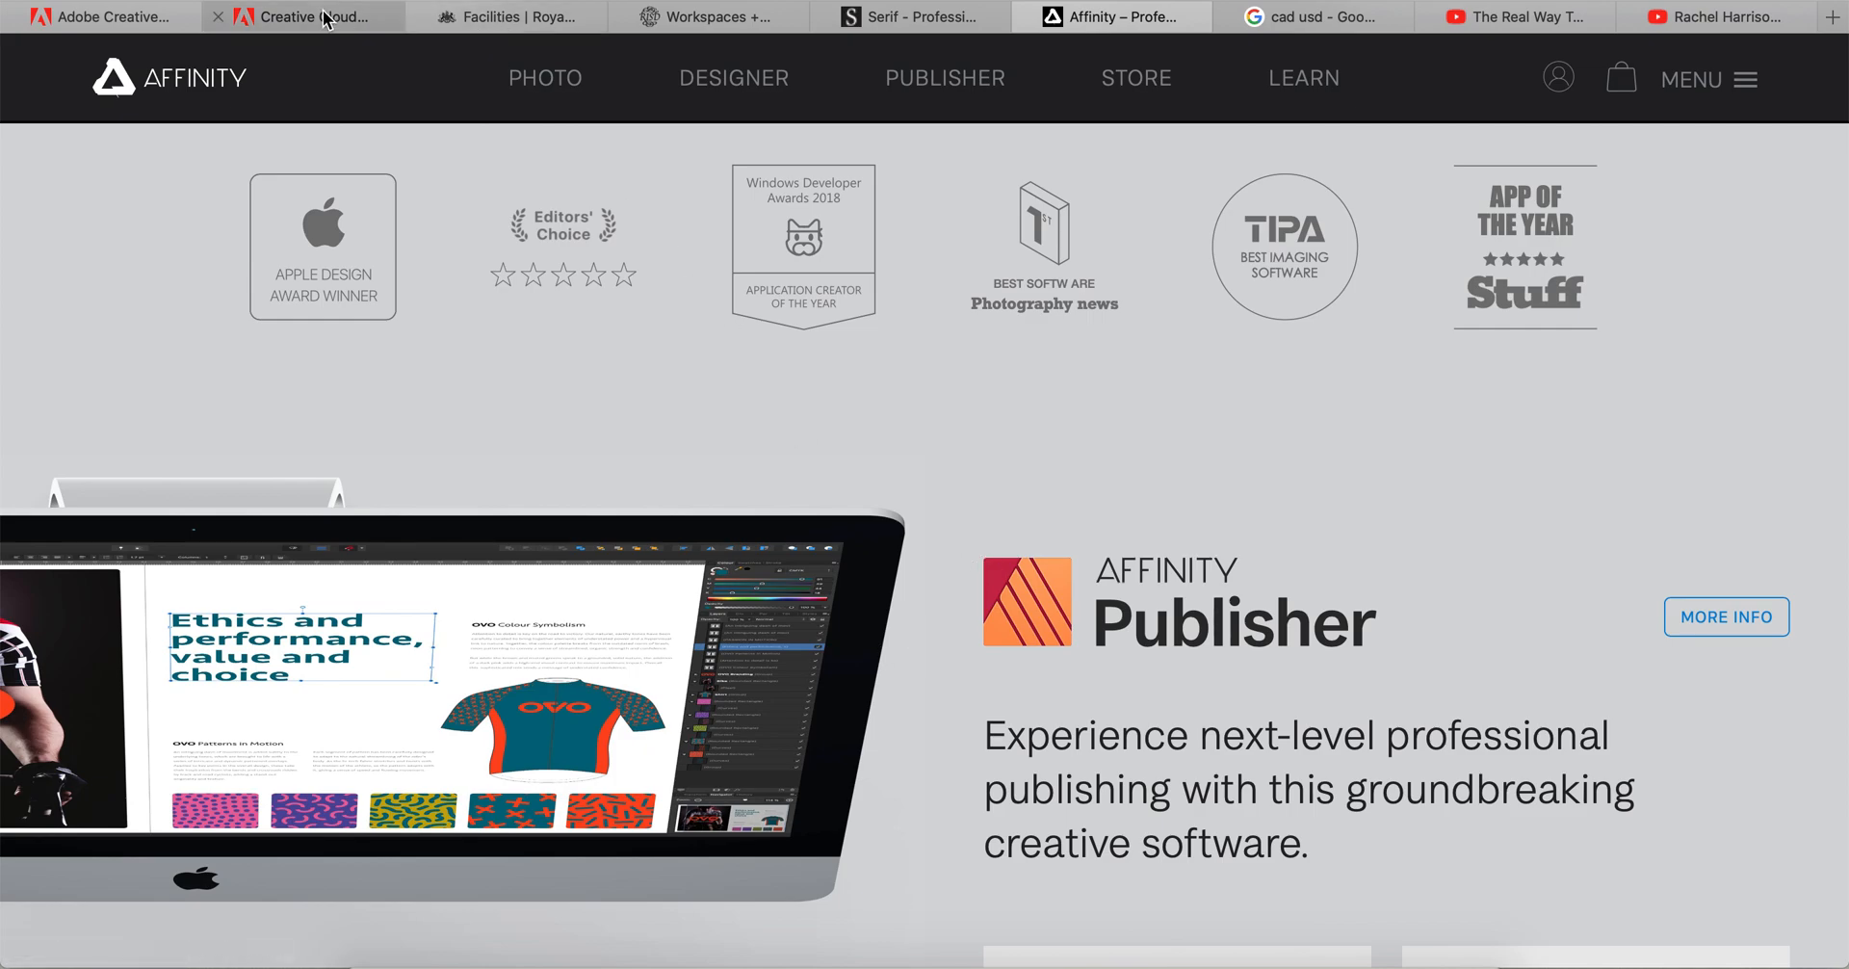
left_click(298, 16)
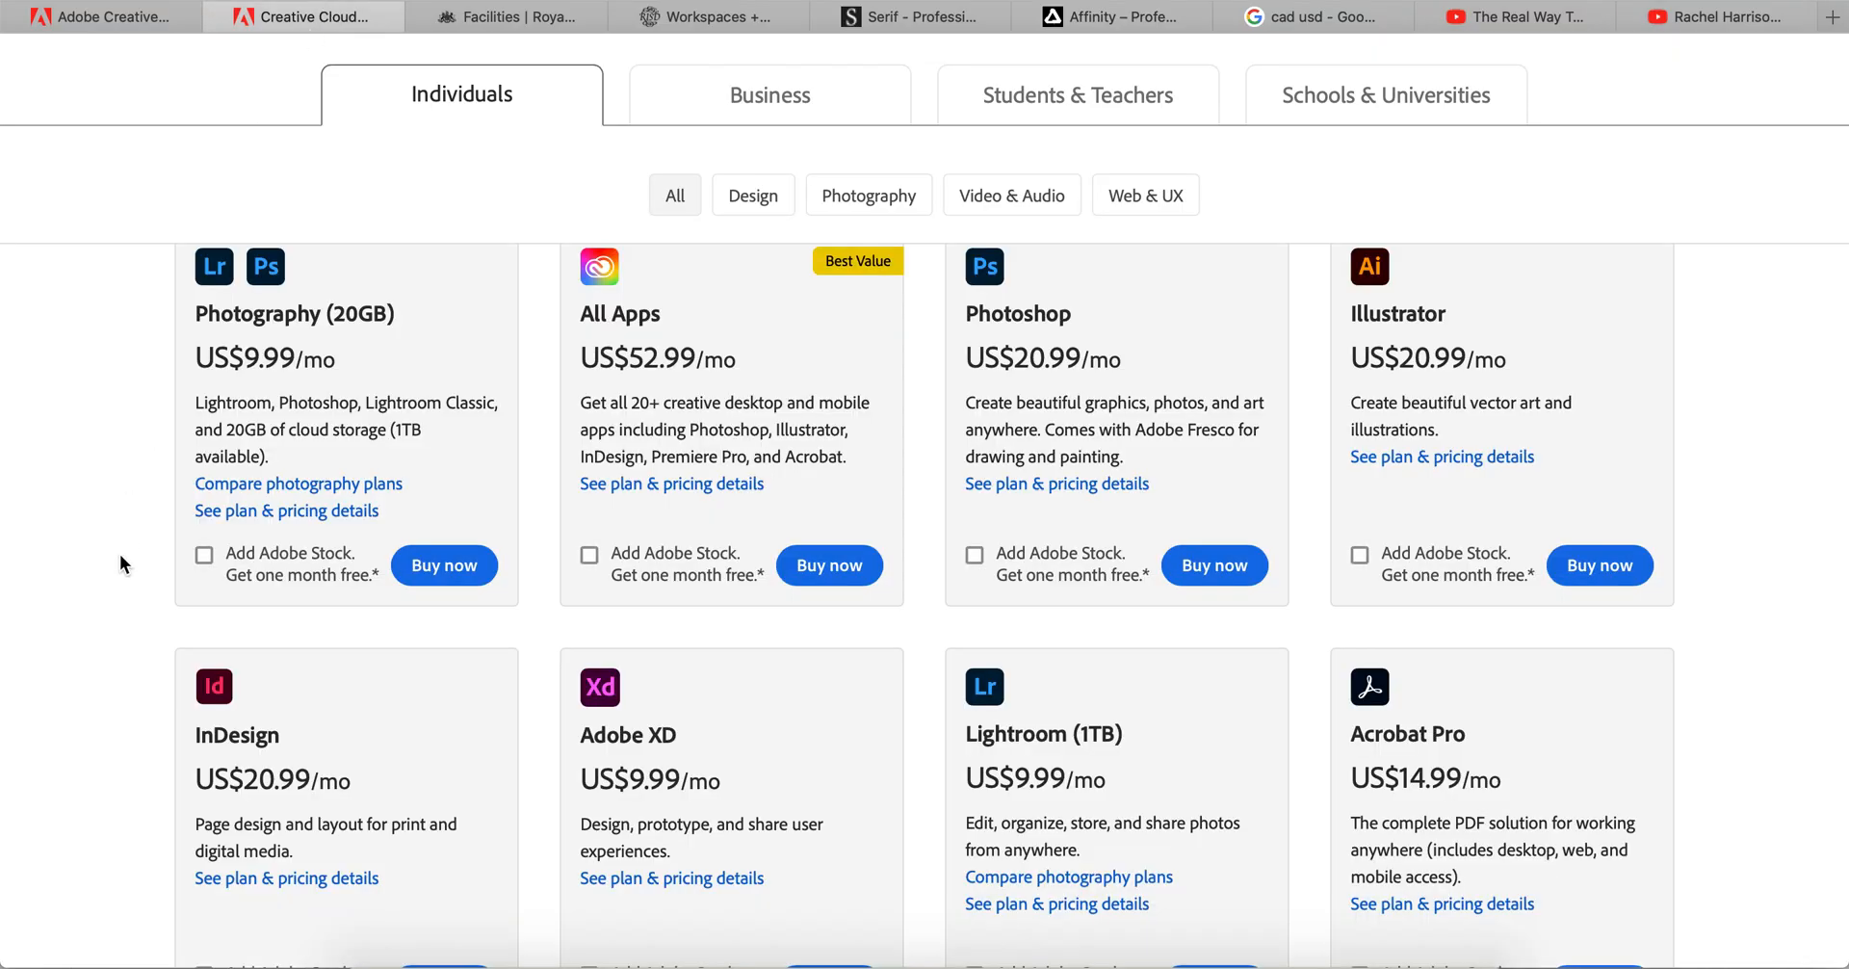
mouse_move(1045, 386)
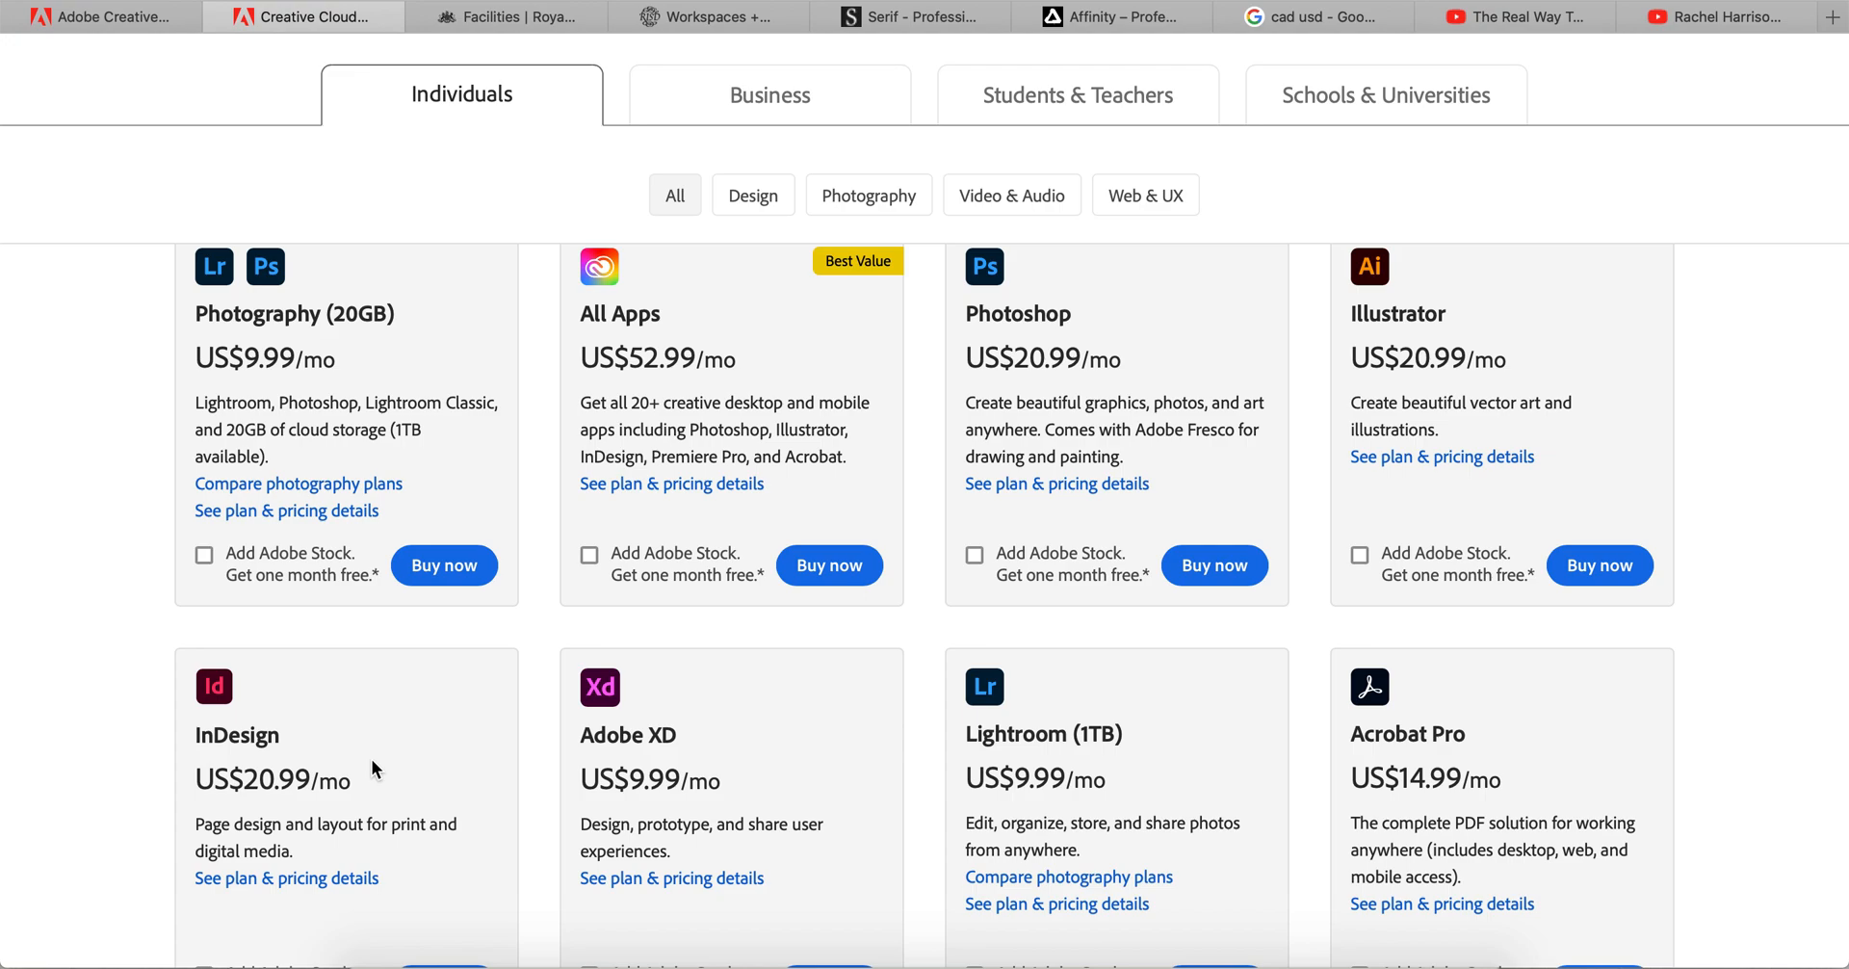
mouse_move(910, 173)
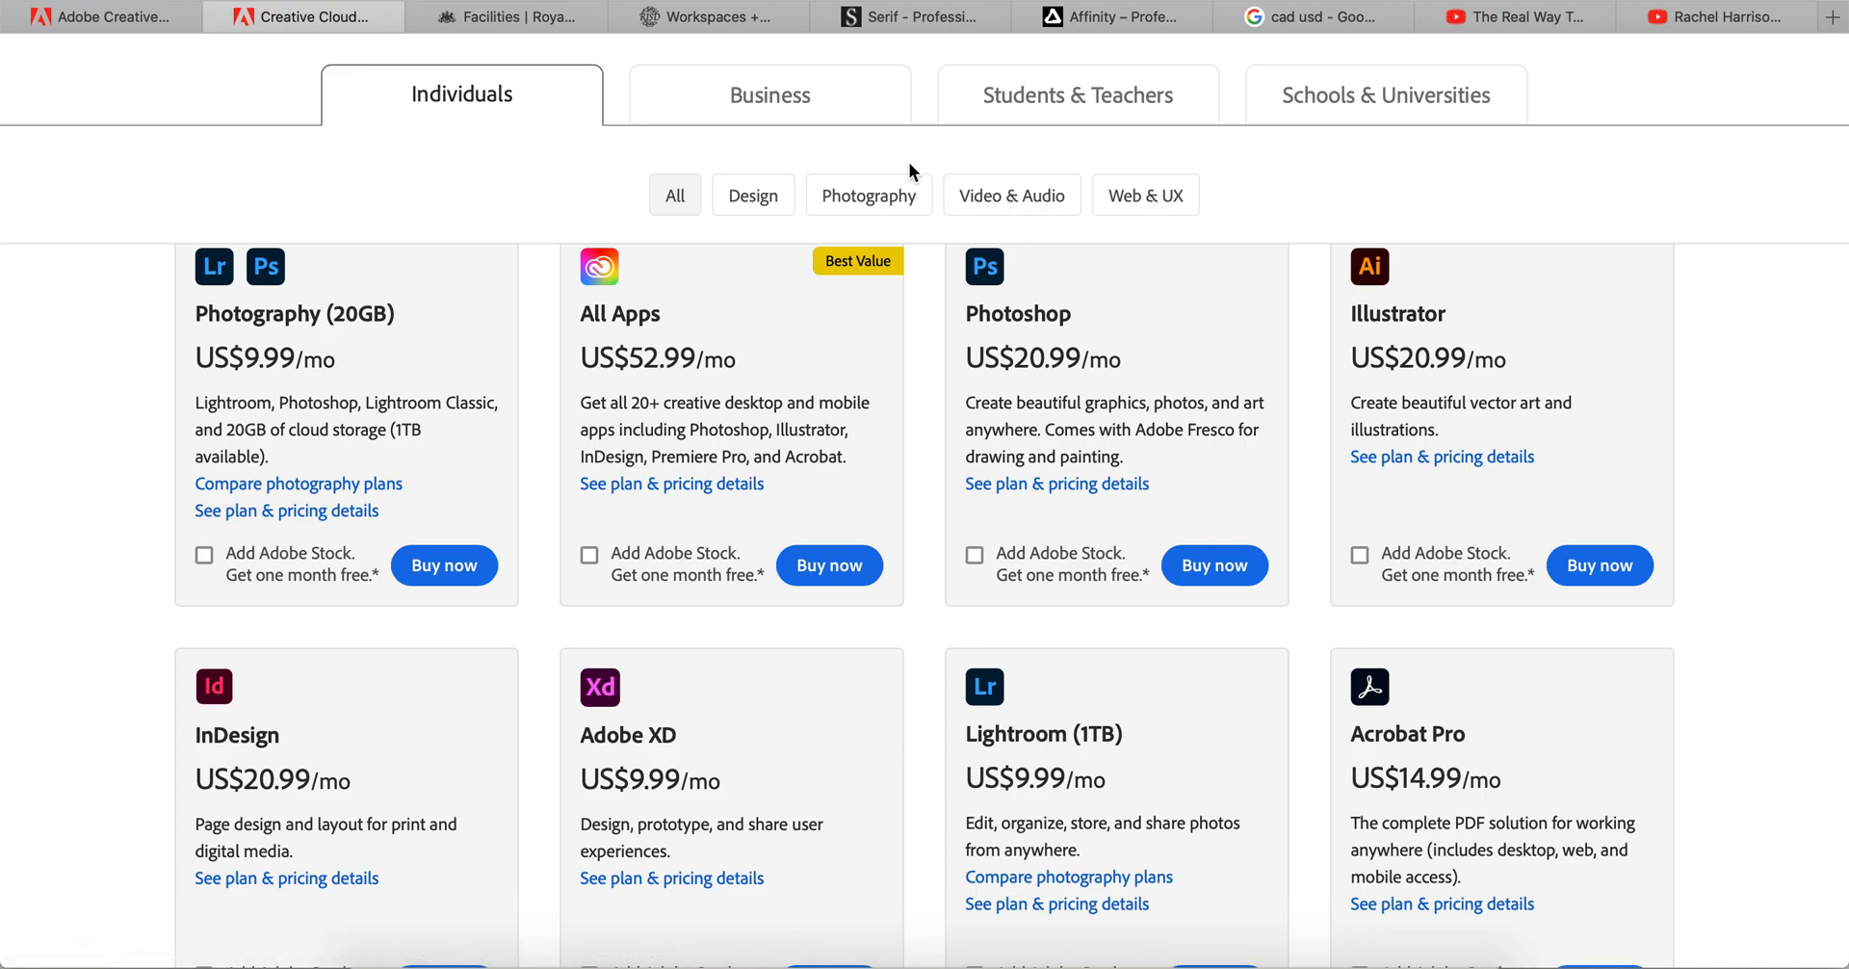
left_click(1109, 17)
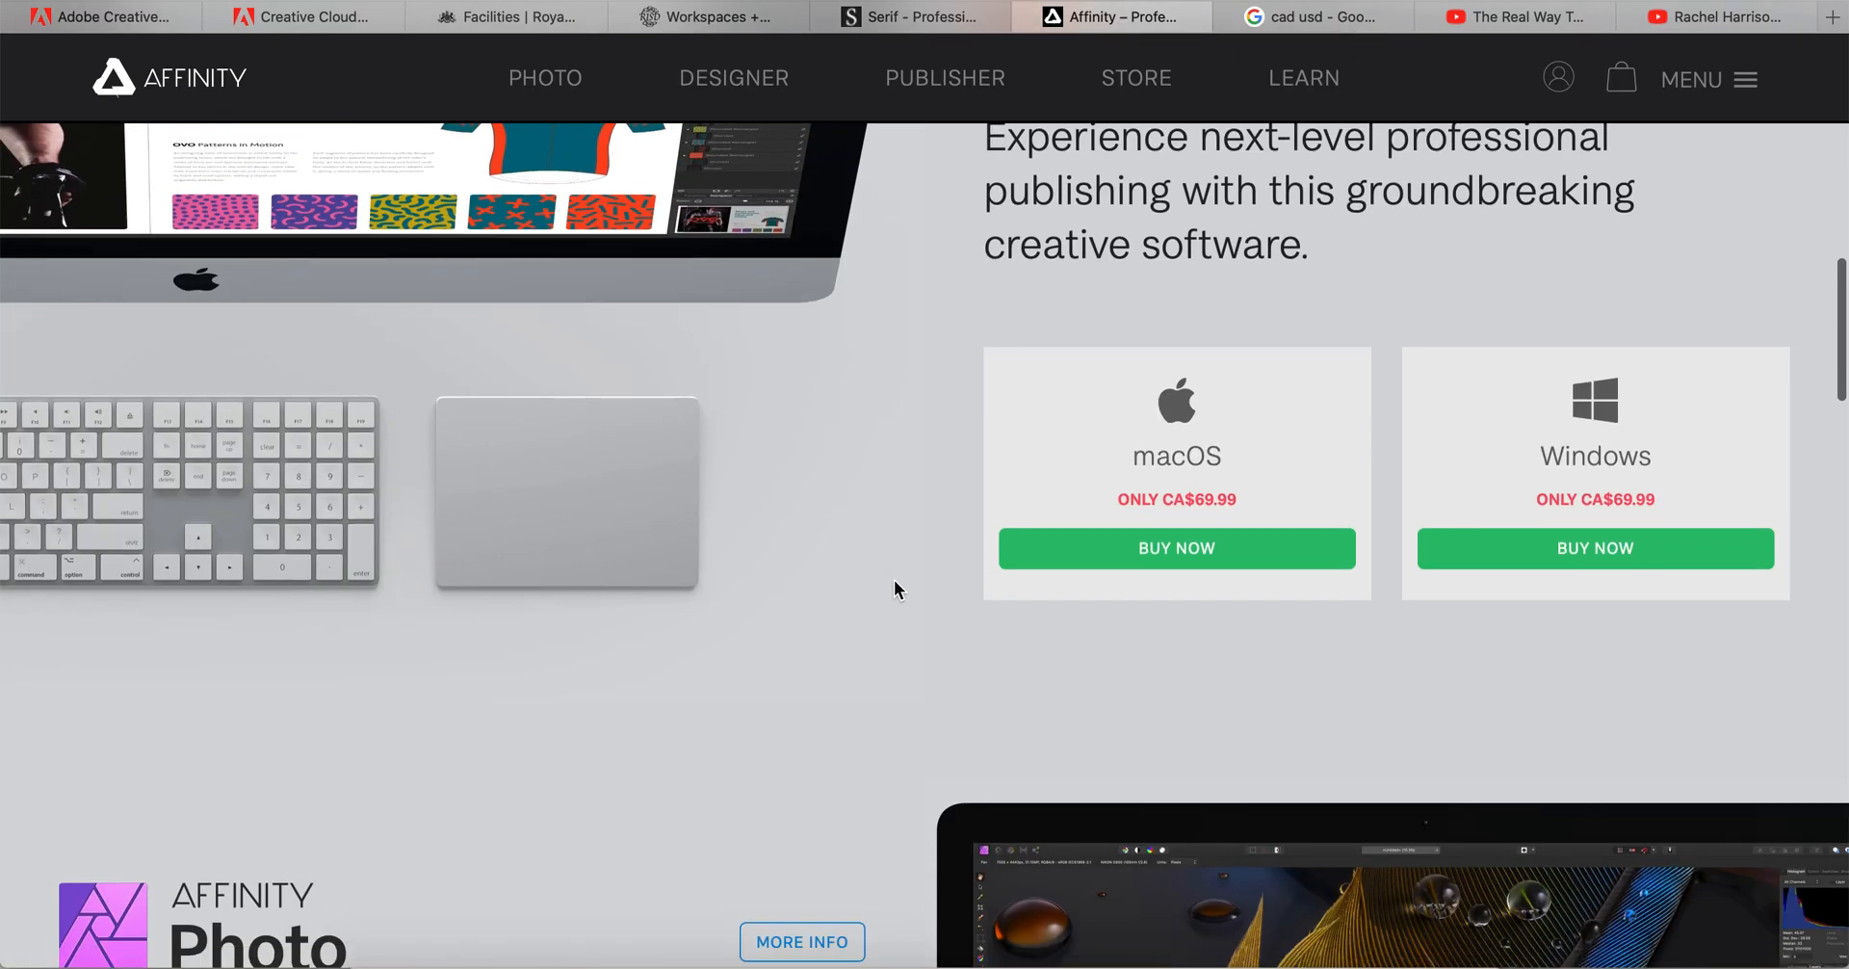
scroll("down", 3)
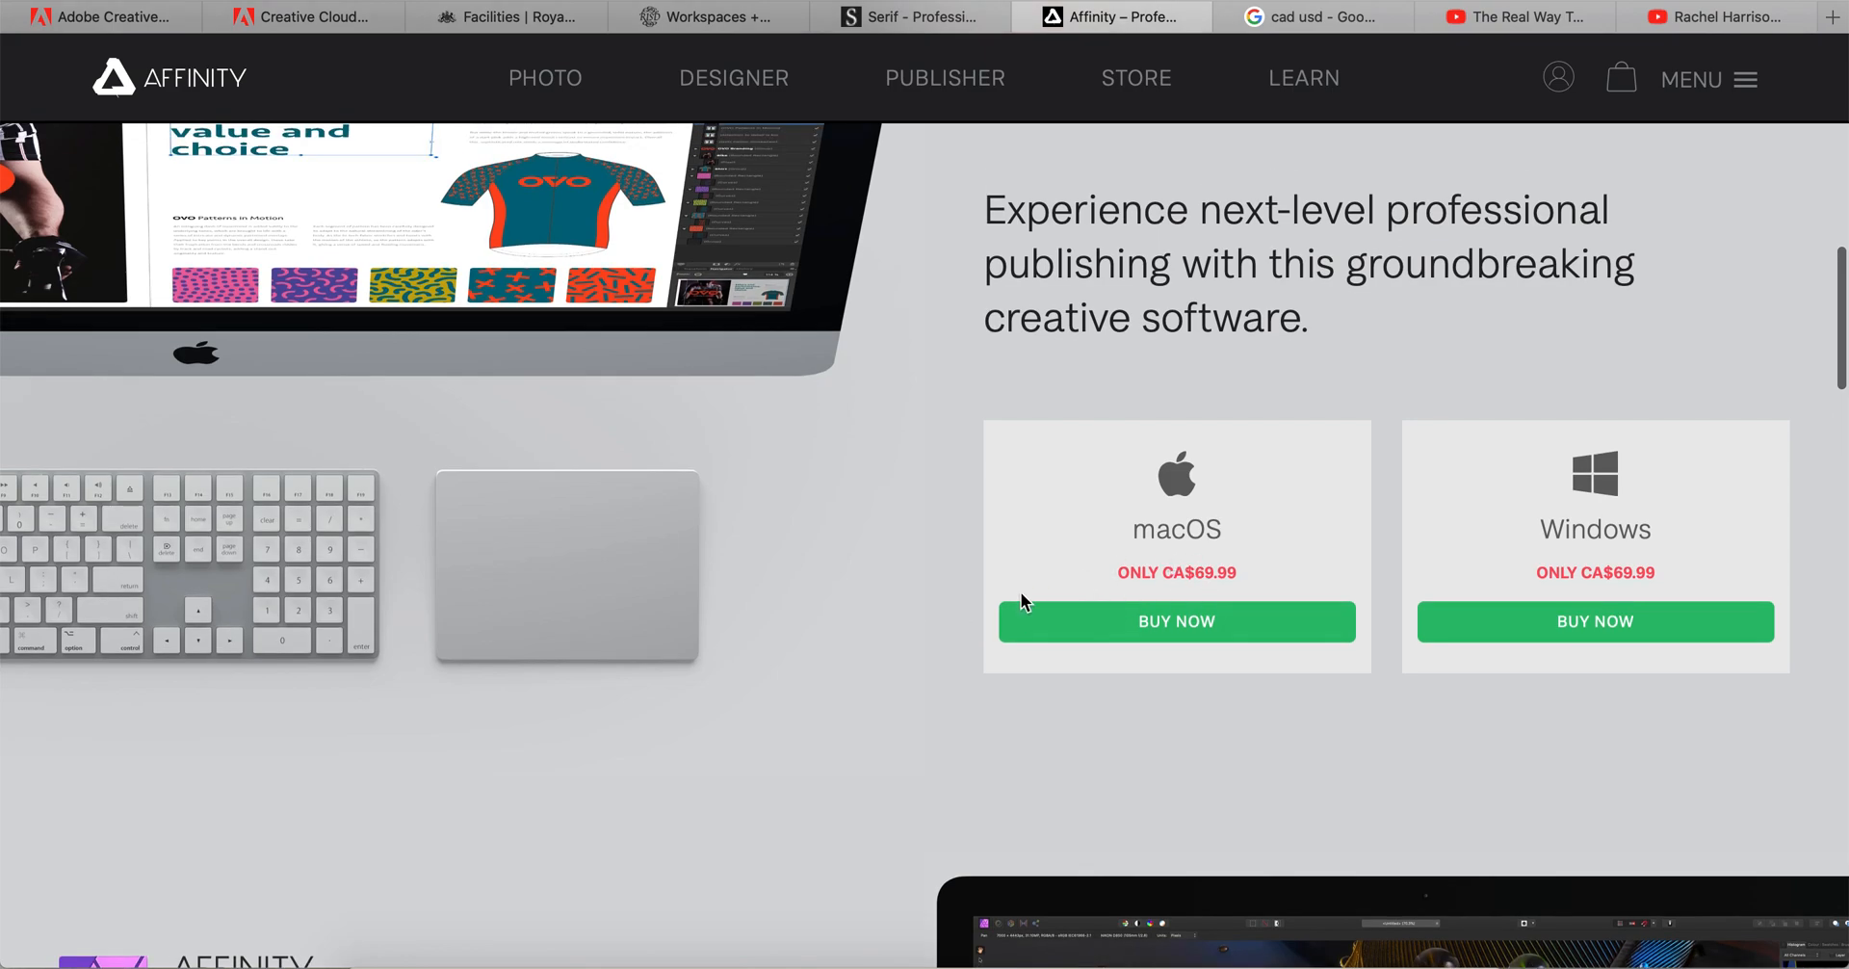
scroll("down", 3)
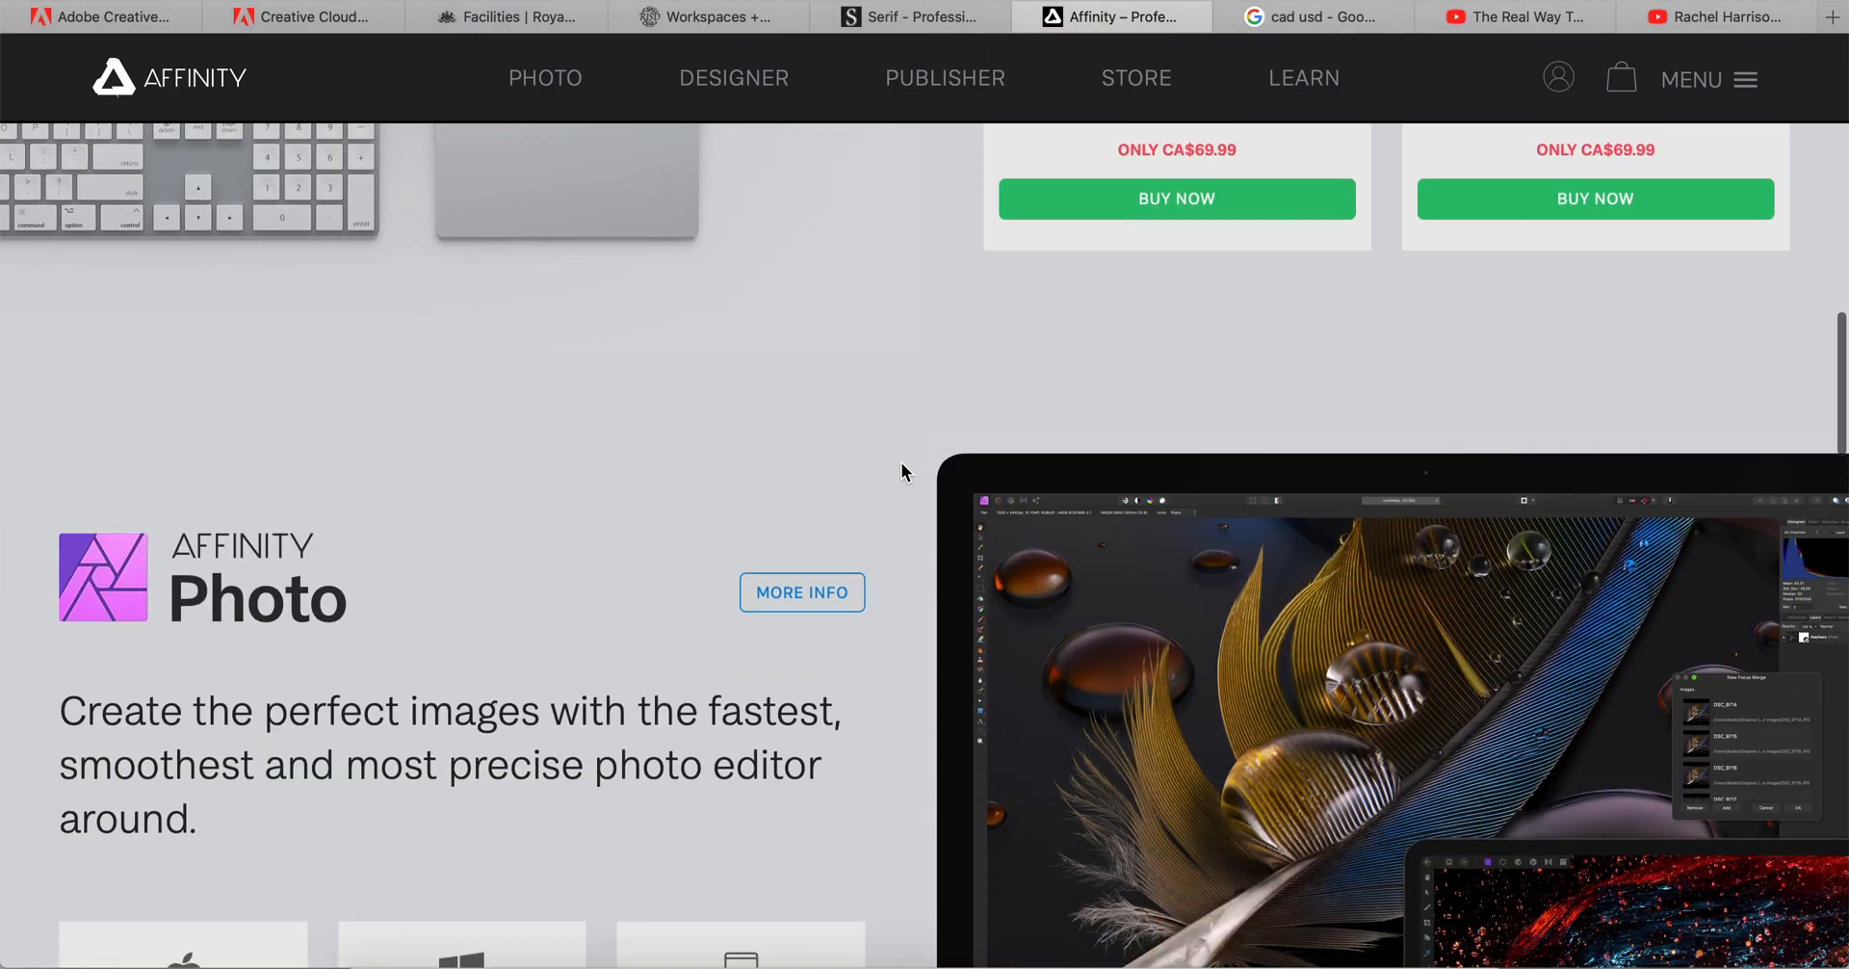
scroll("down", 3)
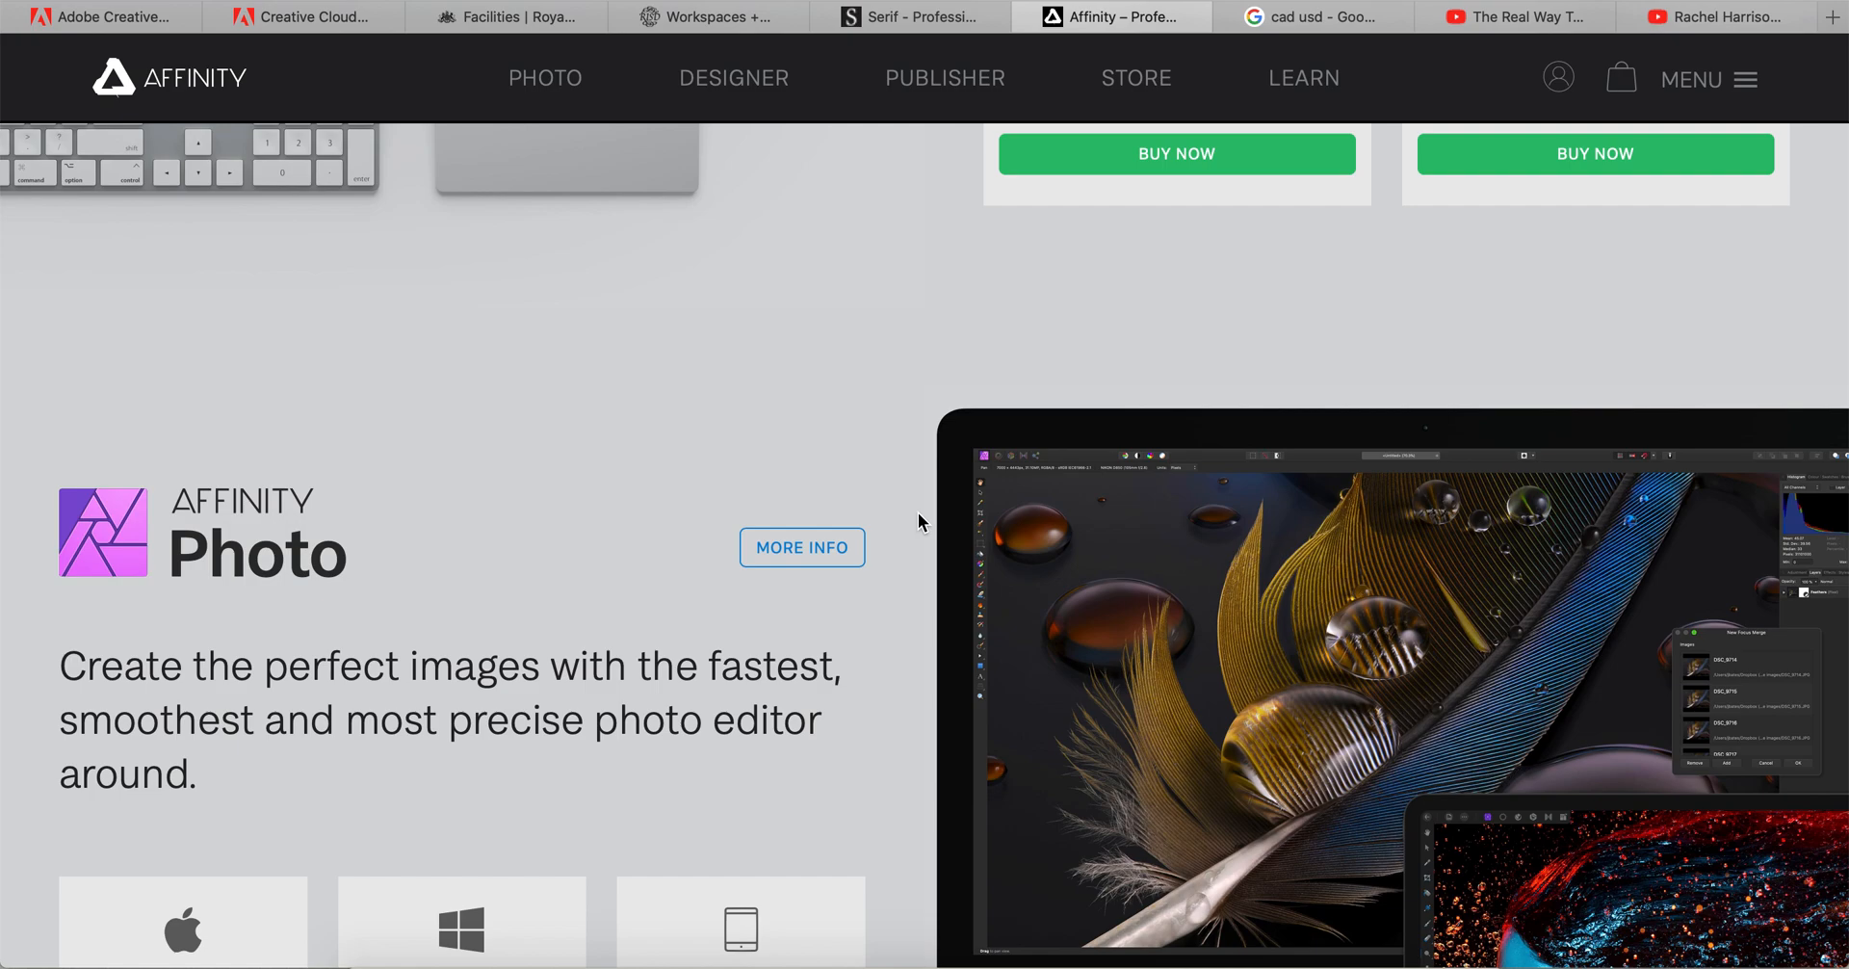
mouse_move(525, 437)
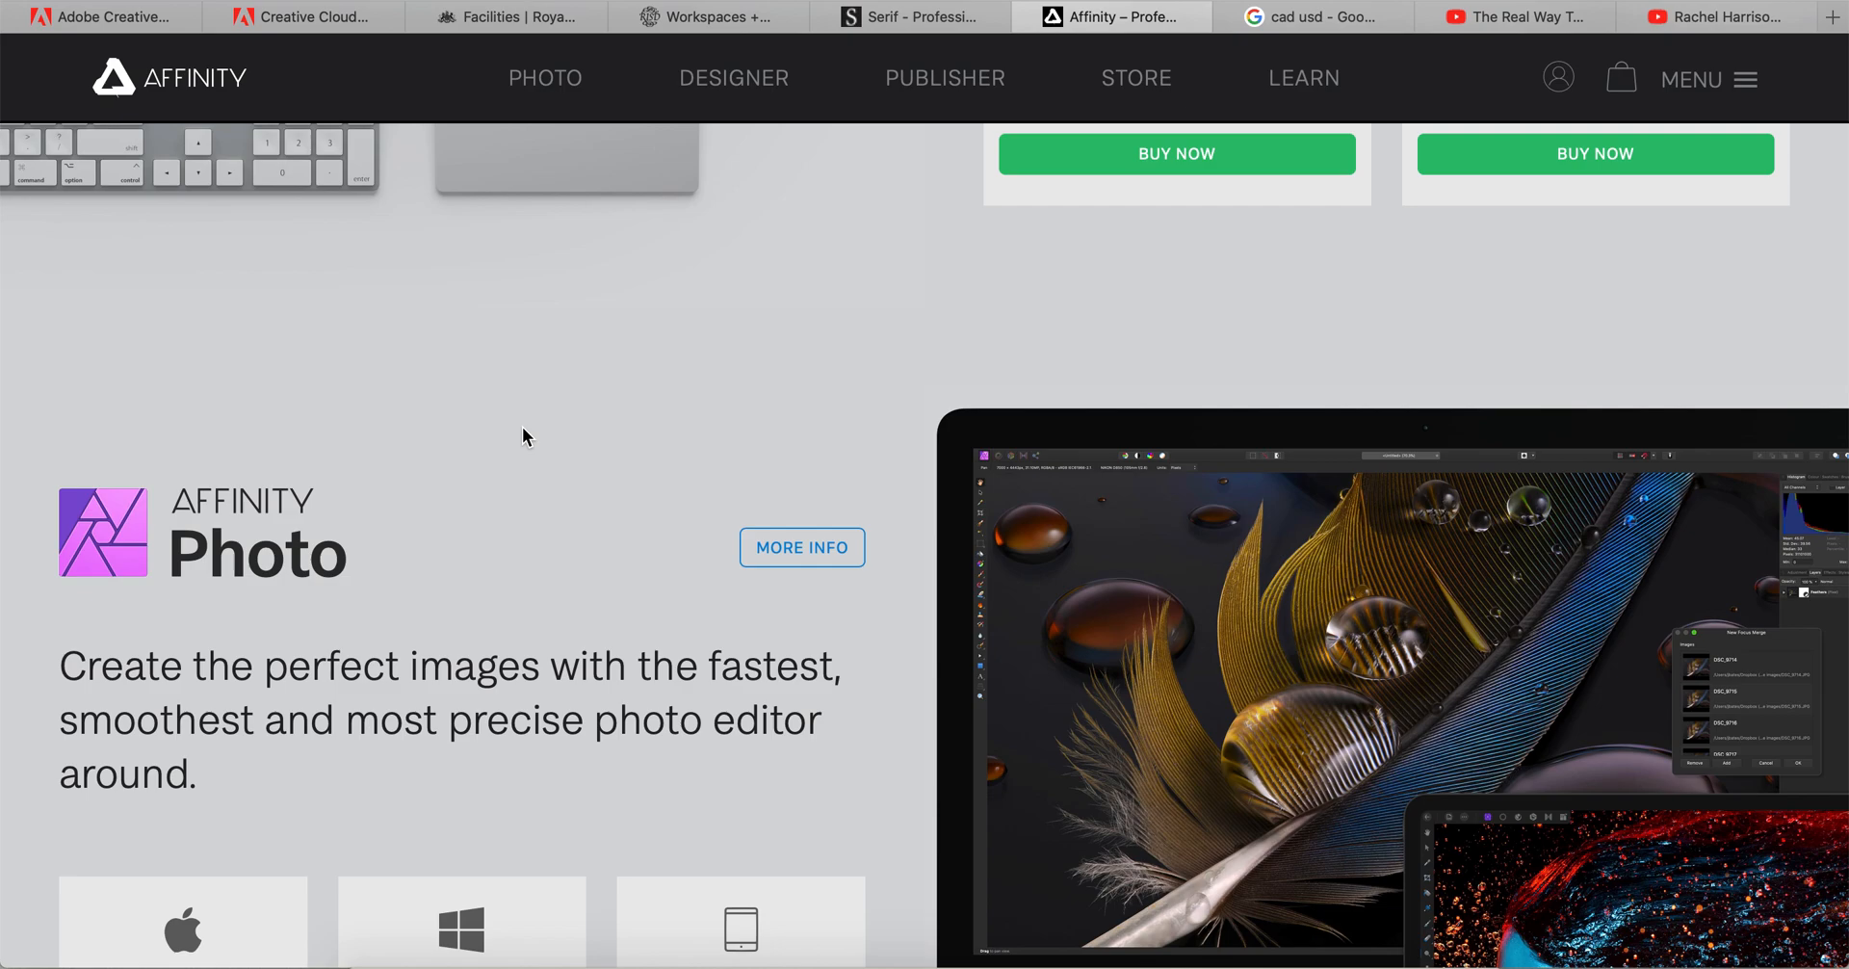
mouse_move(1092, 278)
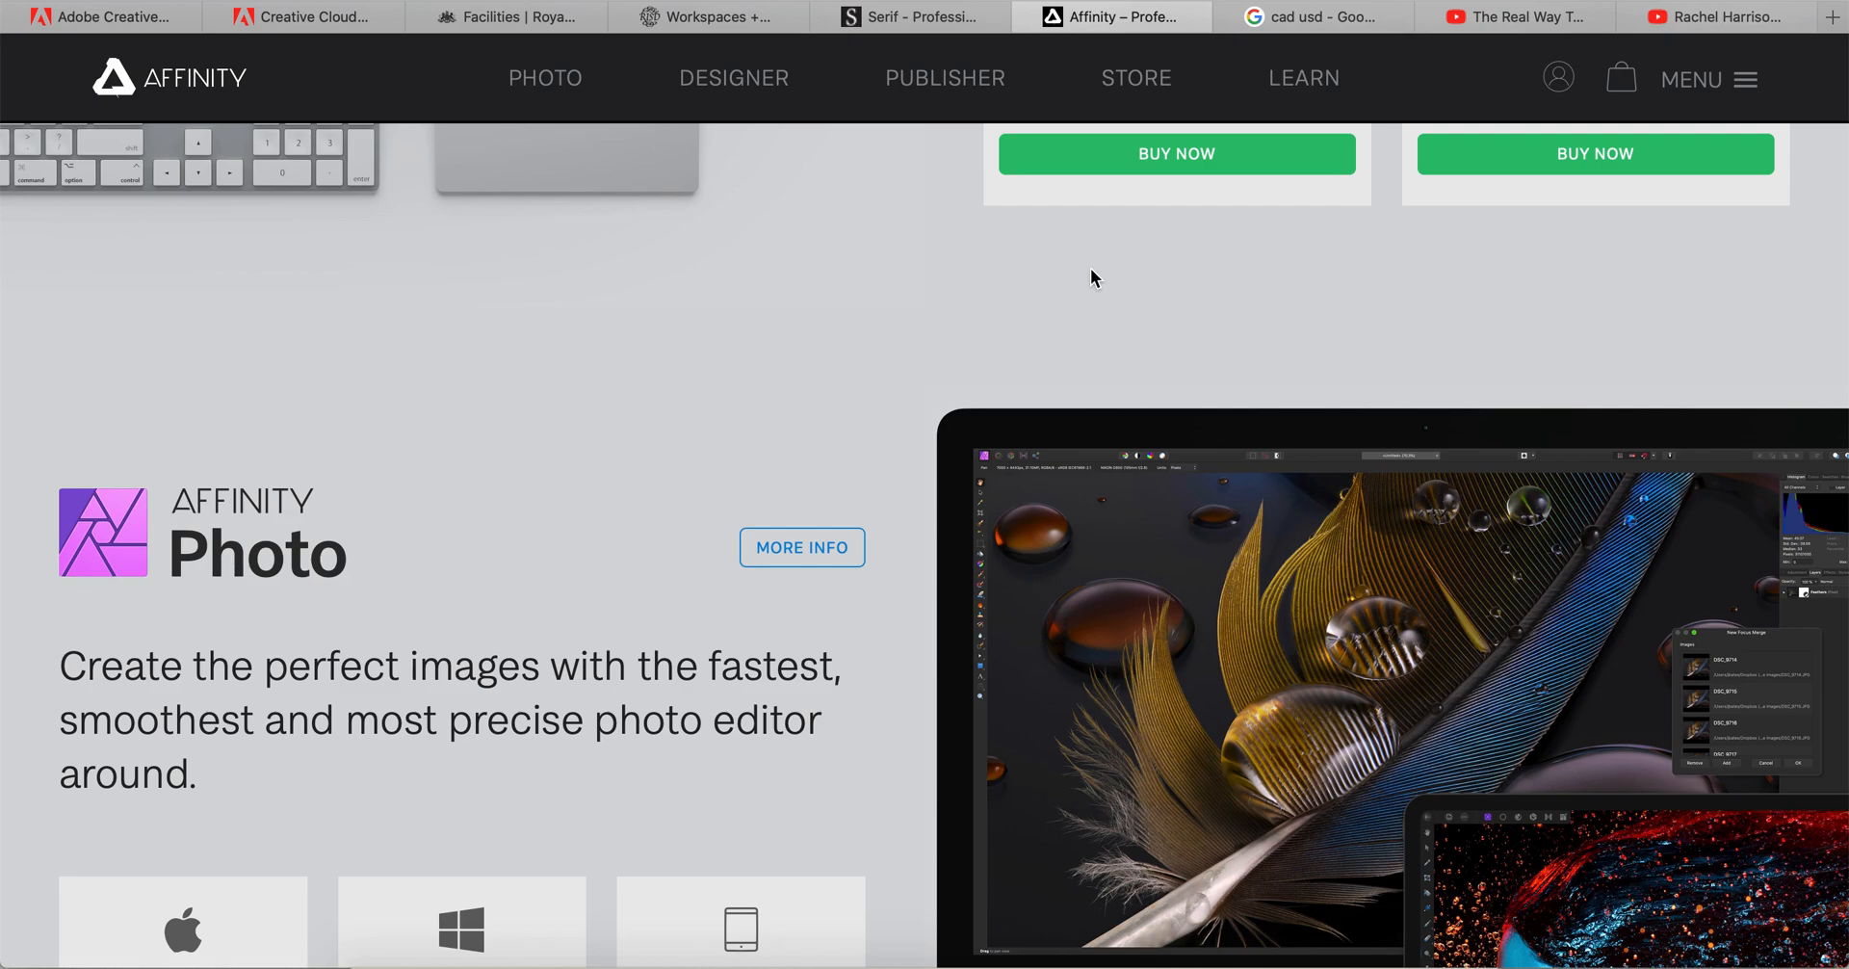
mouse_move(902, 484)
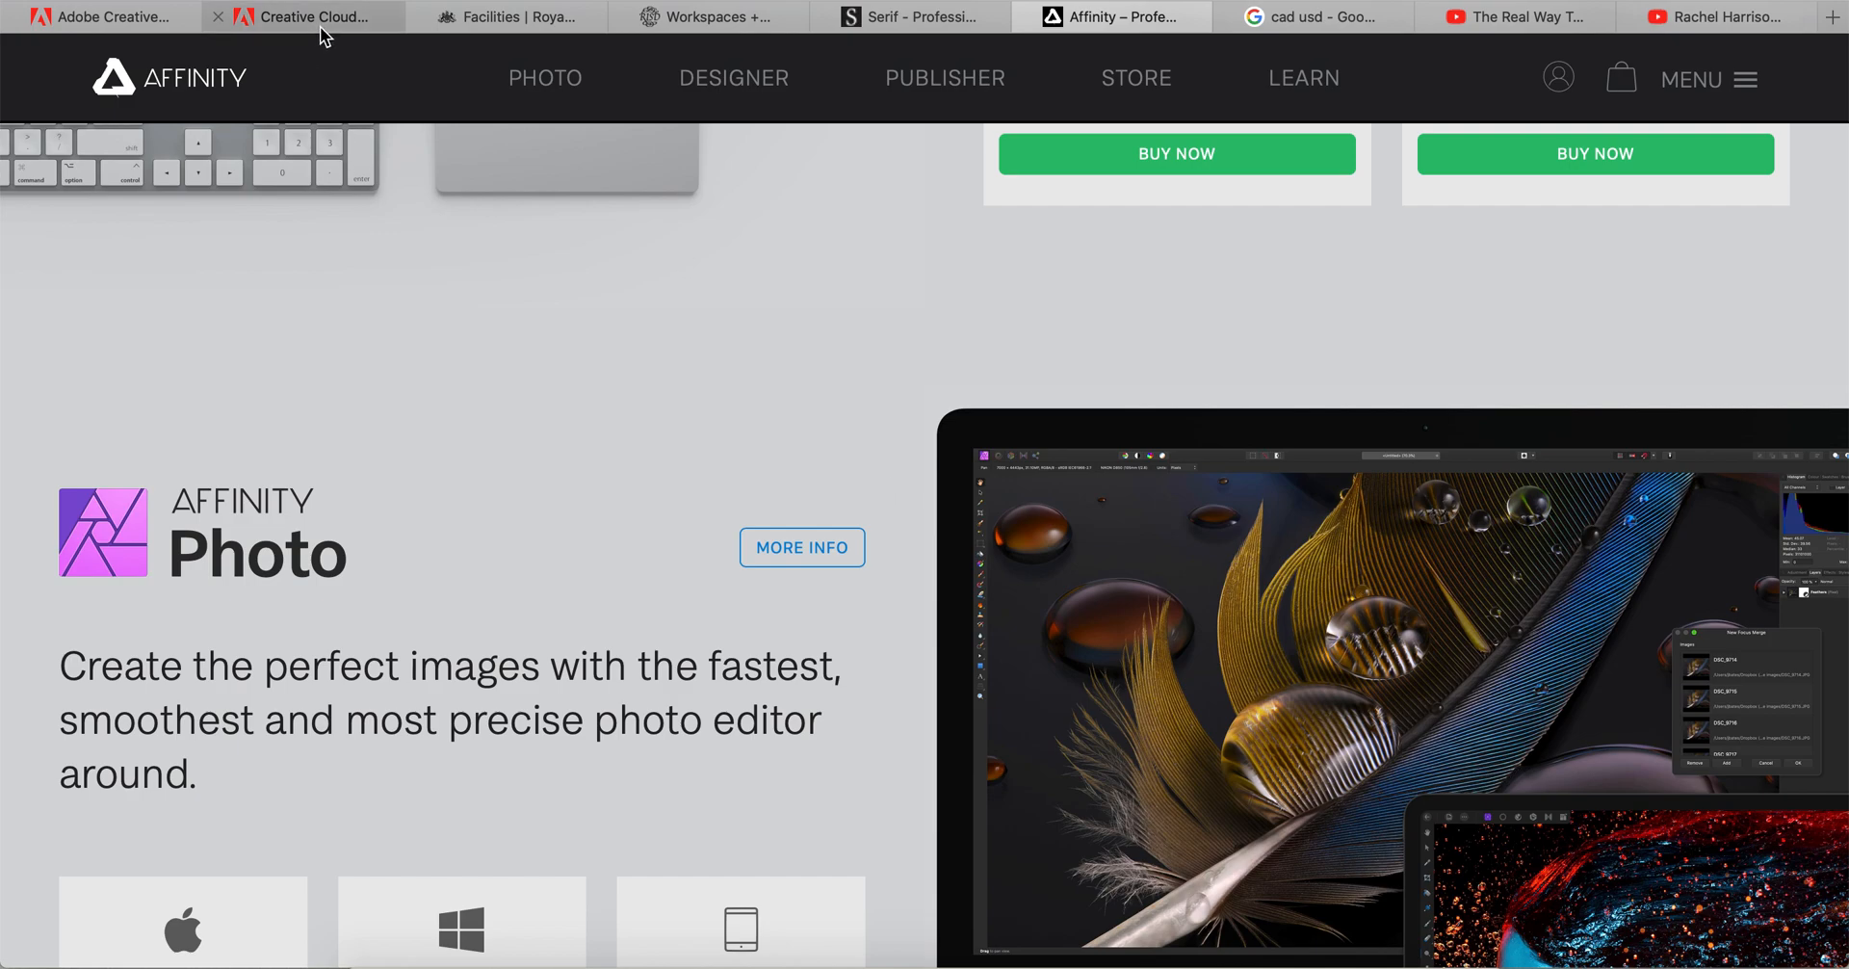
Recheck the Creative Cloud individual plans grid, then show Affinity Publisher at CA$69.99 for macOS and Windows.
left_click(301, 17)
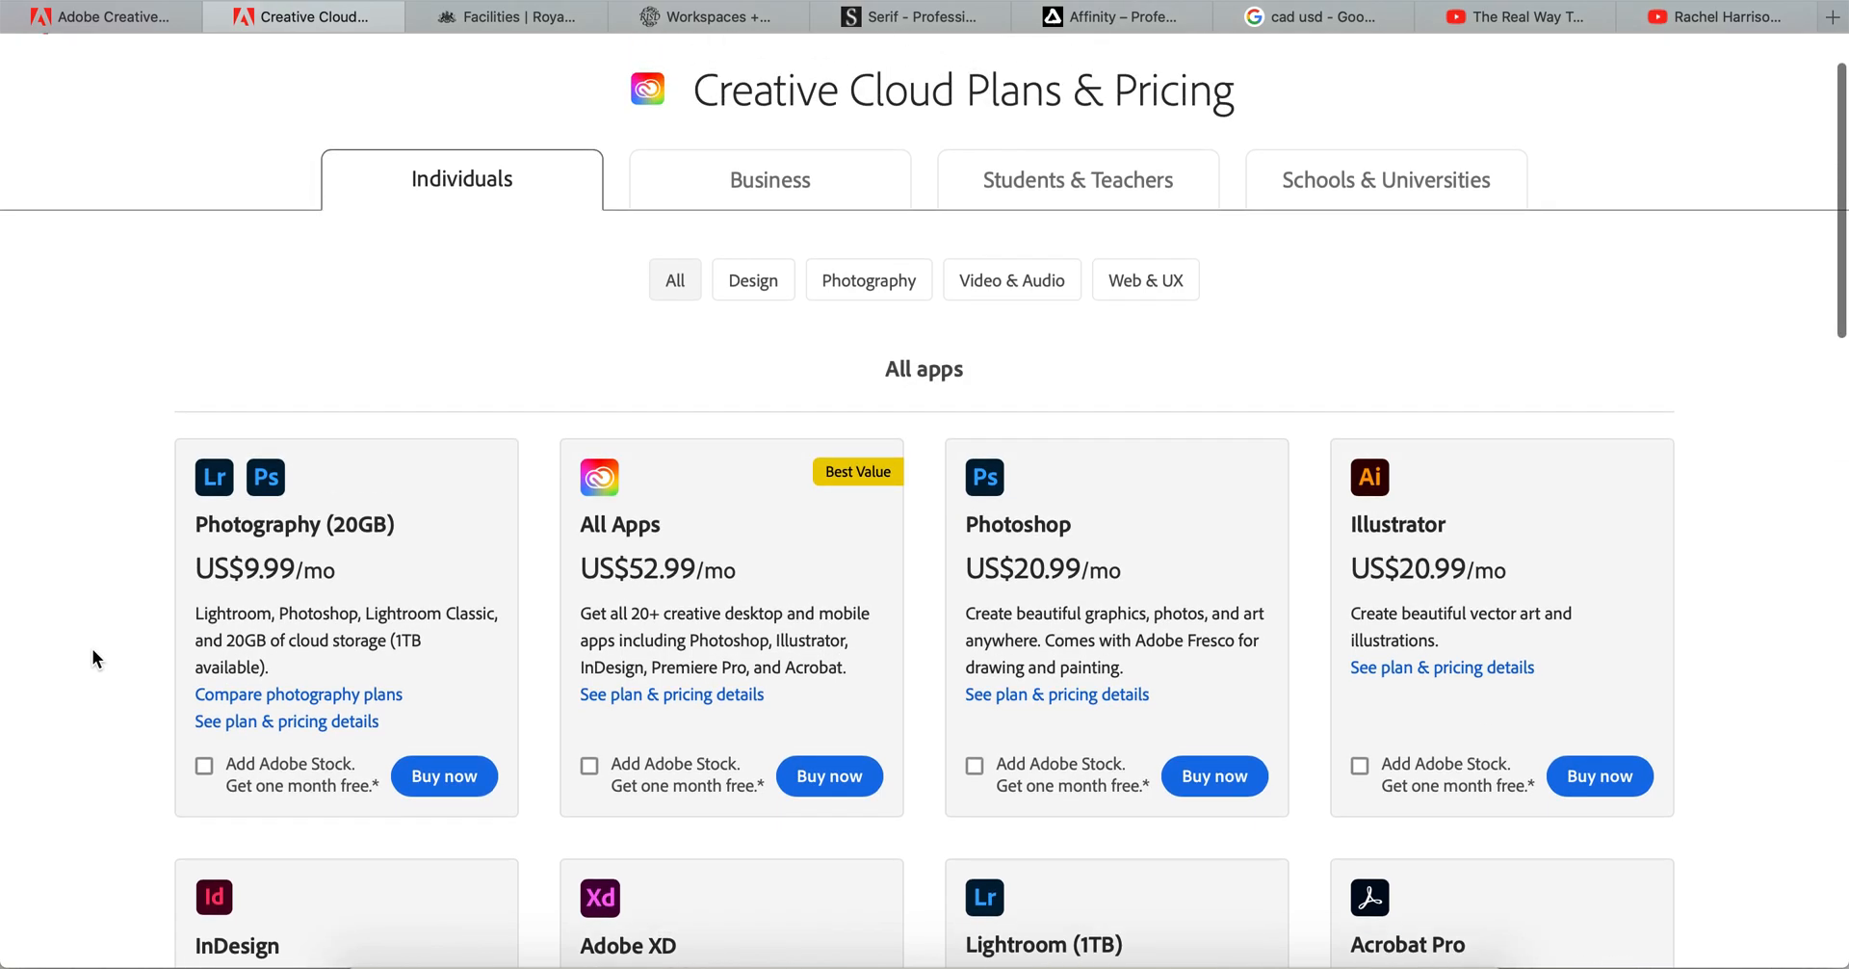
mouse_move(941, 544)
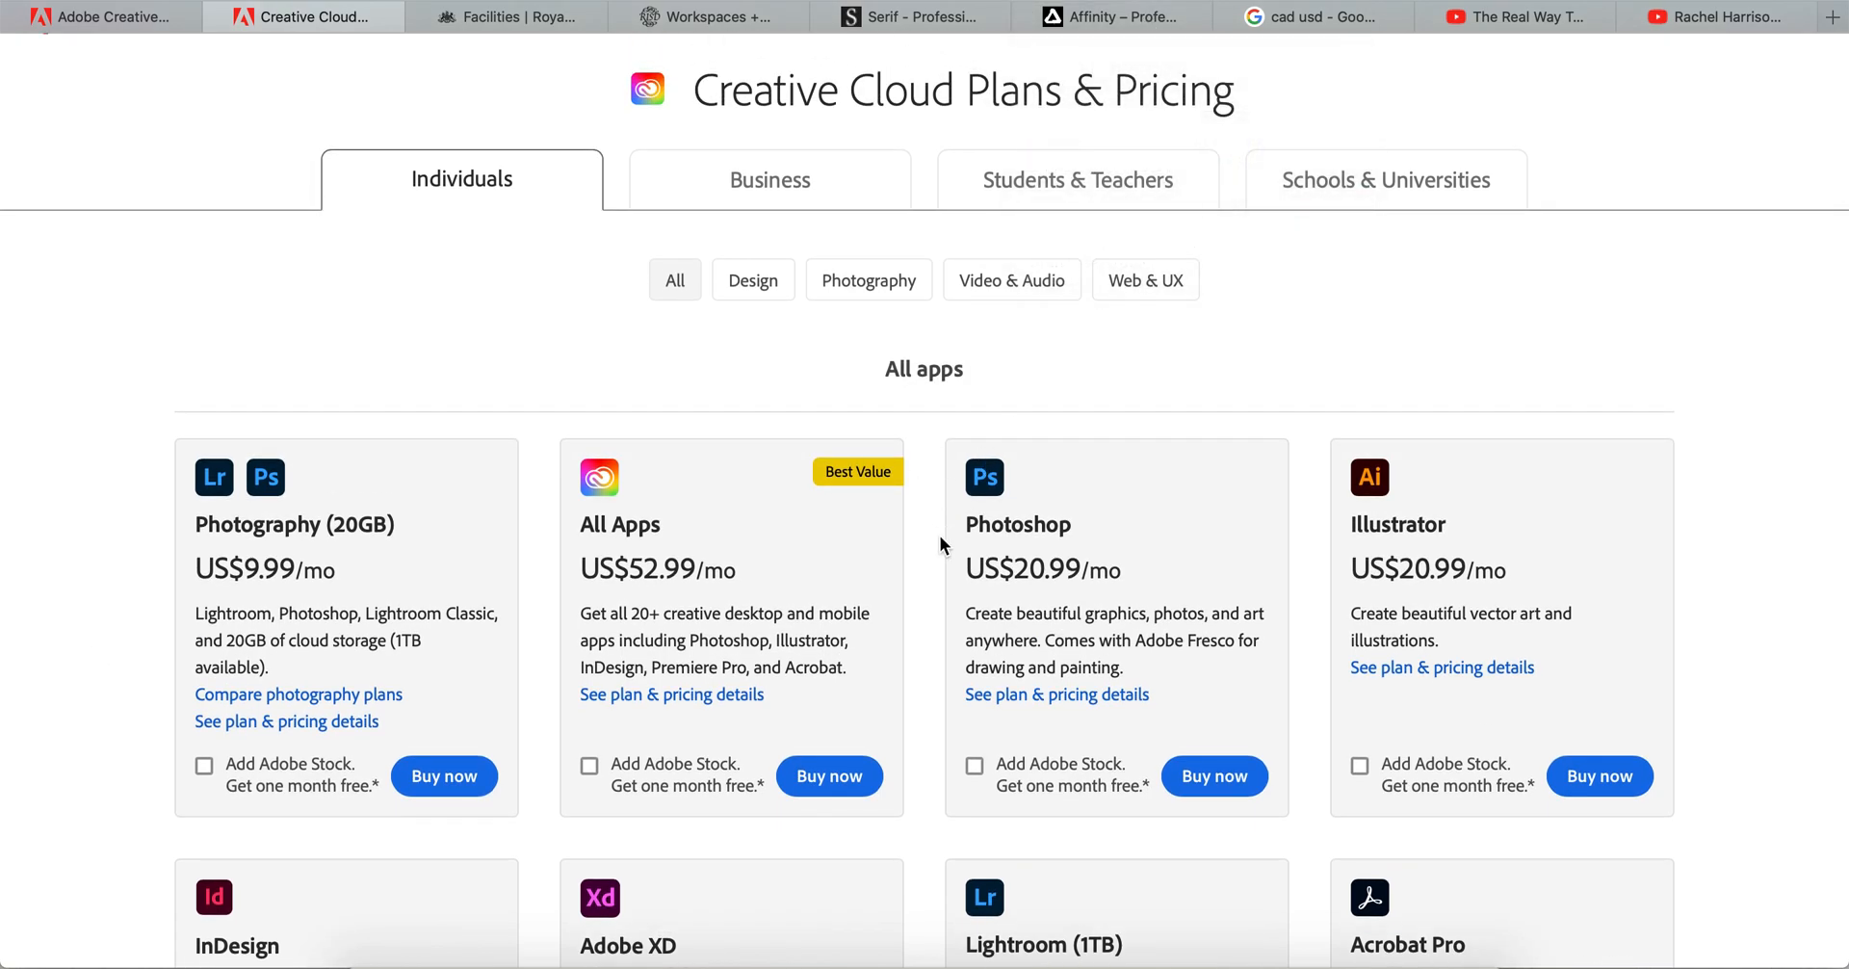
scroll("down", 3)
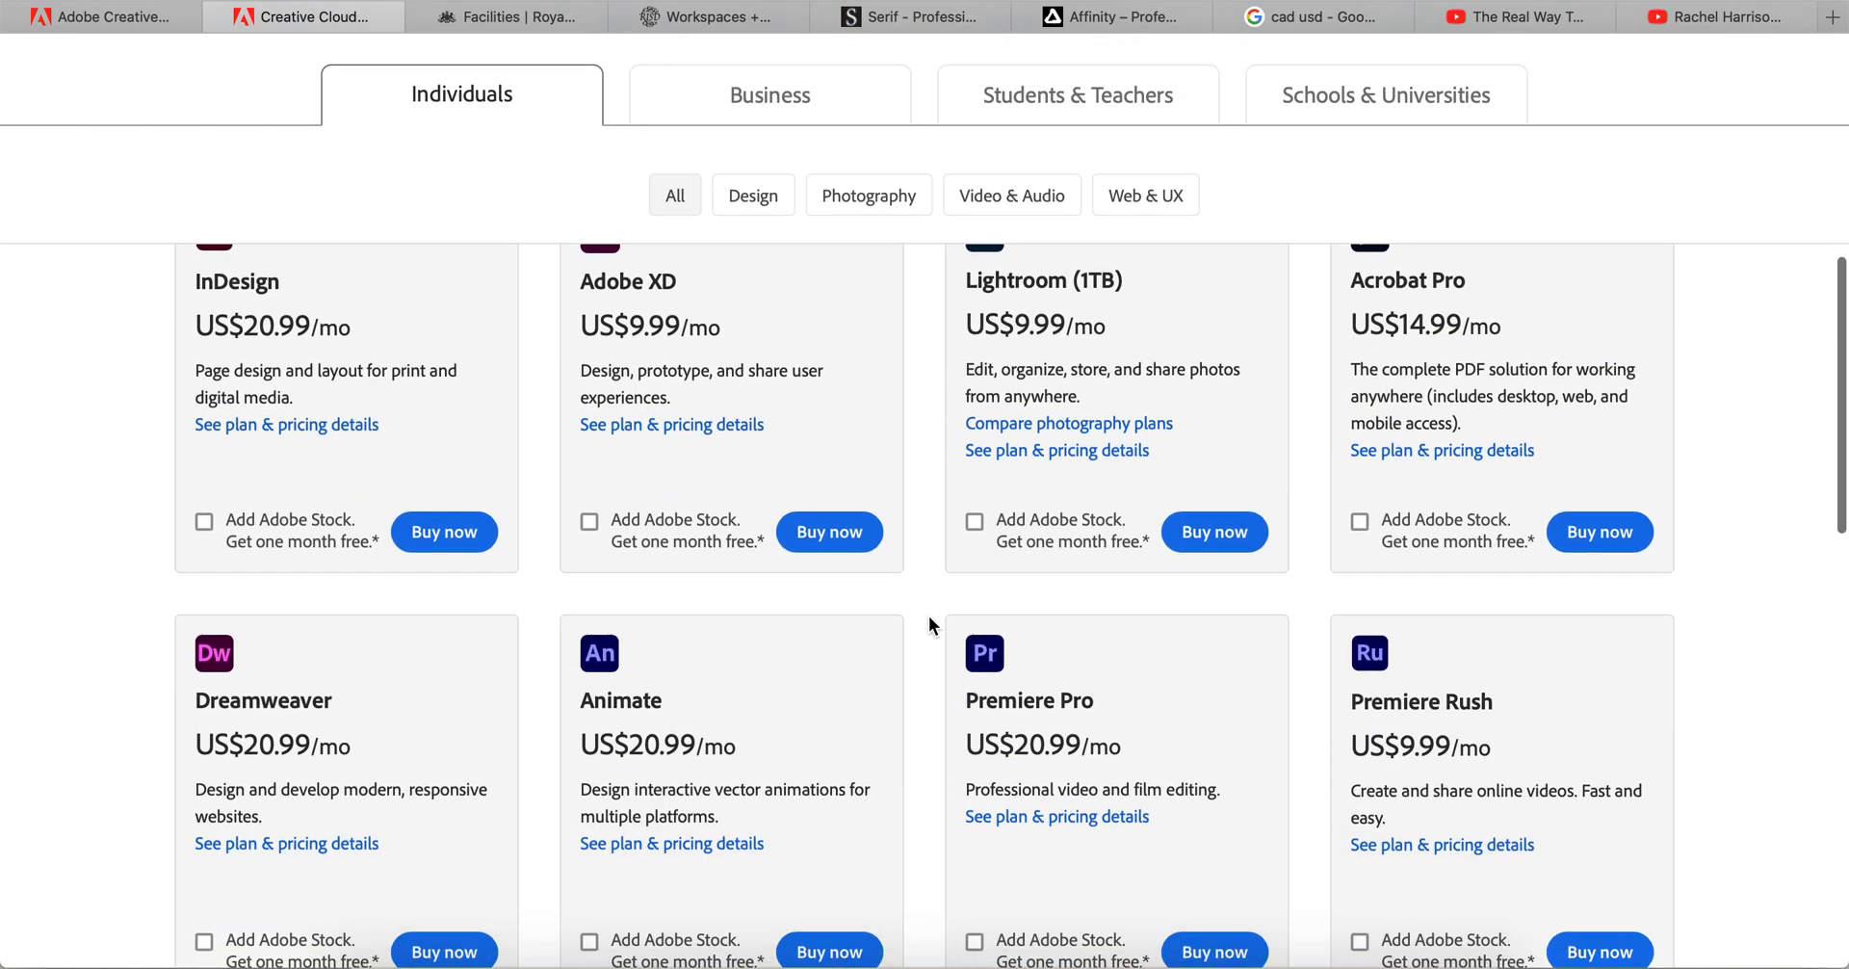
scroll("down", 3)
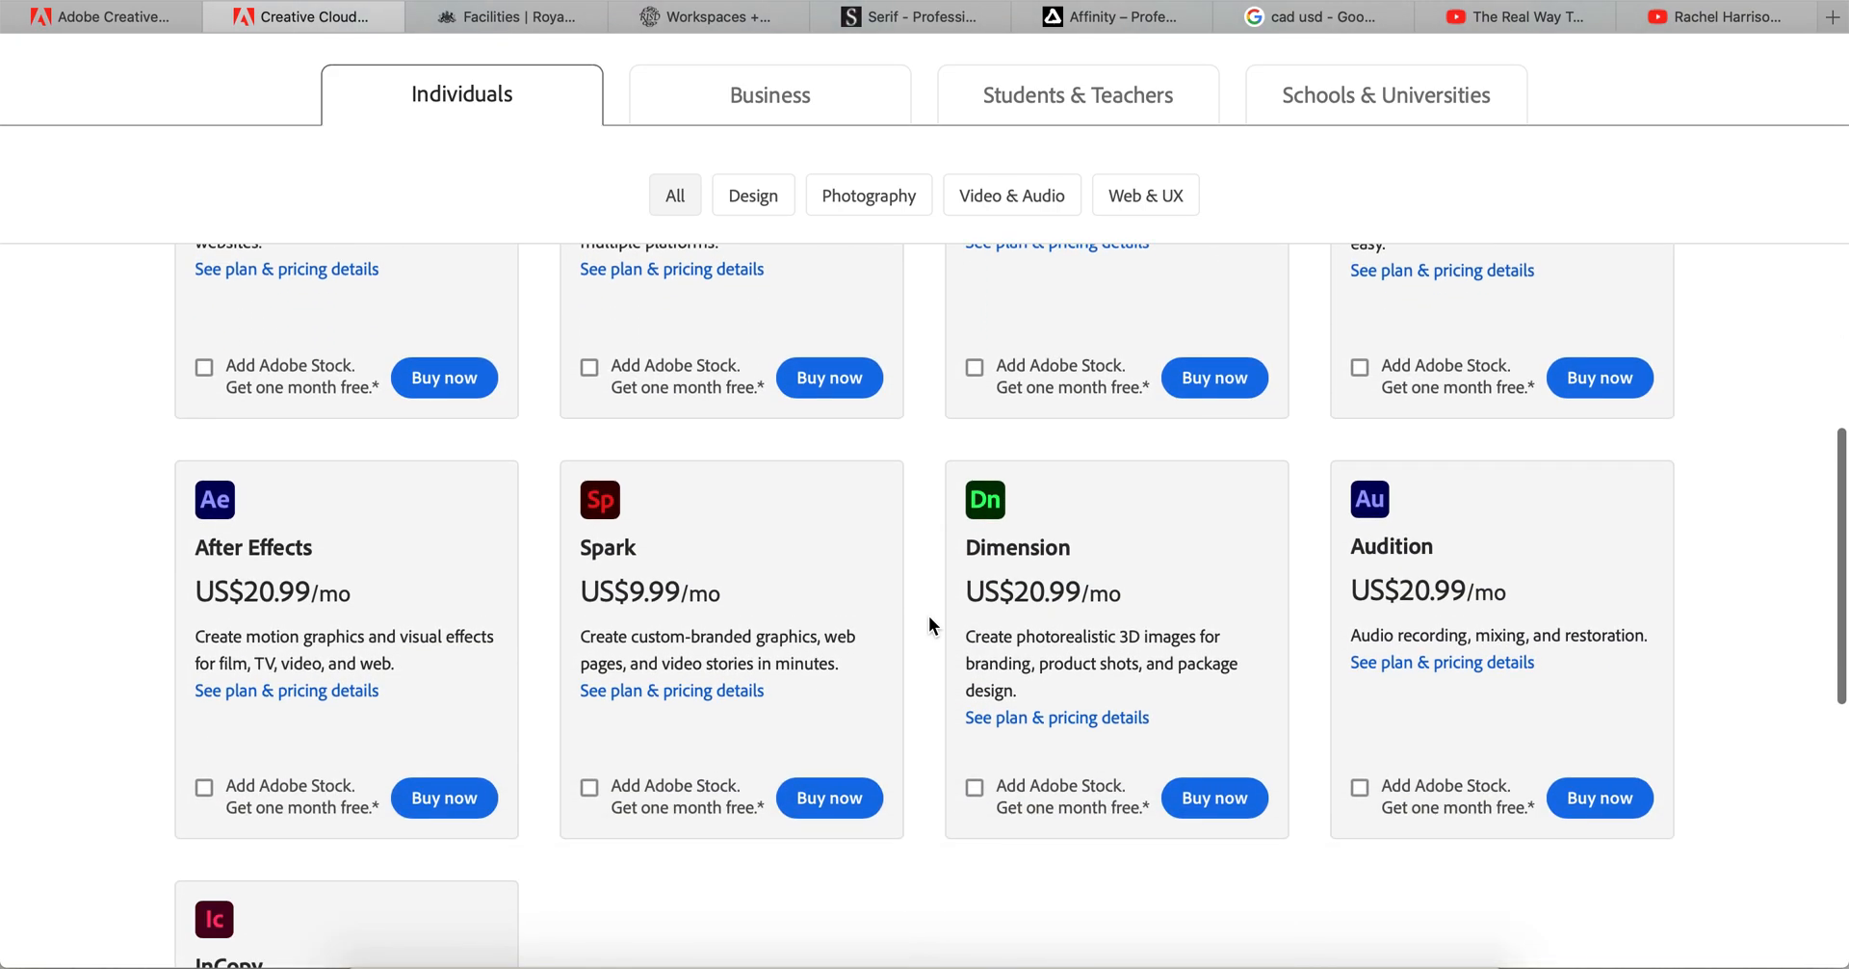
scroll("up", 3)
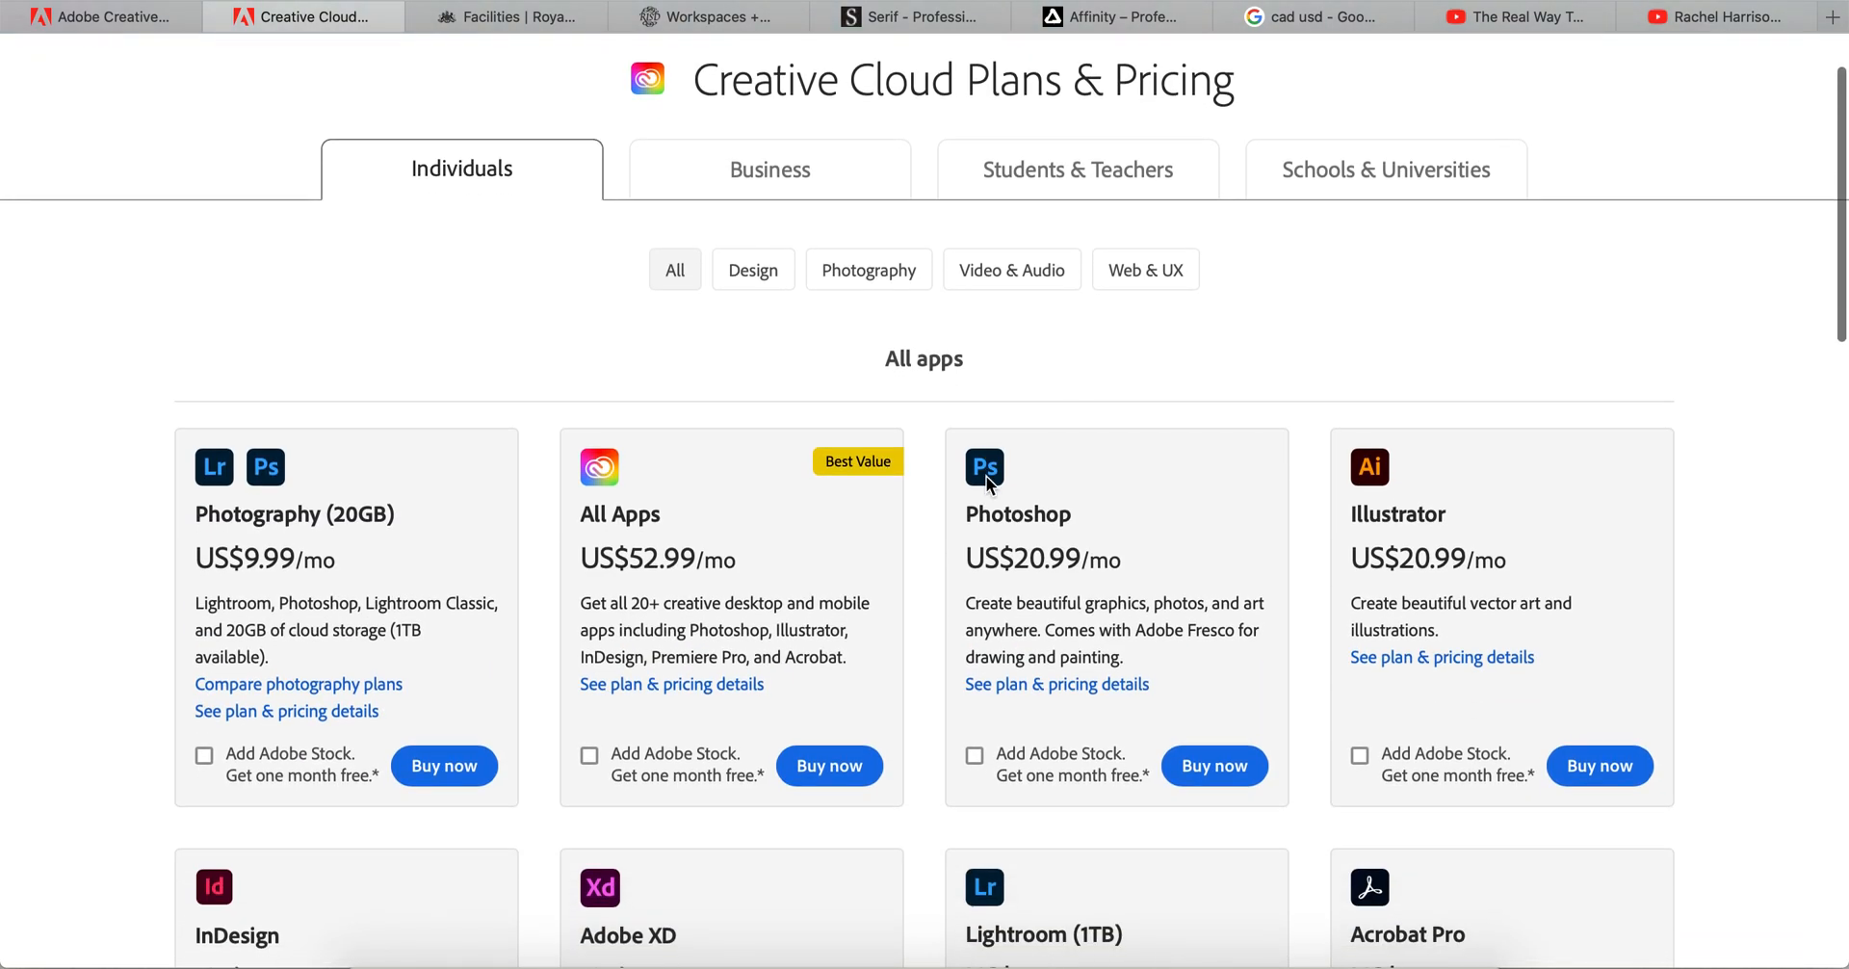
left_click(1108, 16)
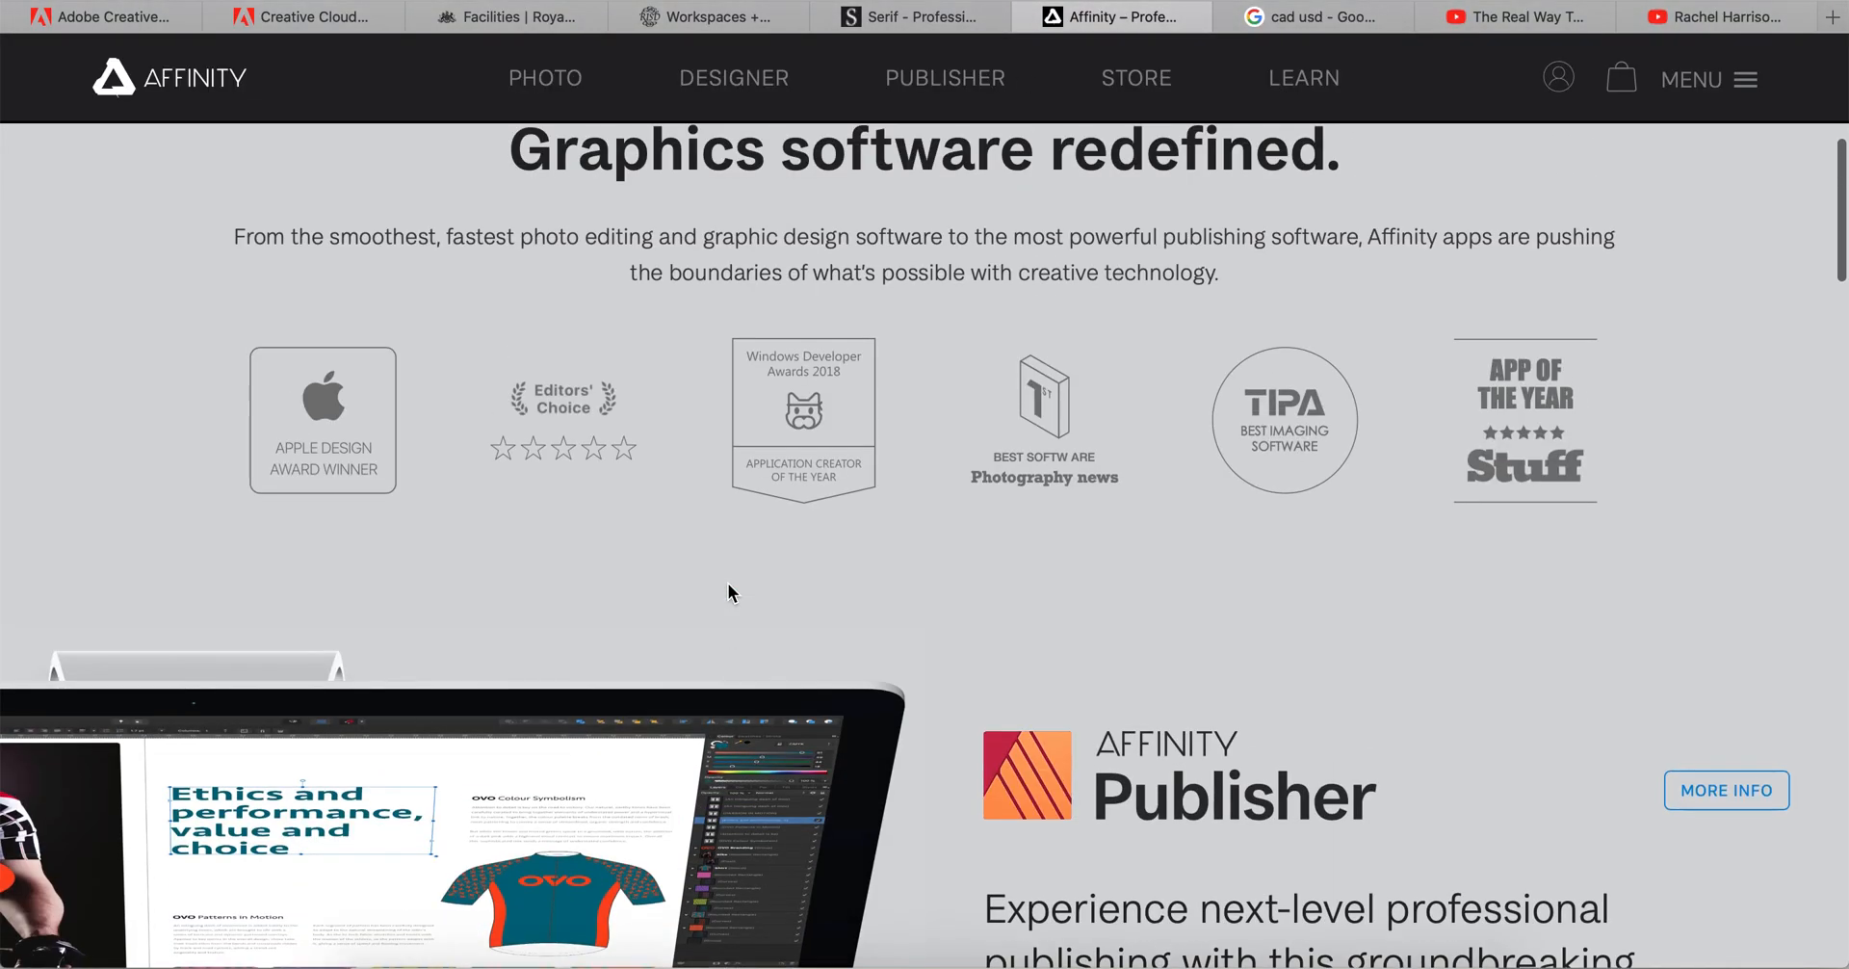
scroll("down", 3)
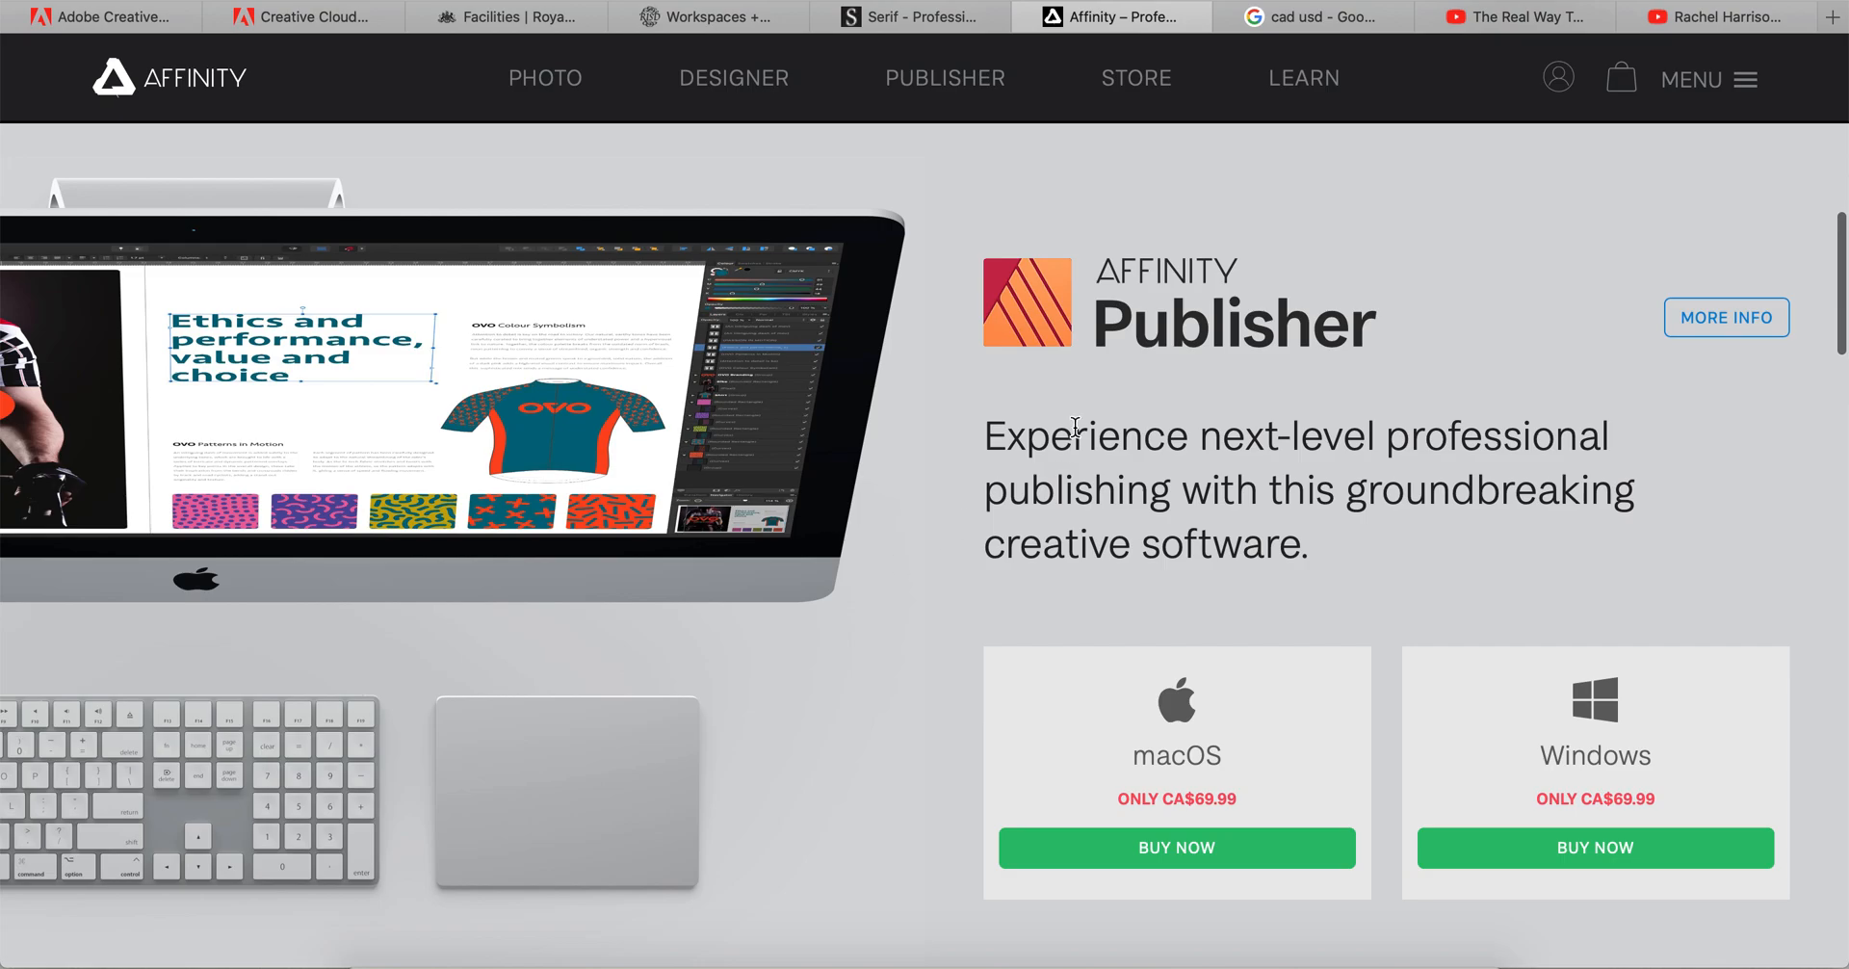
In the Google CAD to USD converter, enter 68 to see roughly CA$69.99 as US$53.10.
left_click(1311, 16)
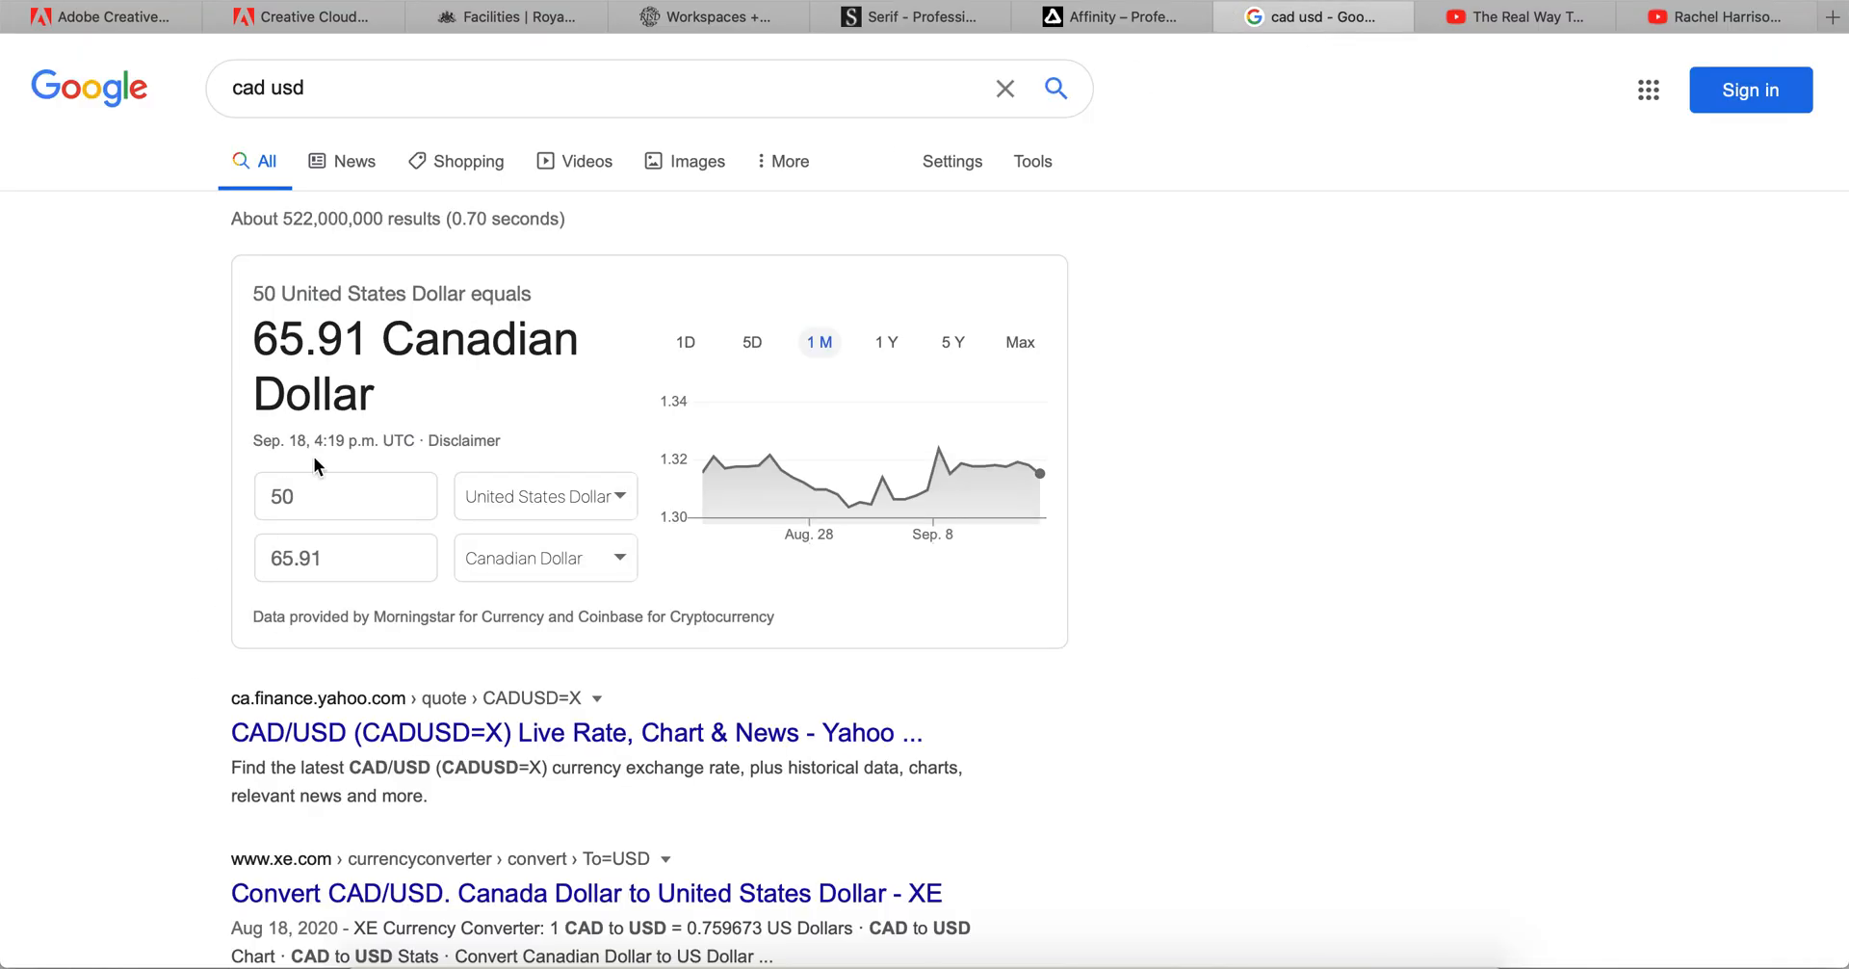
left_click(345, 495)
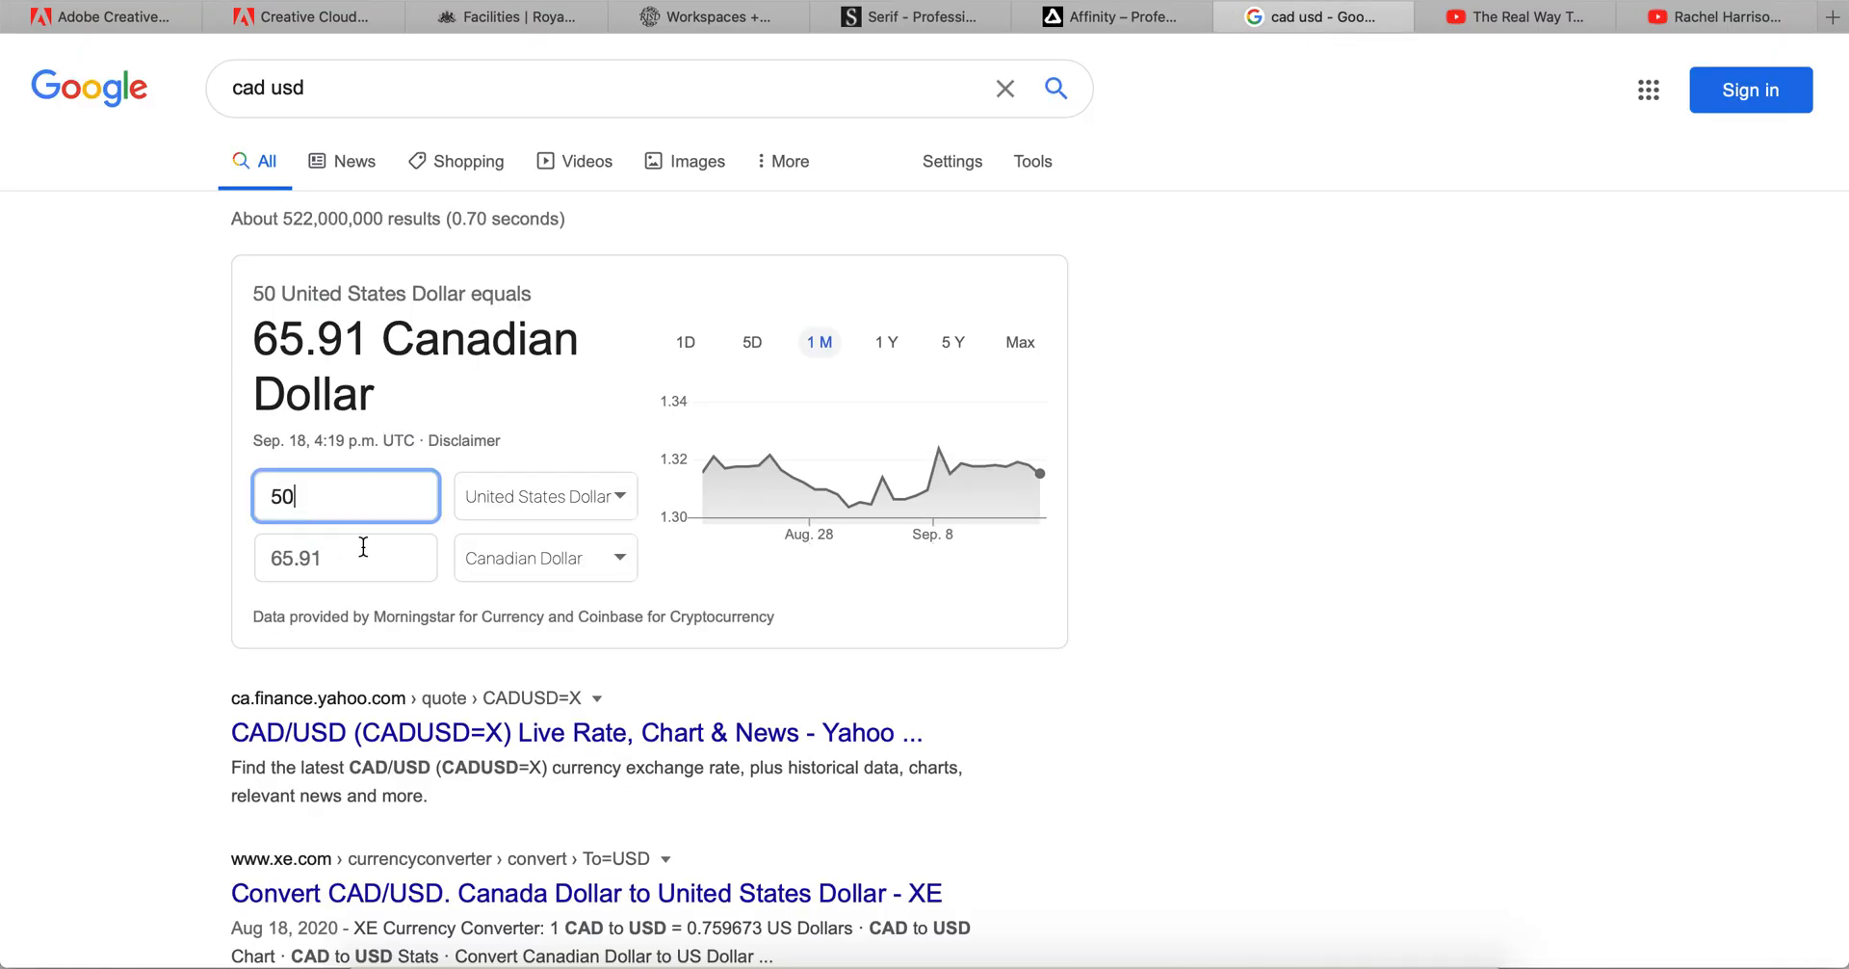
type("68")
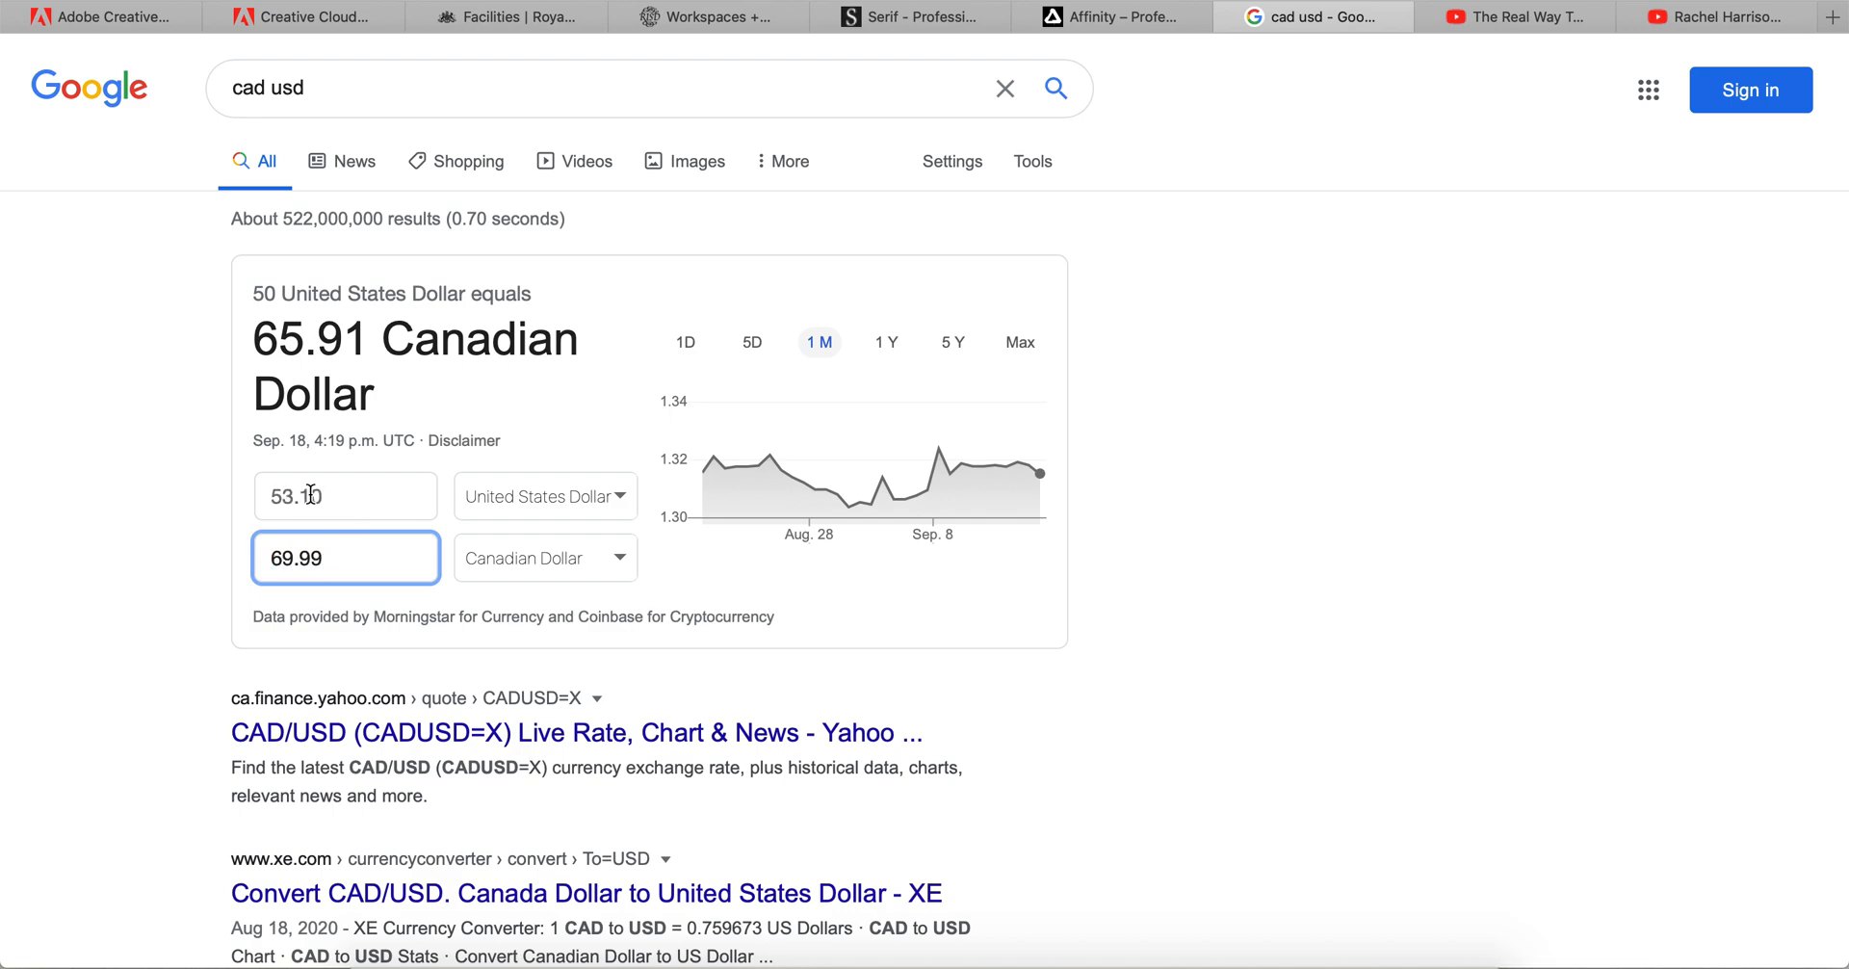
mouse_move(241, 543)
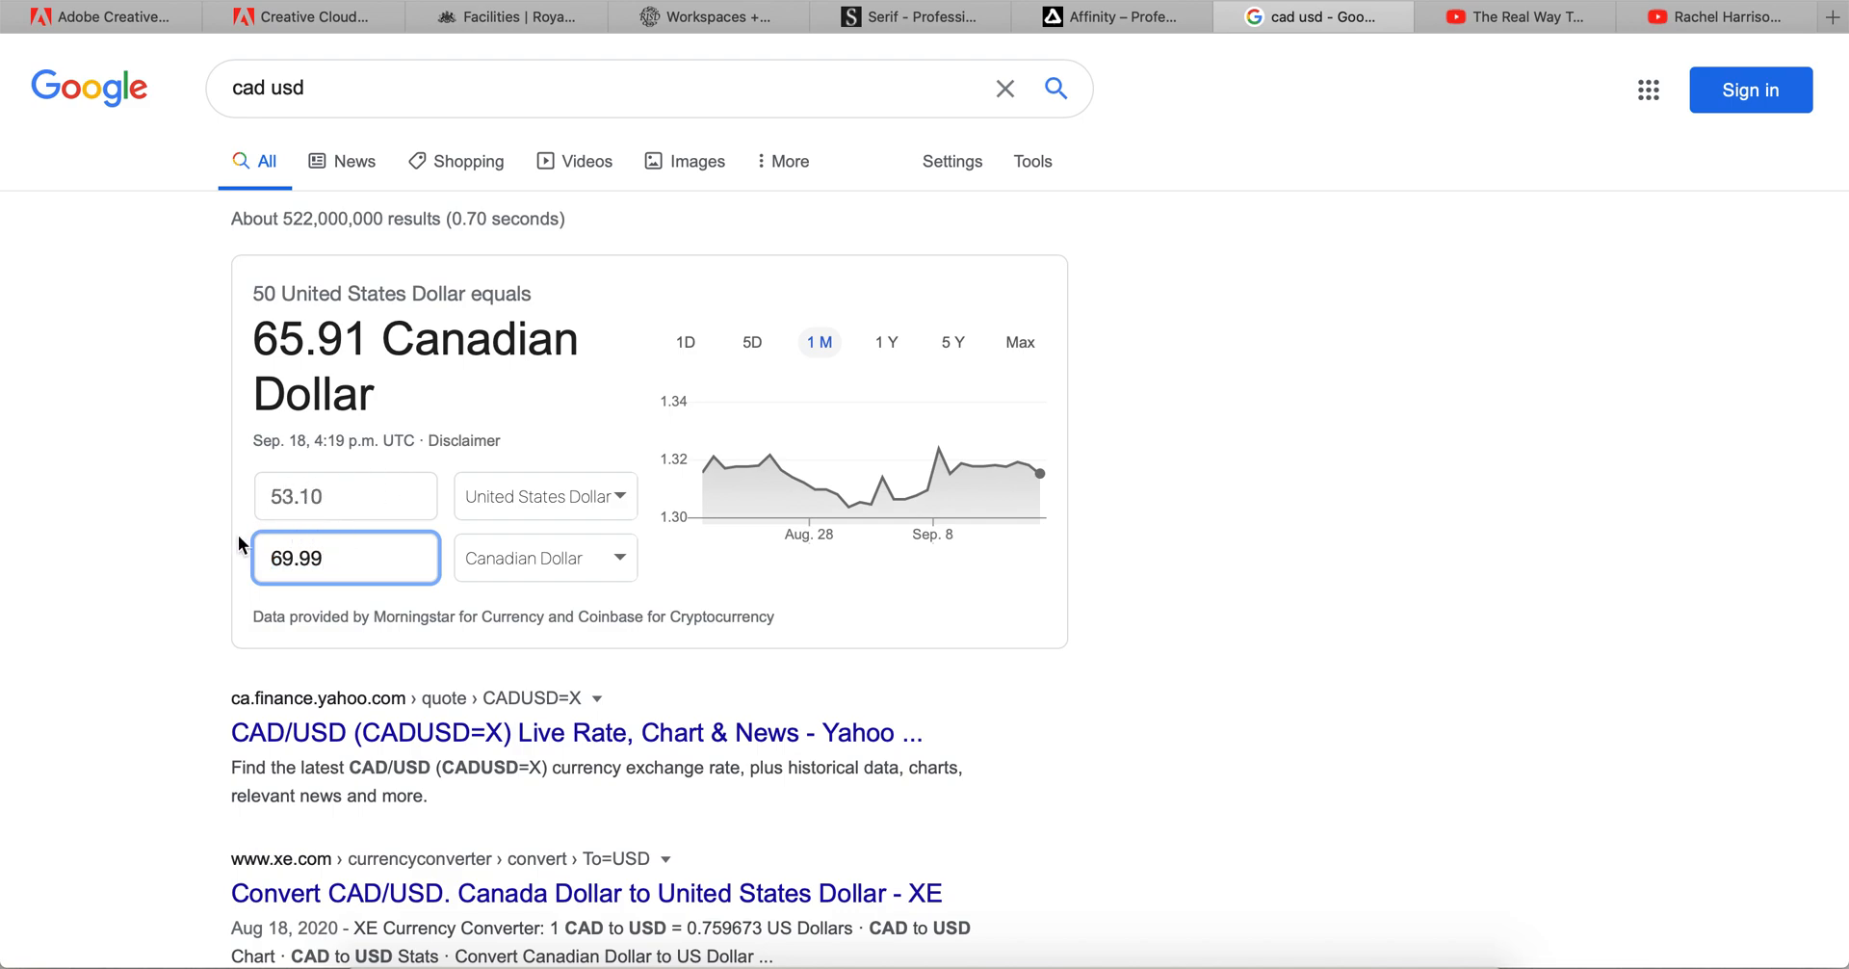
mouse_move(561, 510)
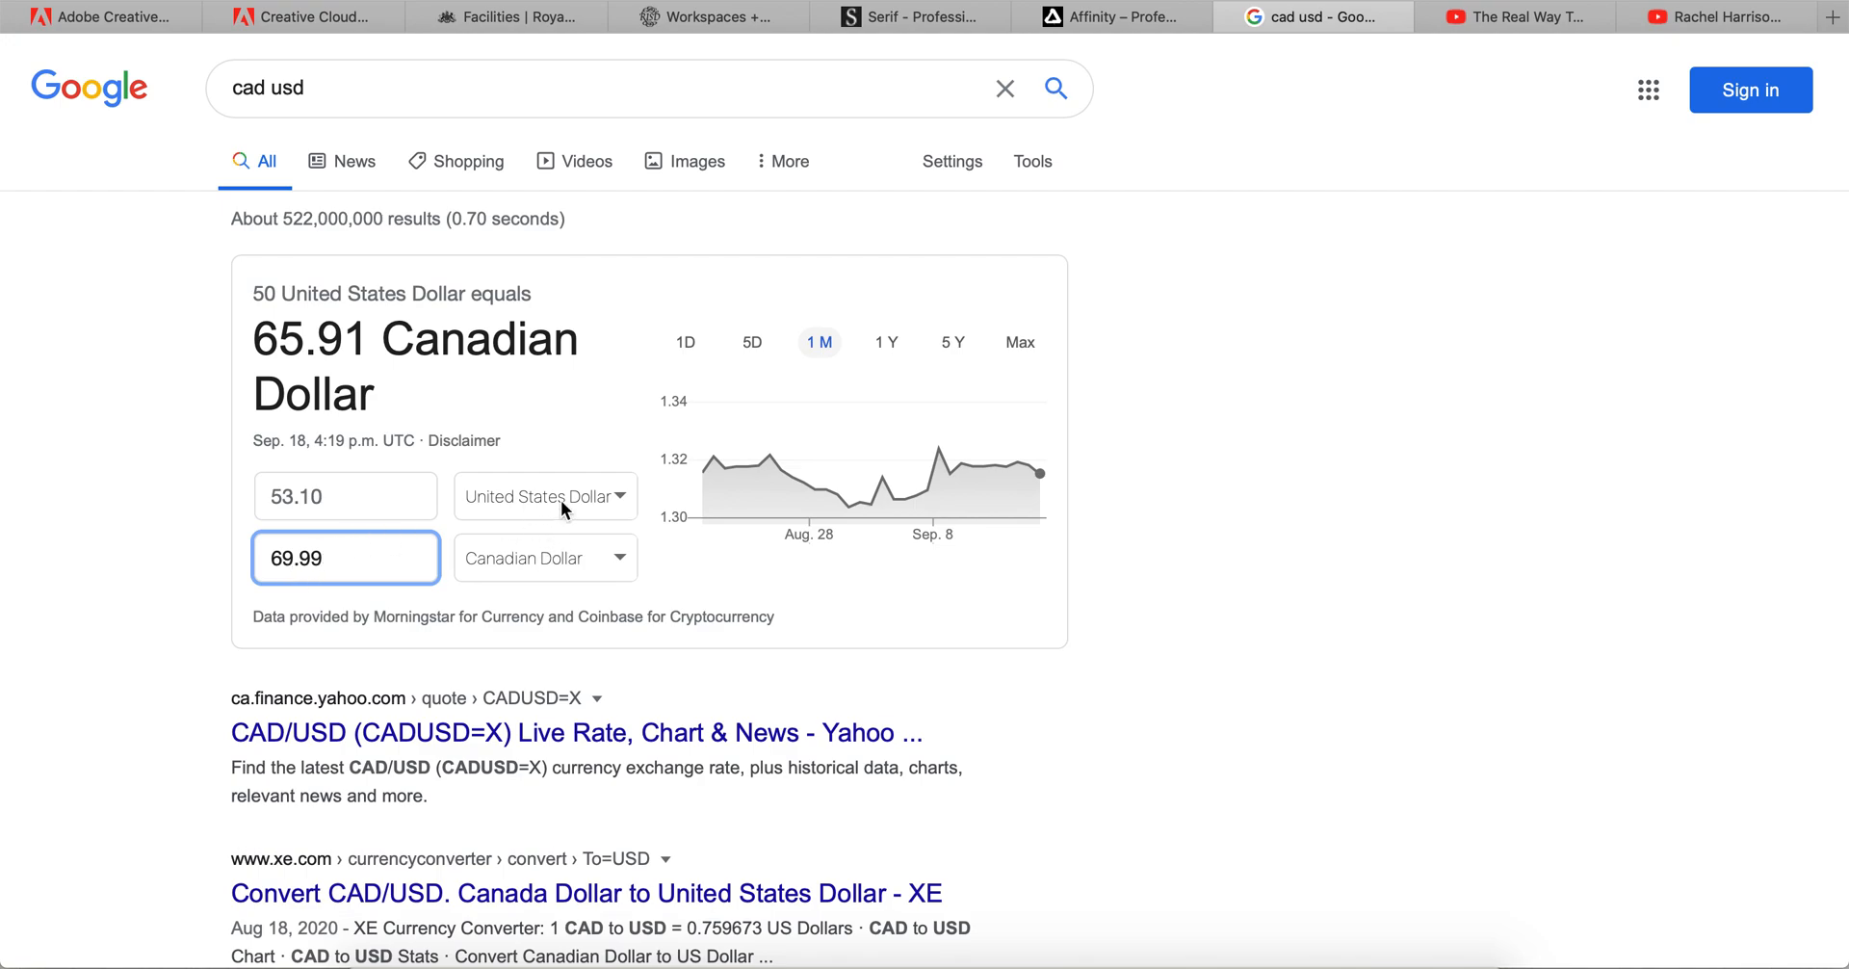
Change the target currency to Pound sterling and convert US$50, showing £38.60.
left_click(543, 558)
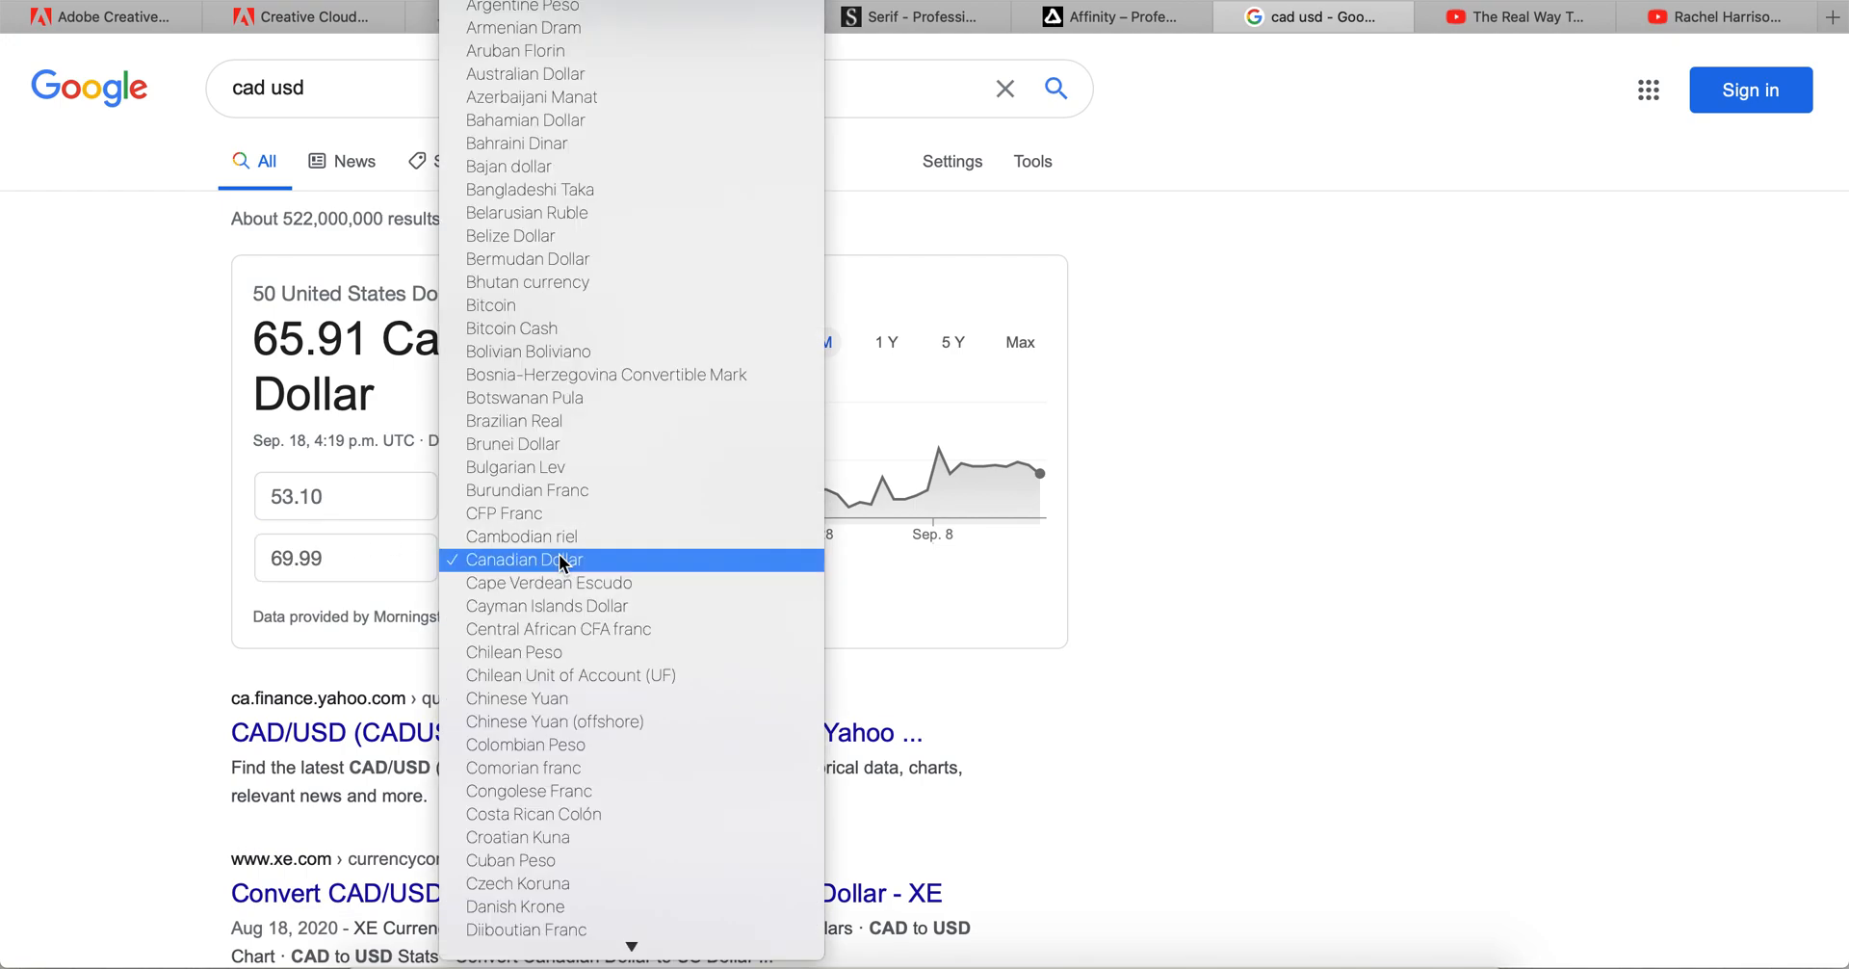
scroll("down", 3)
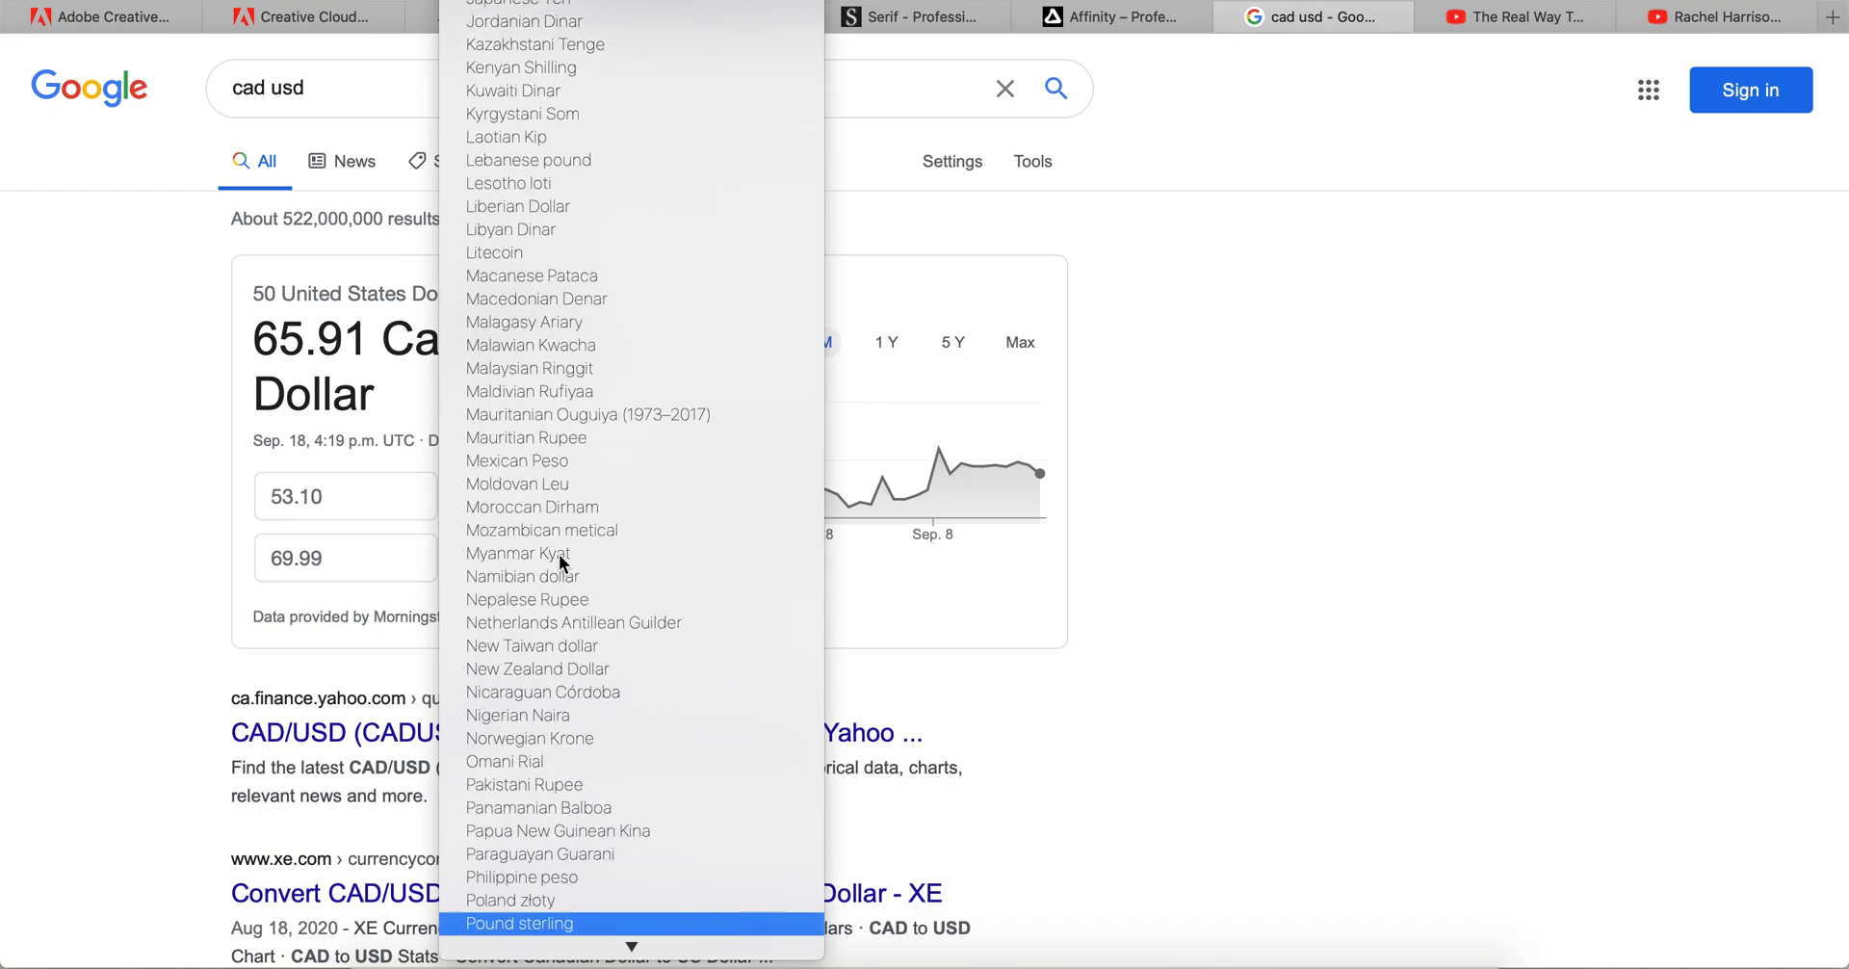
left_click(516, 922)
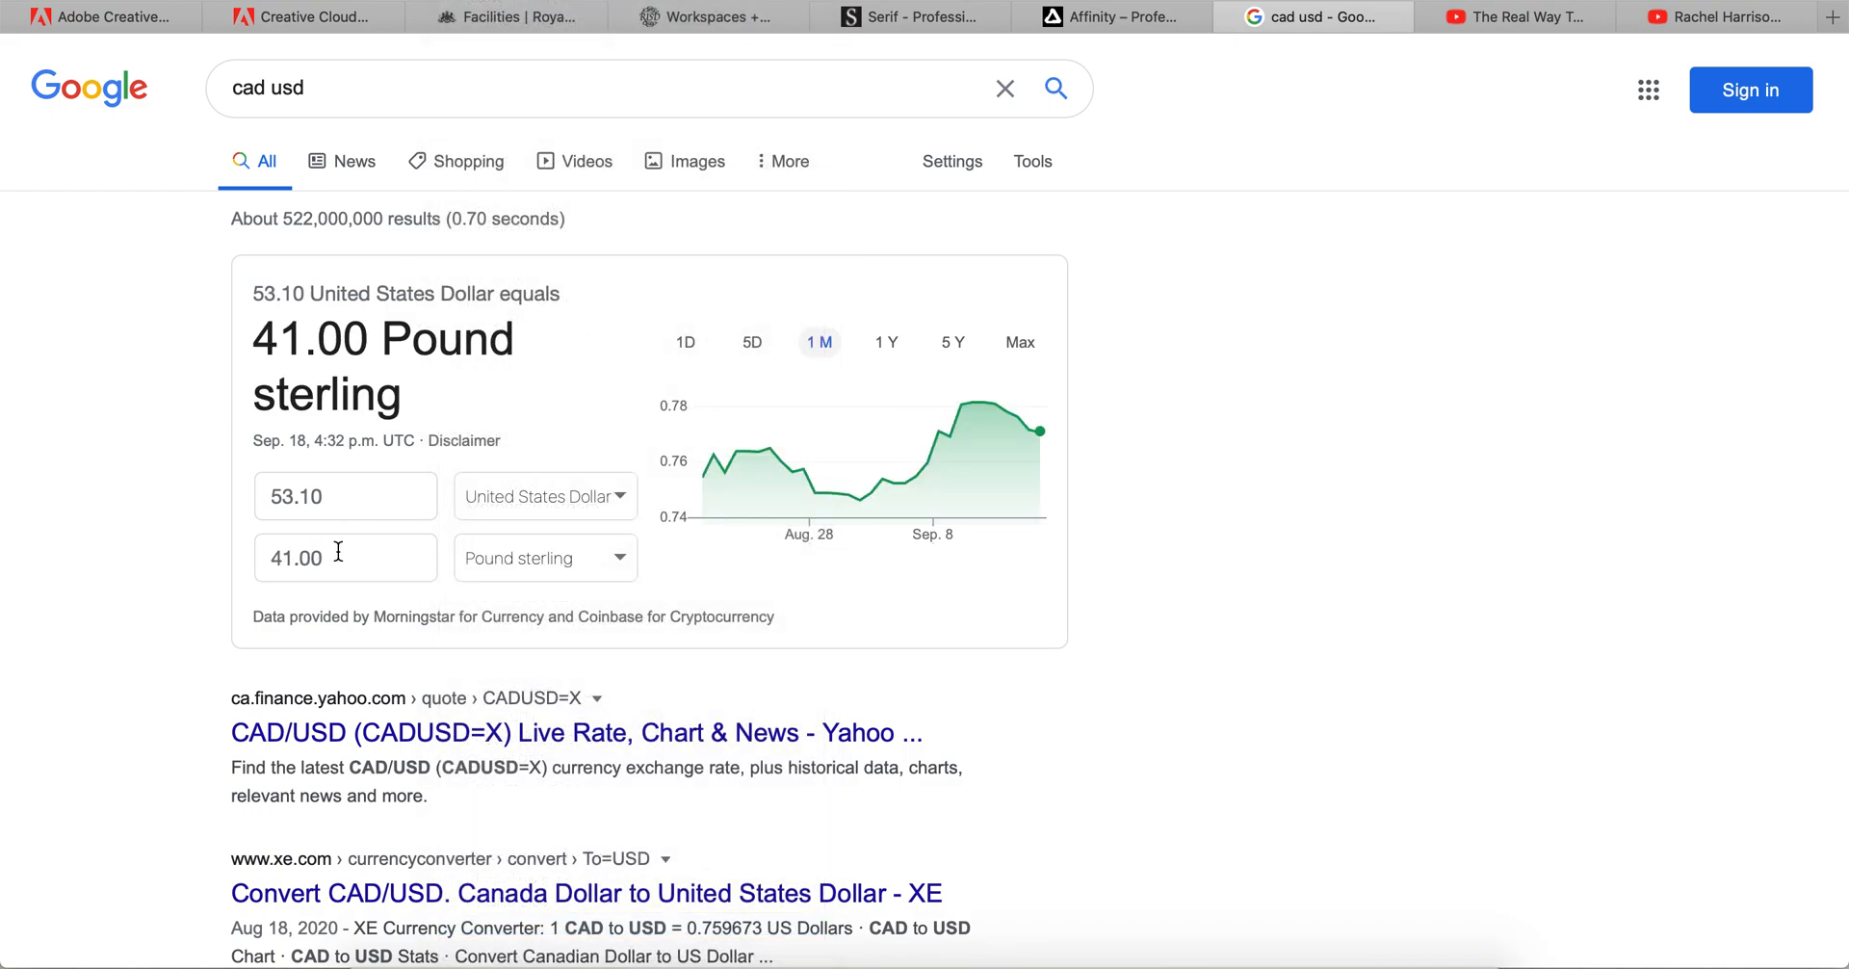
type("50")
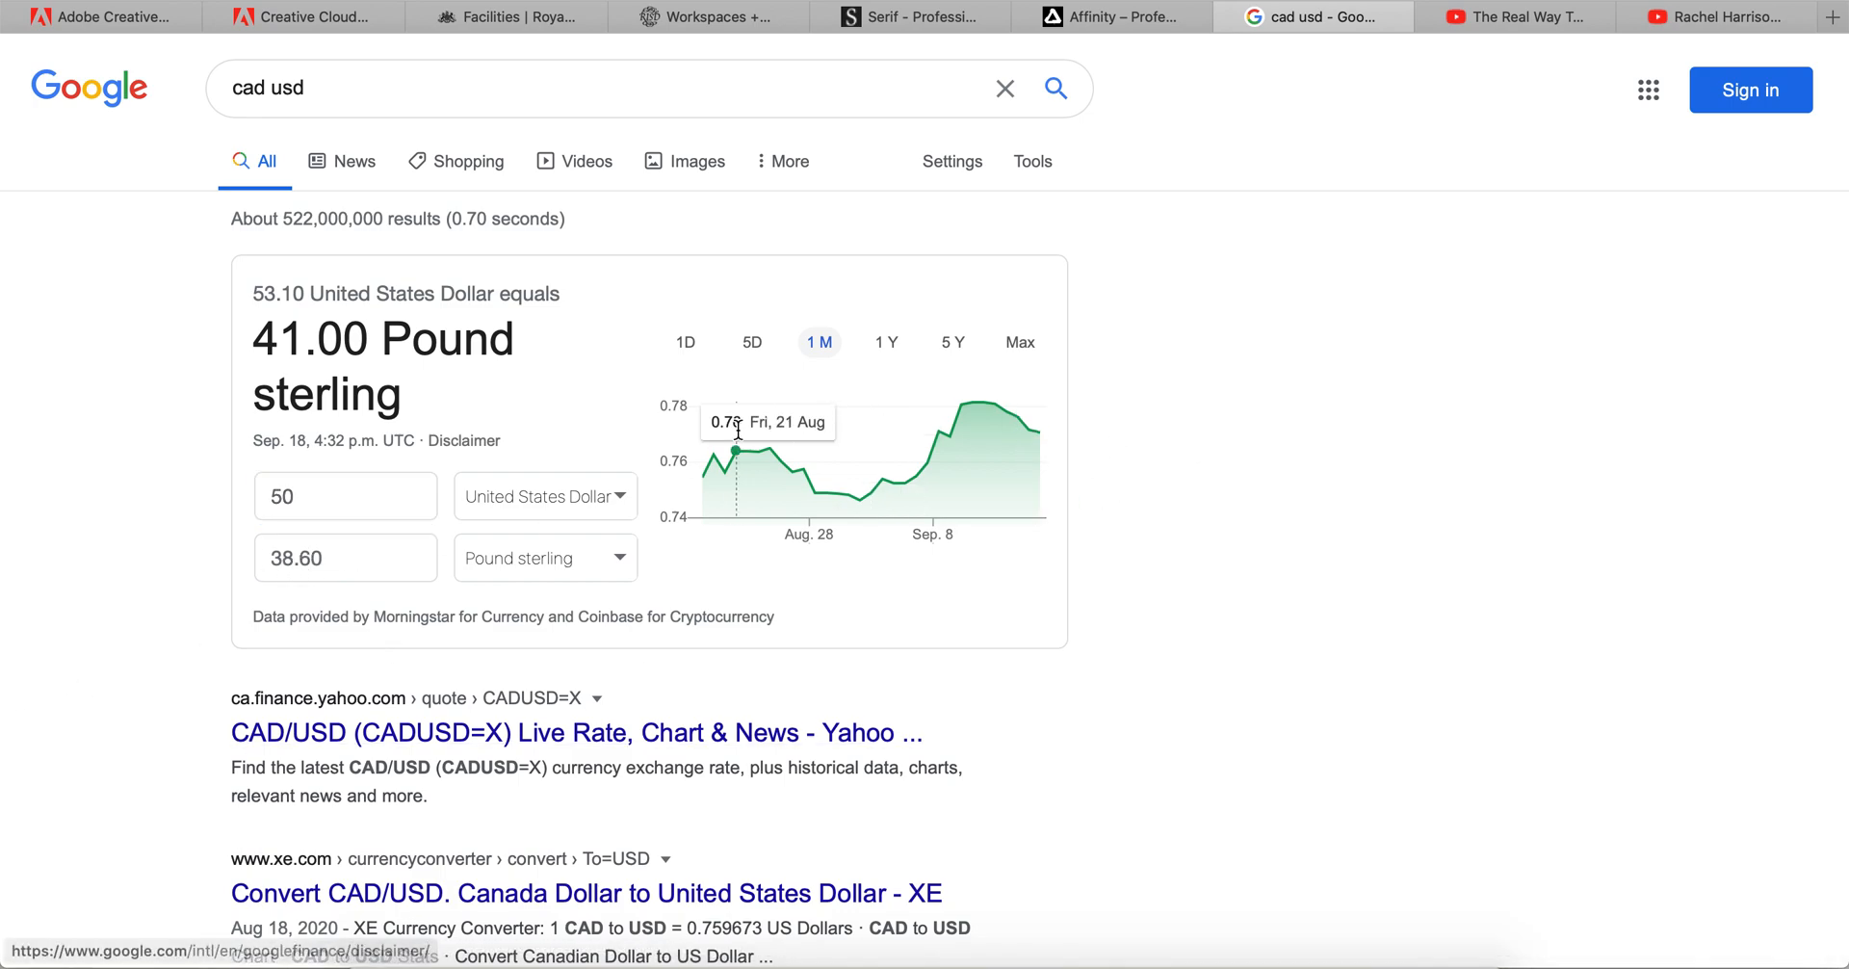
mouse_move(926, 459)
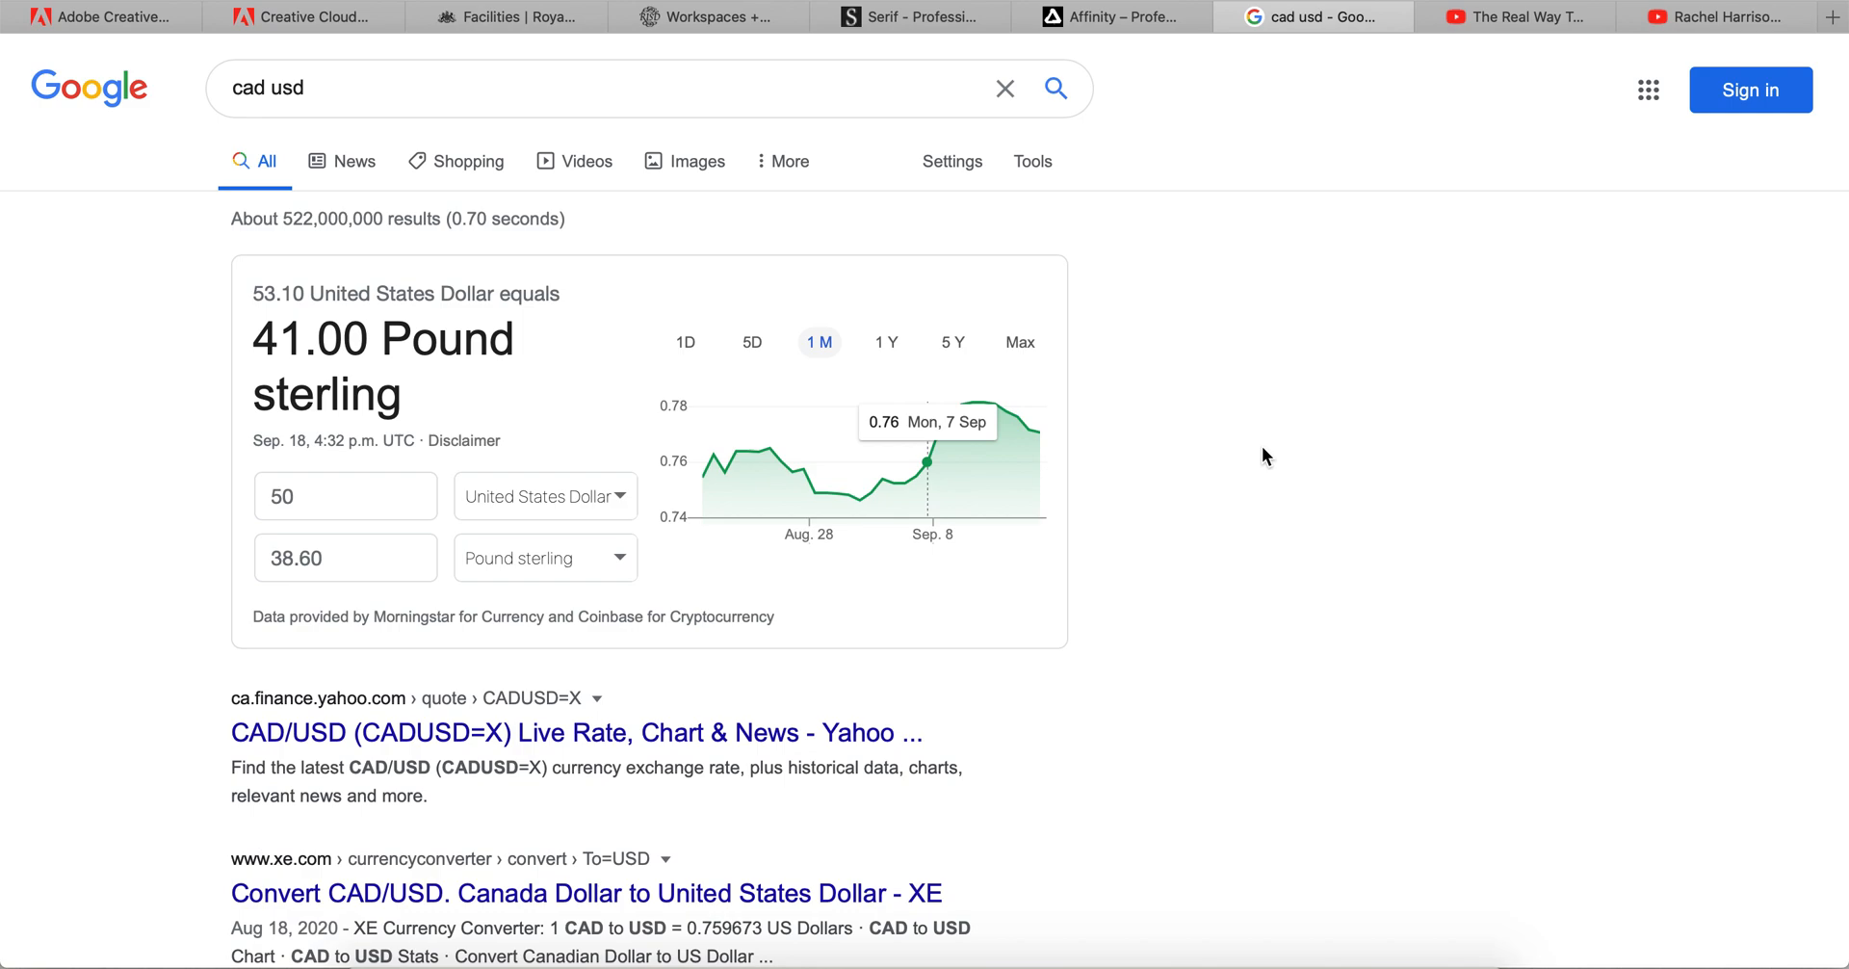
mouse_move(1076, 33)
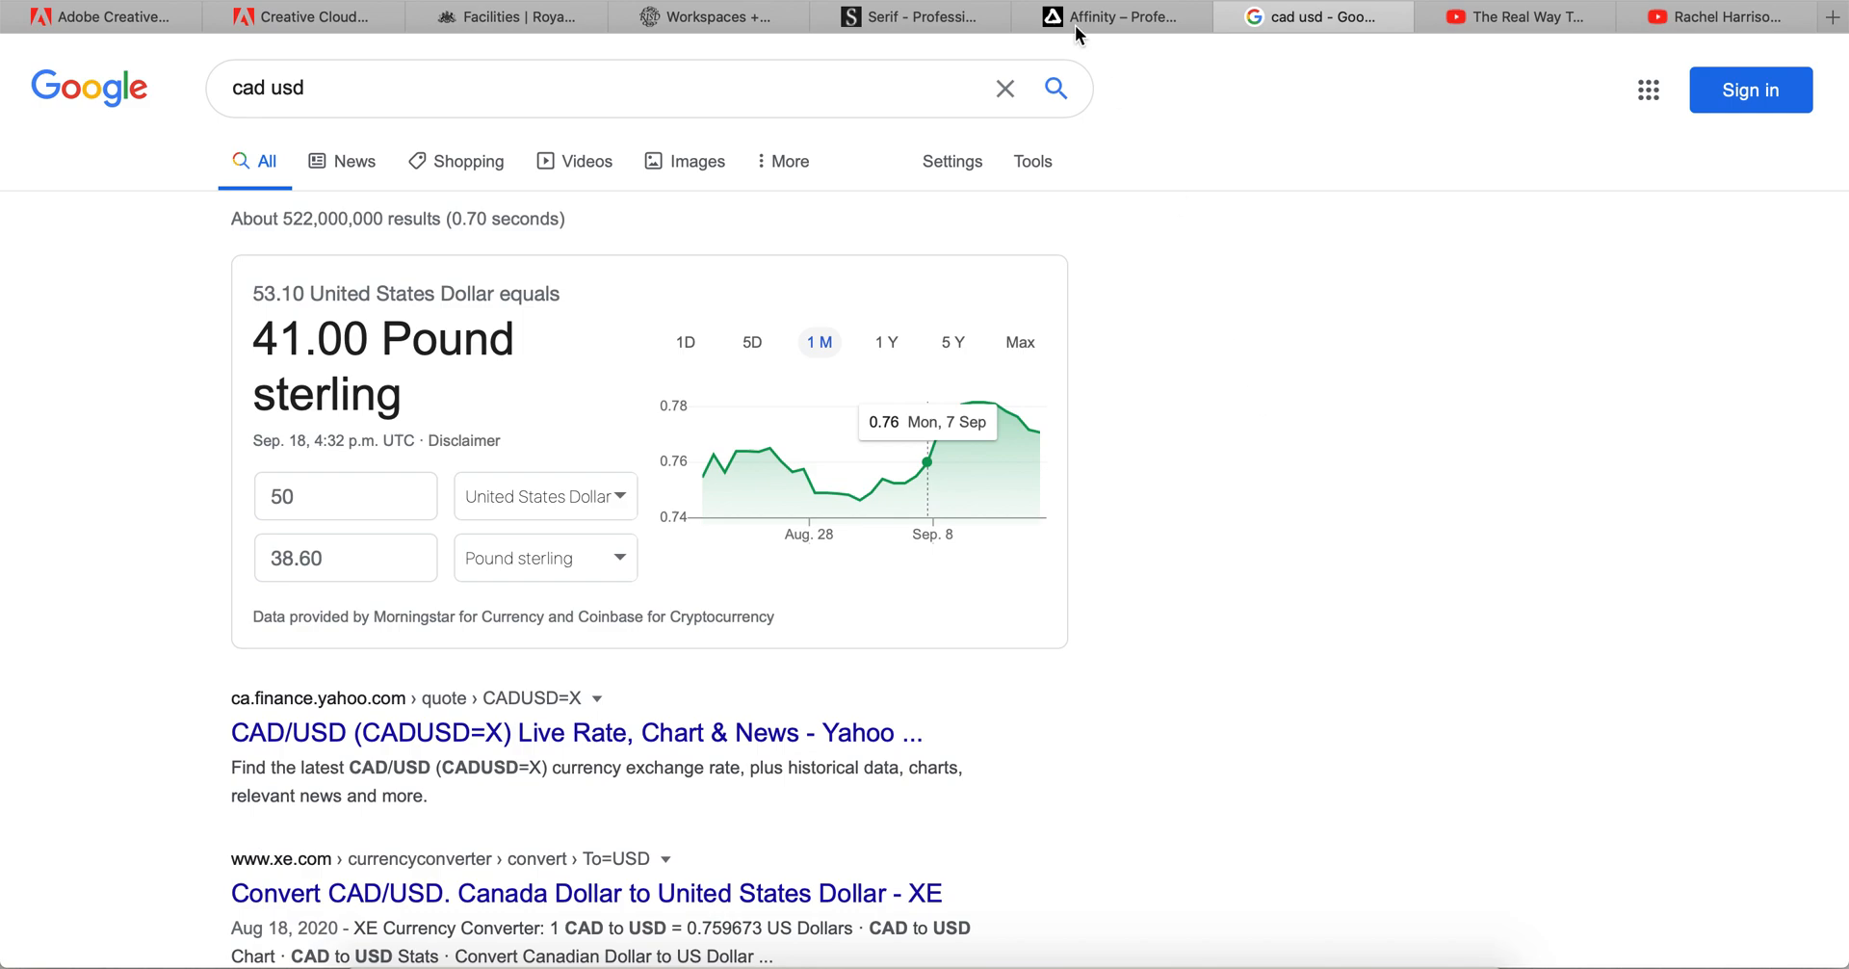
Glance at the Affinity Publisher page, then return to the Creative Cloud plans listing All Apps at US$52.99/mo.
left_click(1109, 16)
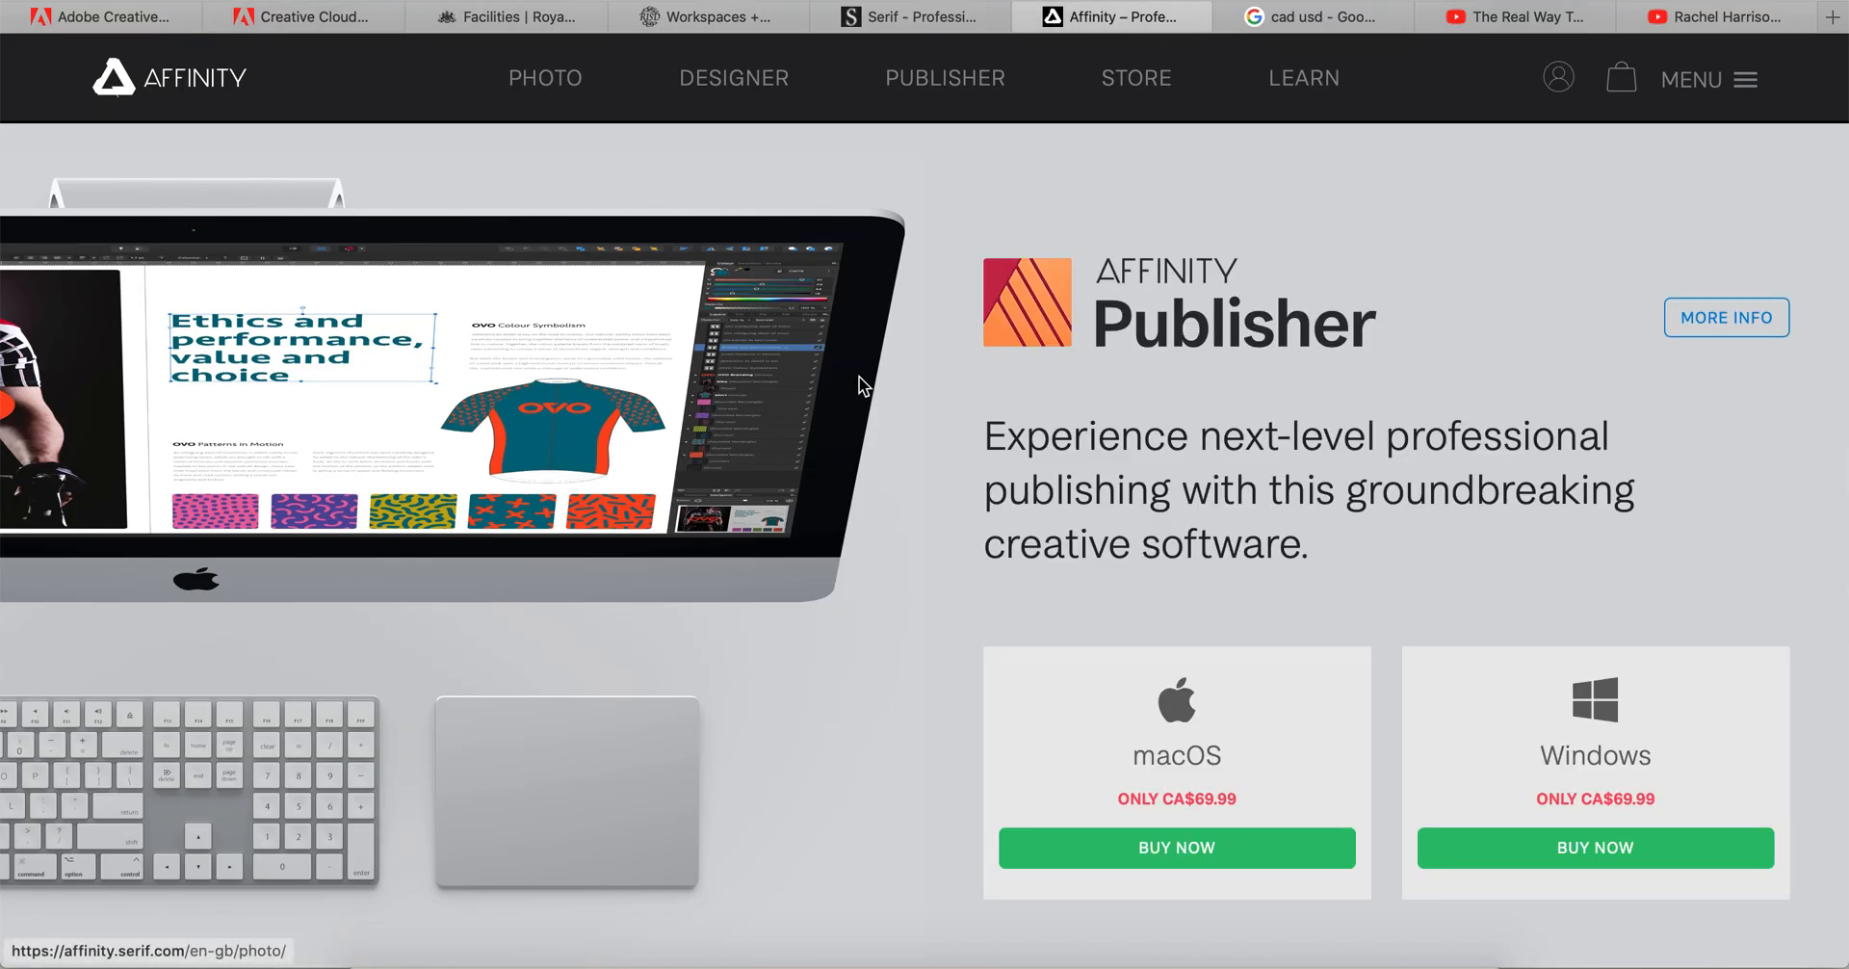
scroll("down", 3)
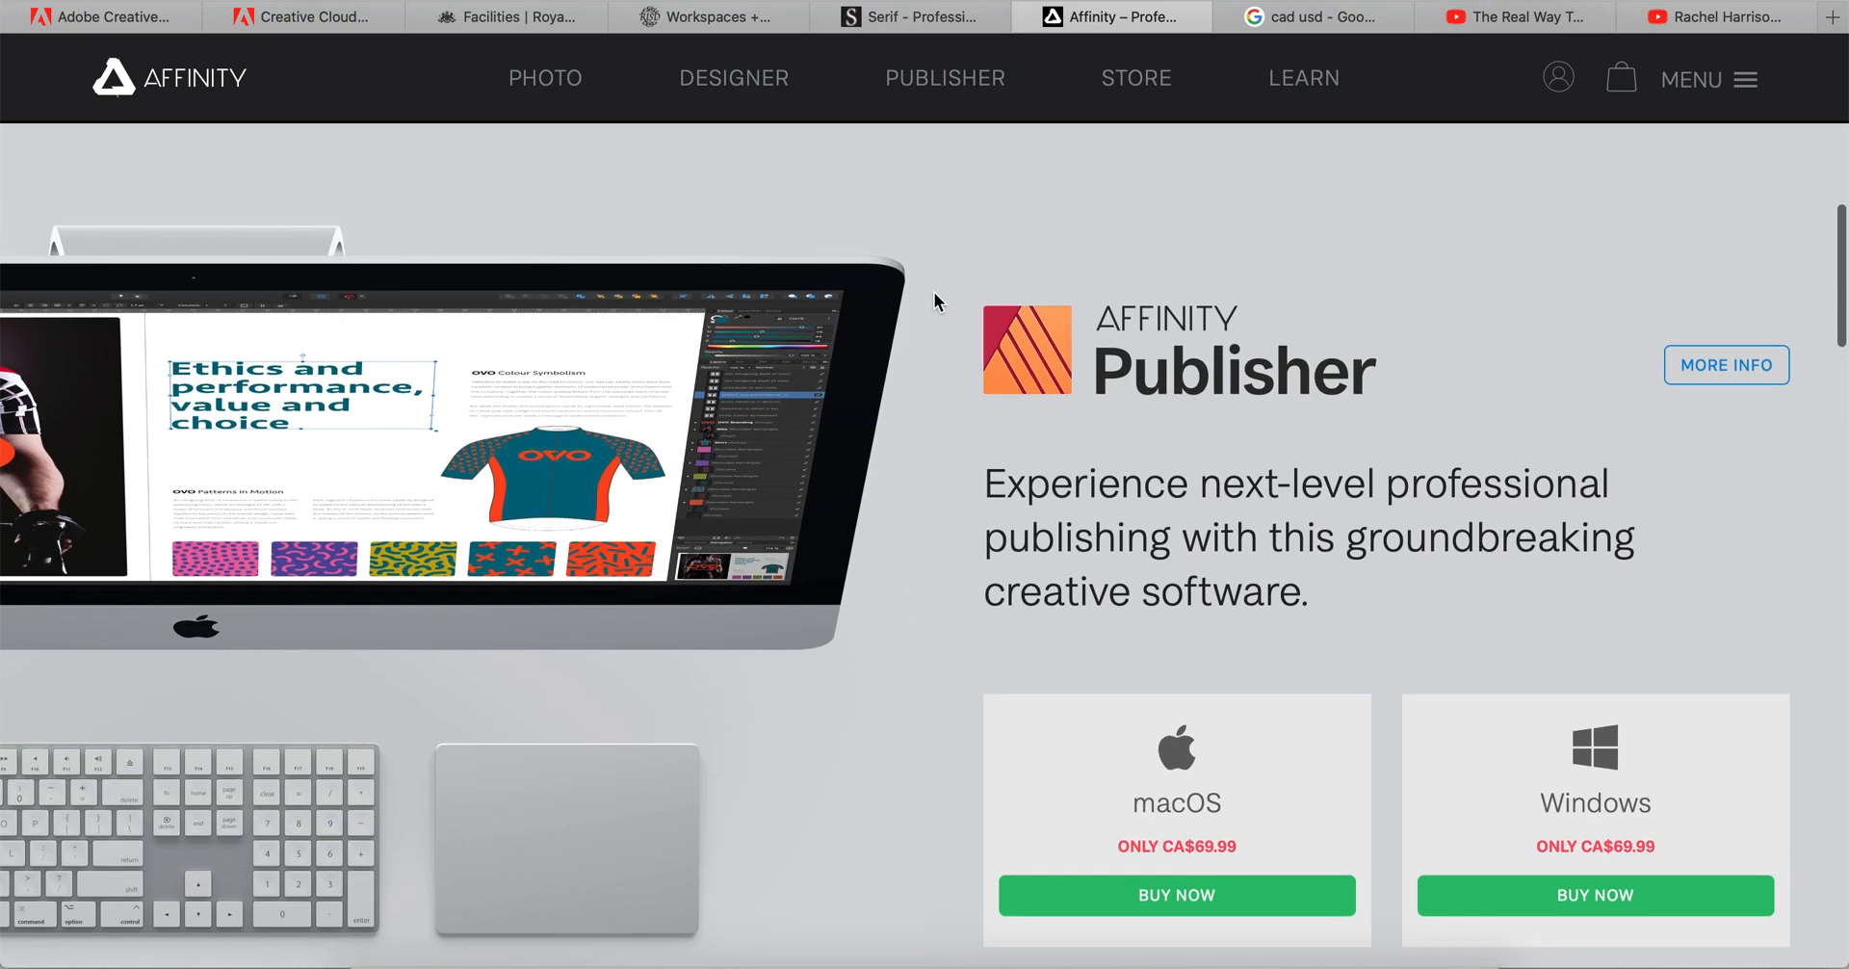
left_click(302, 16)
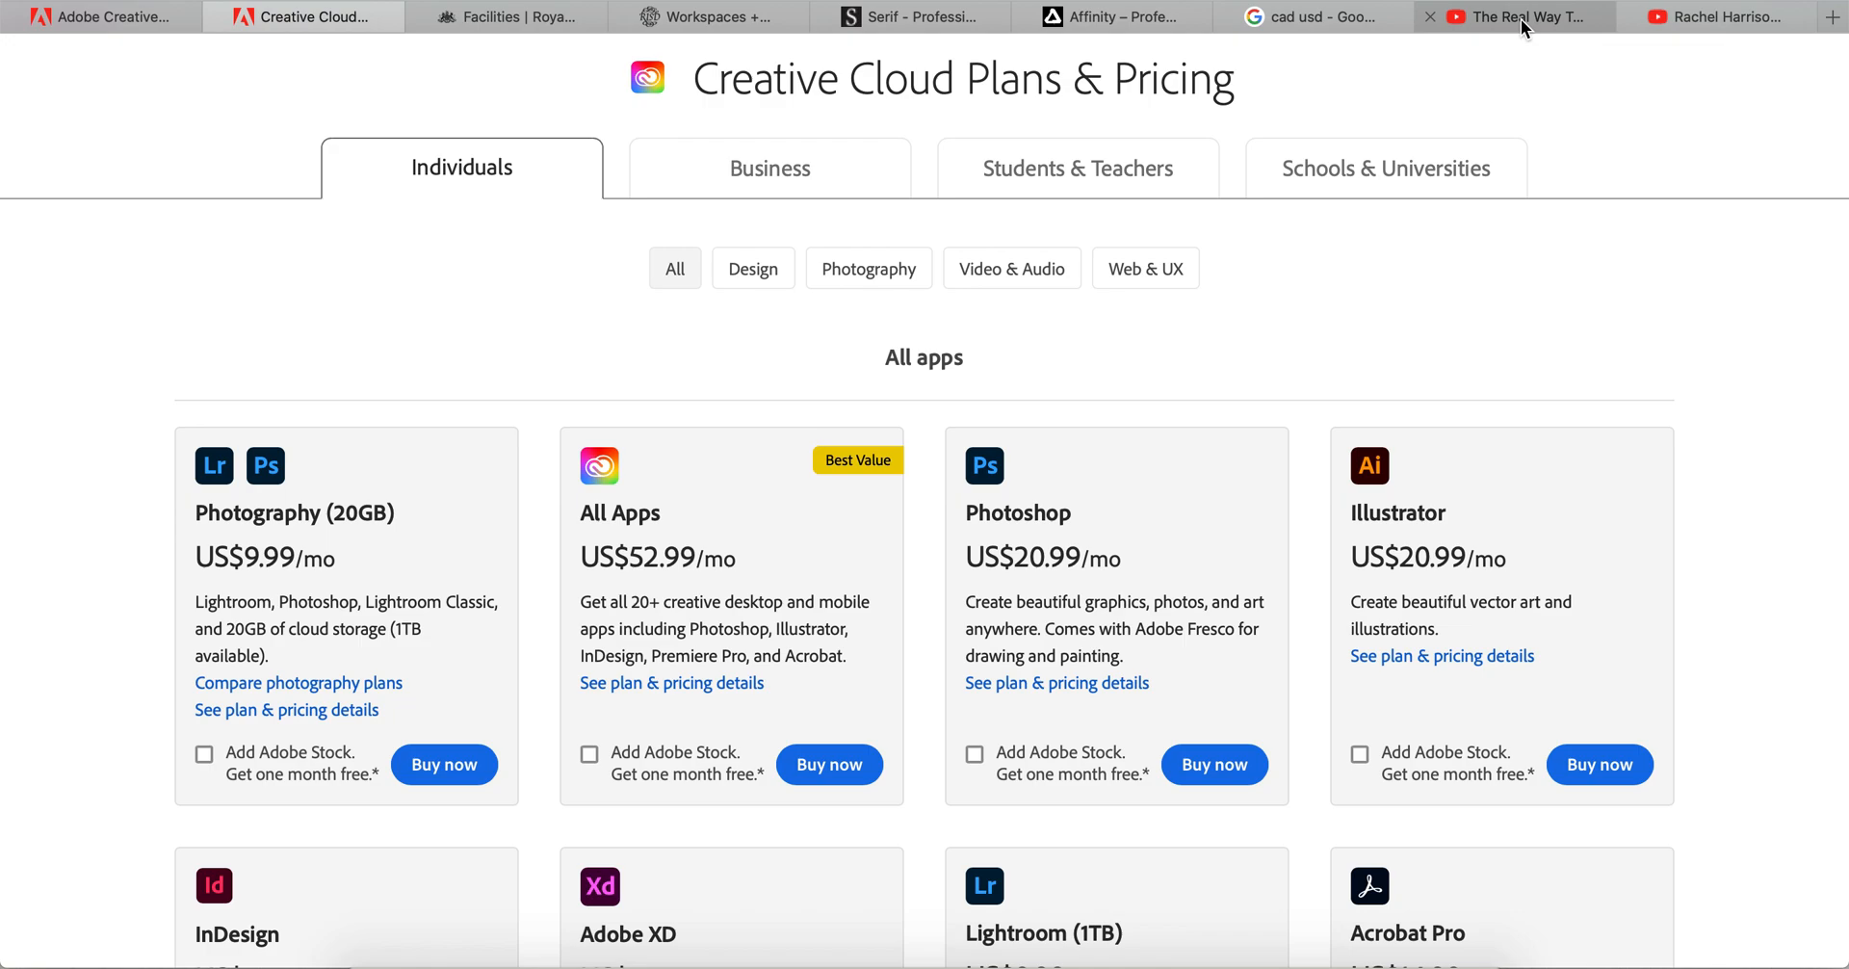
Show The Real Way To Make Money Online YouTube channel's home page with its recent Affinity Designer uploads.
left_click(1515, 16)
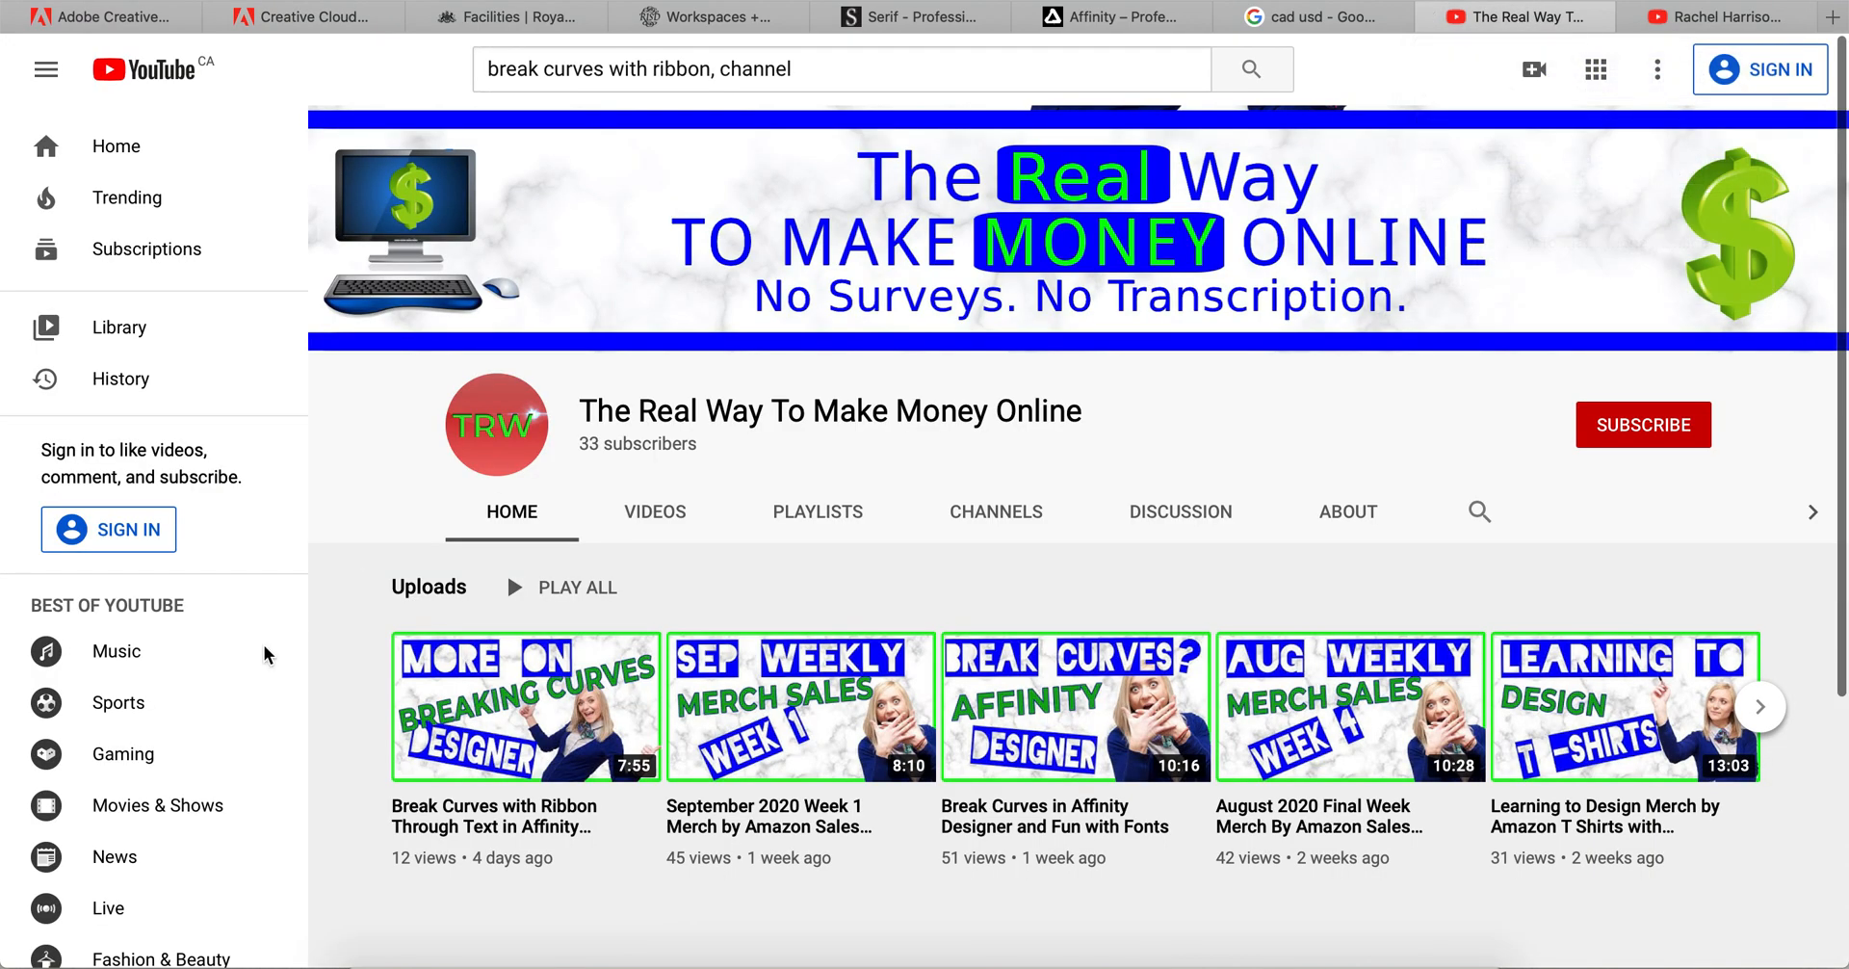
scroll("down", 3)
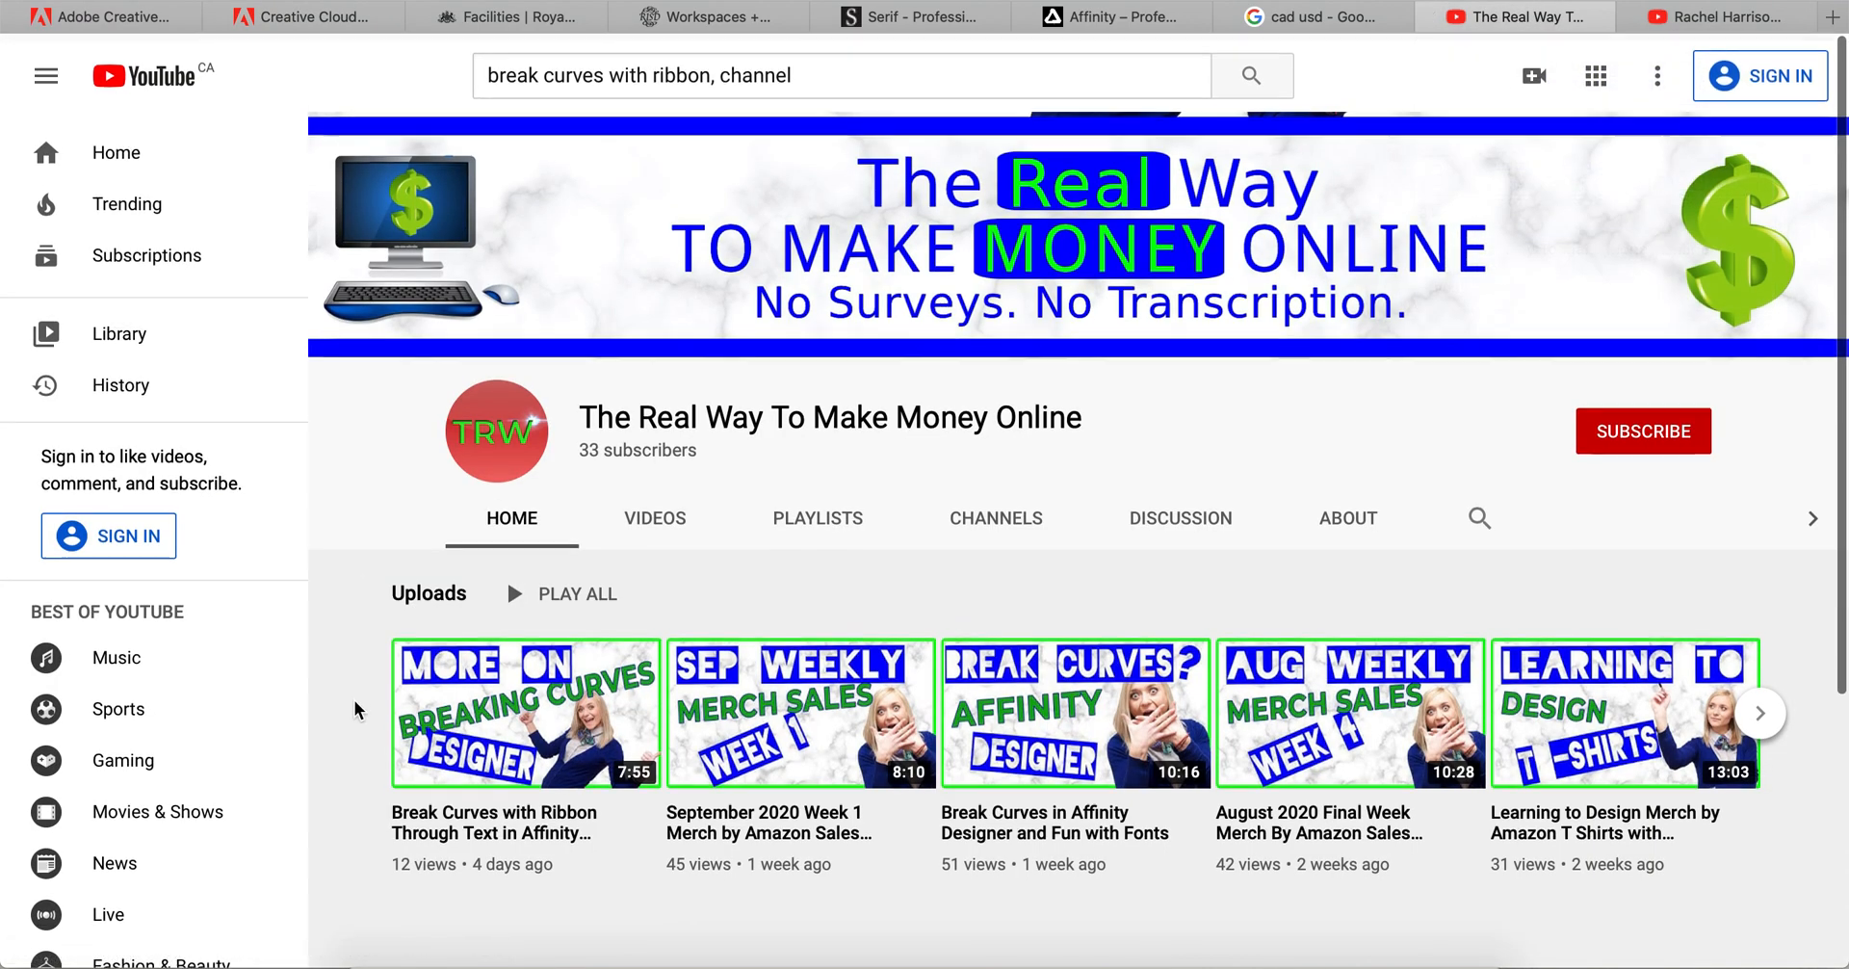
scroll("down", 3)
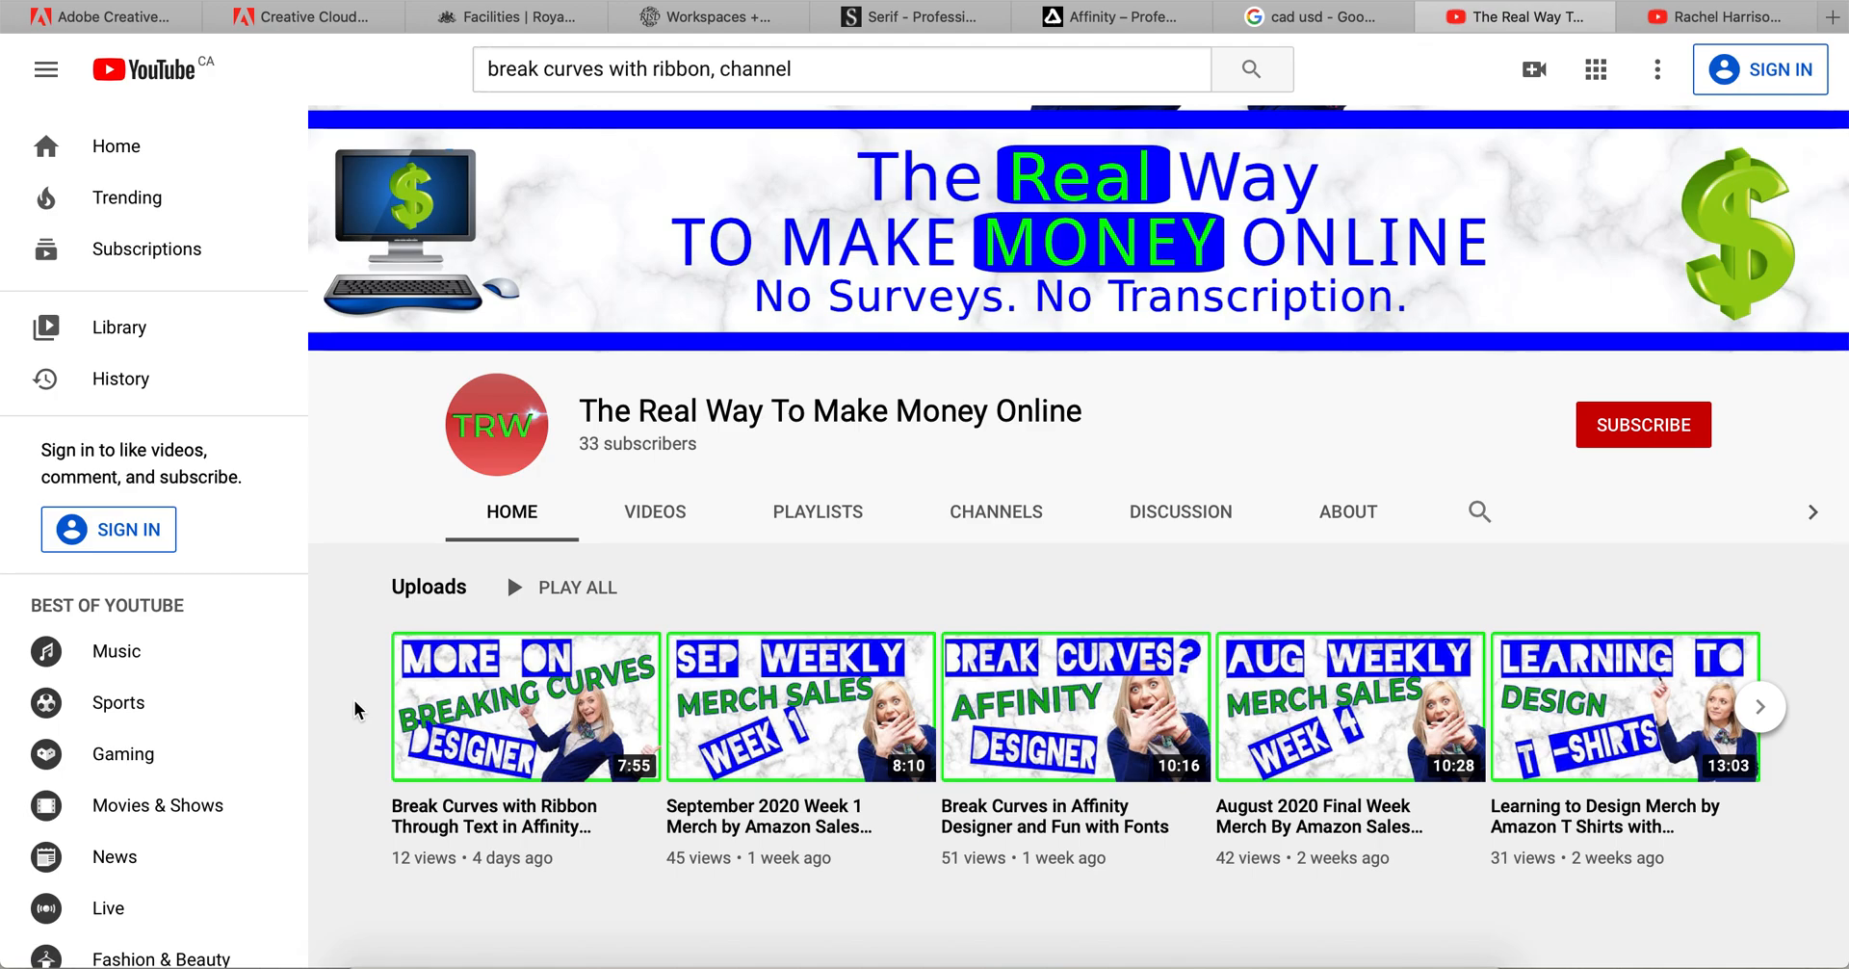
left_click(839, 69)
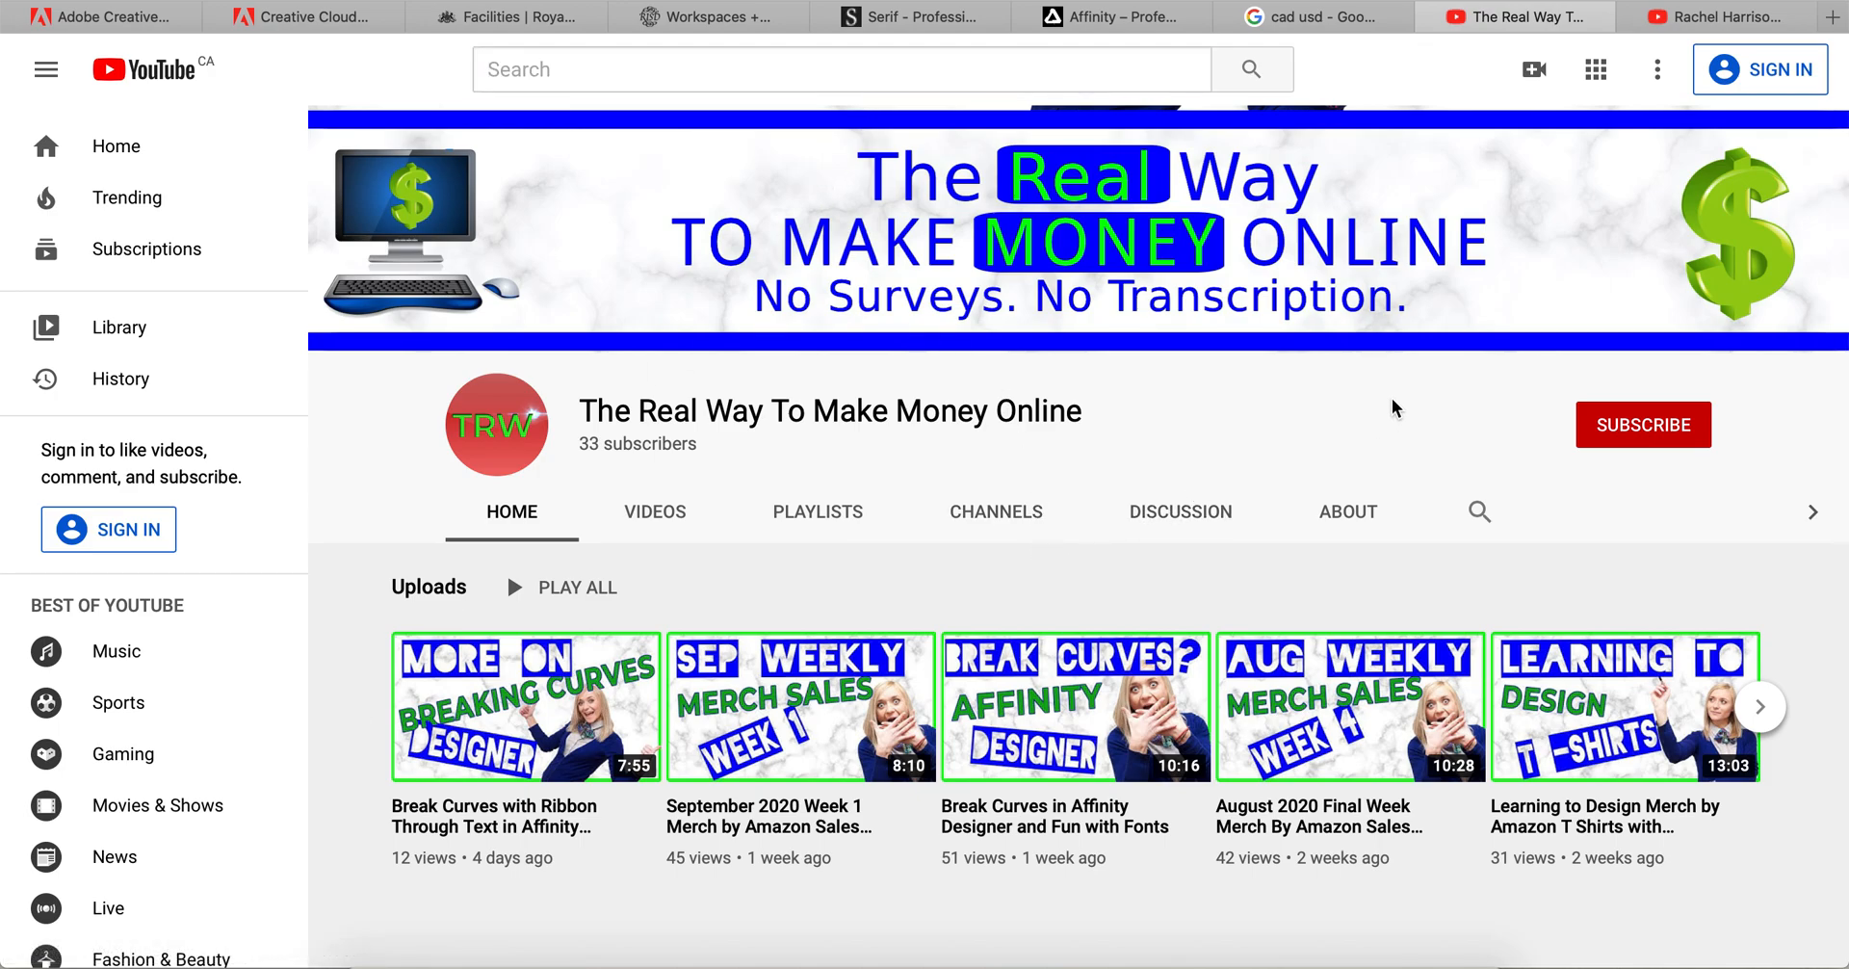
mouse_move(746, 412)
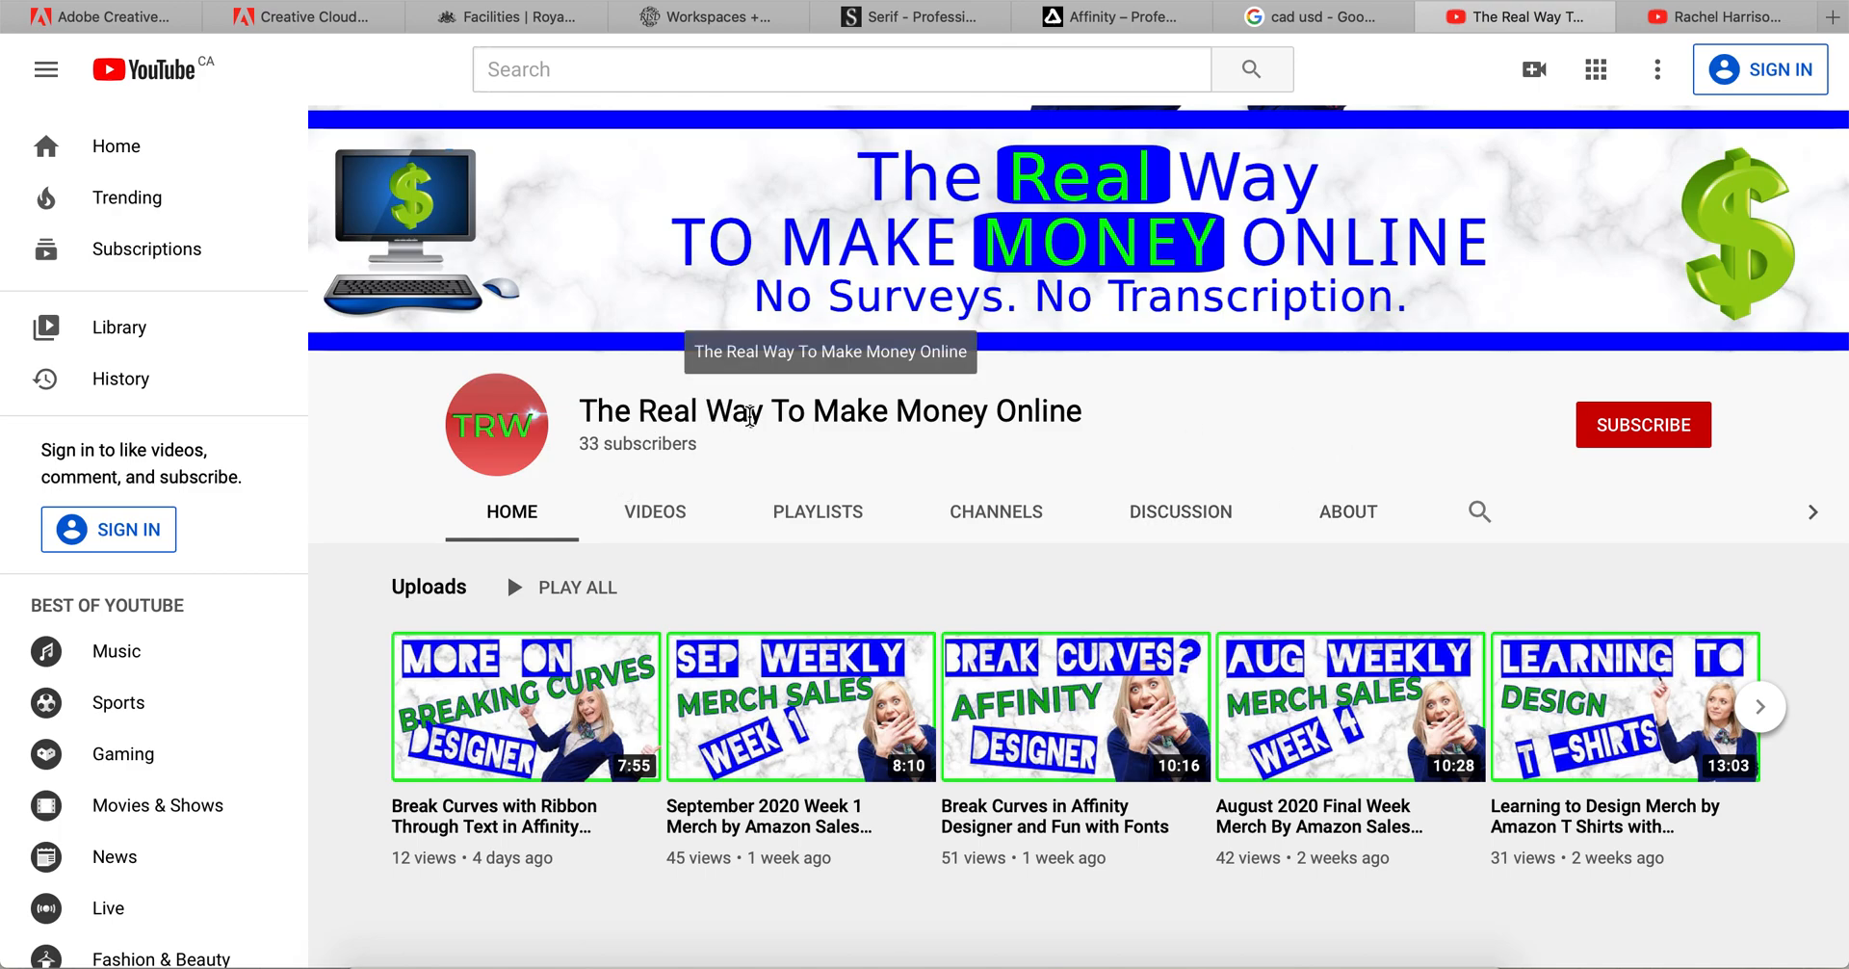
mouse_move(1336, 429)
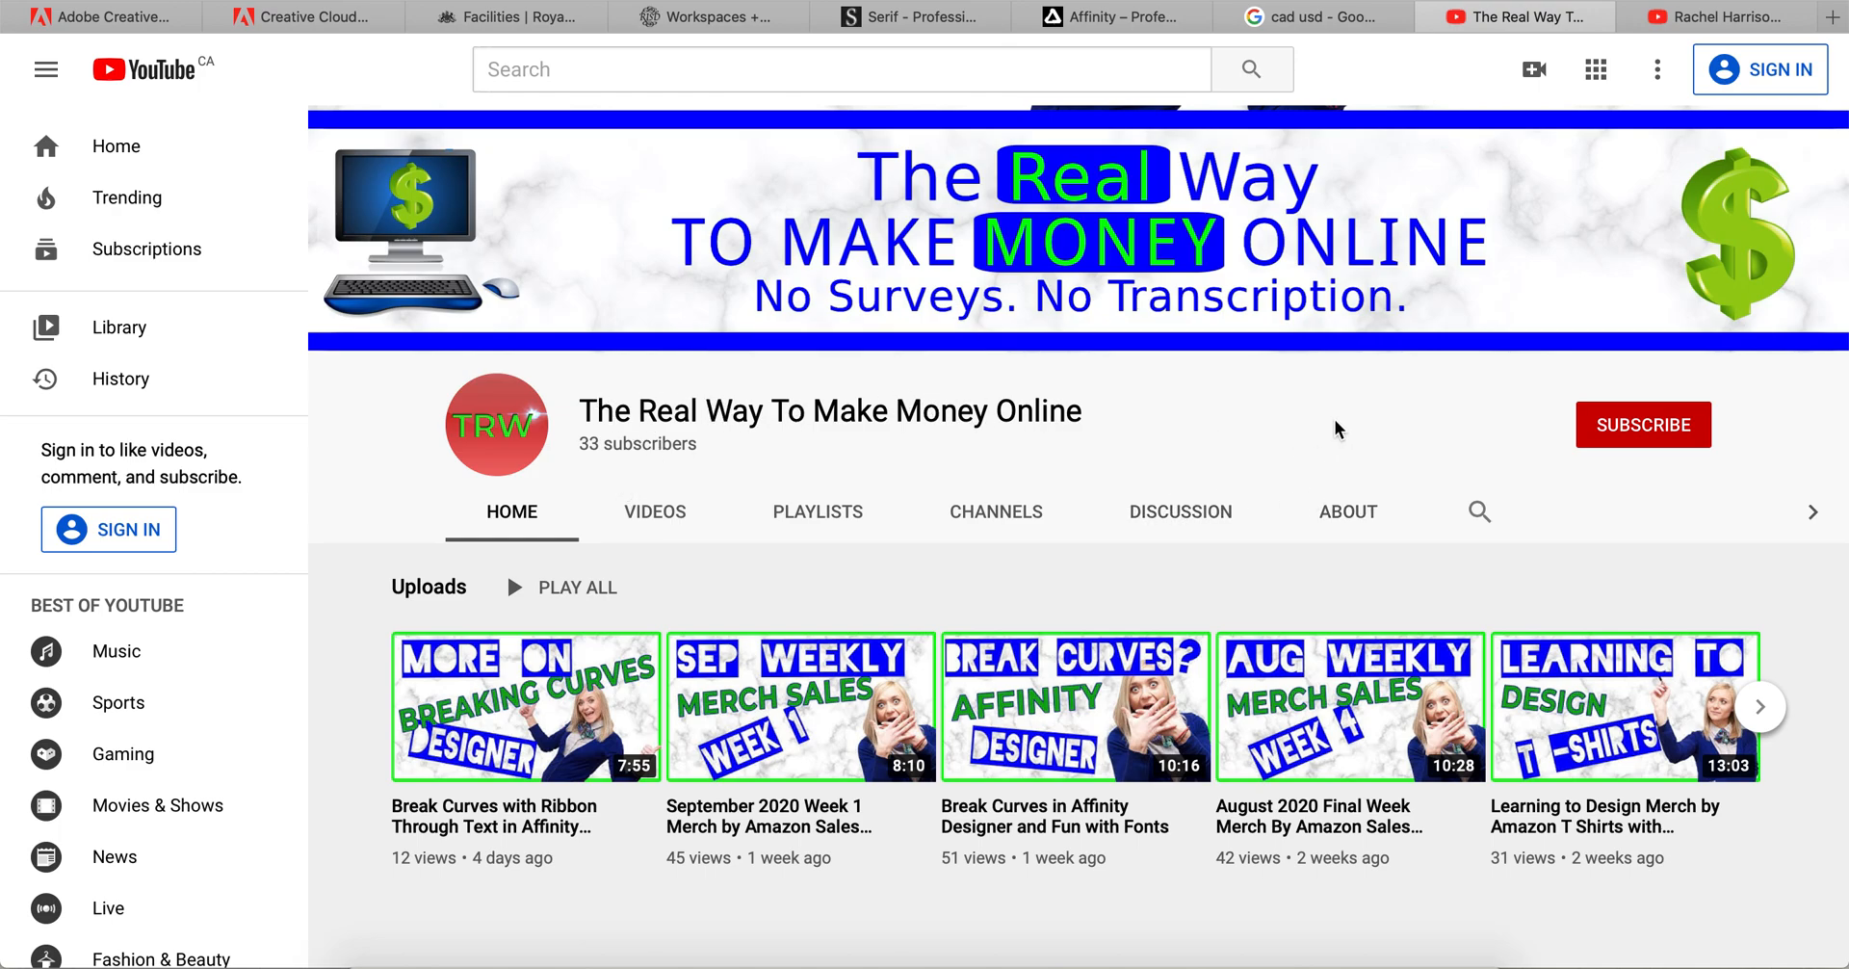
Browse the channel's Videos list through older Affinity text-manipulation and Merch by Amazon tutorials.
left_click(655, 511)
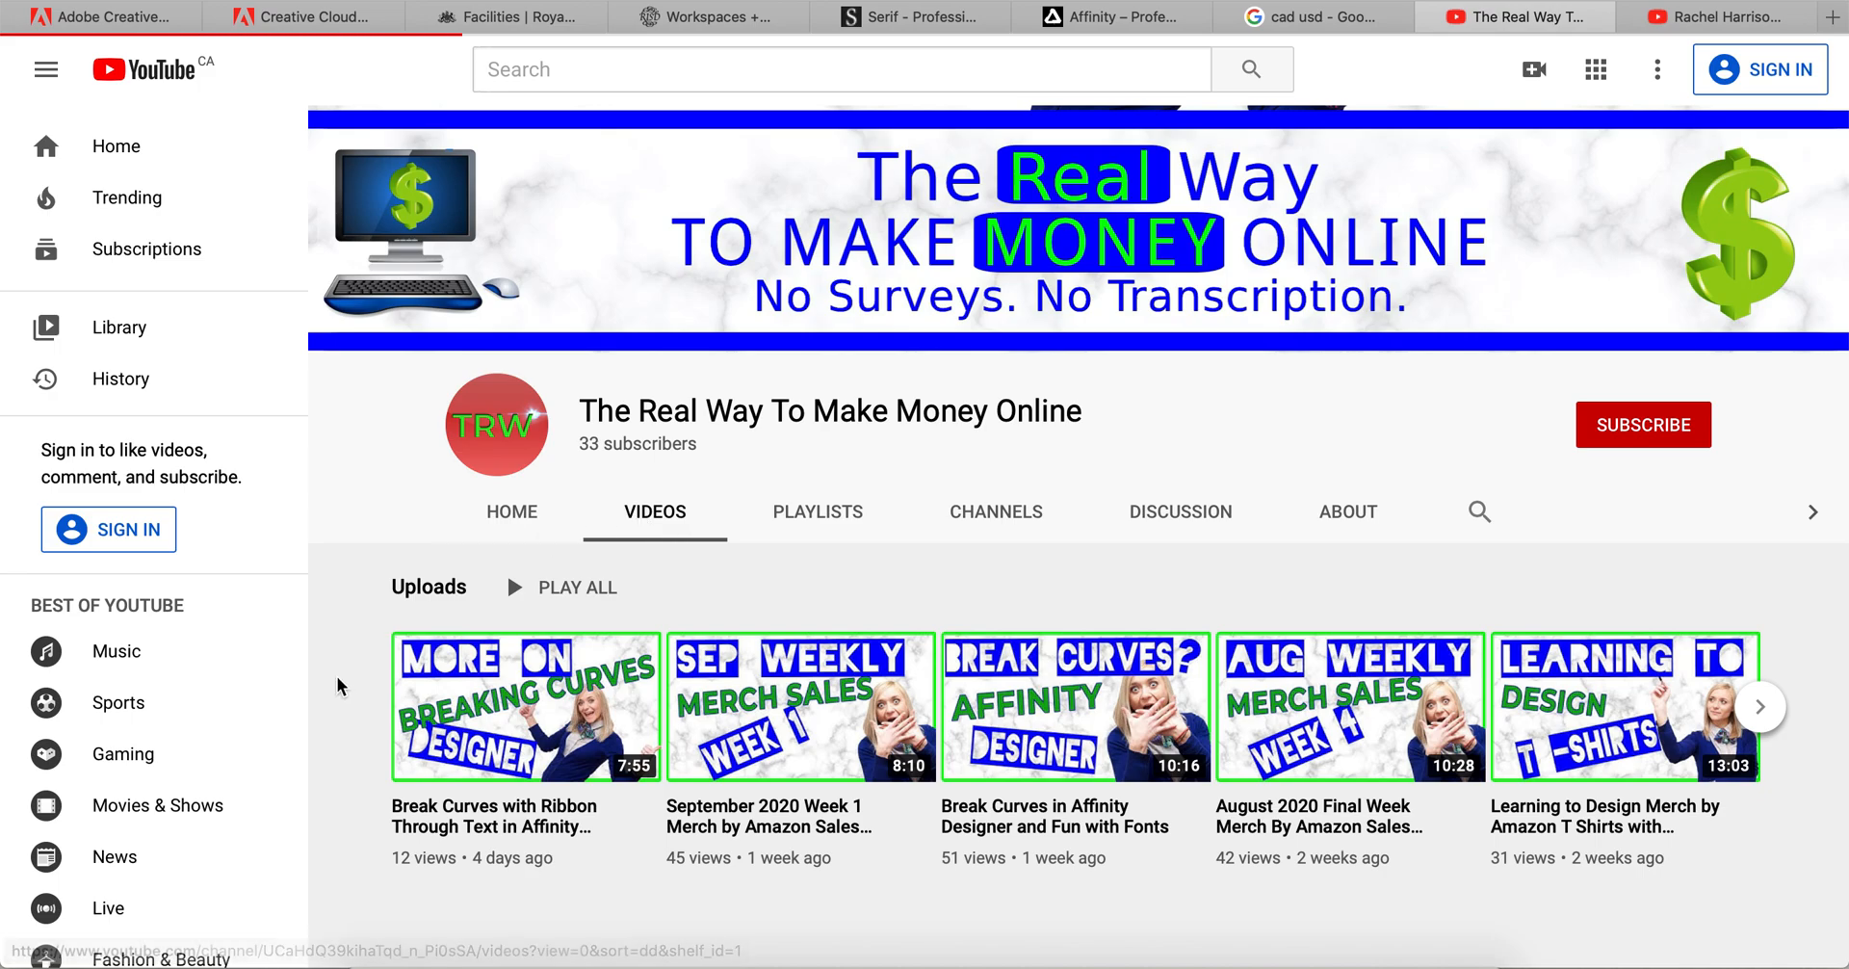
scroll("down", 3)
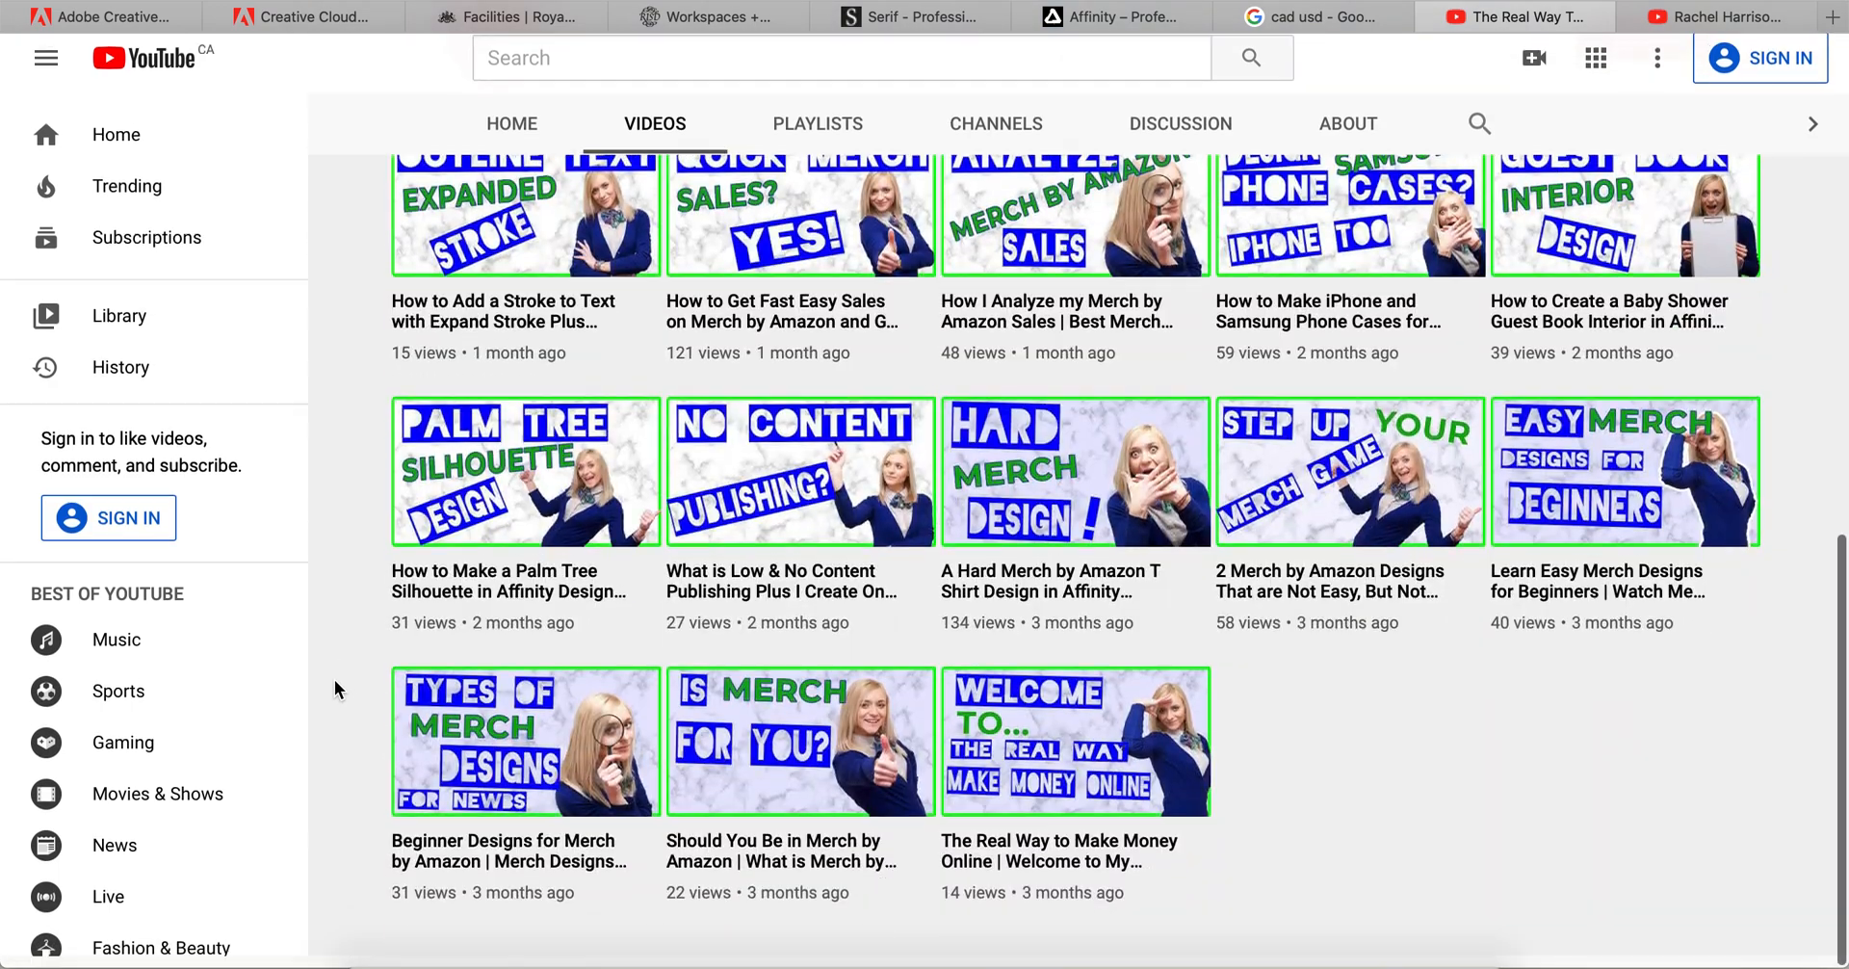
scroll("down", 3)
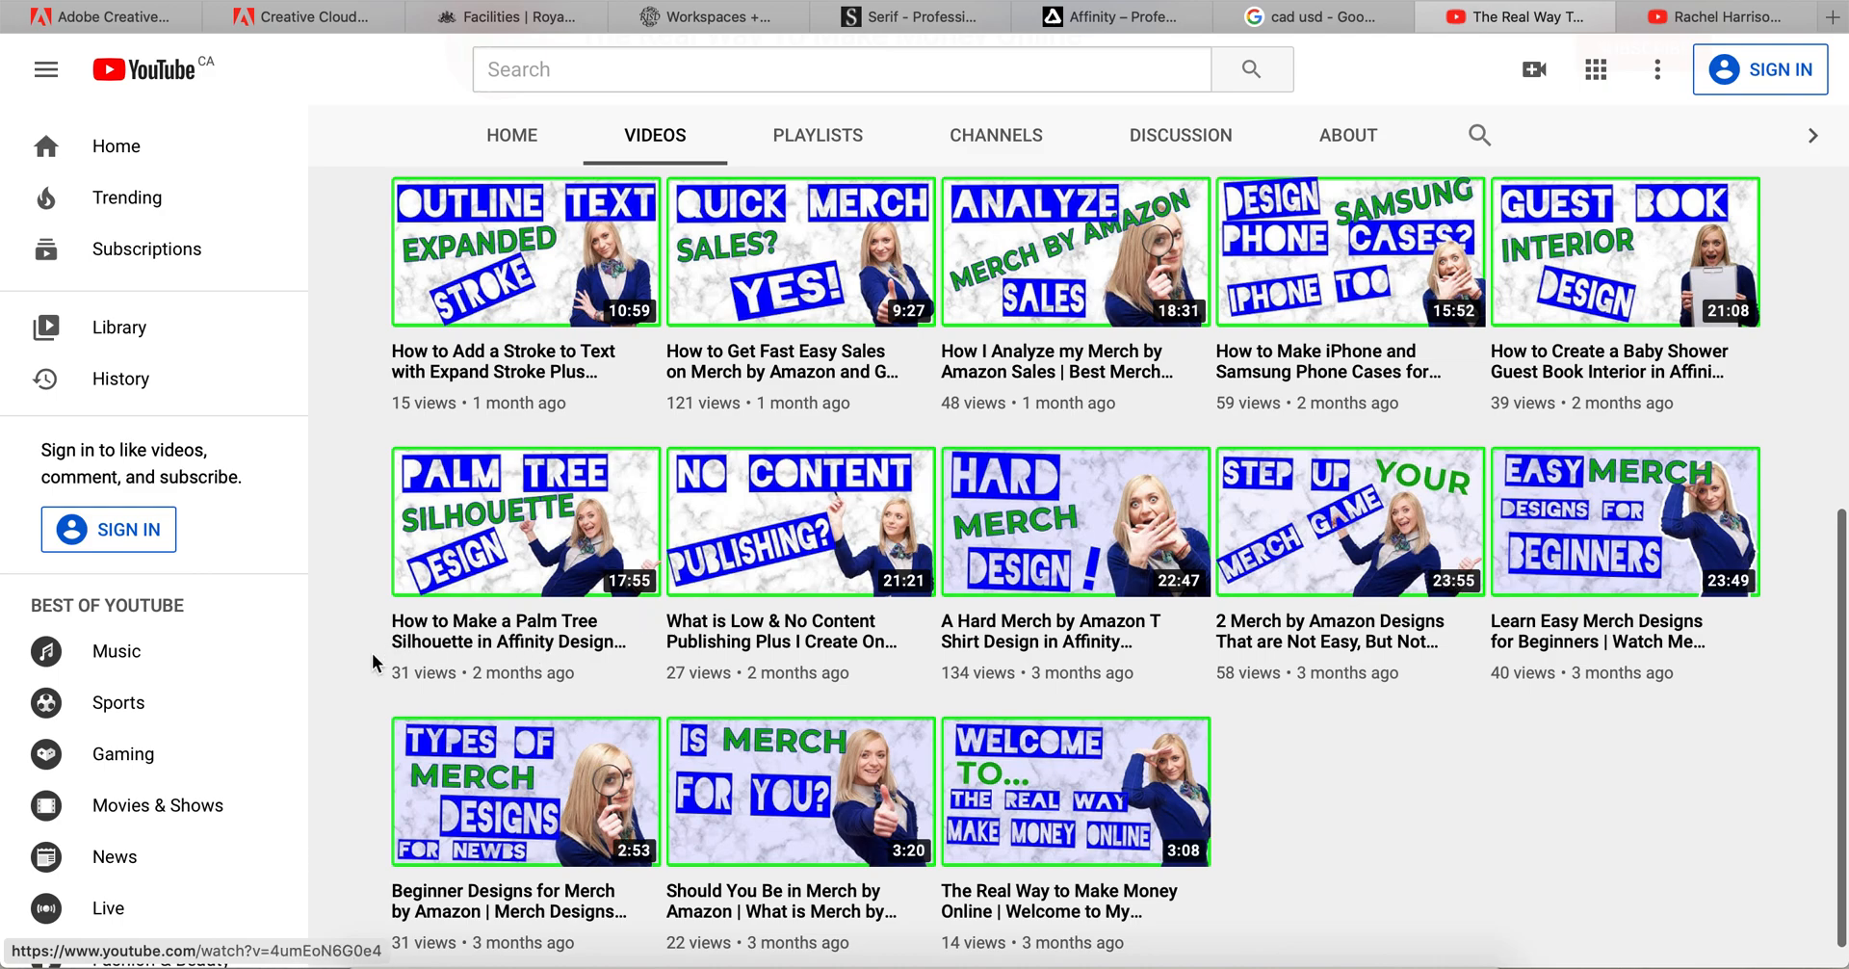
scroll("down", 3)
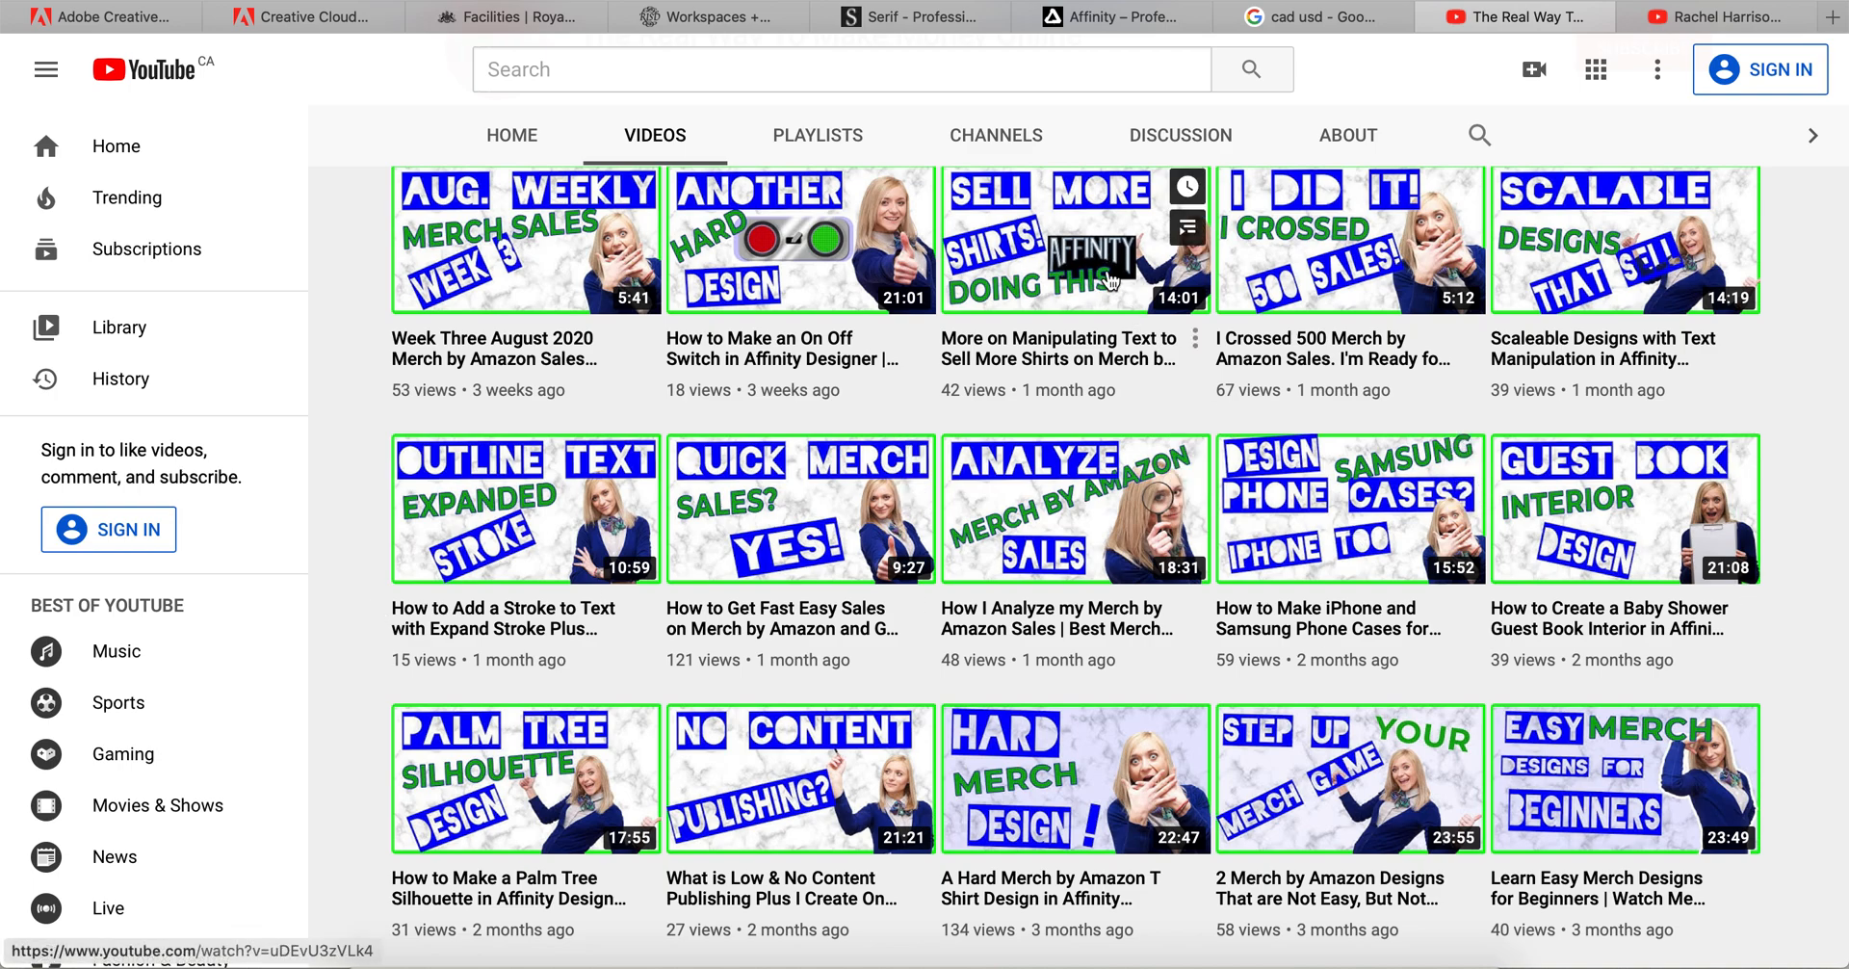
mouse_move(1104, 279)
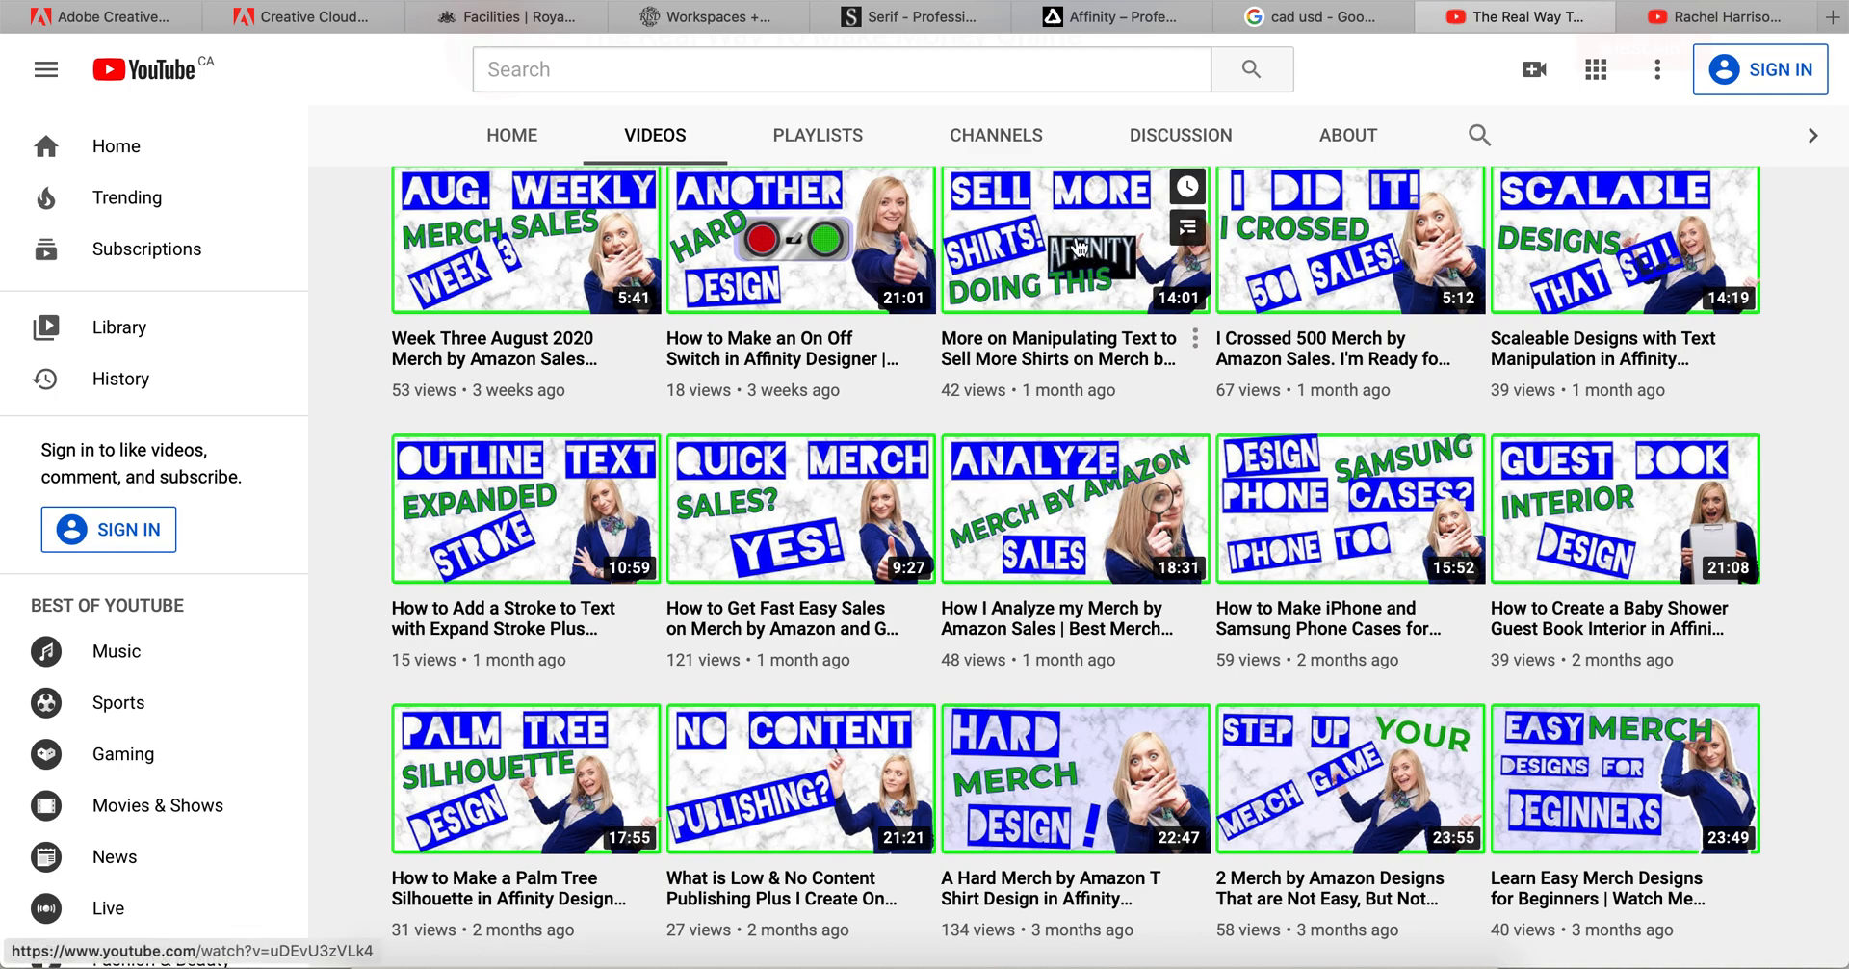
mouse_move(1088, 280)
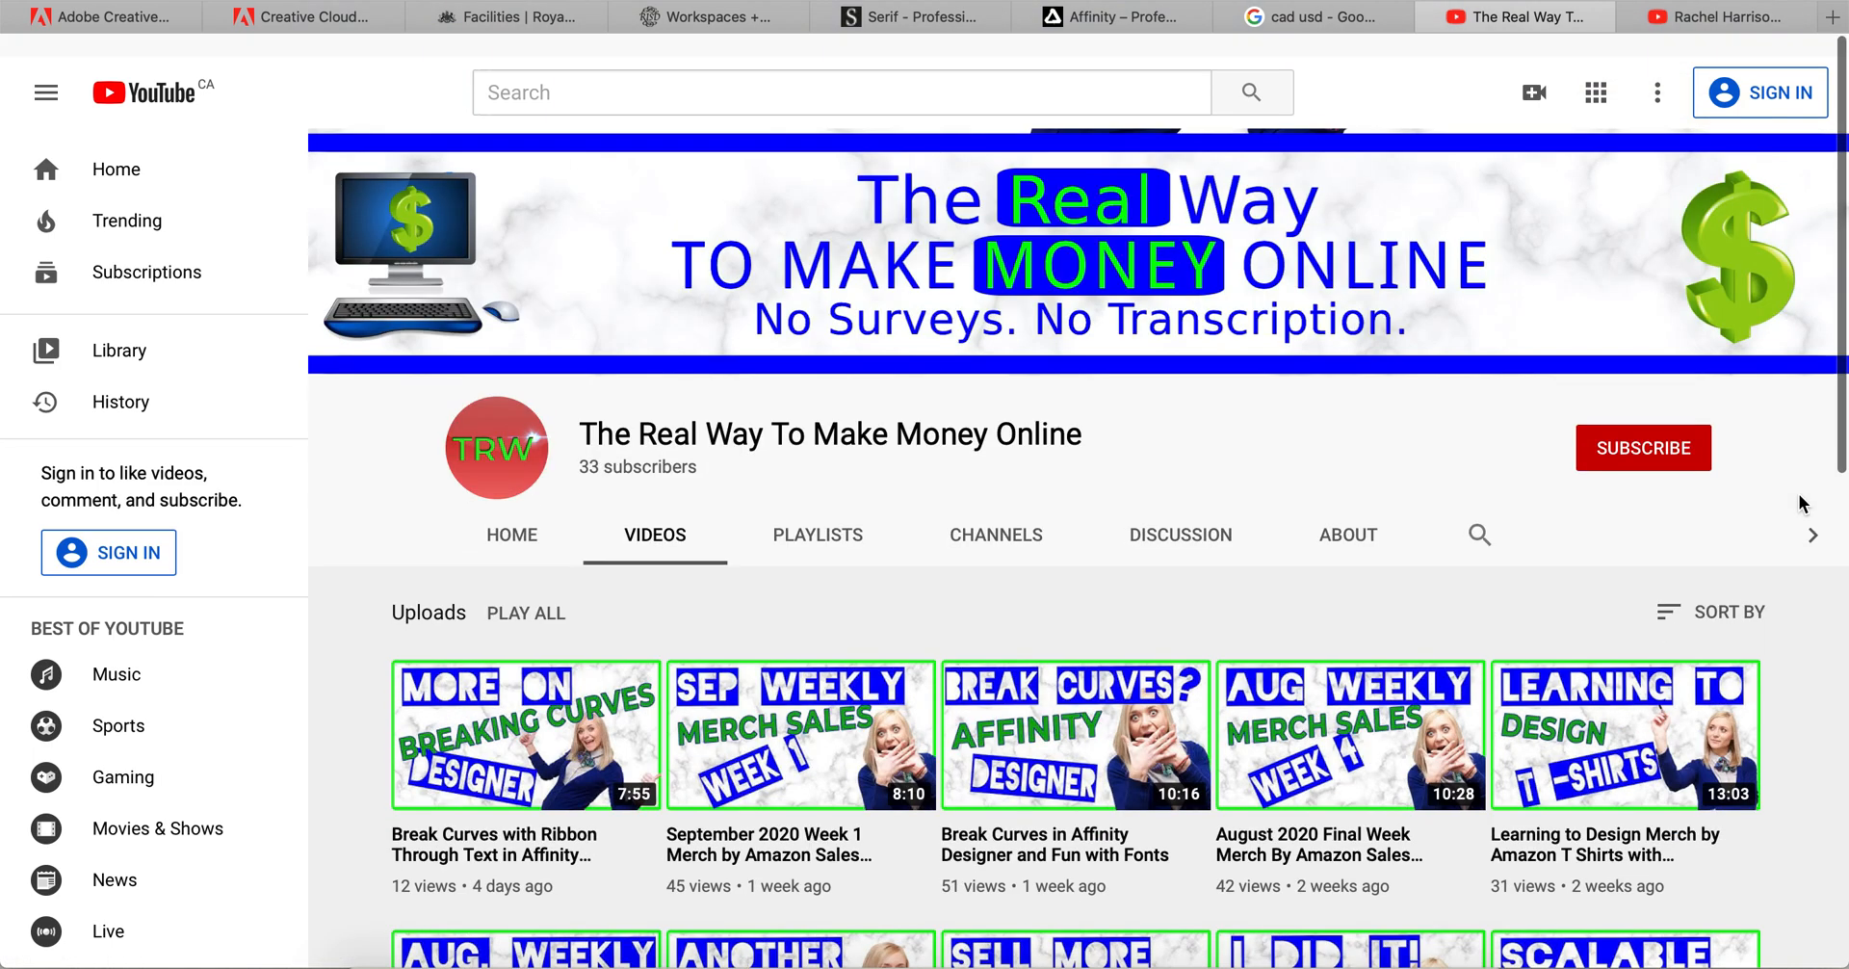
scroll("down", 3)
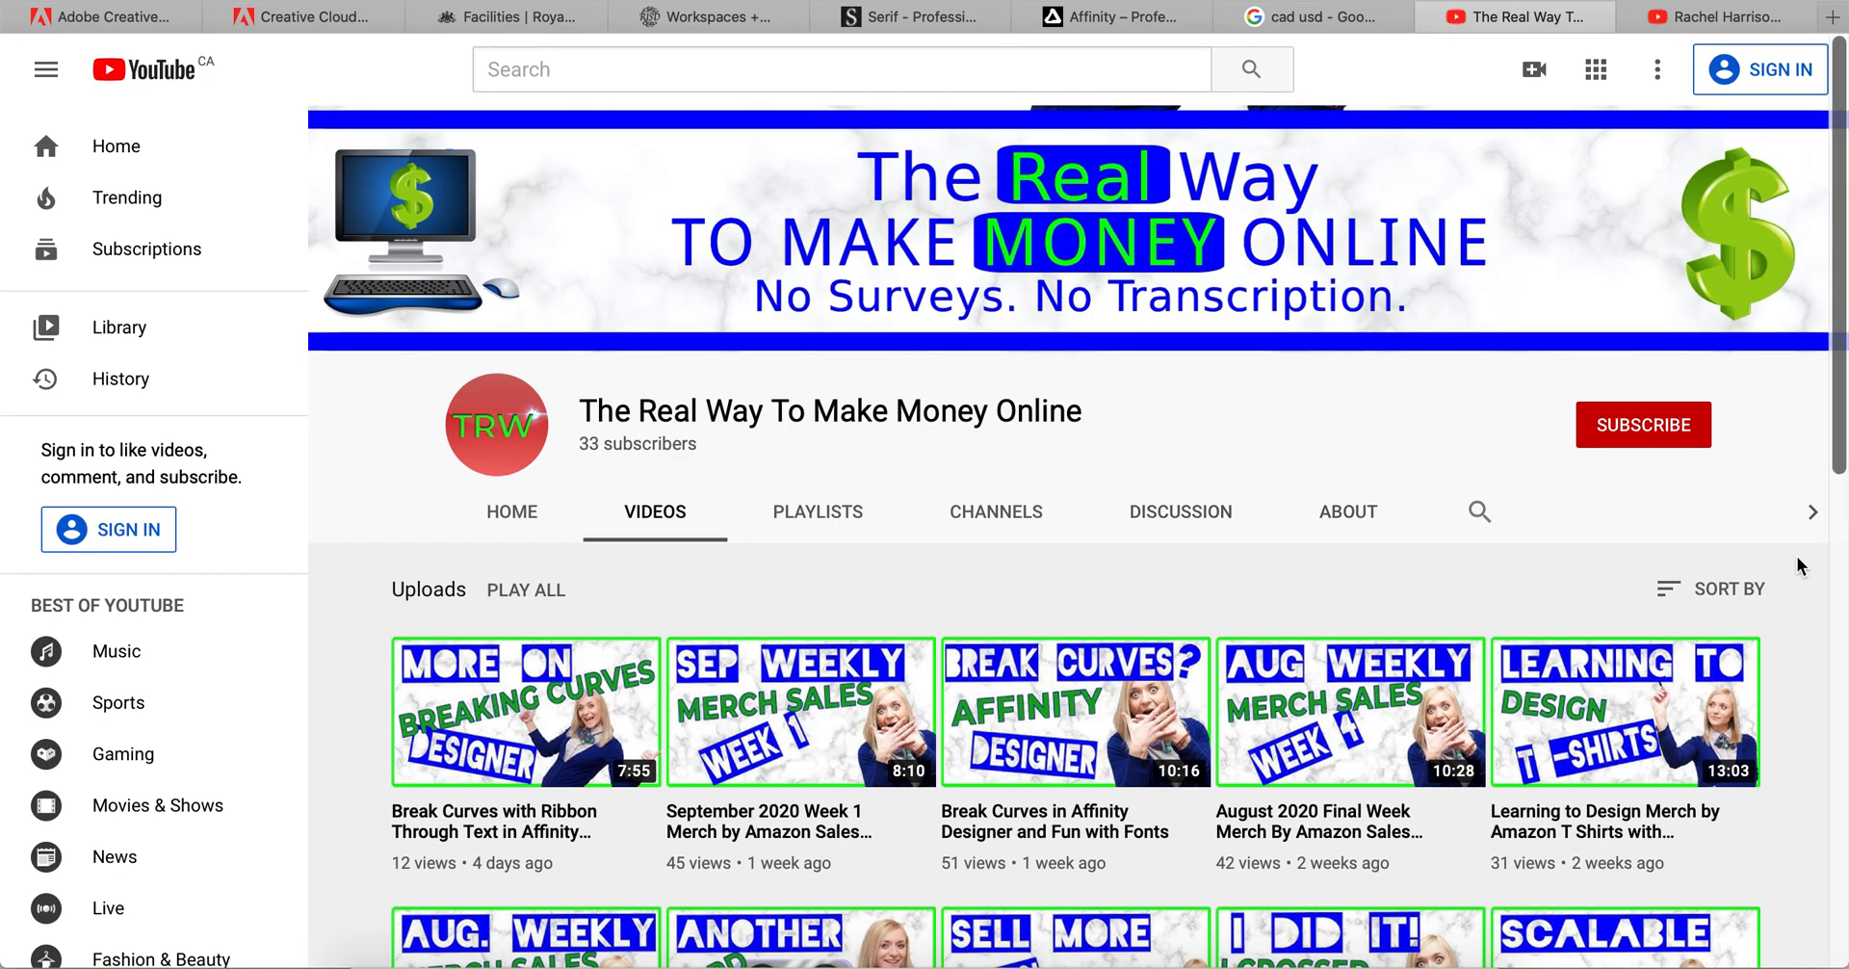
scroll("down", 3)
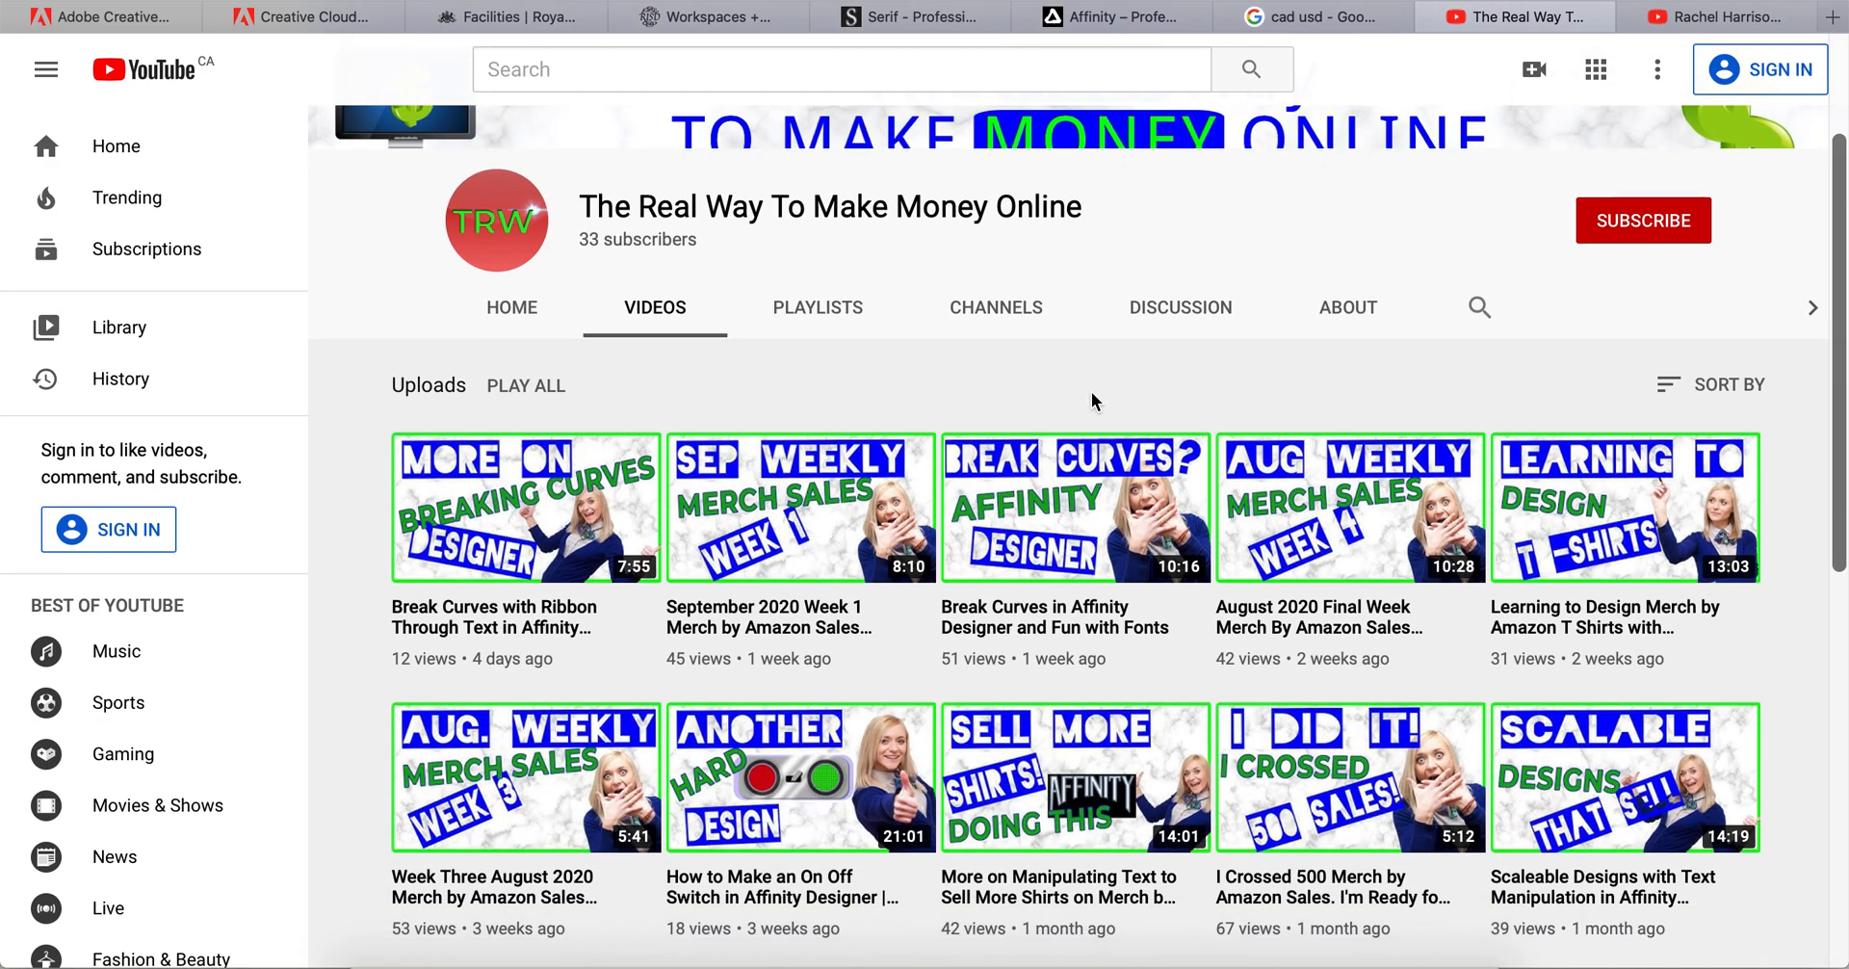
scroll("down", 3)
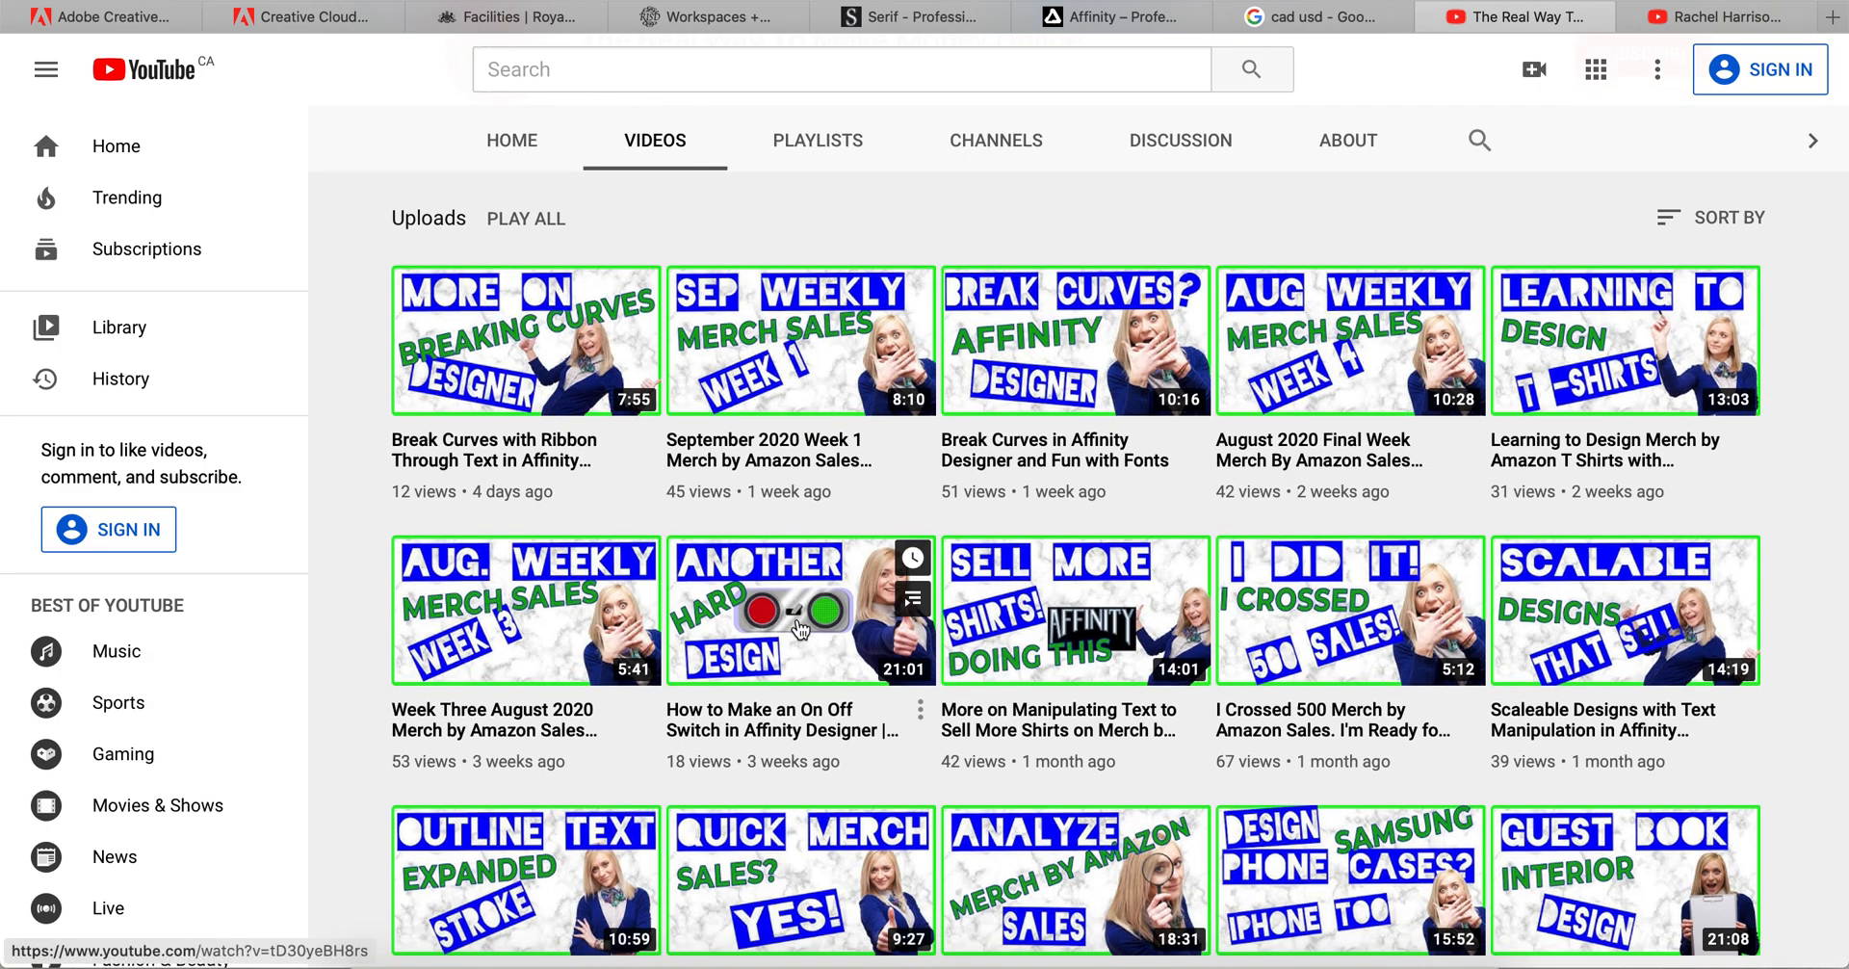
mouse_move(820, 624)
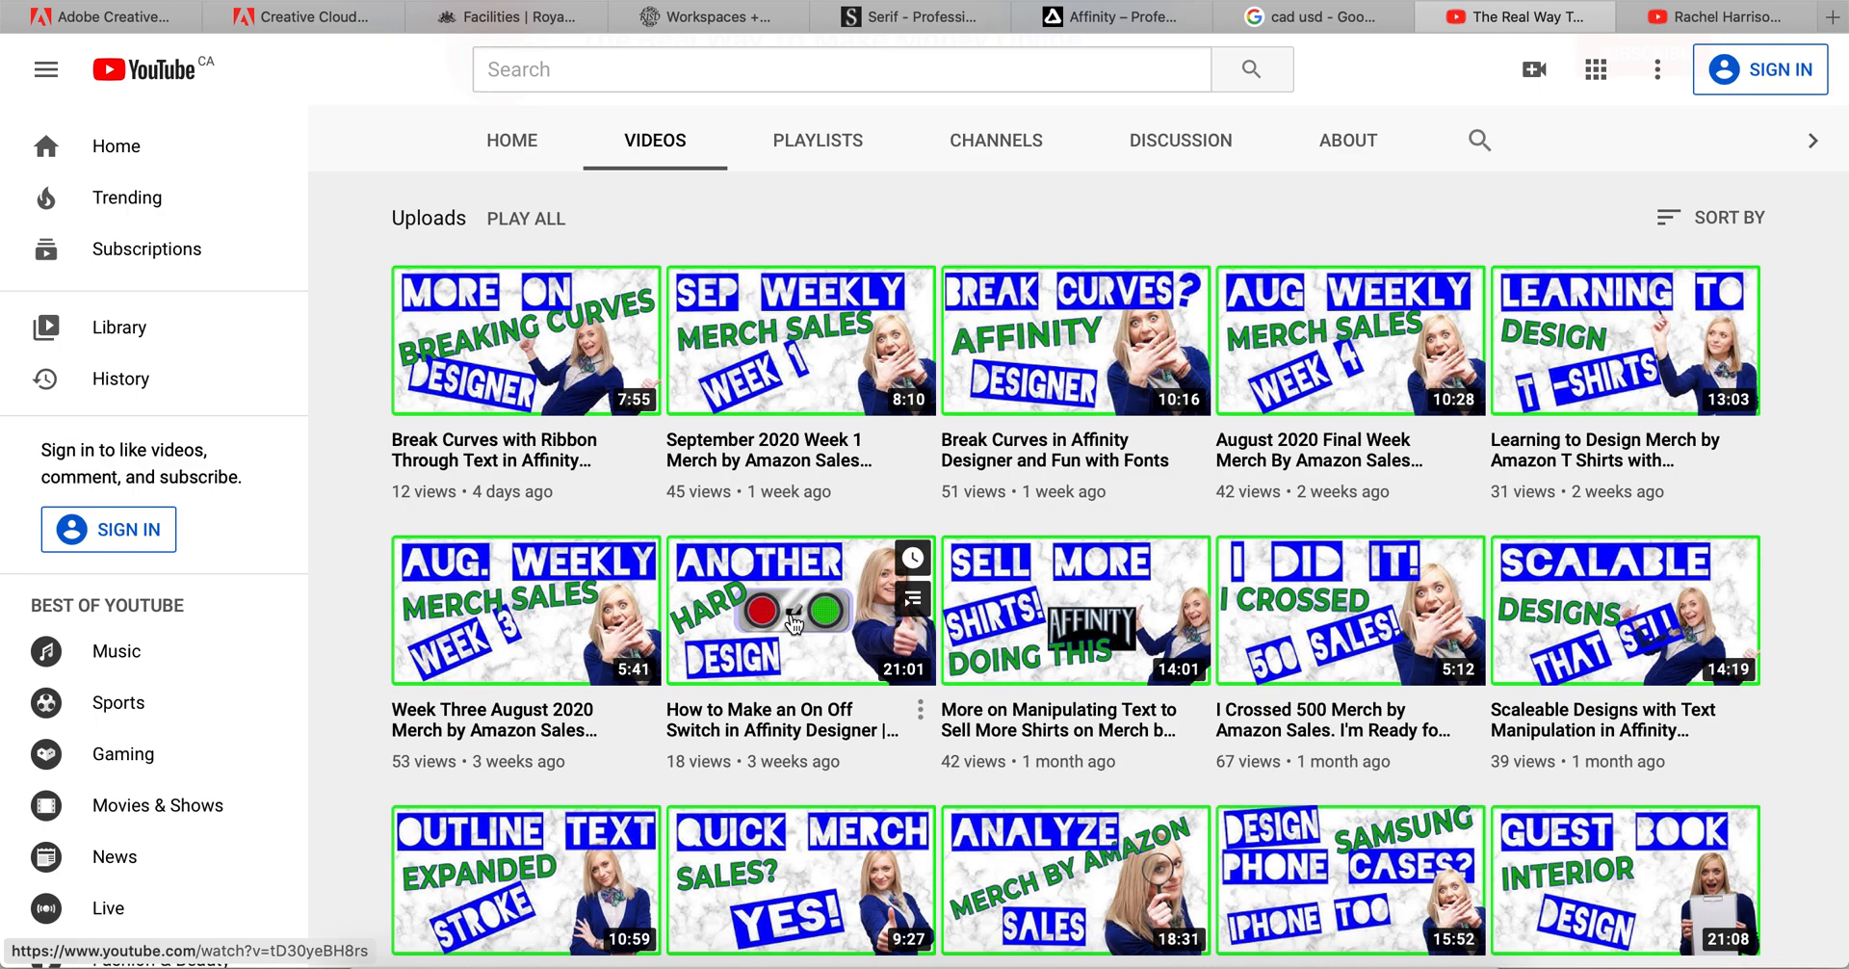
mouse_move(805, 617)
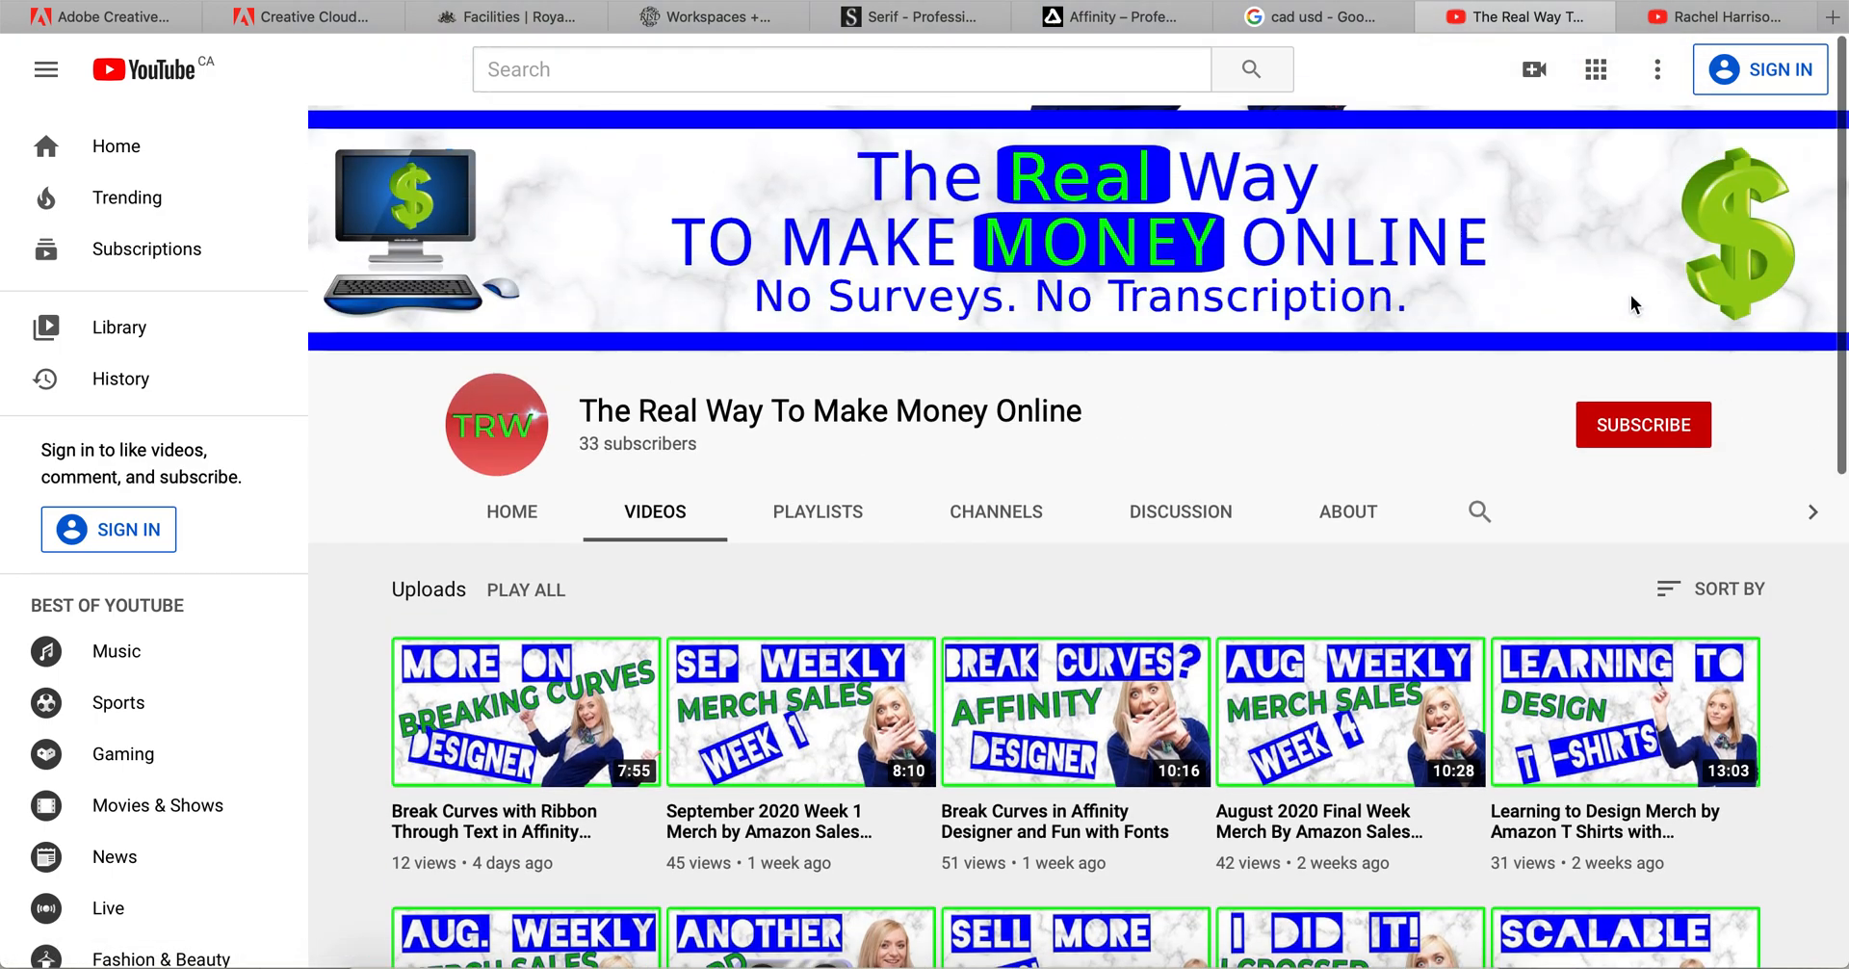
mouse_move(1453, 220)
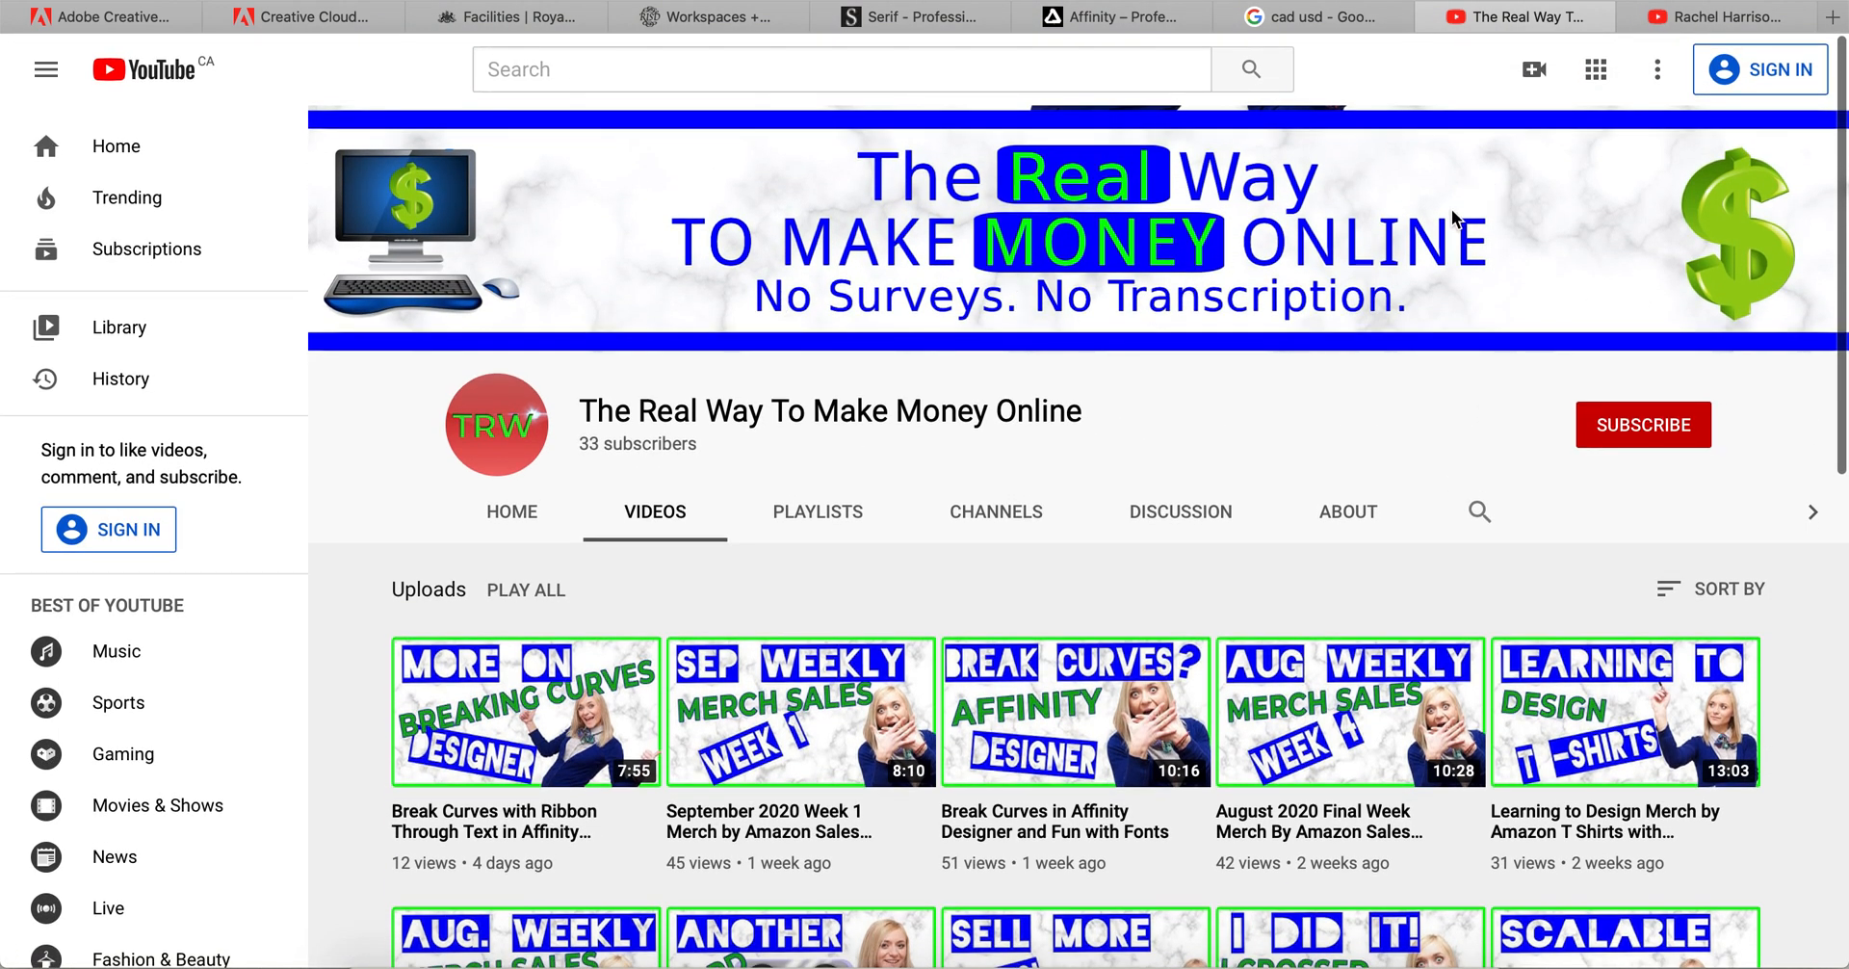
mouse_move(1533, 301)
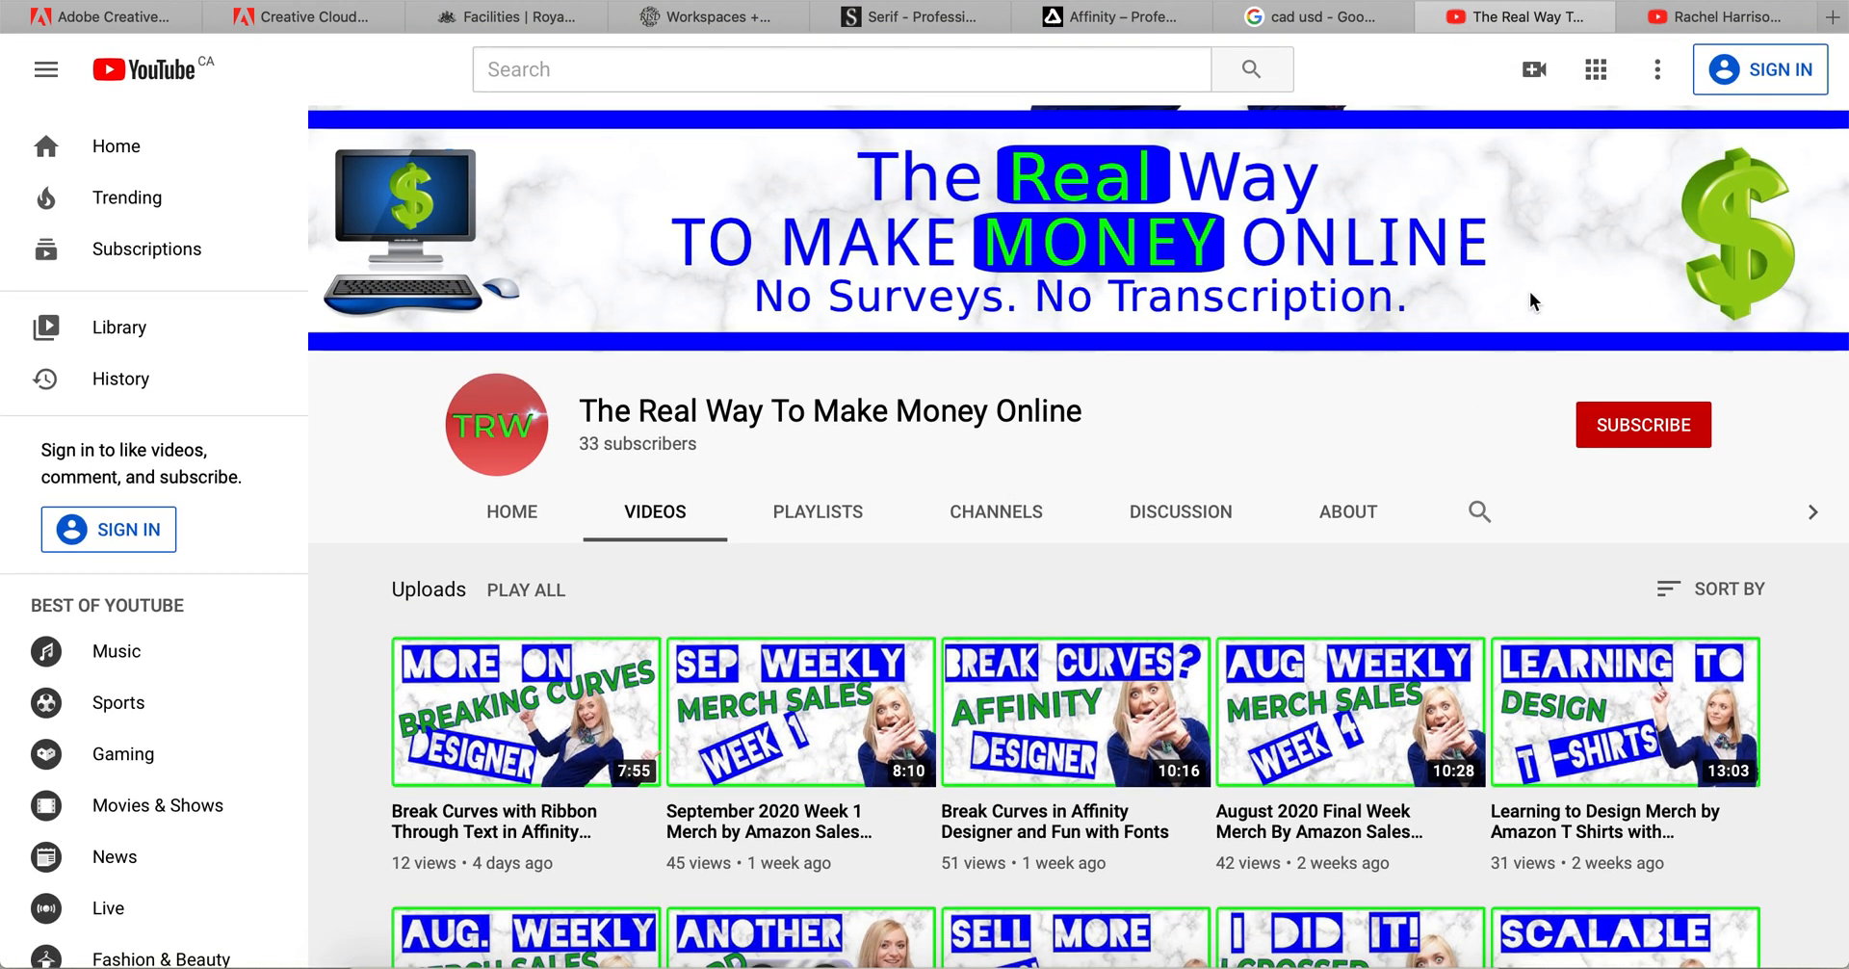
mouse_move(1822, 480)
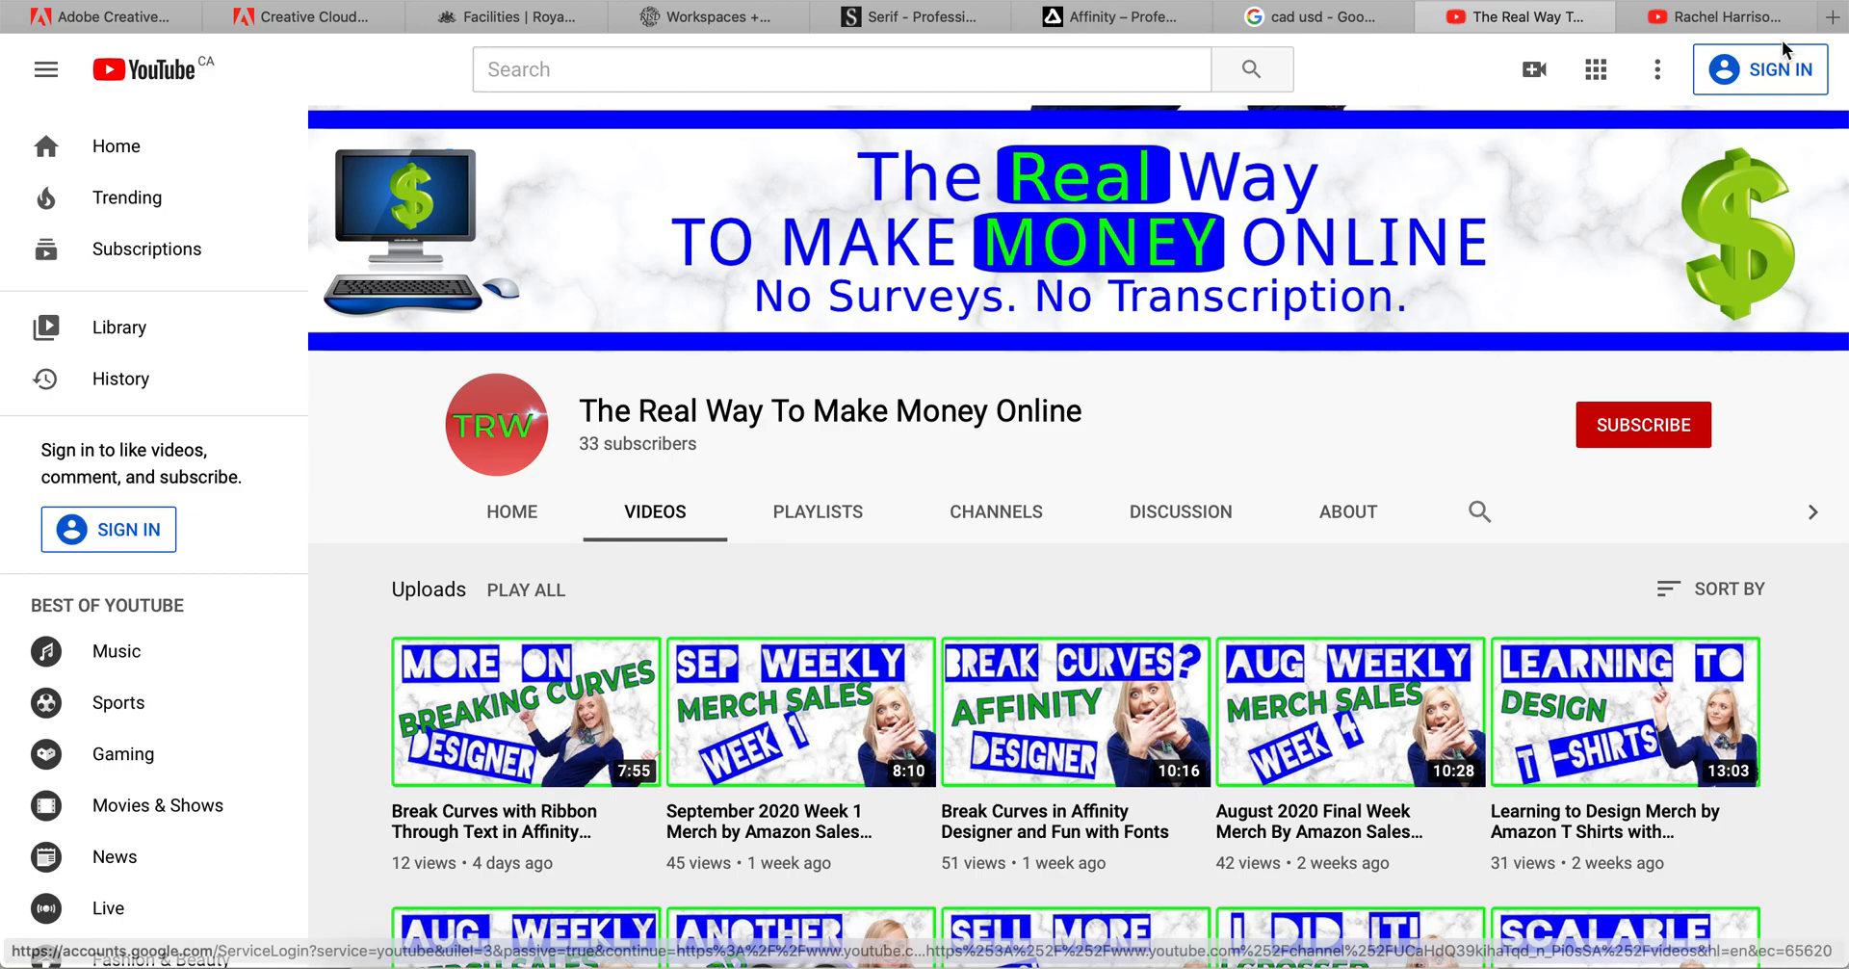
Switch to the Rachel Harrison-Sund YouTube channel tab showing Affinity Publisher tutorials.
left_click(1717, 17)
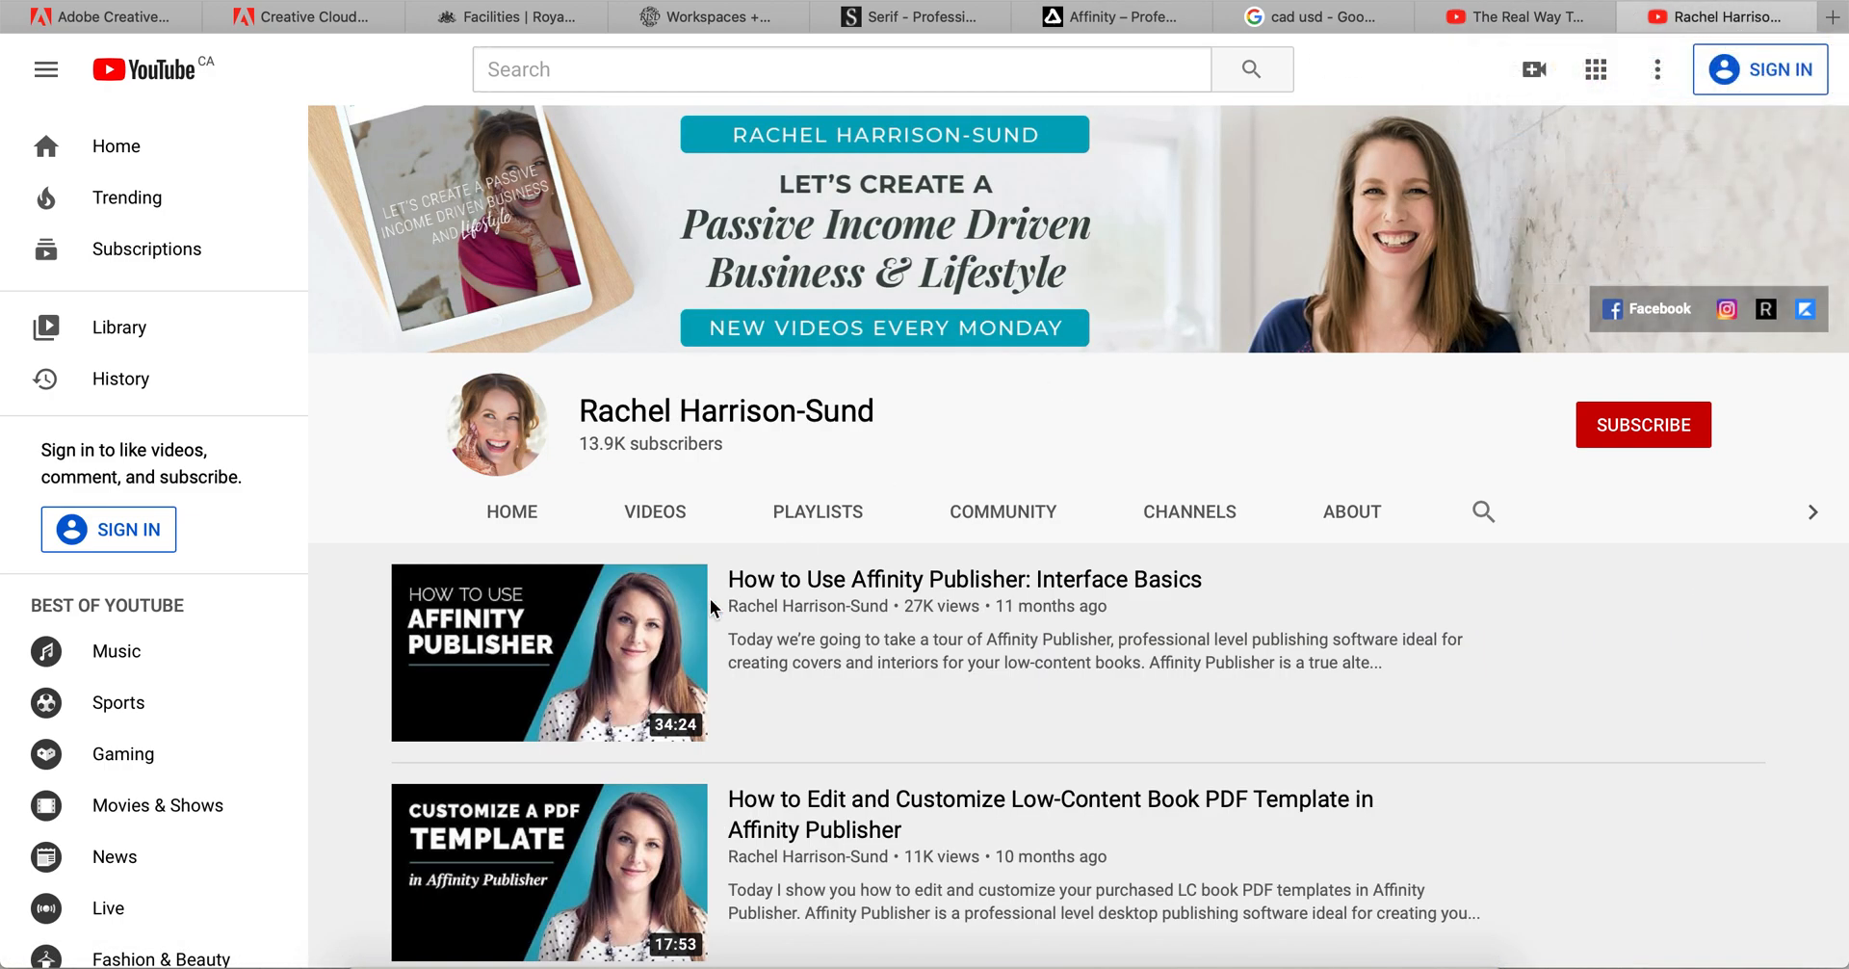
mouse_move(1446, 428)
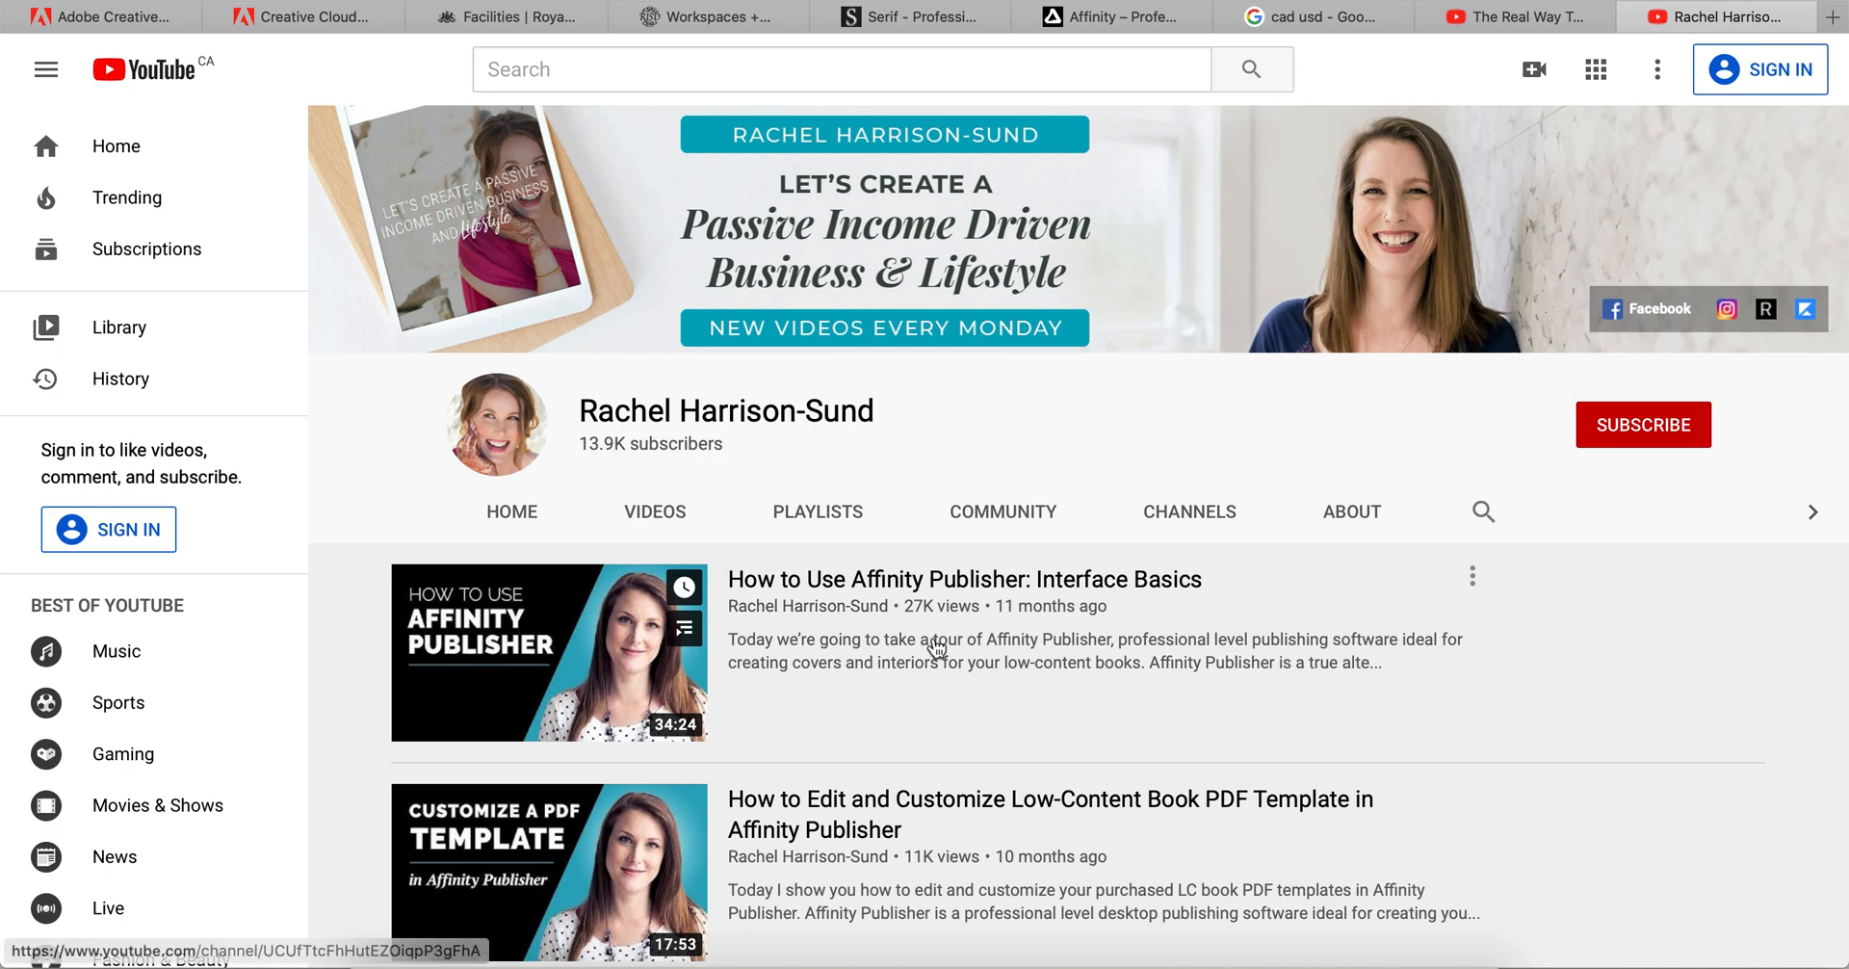
mouse_move(1690, 741)
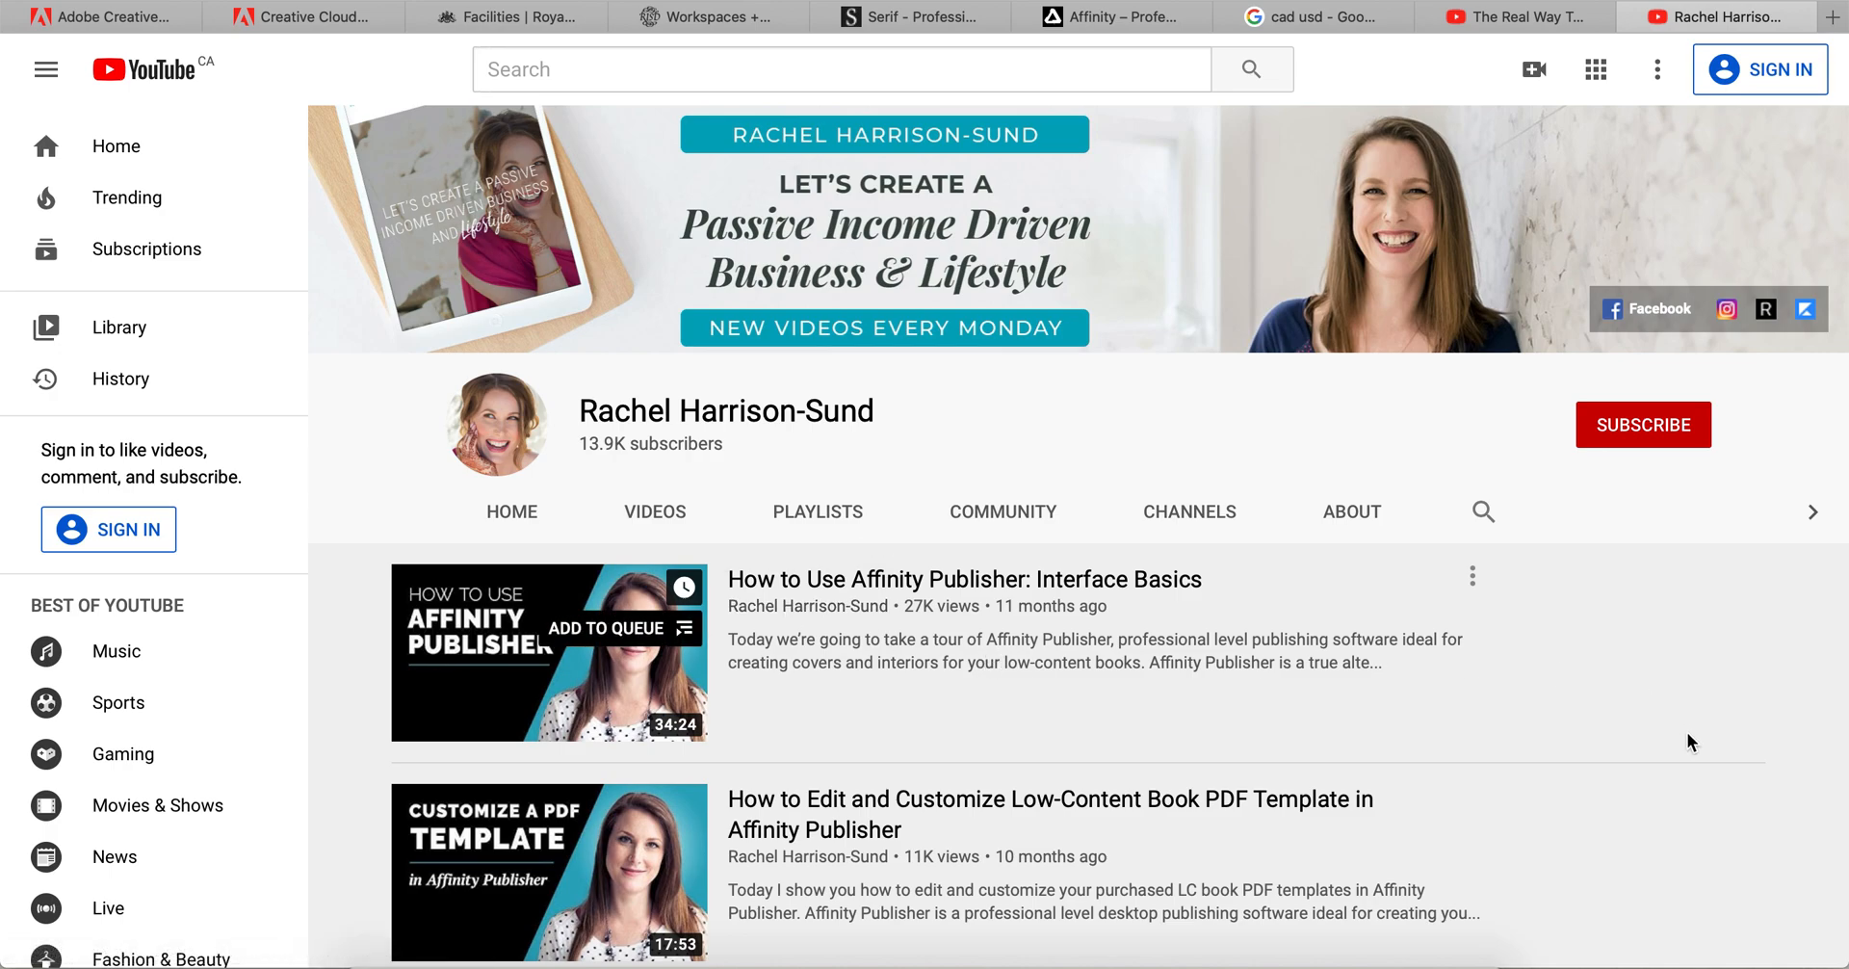
scroll("down", 3)
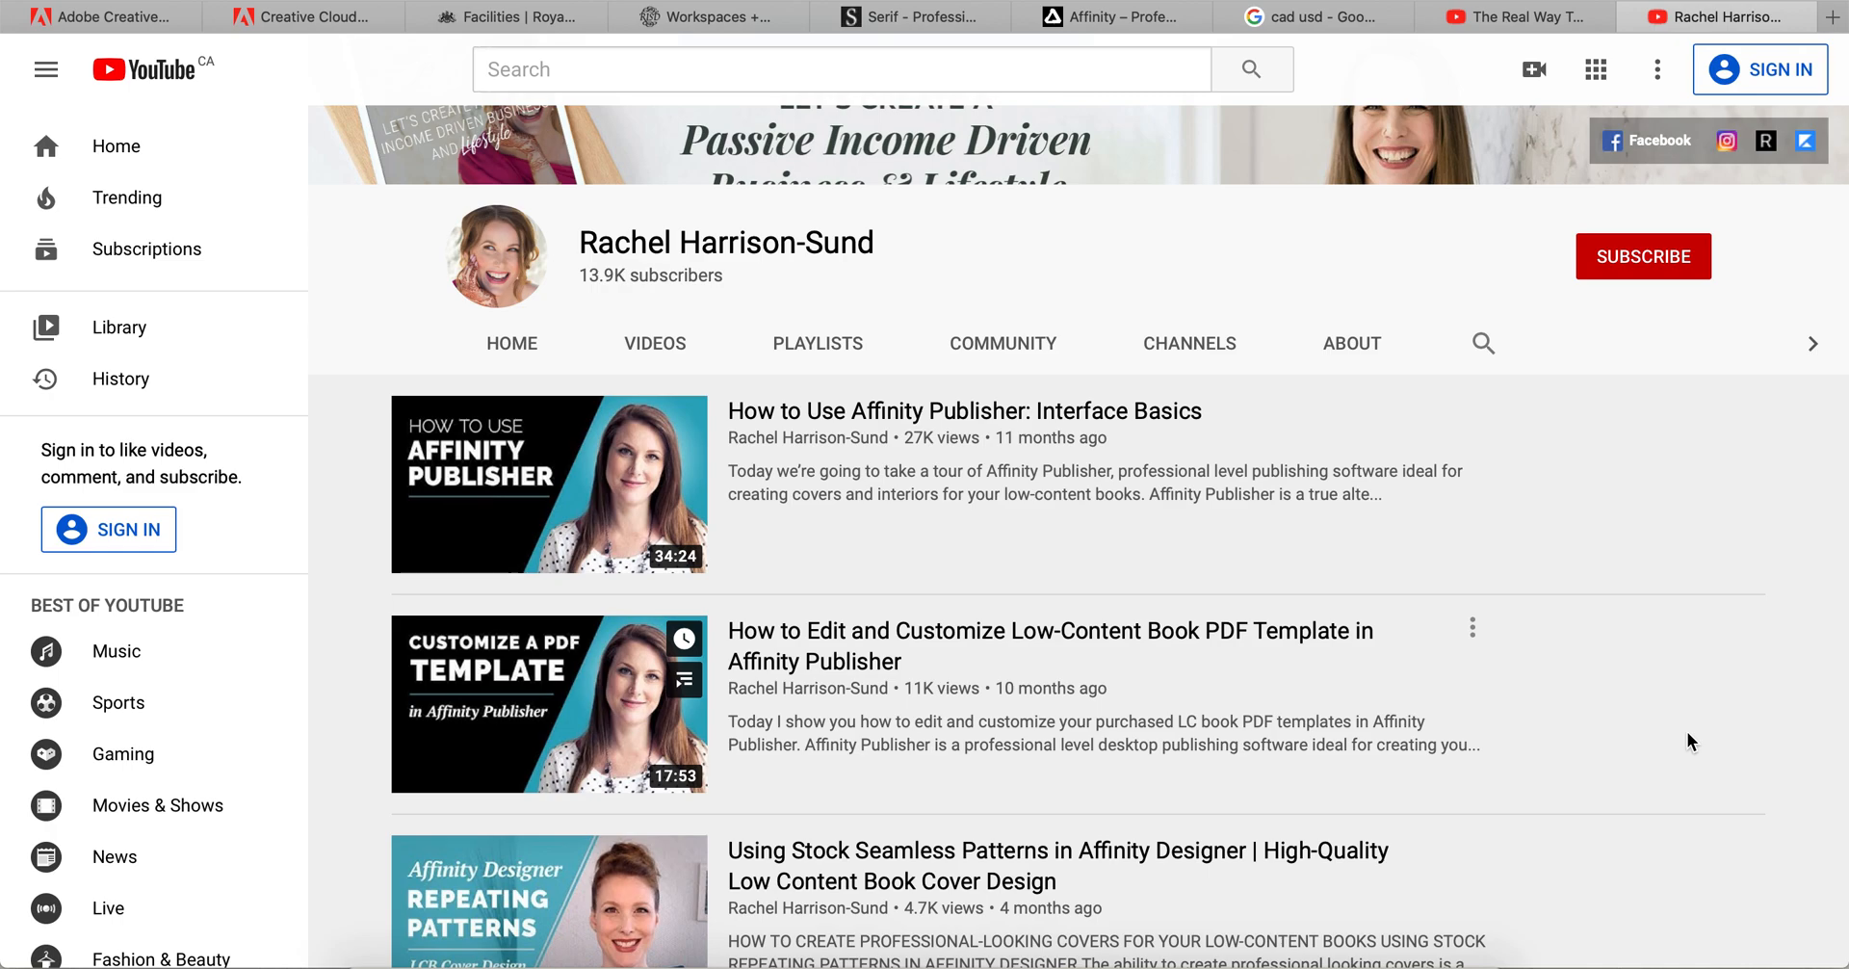
scroll("down", 3)
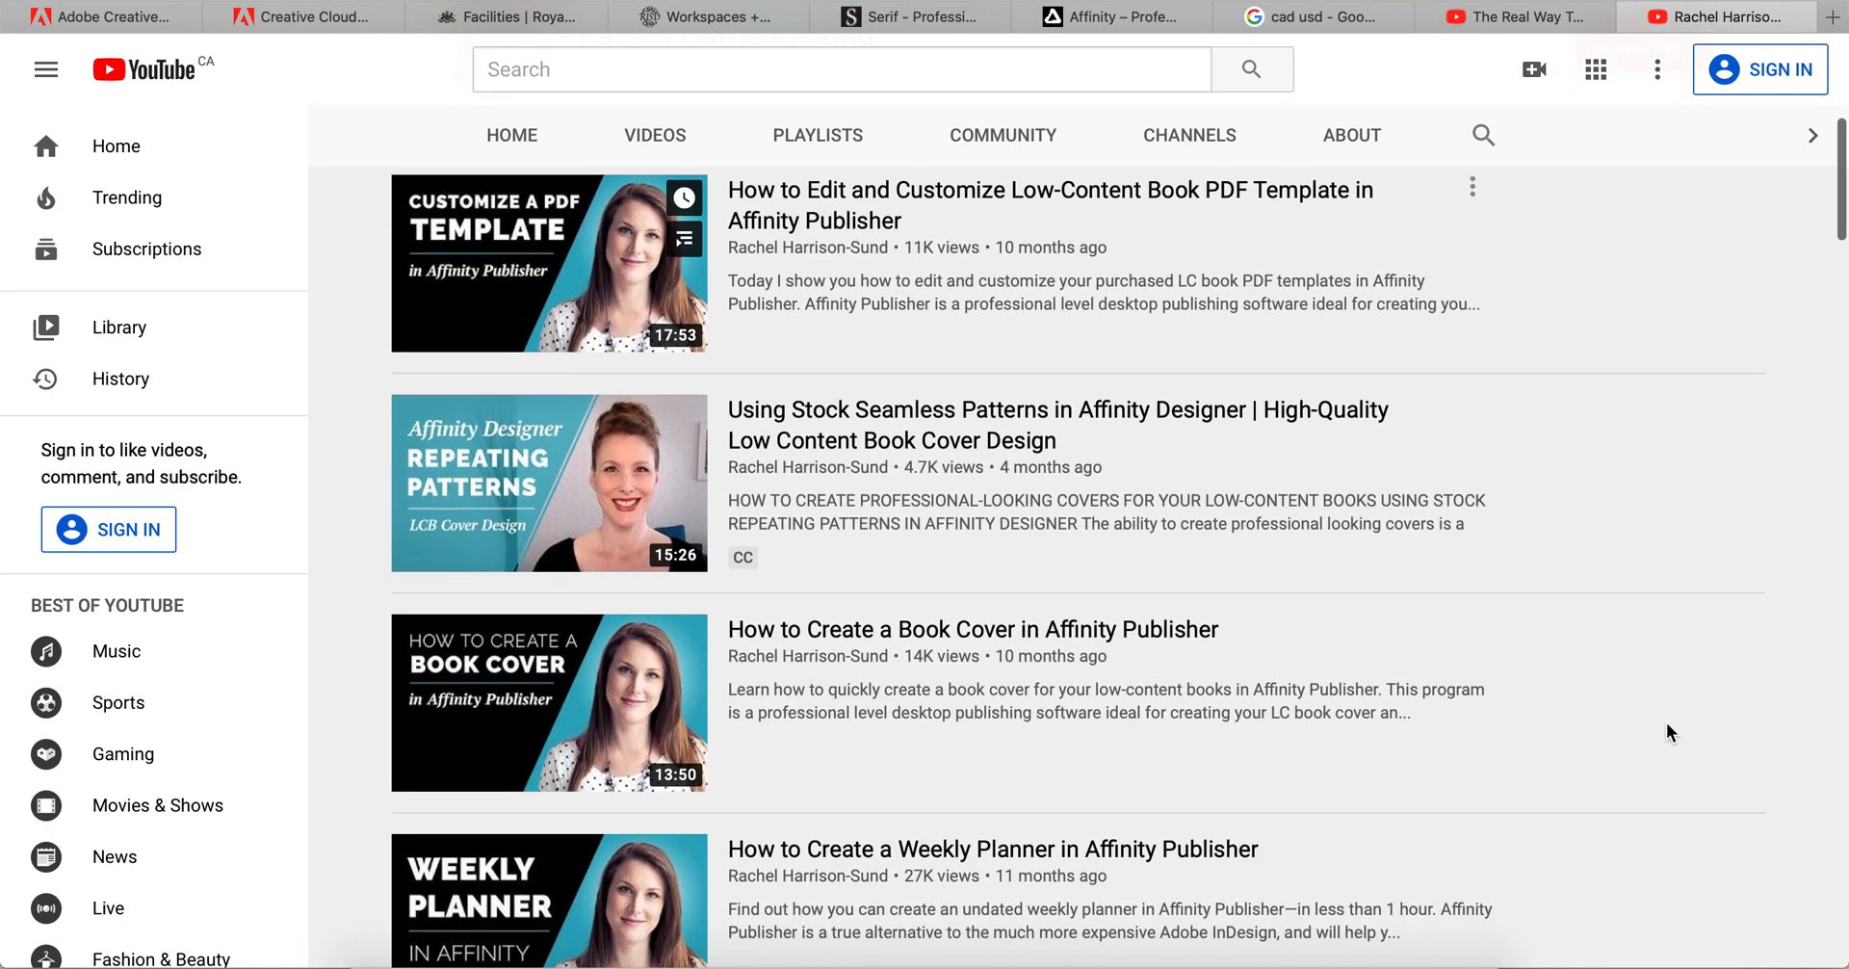
scroll("down", 3)
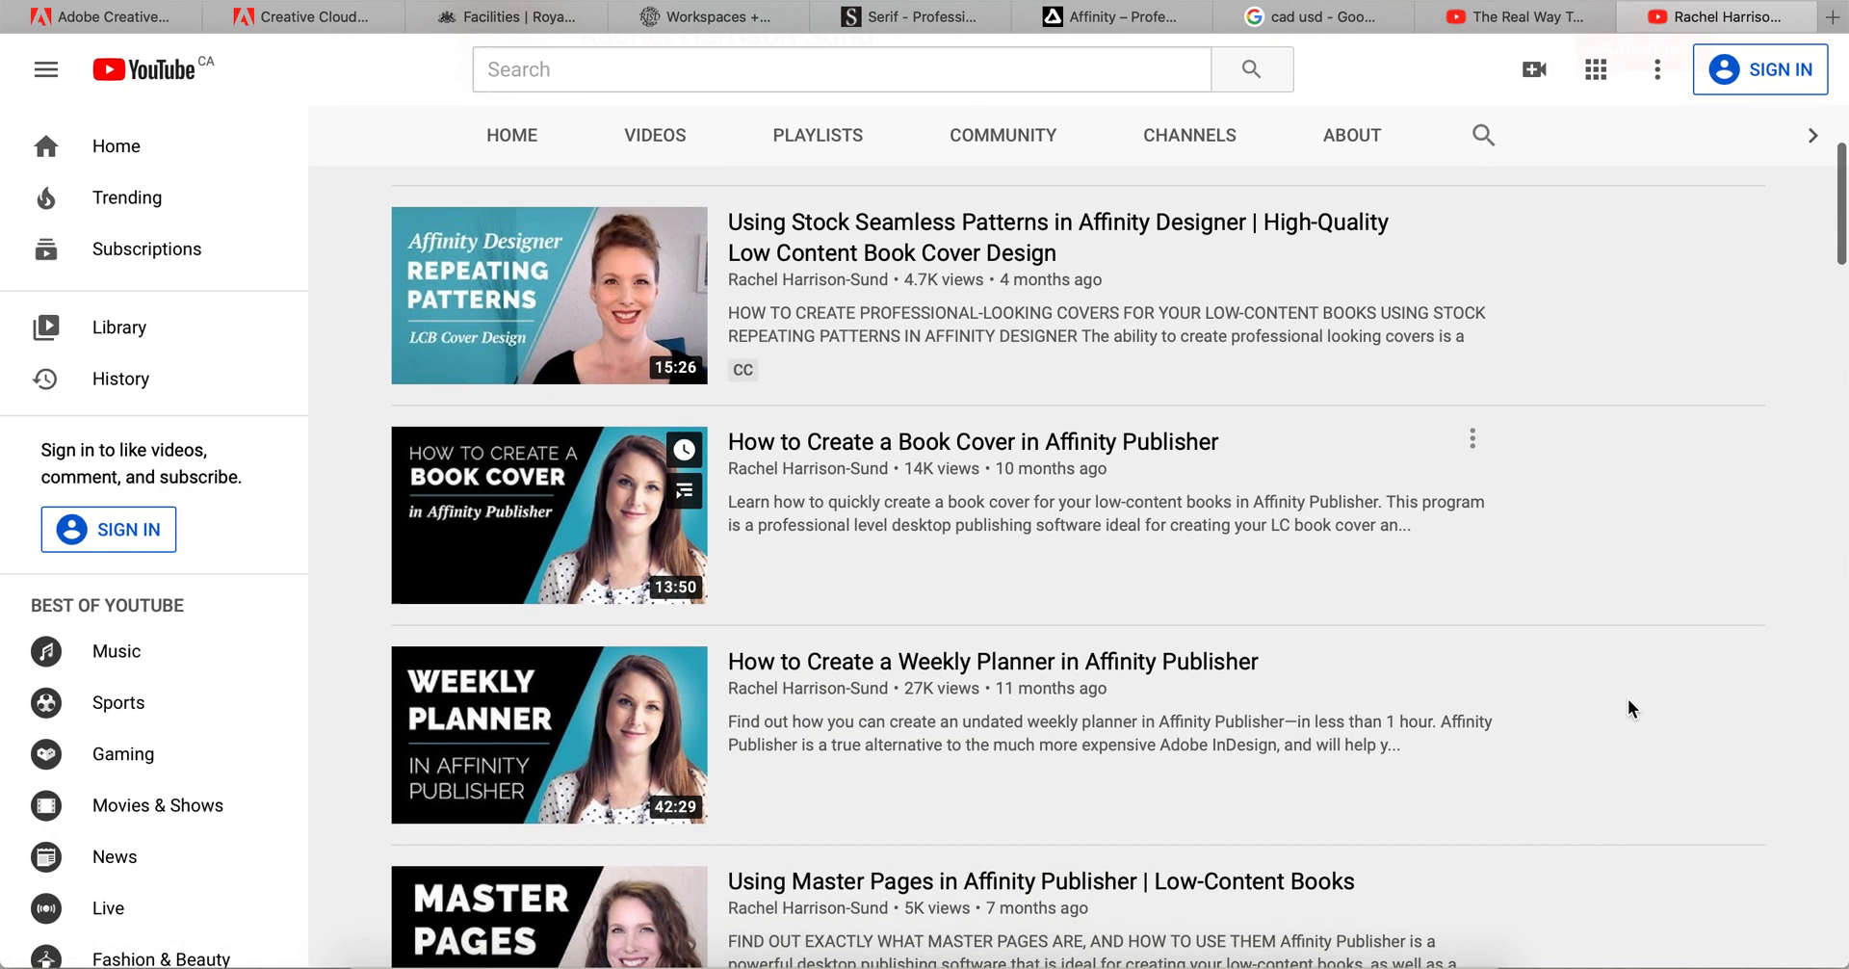
scroll("down", 3)
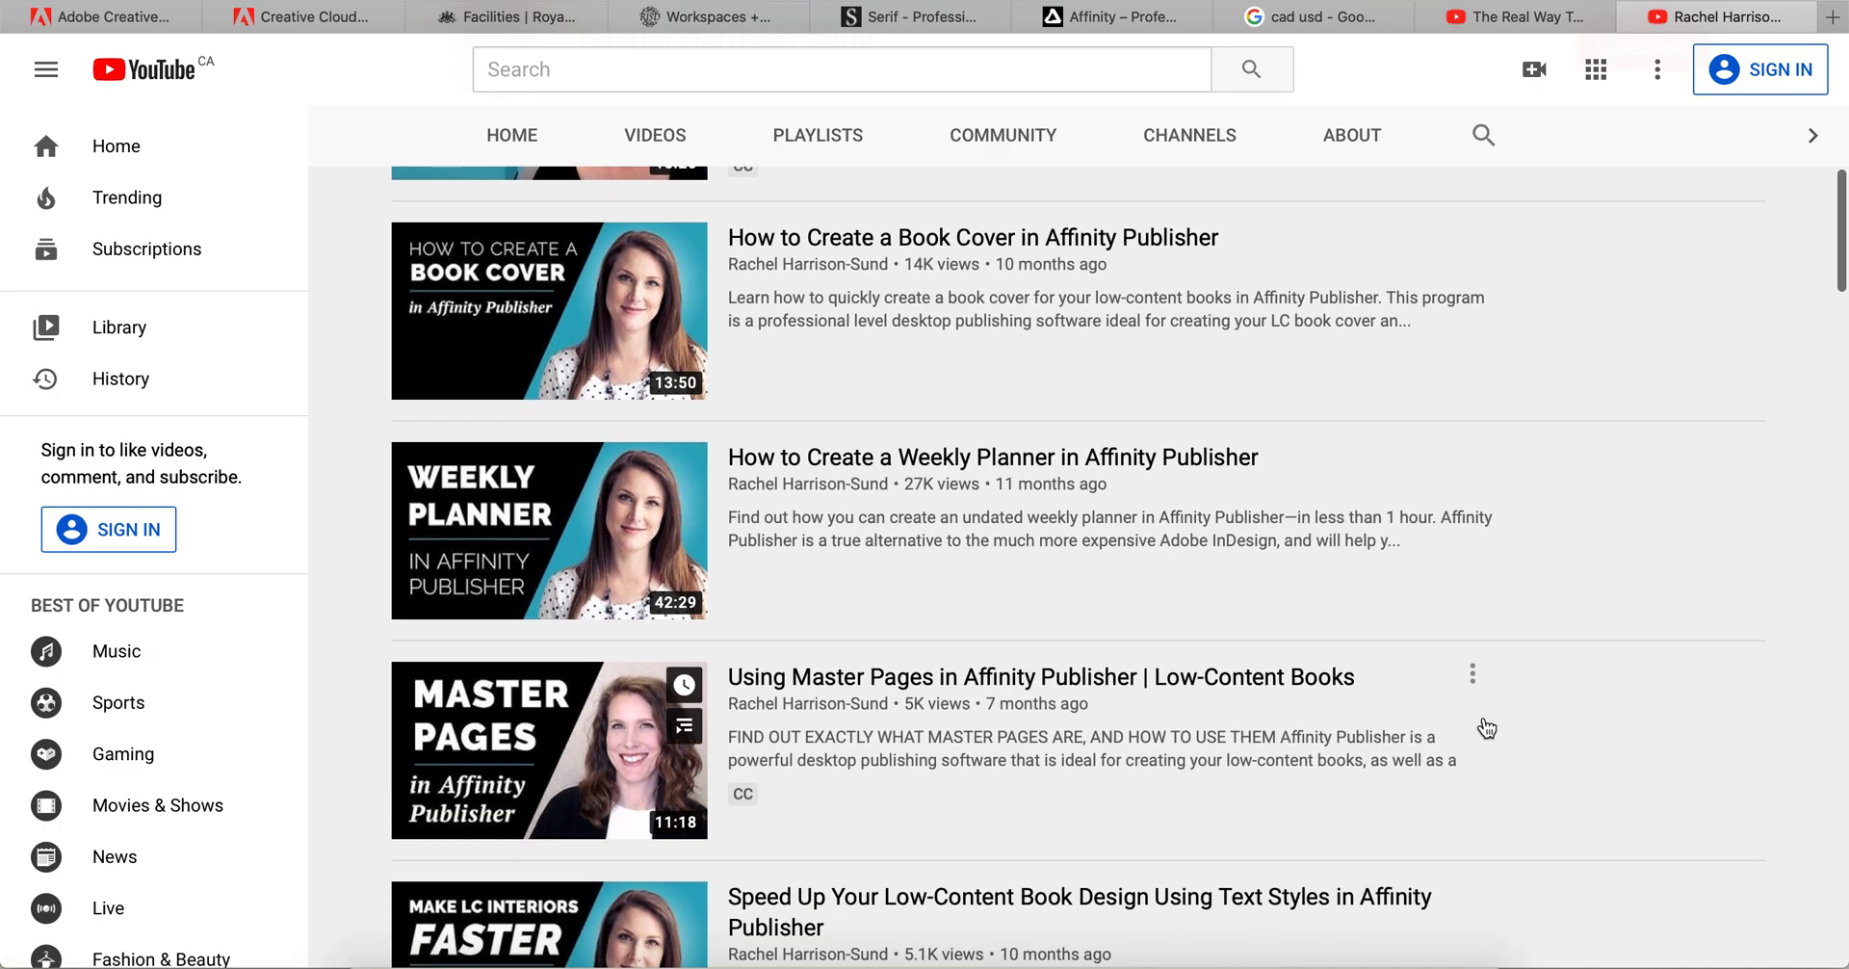
scroll("down", 3)
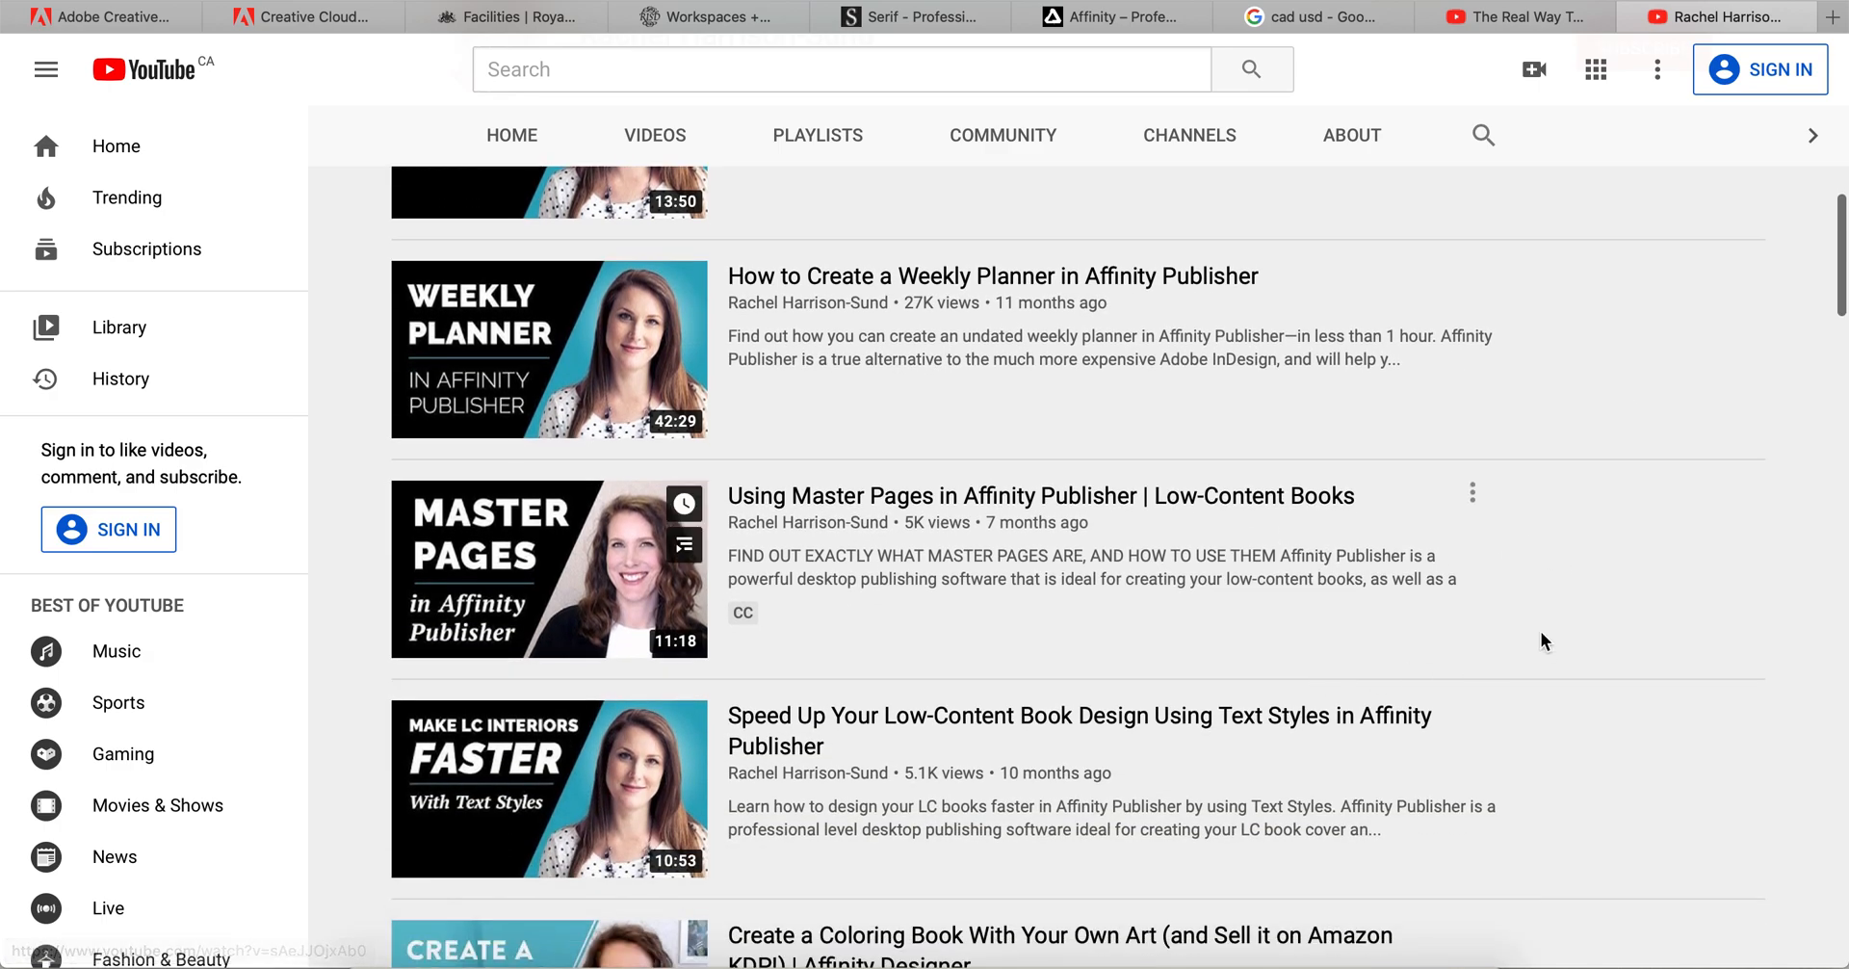
mouse_move(873, 499)
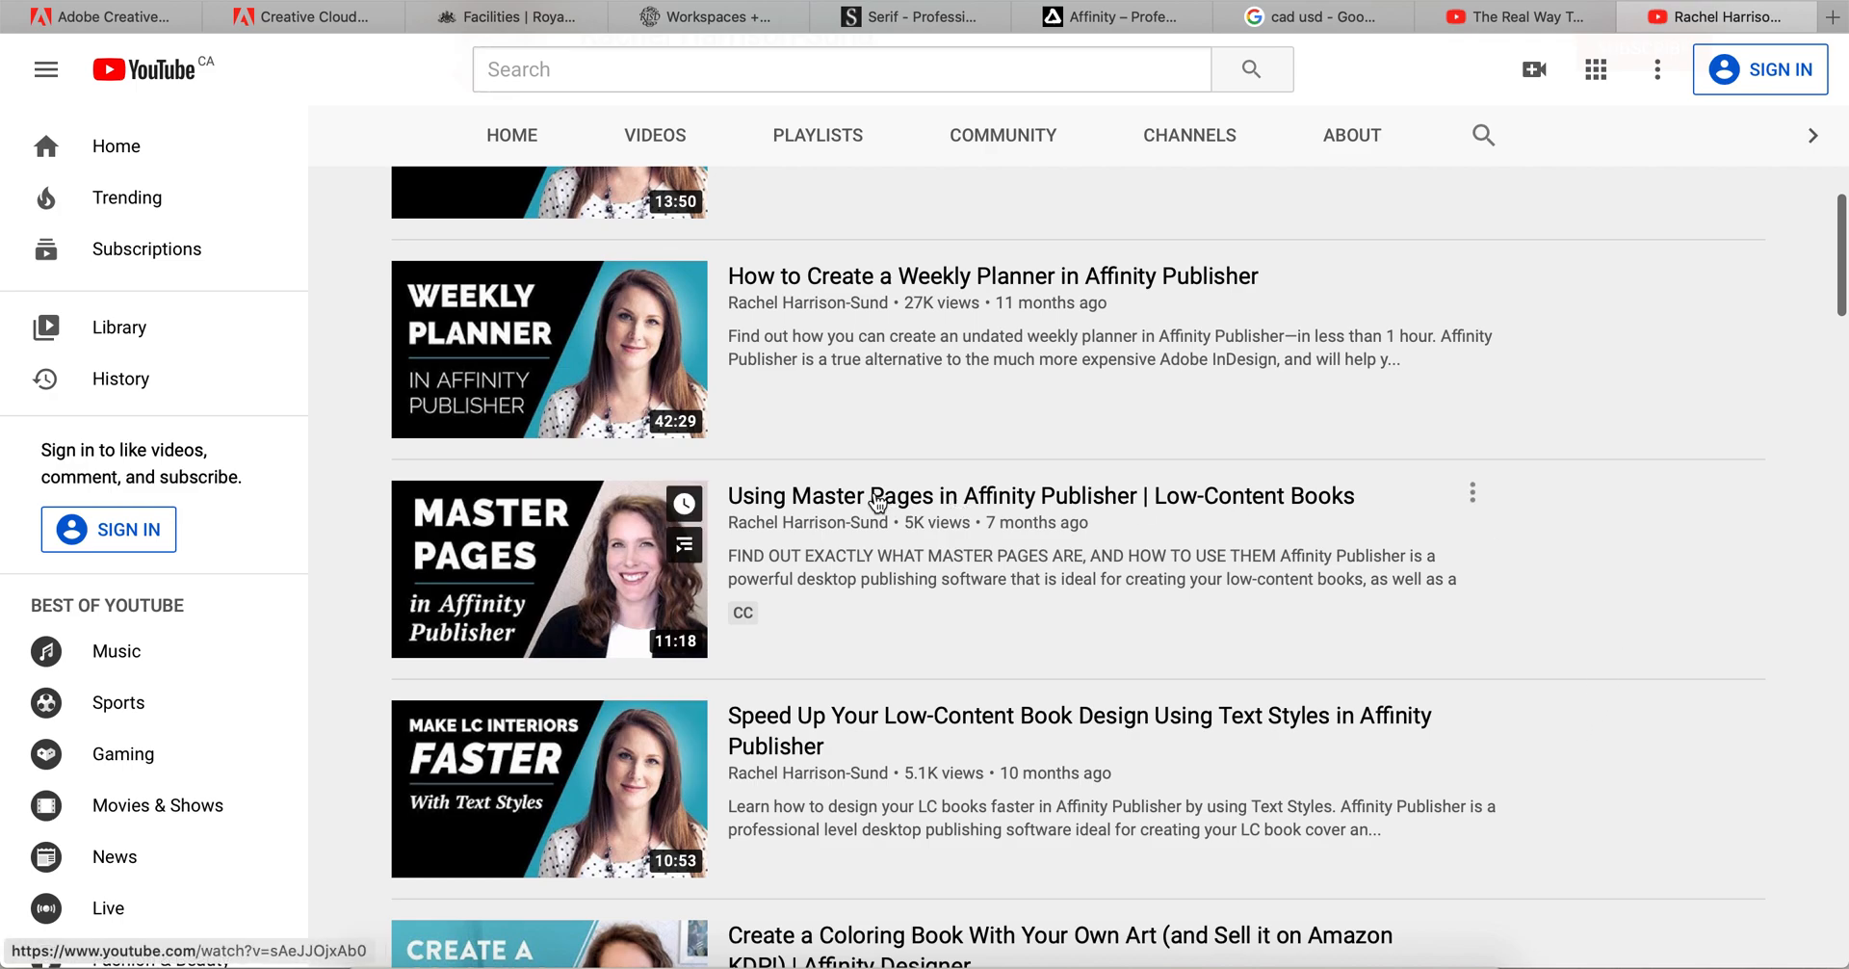
mouse_move(955, 294)
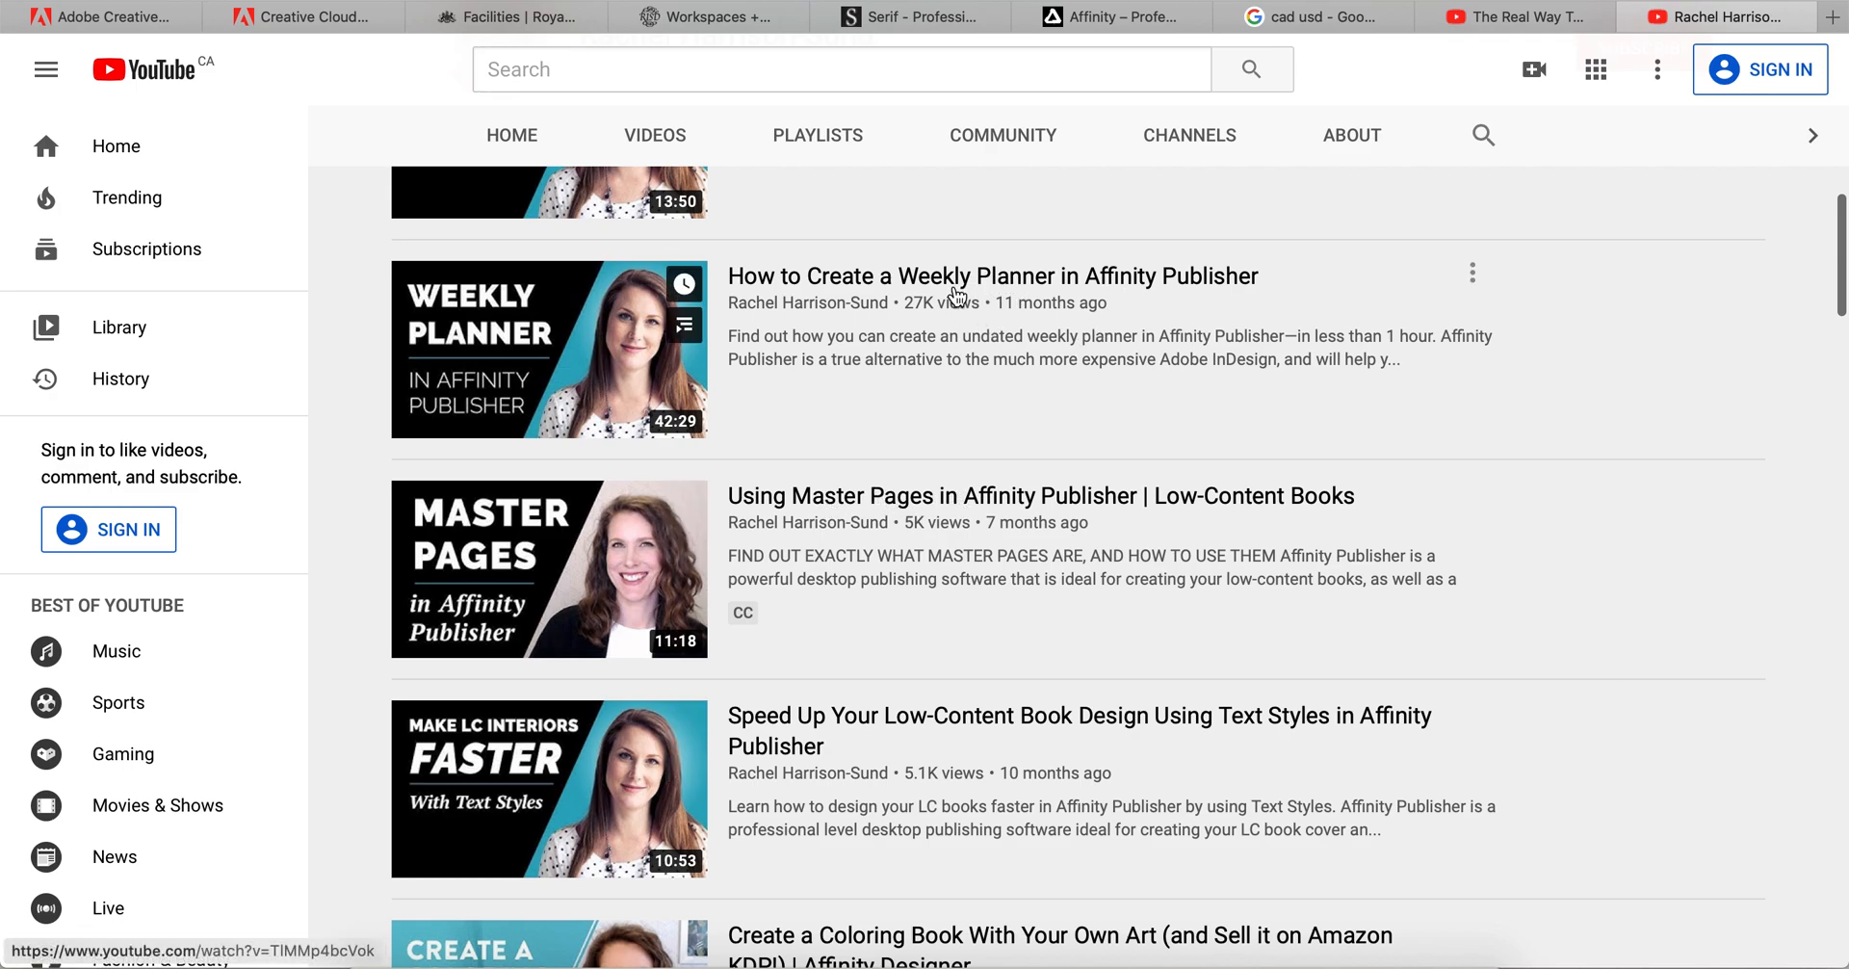
mouse_move(1388, 705)
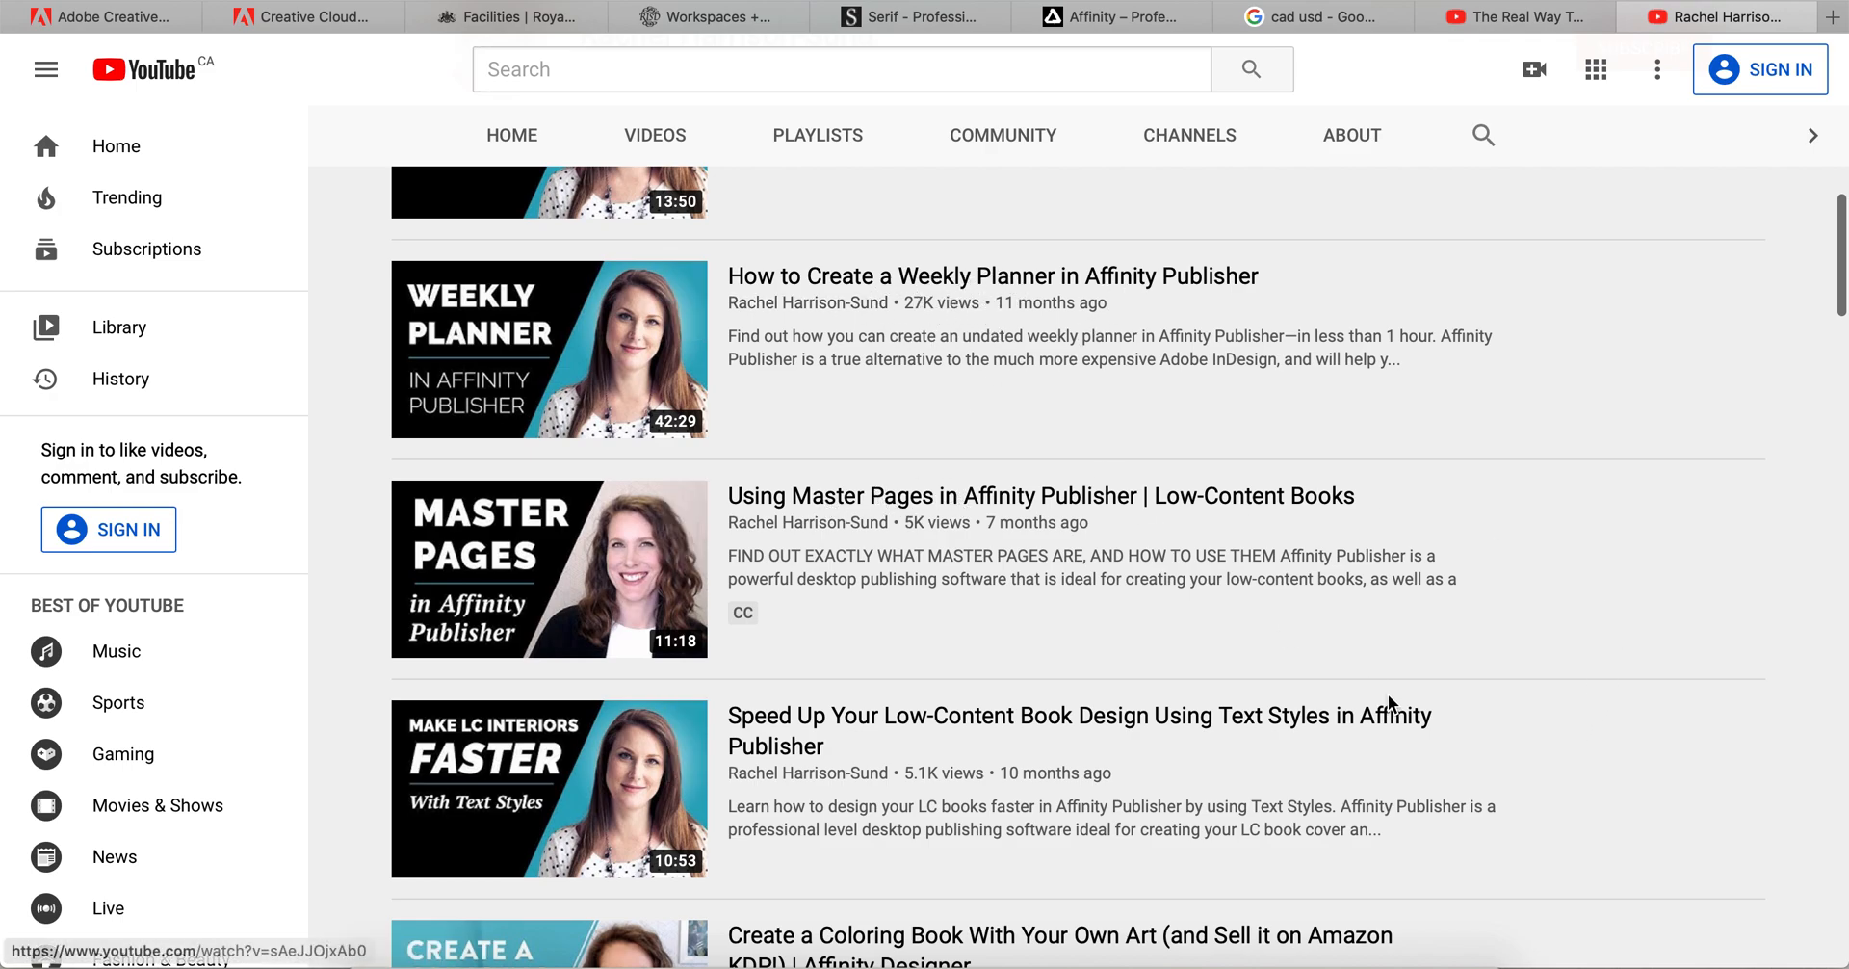
scroll("down", 3)
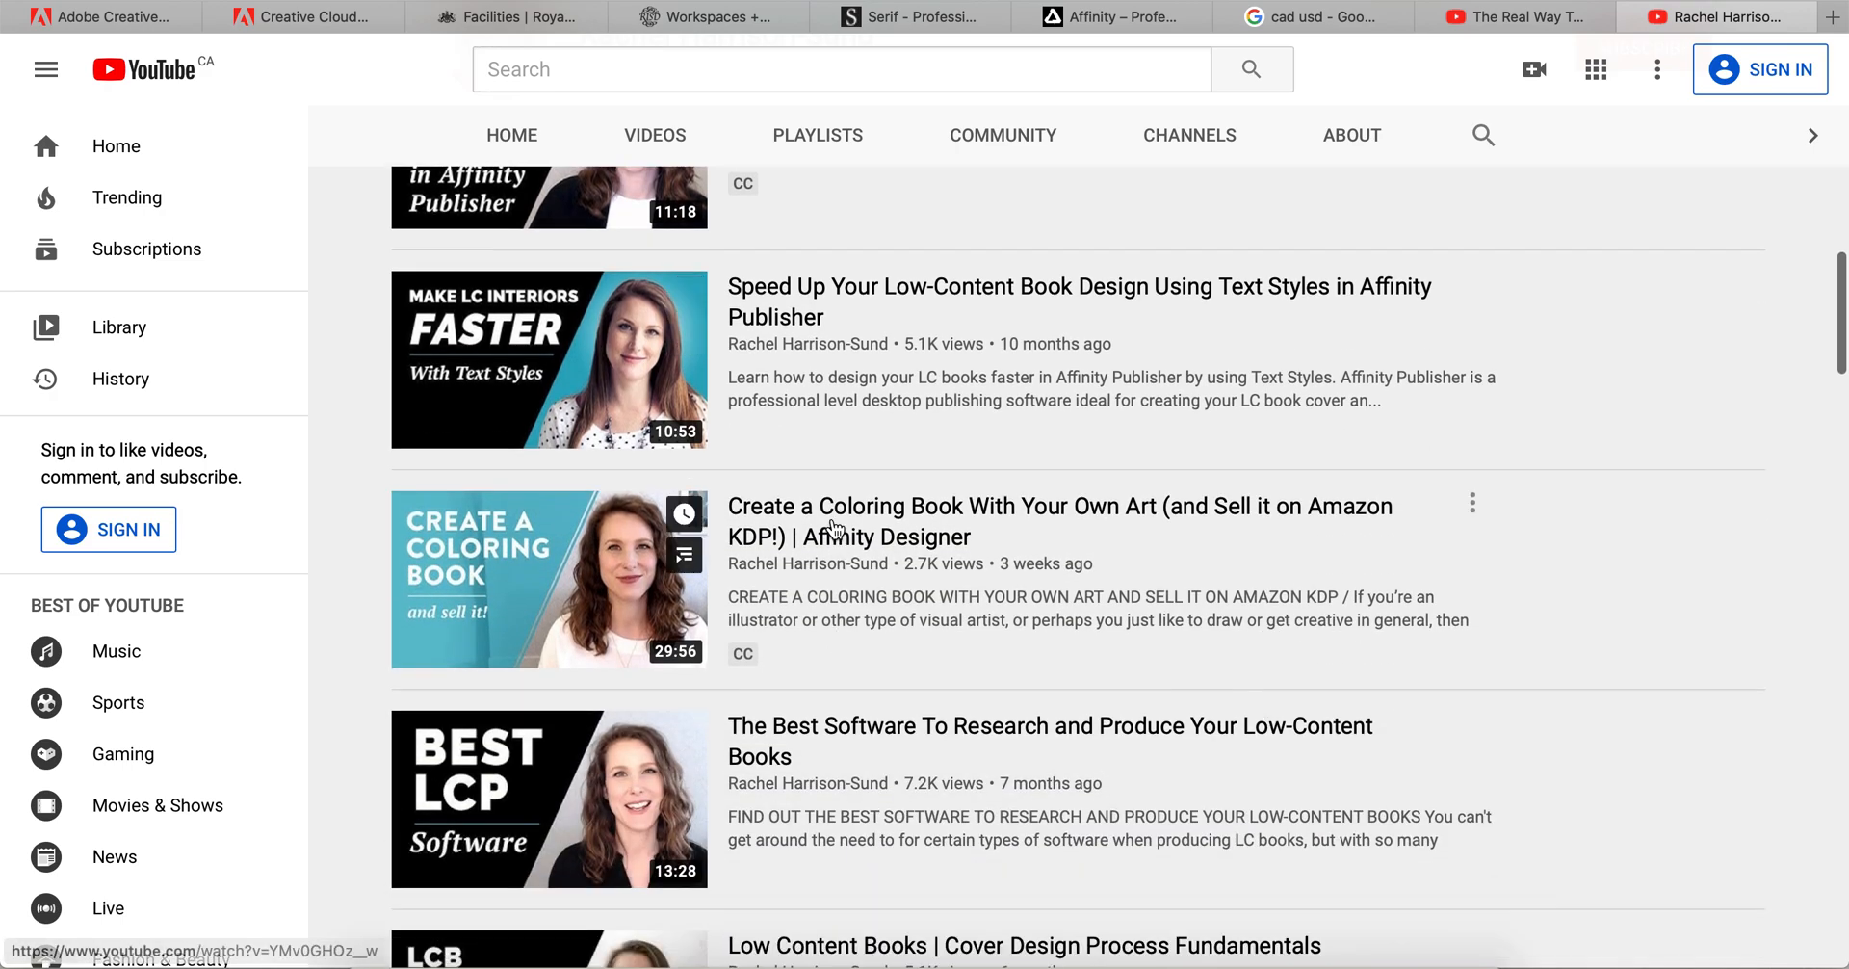
scroll("down", 3)
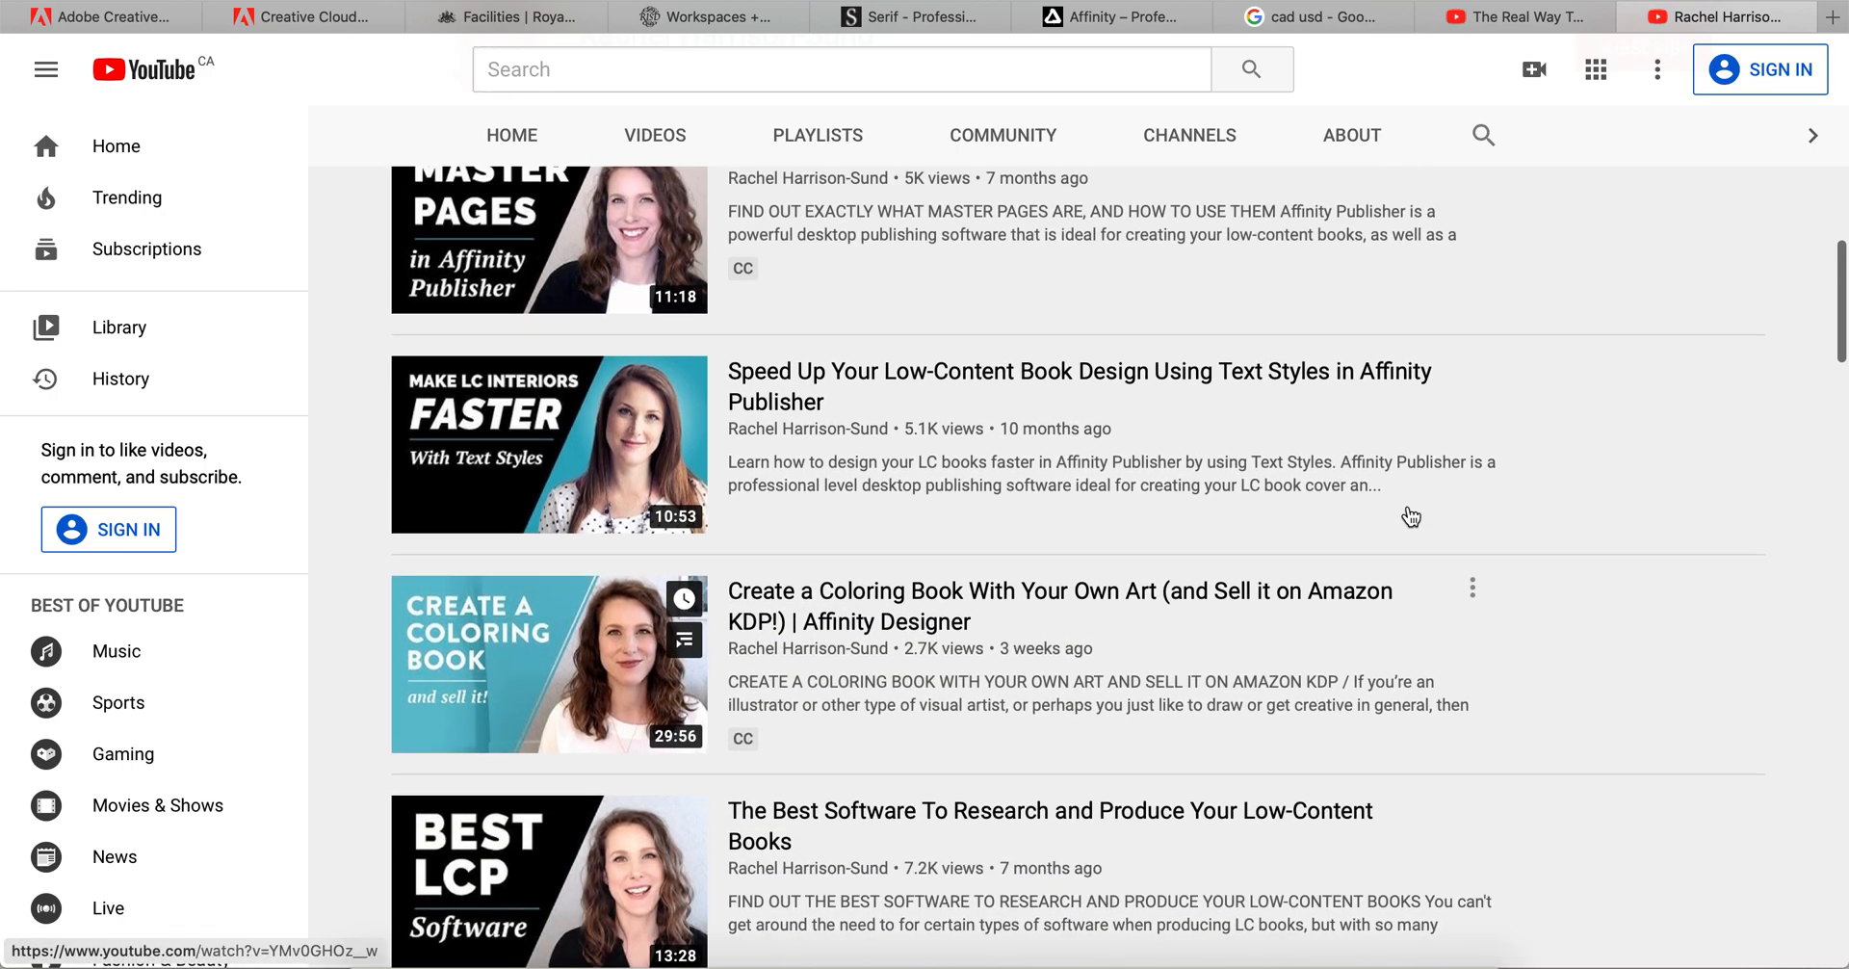
scroll("down", 3)
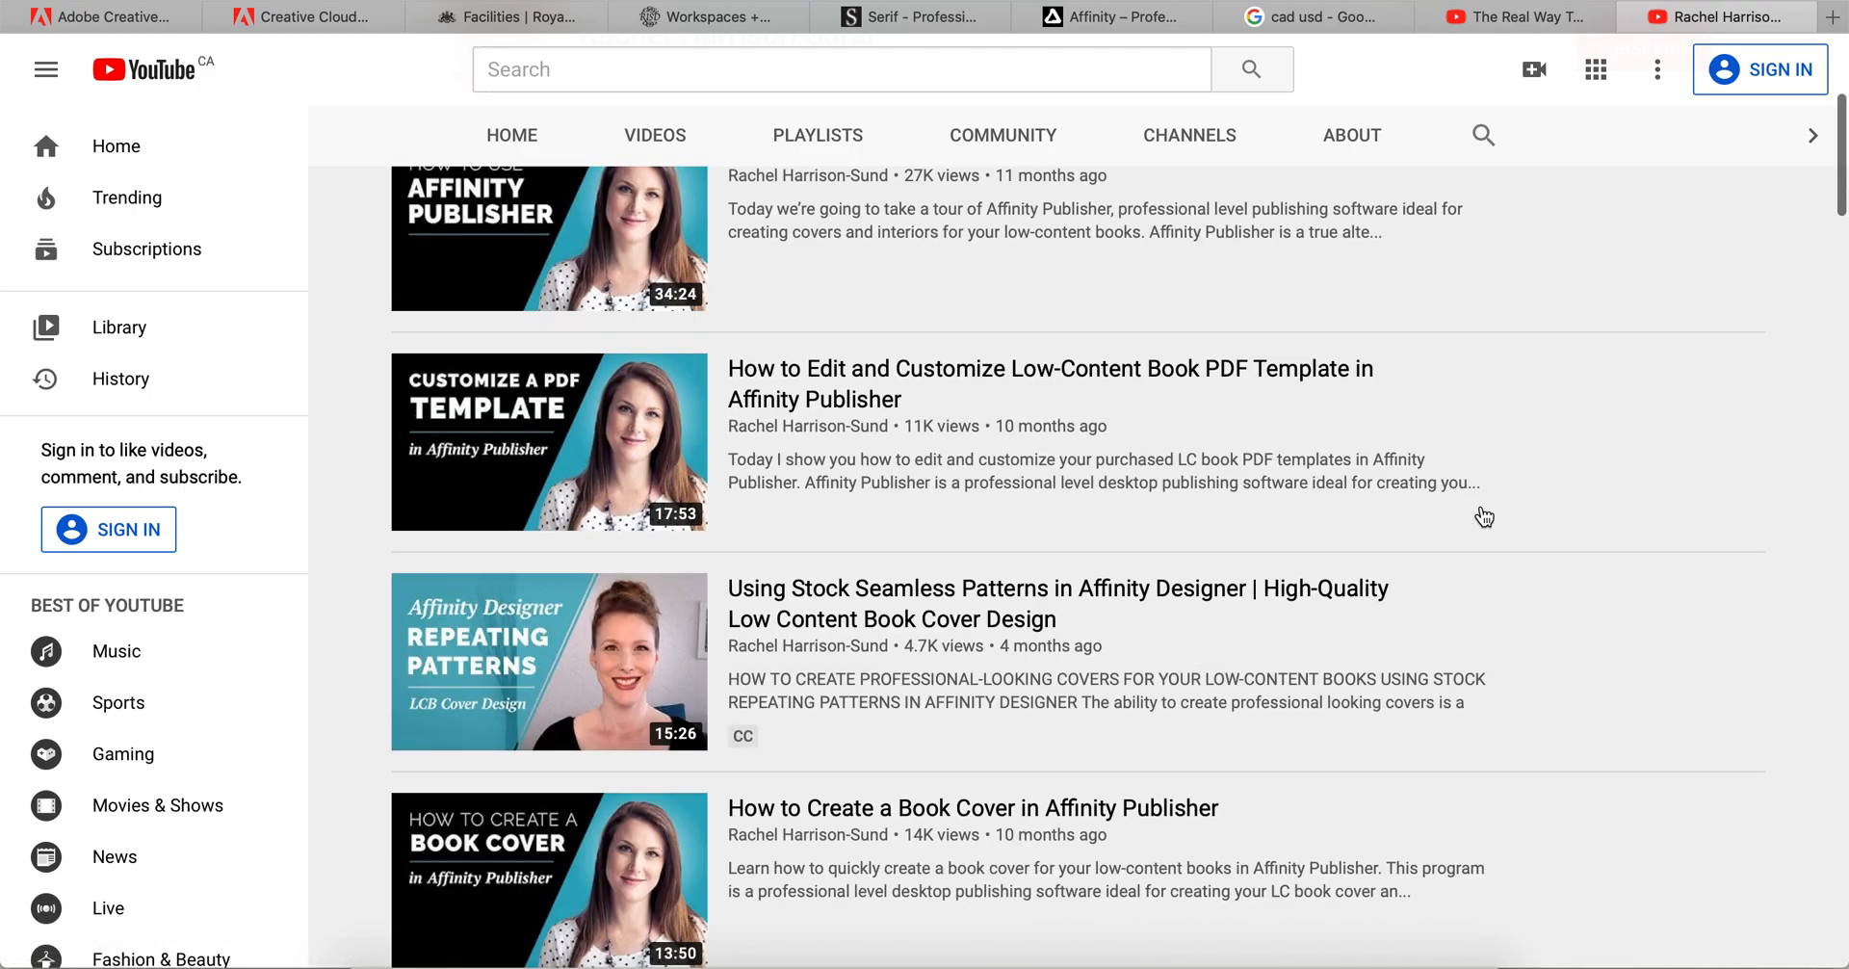
scroll("up", 3)
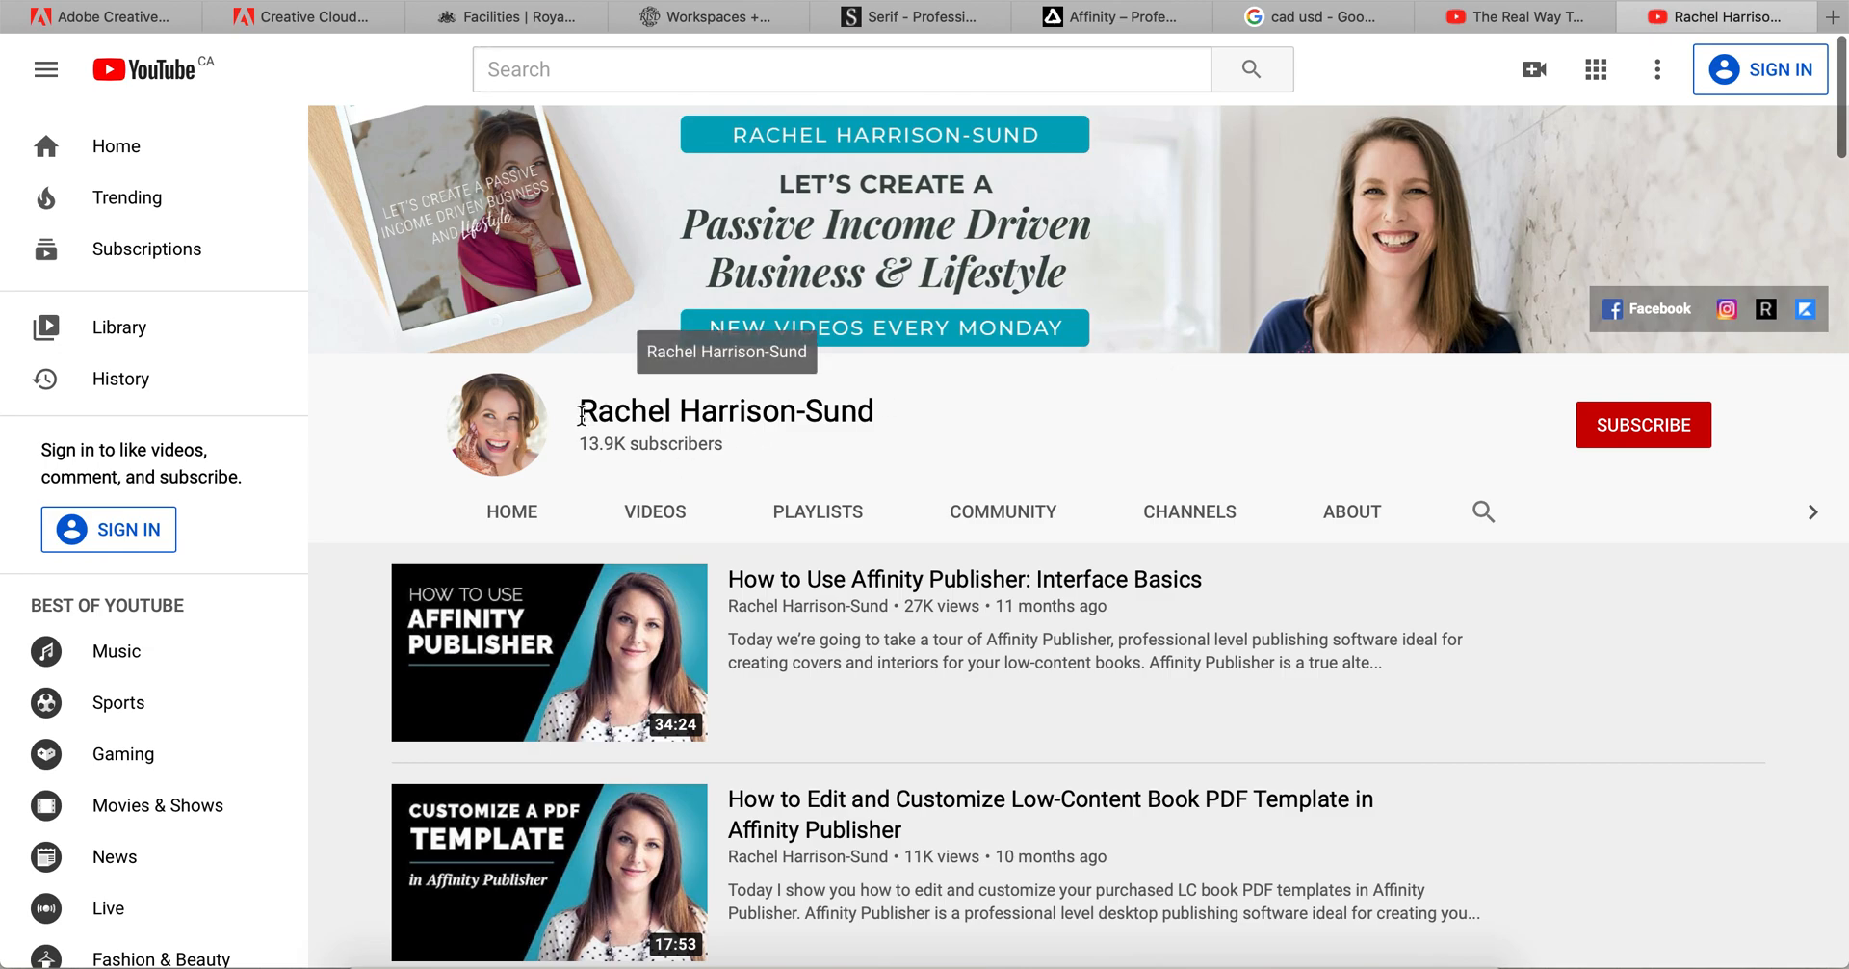
mouse_move(1129, 436)
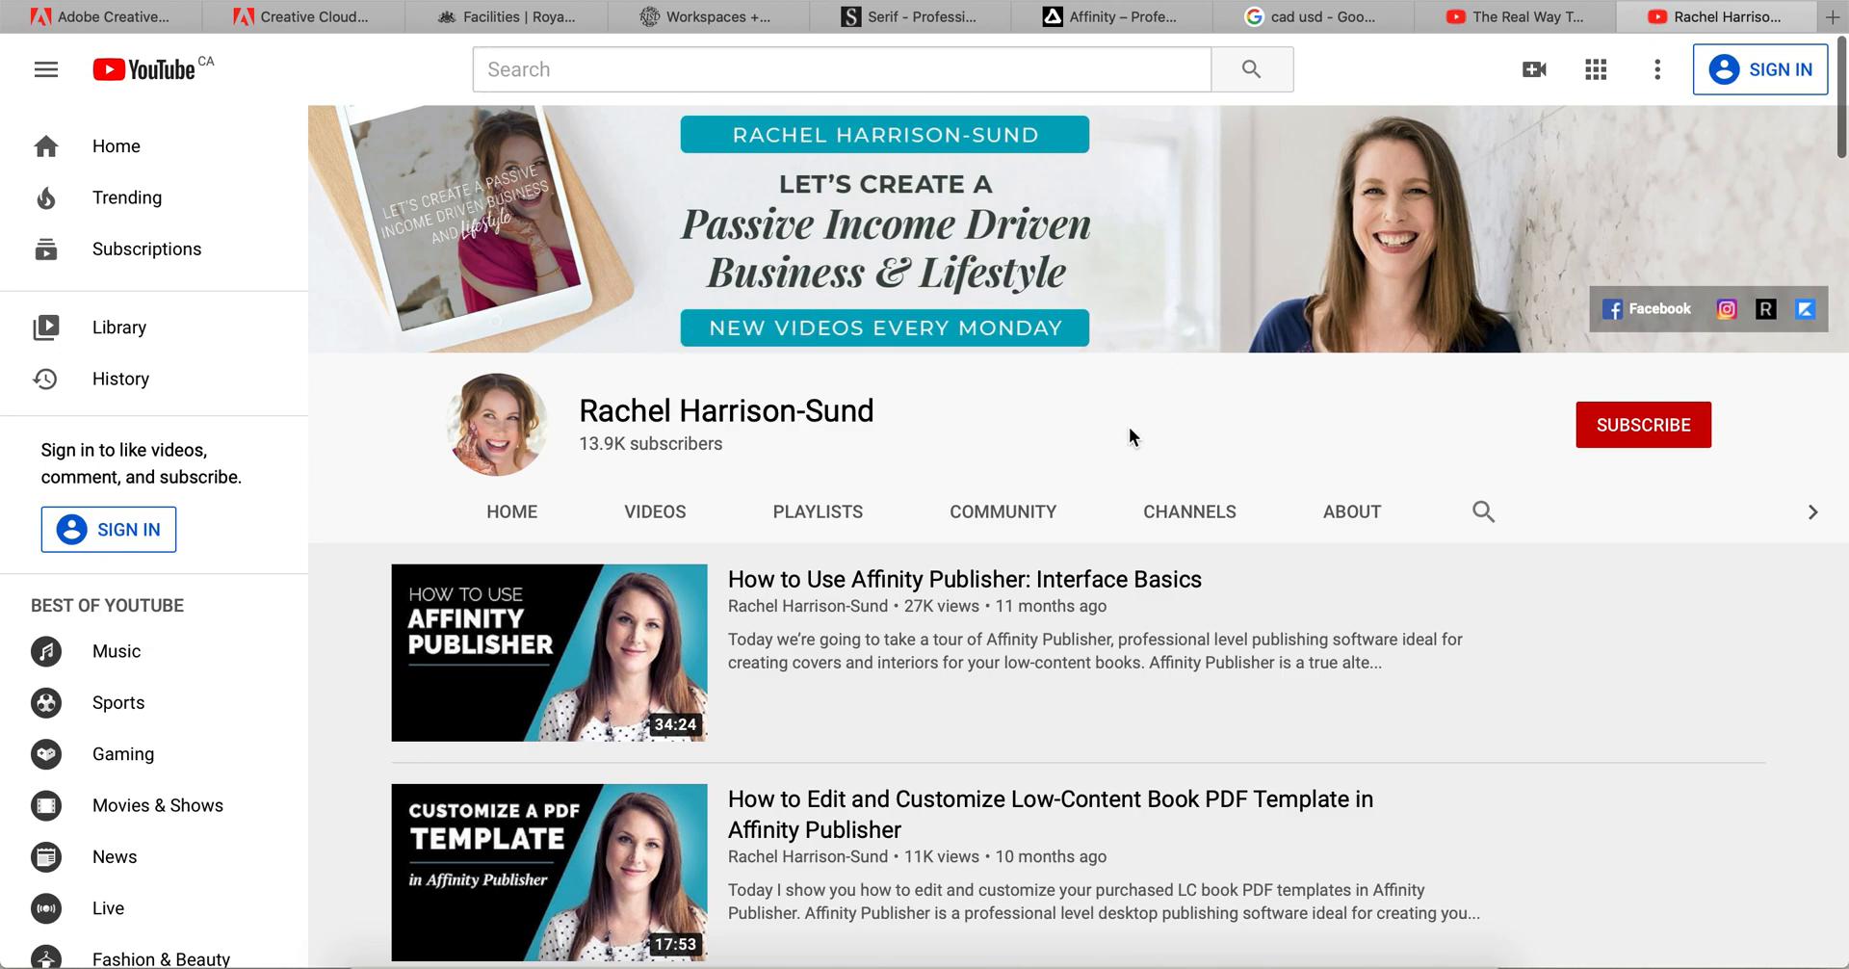
mouse_move(1437, 415)
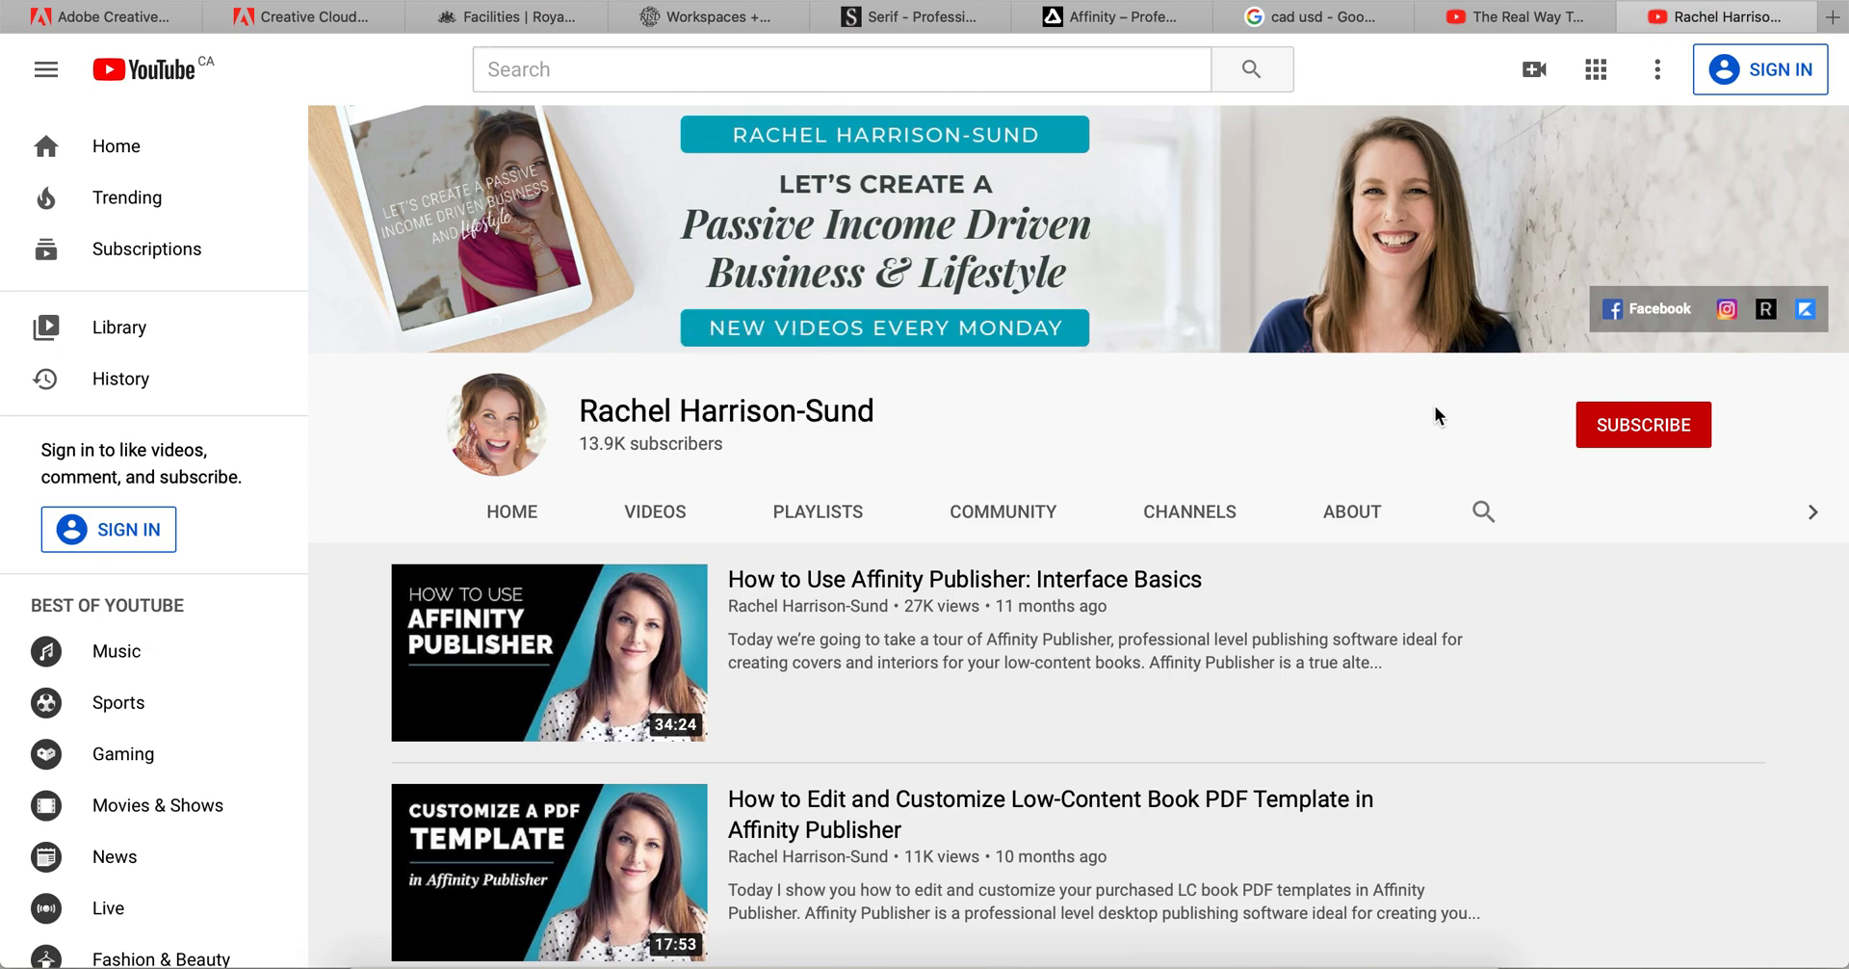
mouse_move(936, 426)
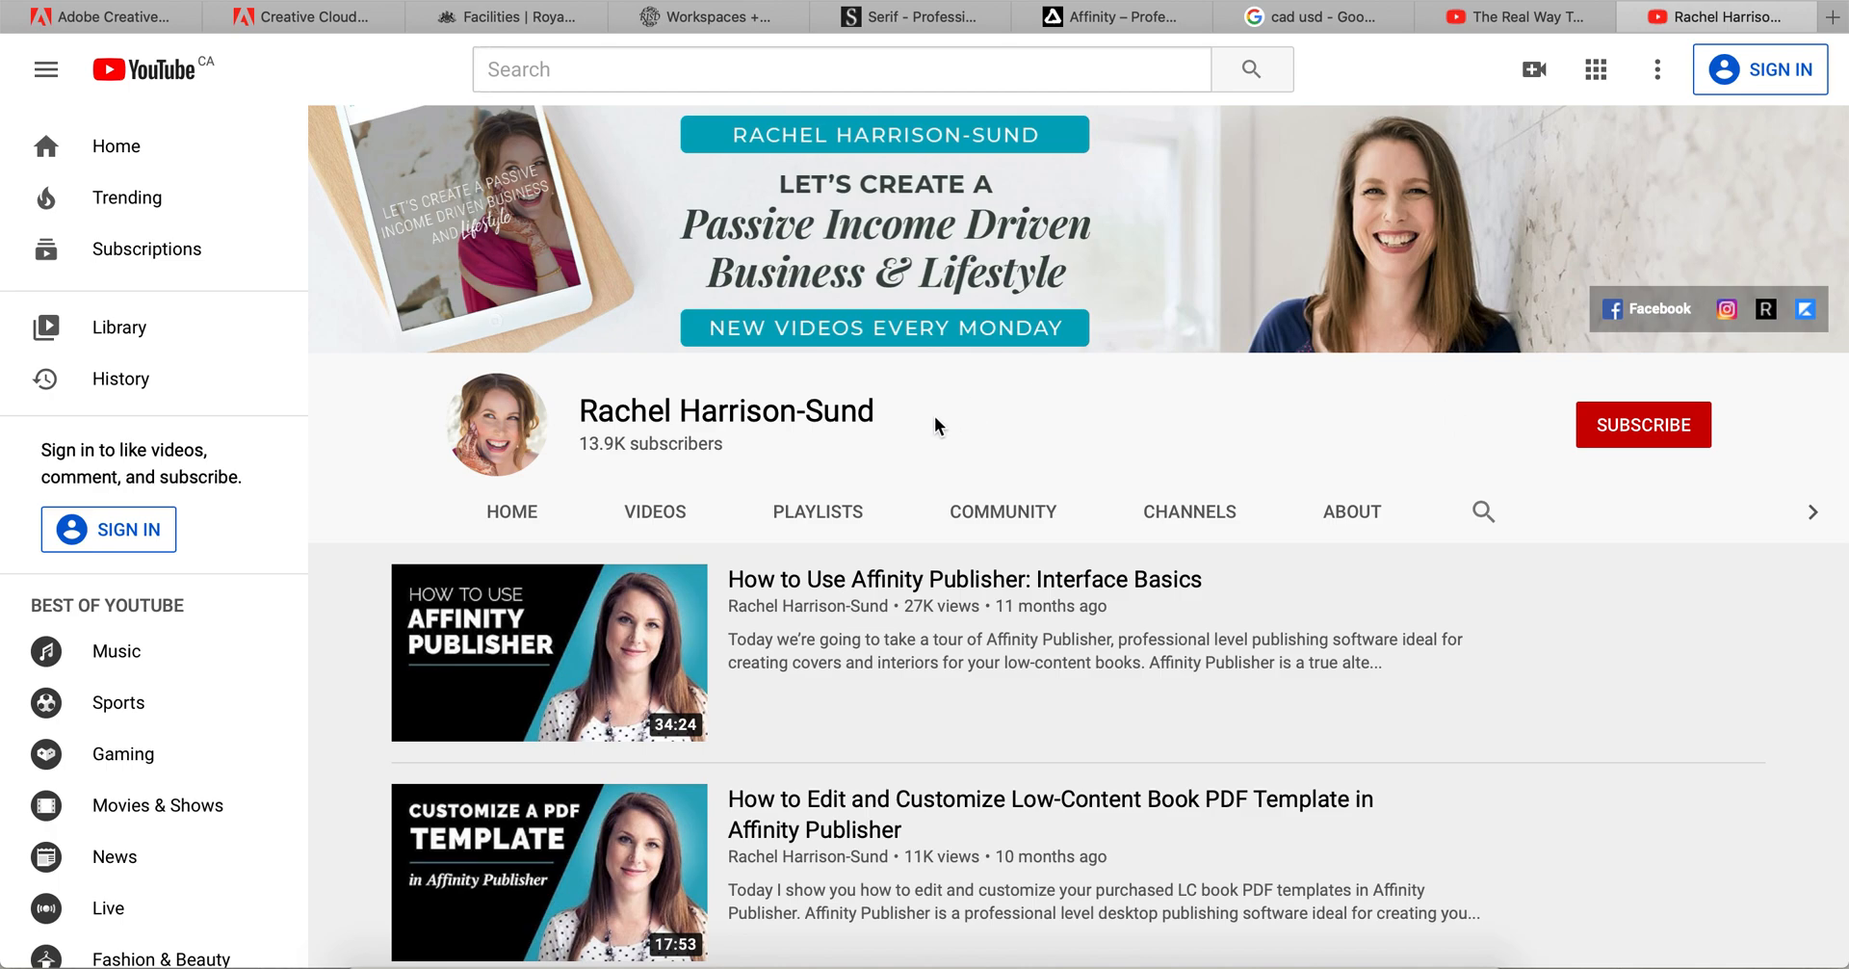